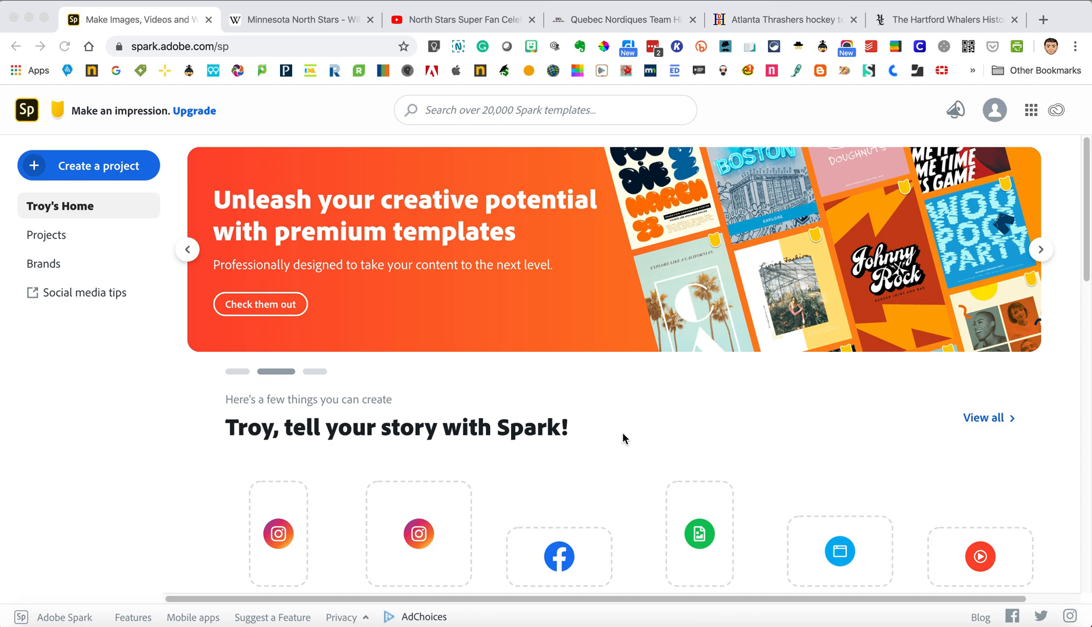
Step: Show Adobe Spark's new-project choices via 'Create a project'
left_click(1040, 249)
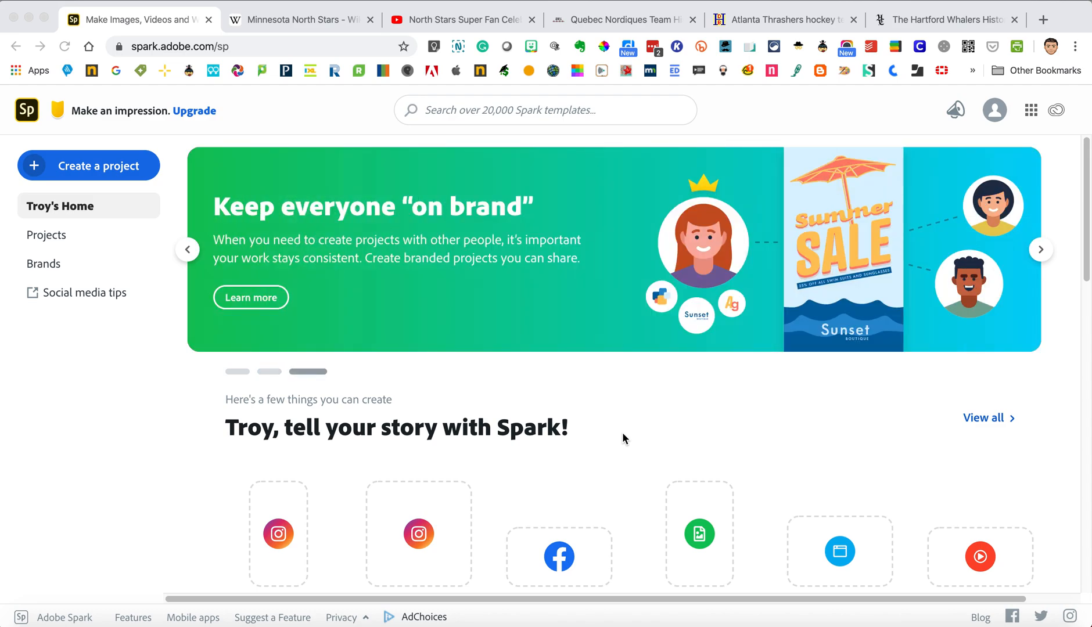
mouse_move(36, 174)
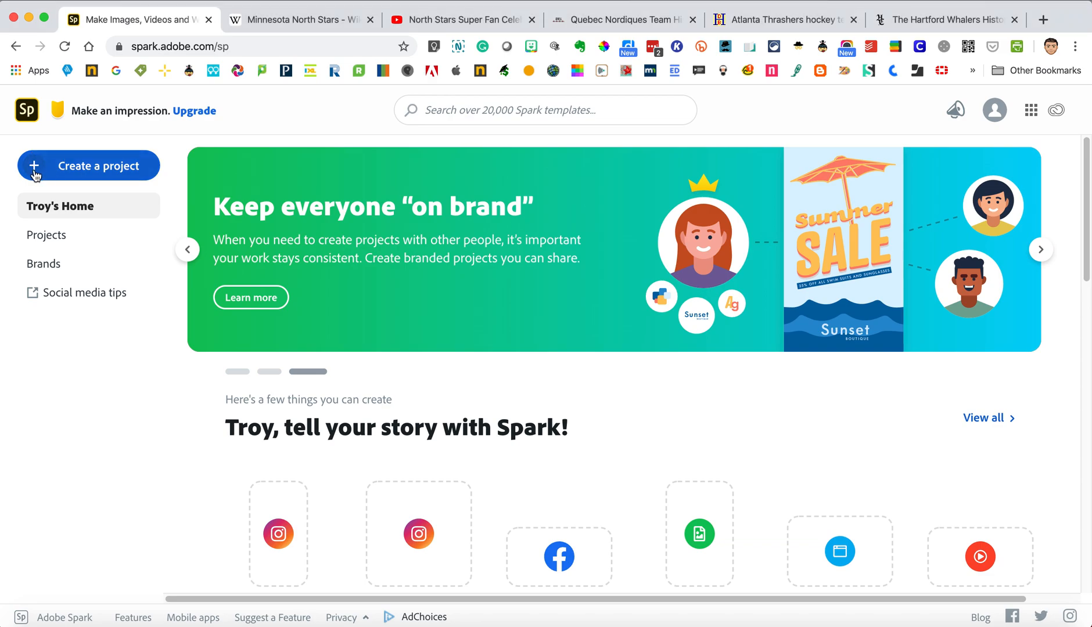
left_click(89, 165)
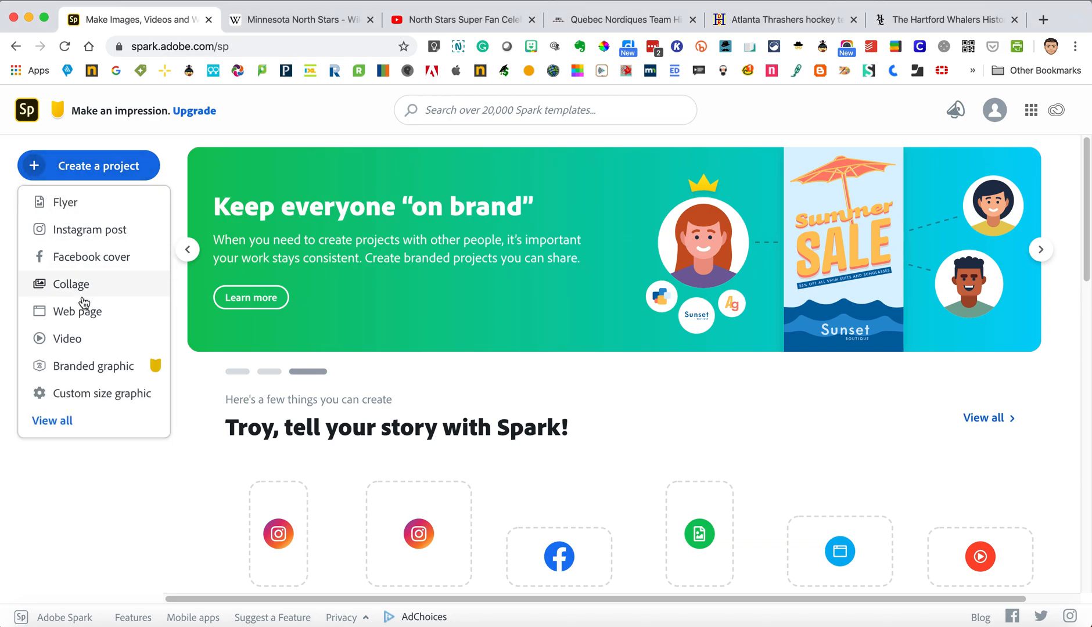
Step: Create a web page project titled 'Franchise Logo' with subtitle 'COOL LOGOS'
left_click(77, 311)
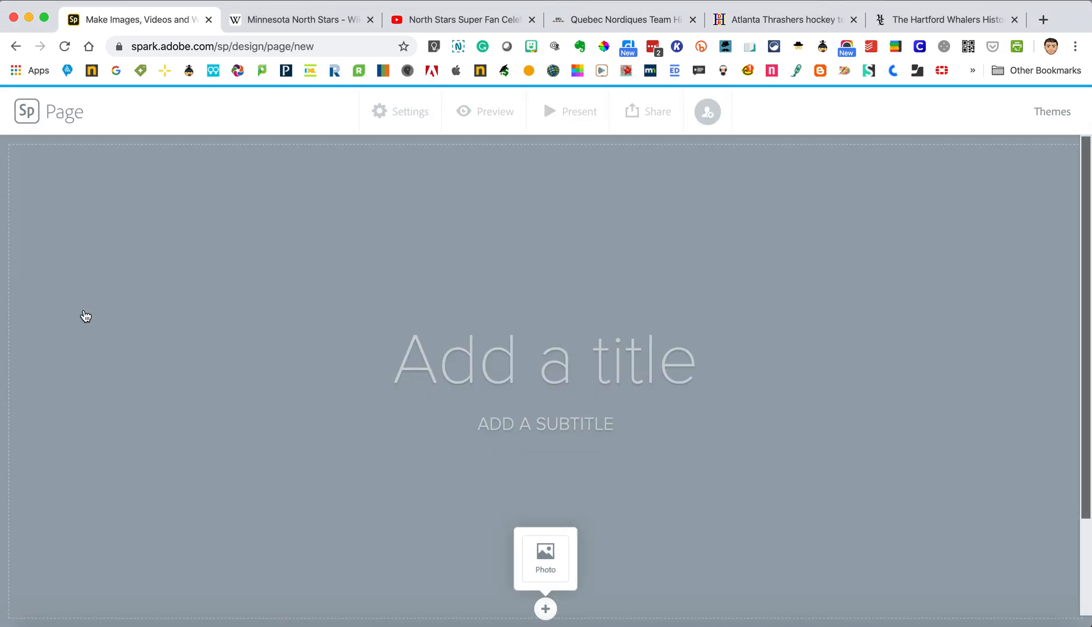
mouse_move(337, 337)
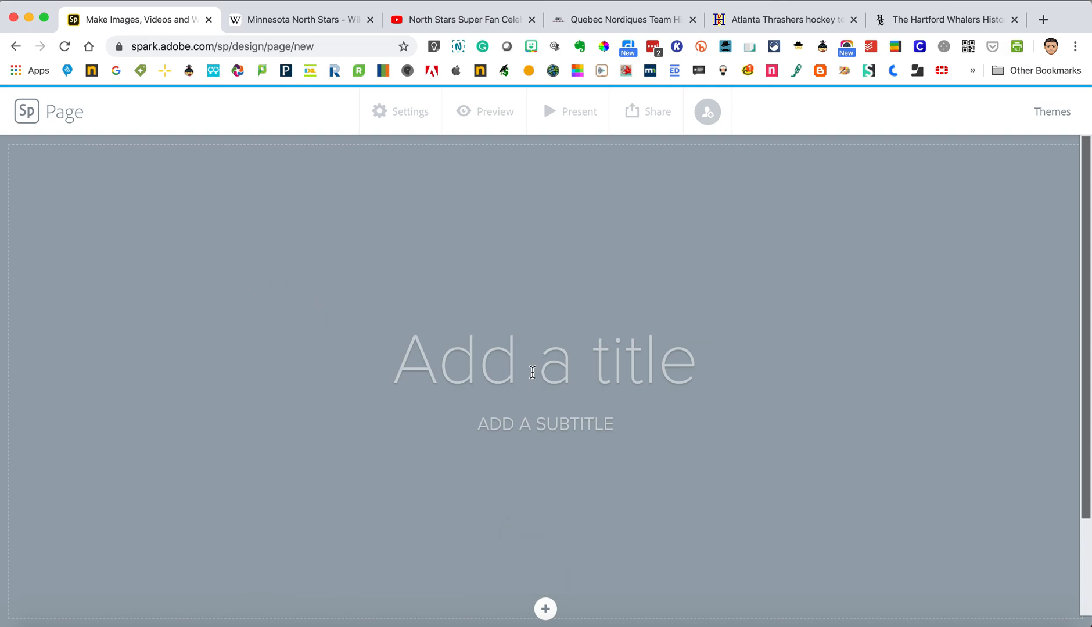
type("Franchise Logo")
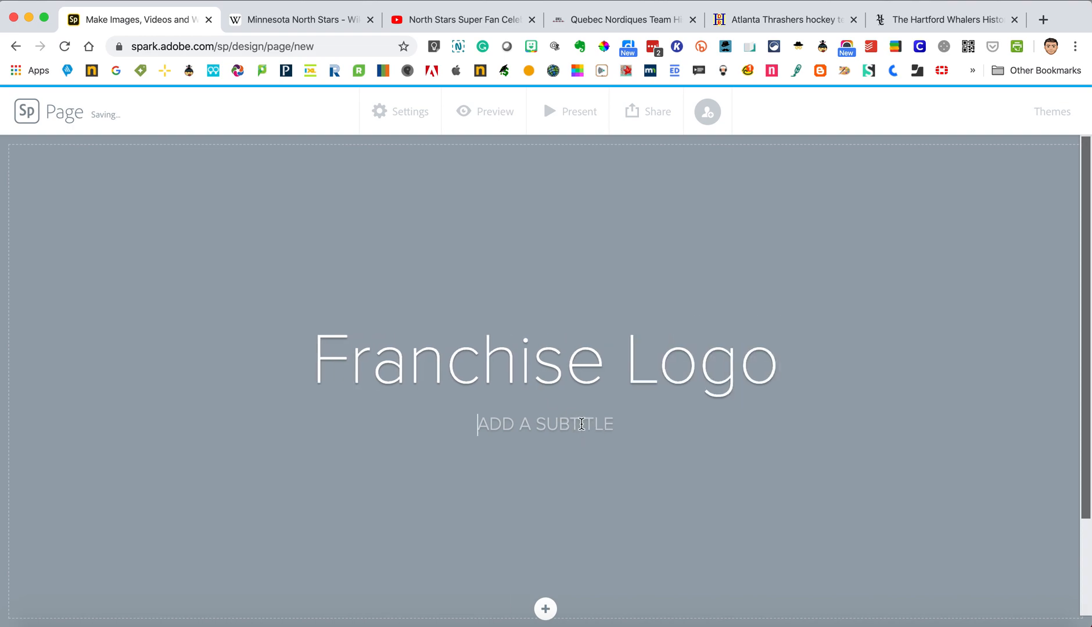
type("COOL LOG")
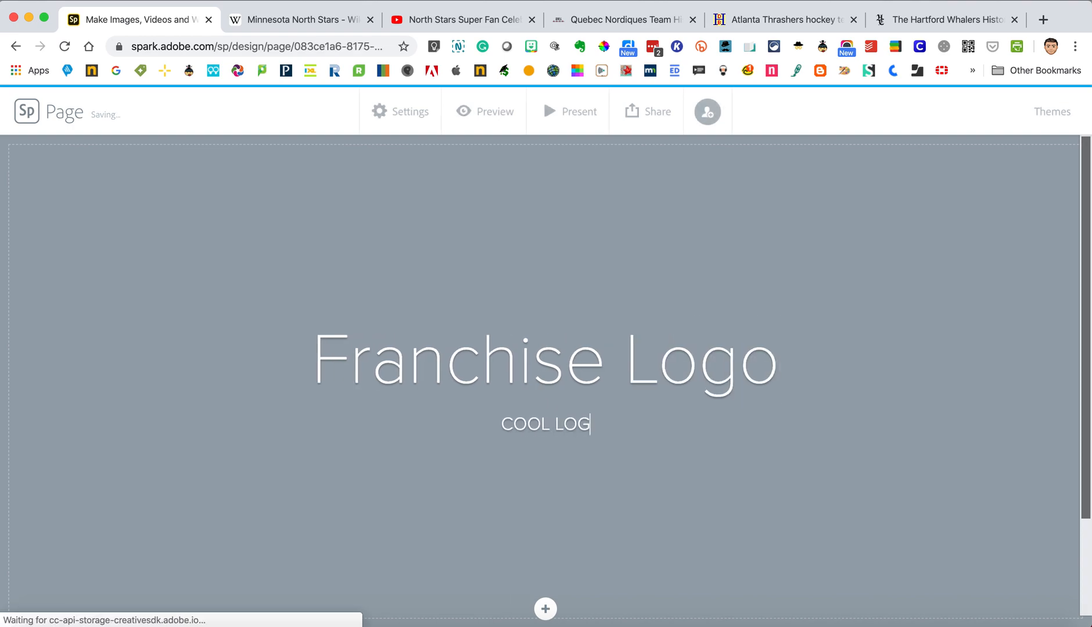
type("OS")
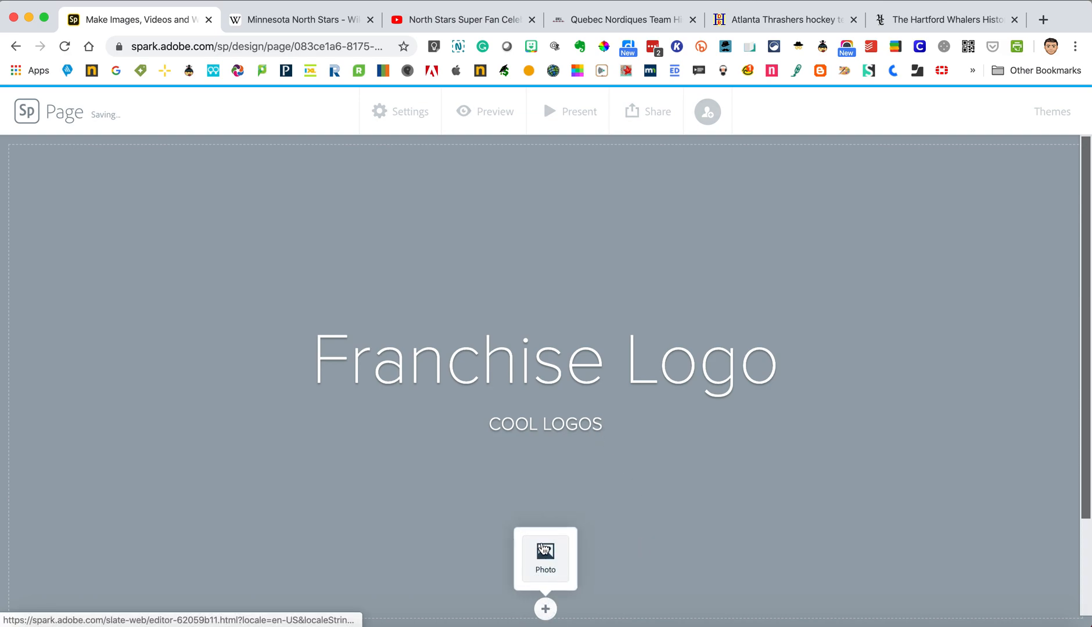
Step: Set the title header background to a Stanley Cup image from a free-photo search for 'nhl'
left_click(544, 558)
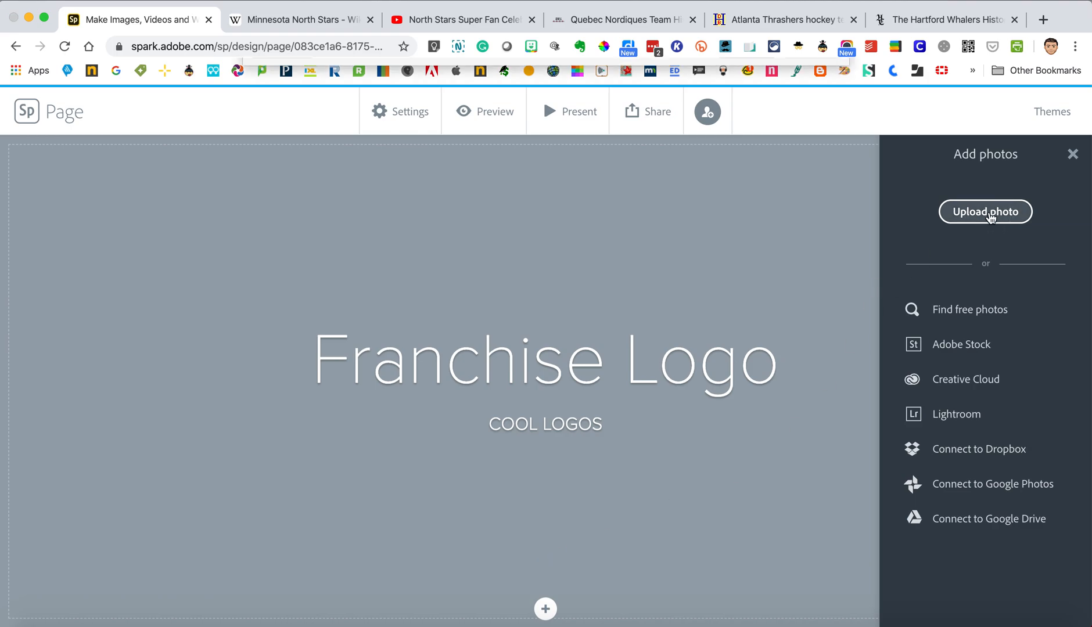
mouse_move(889, 340)
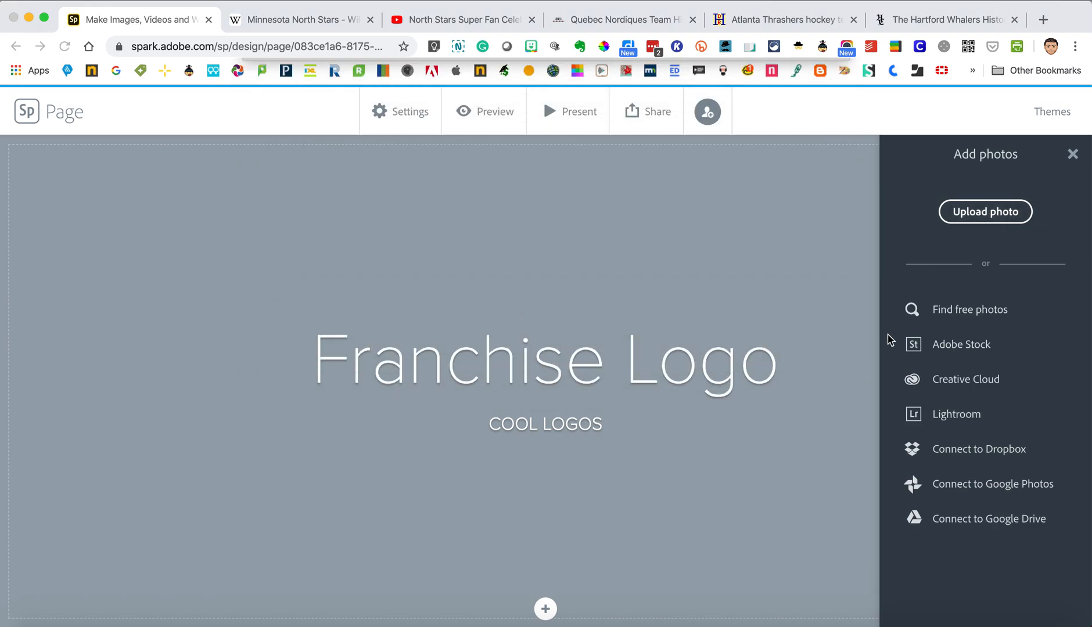
left_click(969, 309)
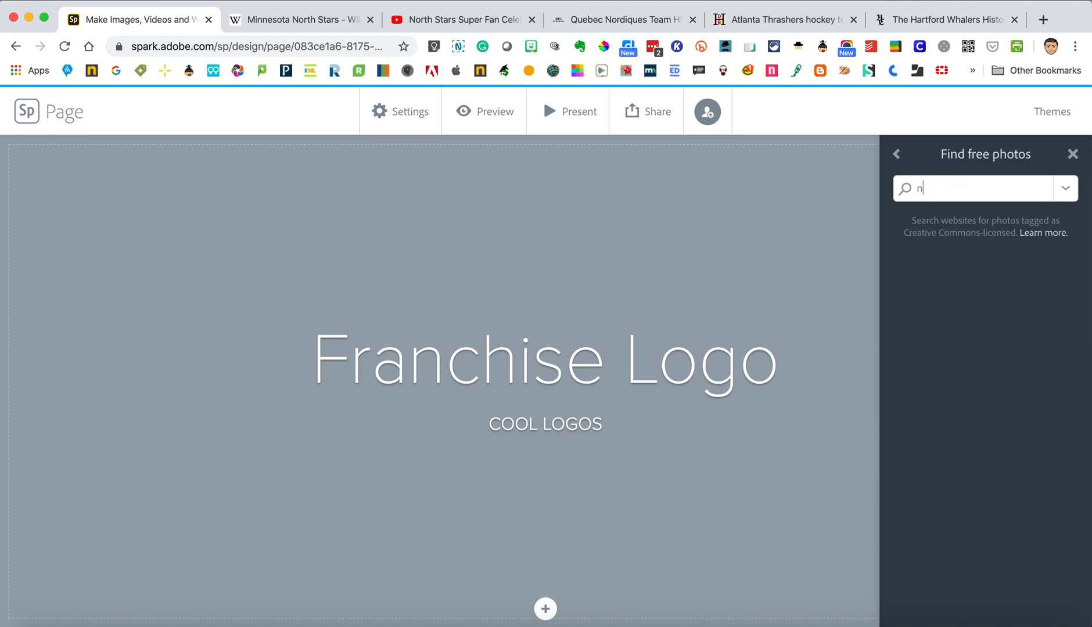
type("hl")
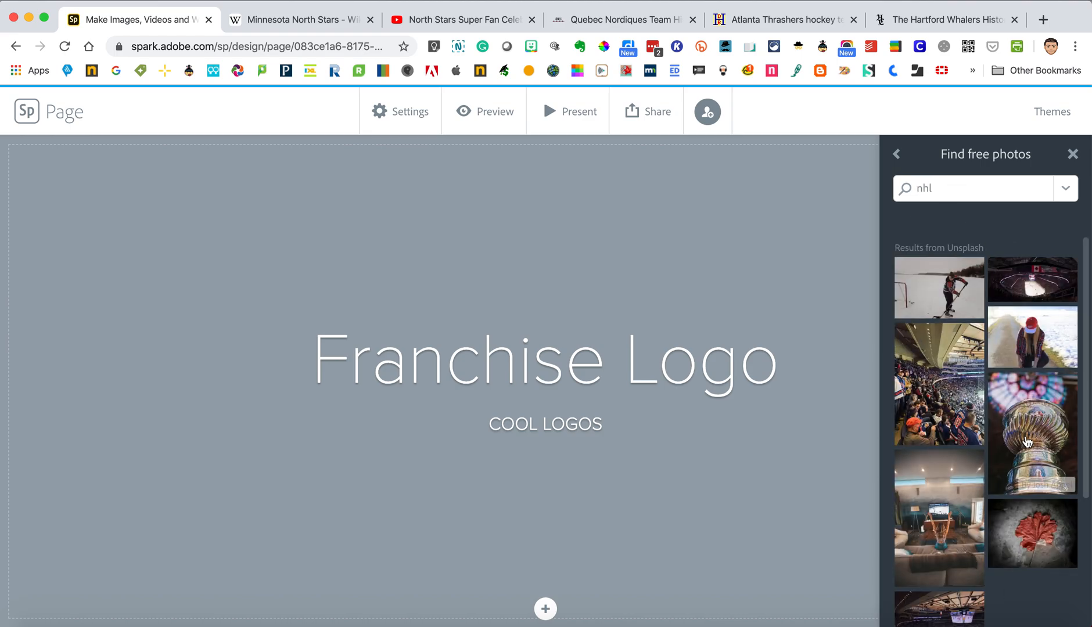
left_click(1031, 433)
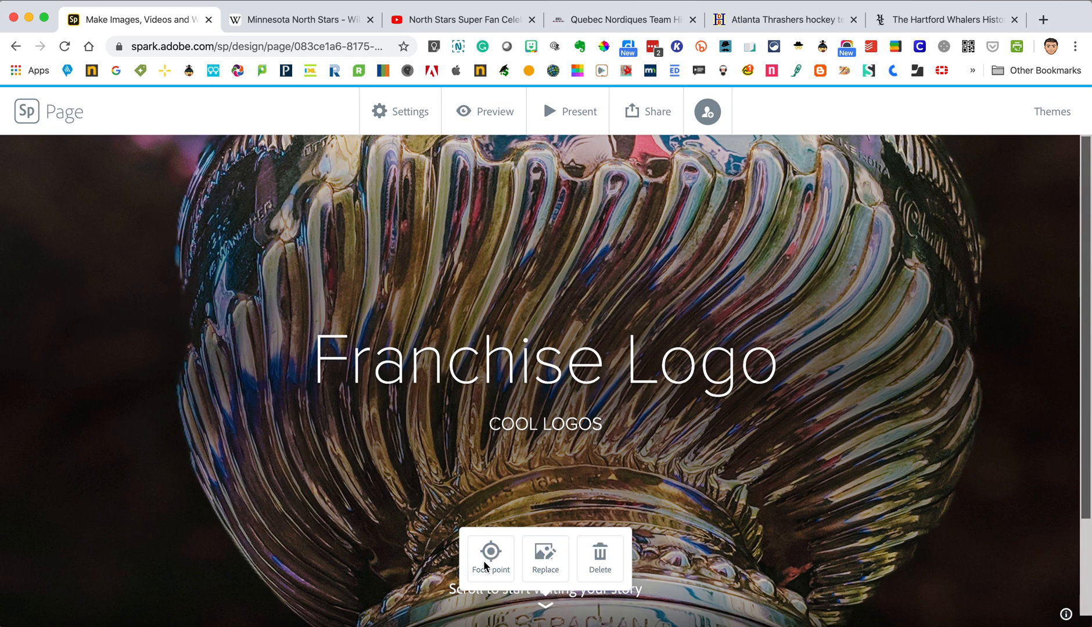
Step: Move the header photo's focal point up to the cup's engraved rim and save it
left_click(490, 557)
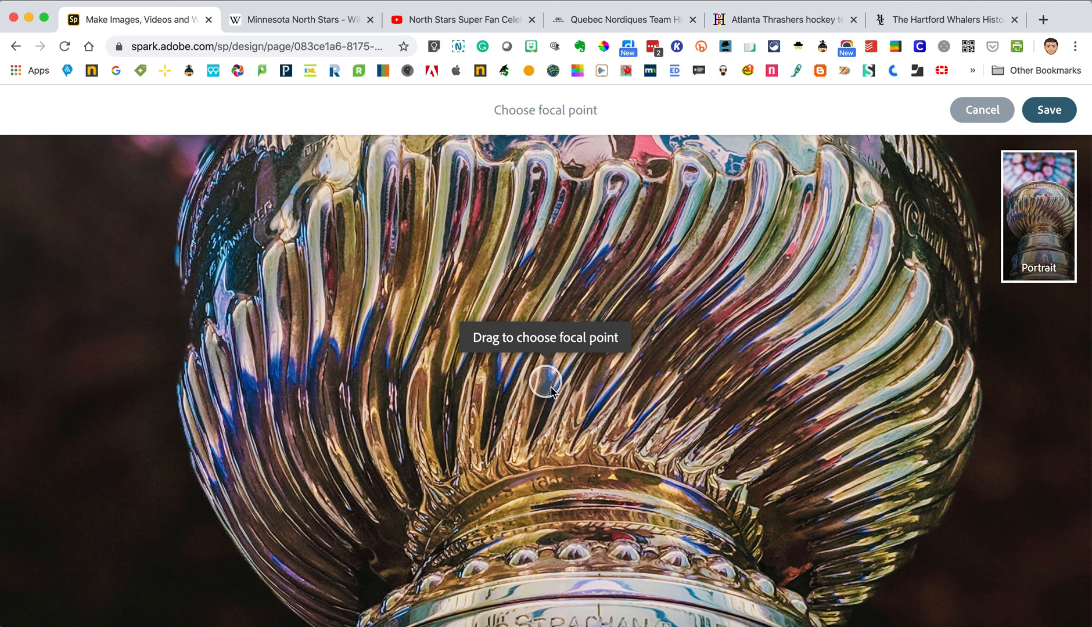
left_click_drag(548, 380, 571, 248)
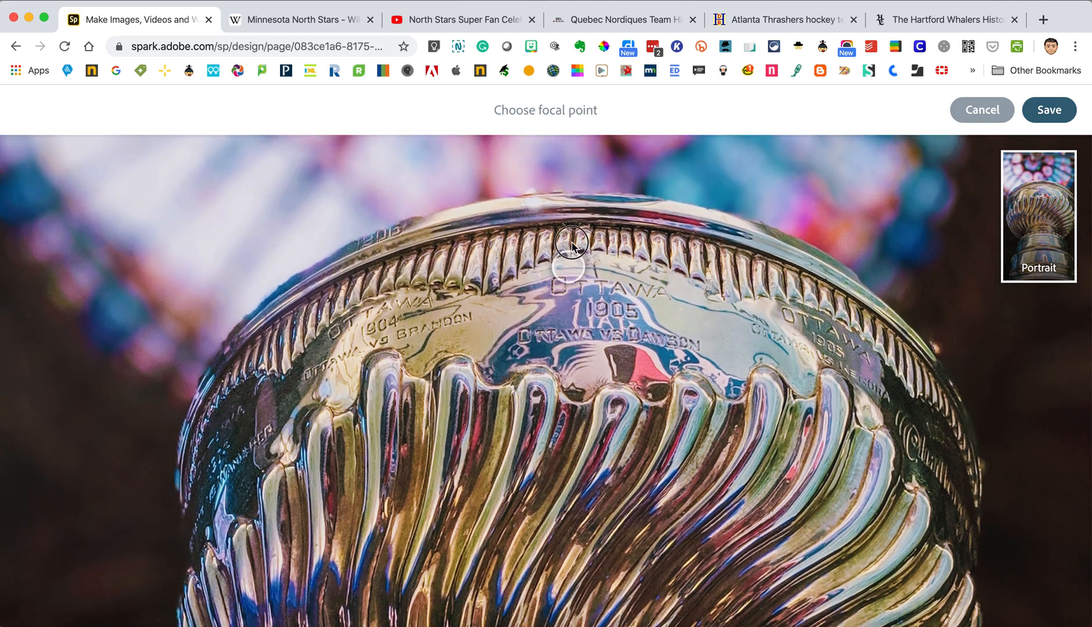
left_click_drag(570, 251, 586, 222)
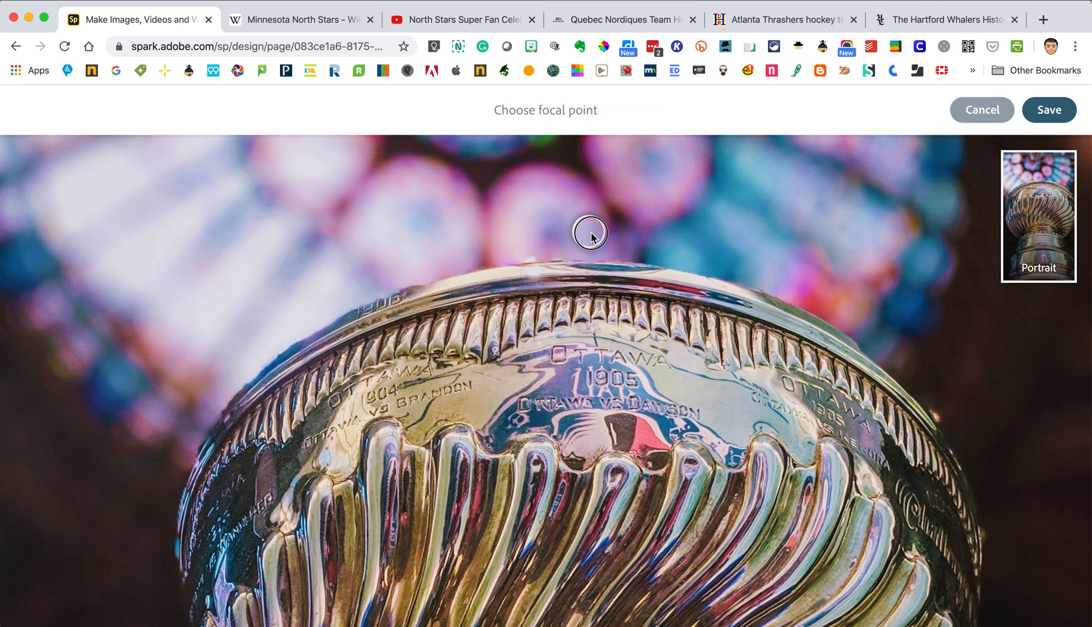
left_click_drag(589, 232, 590, 250)
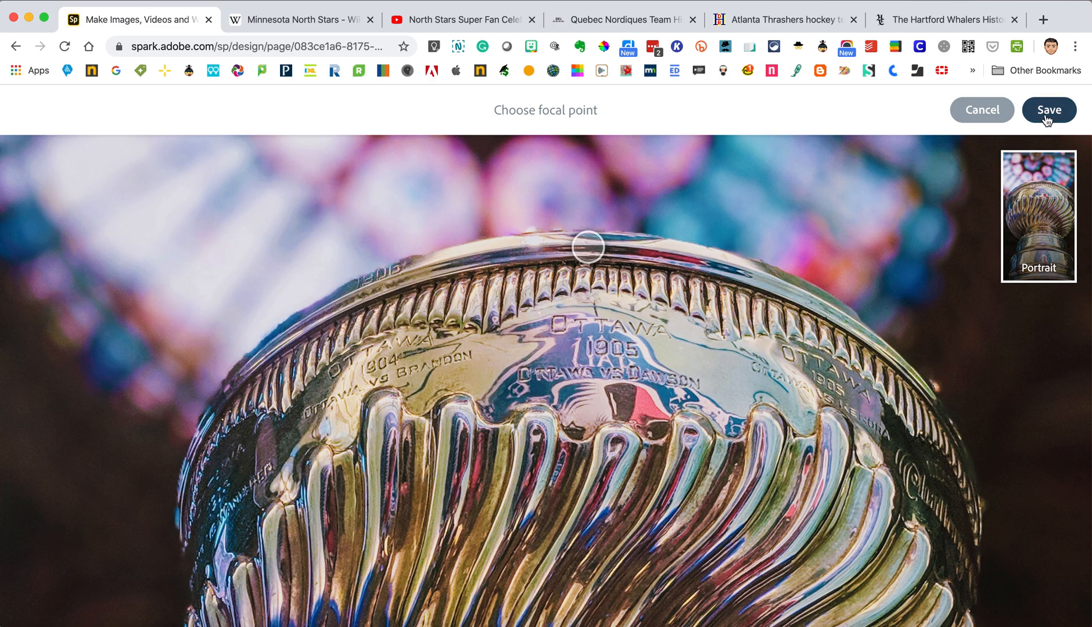
left_click(1049, 109)
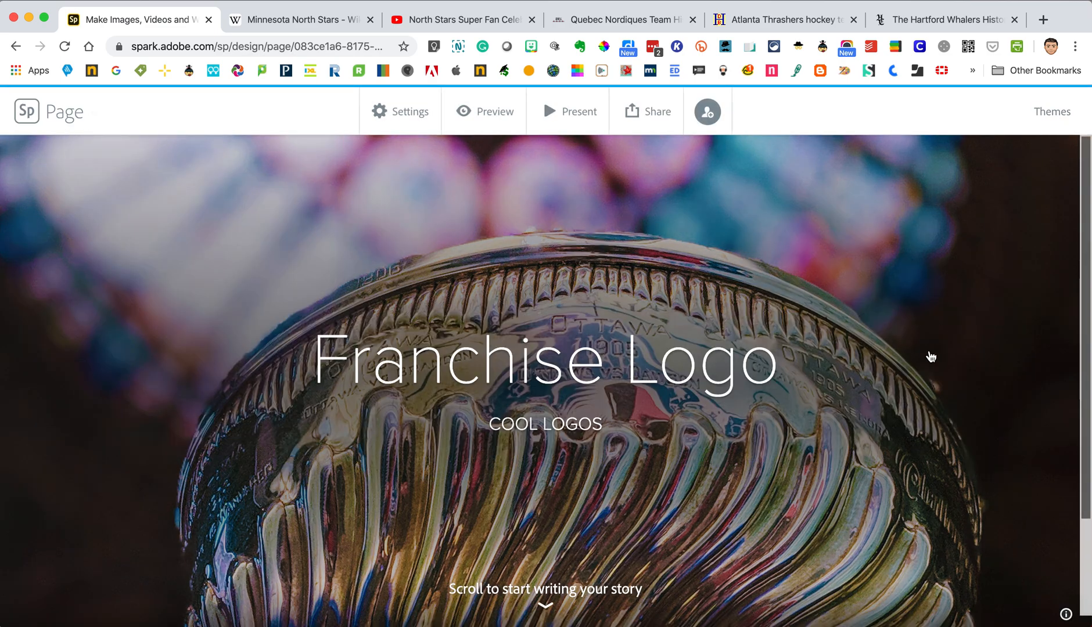
Step: Scroll below the header to reveal the add-content choices
scroll("down", 3)
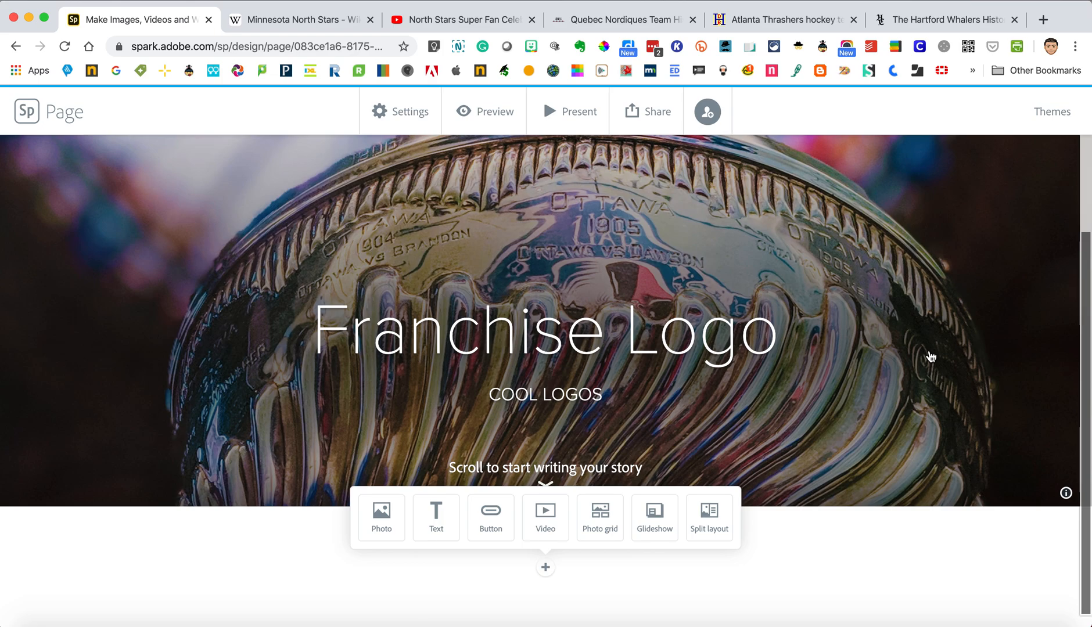
mouse_move(827, 341)
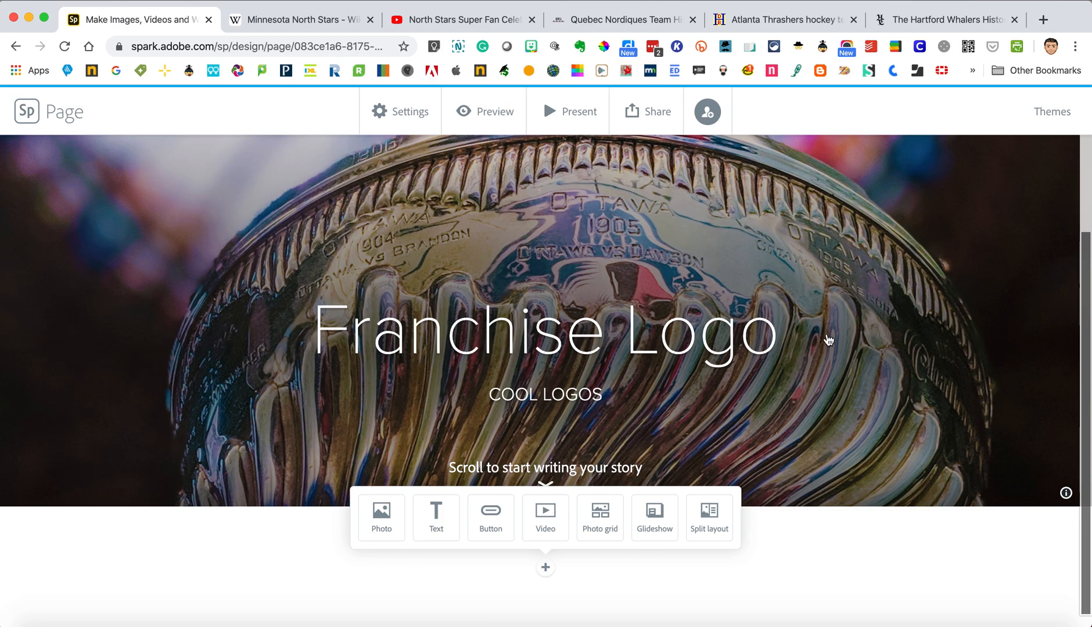
mouse_move(462, 506)
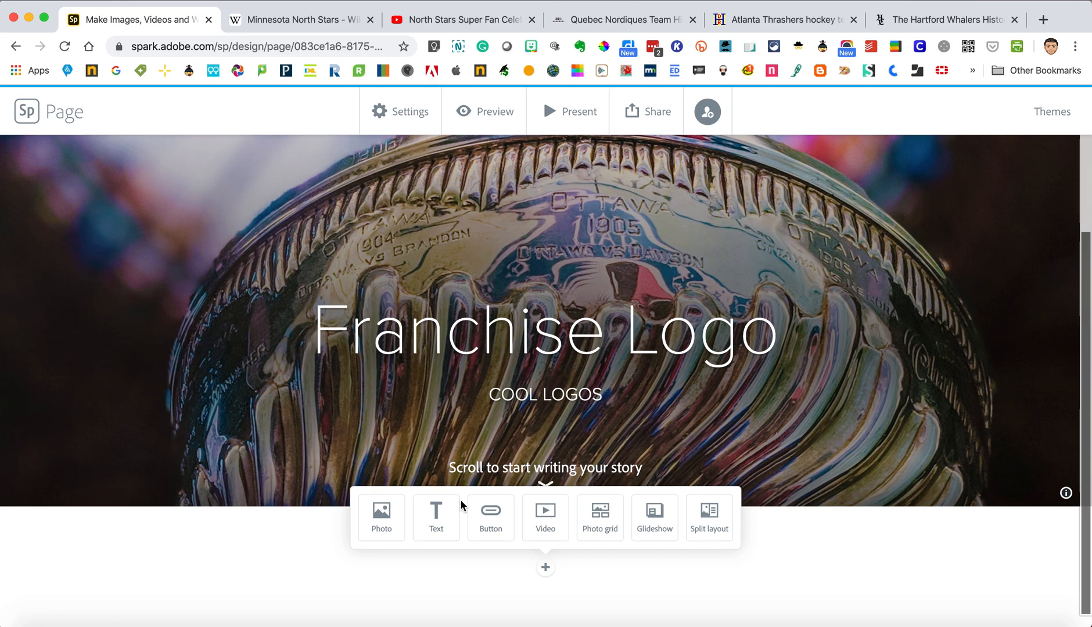
mouse_move(433, 525)
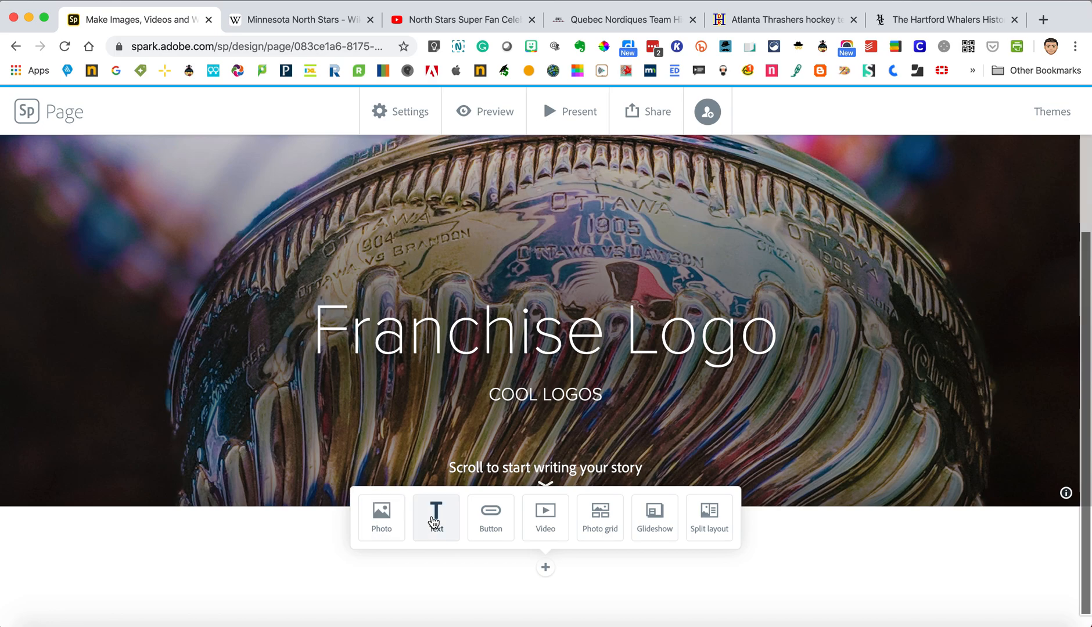
mouse_move(506, 522)
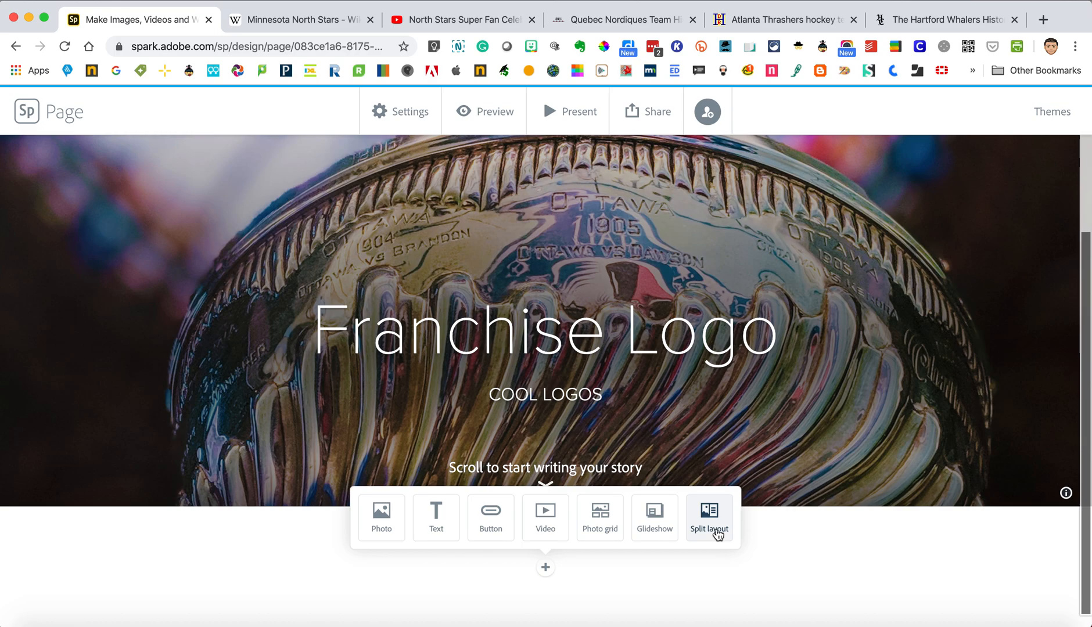
mouse_move(604, 523)
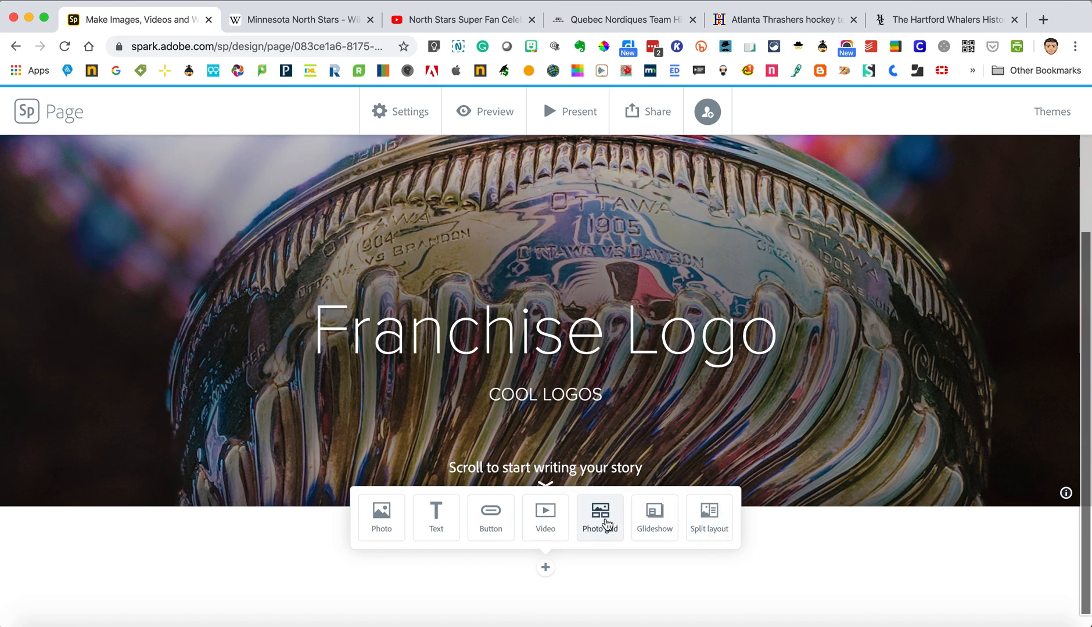
Step: Add a photo grid with the arena stands and rink-view free photos, returning to the photo sources
left_click(599, 517)
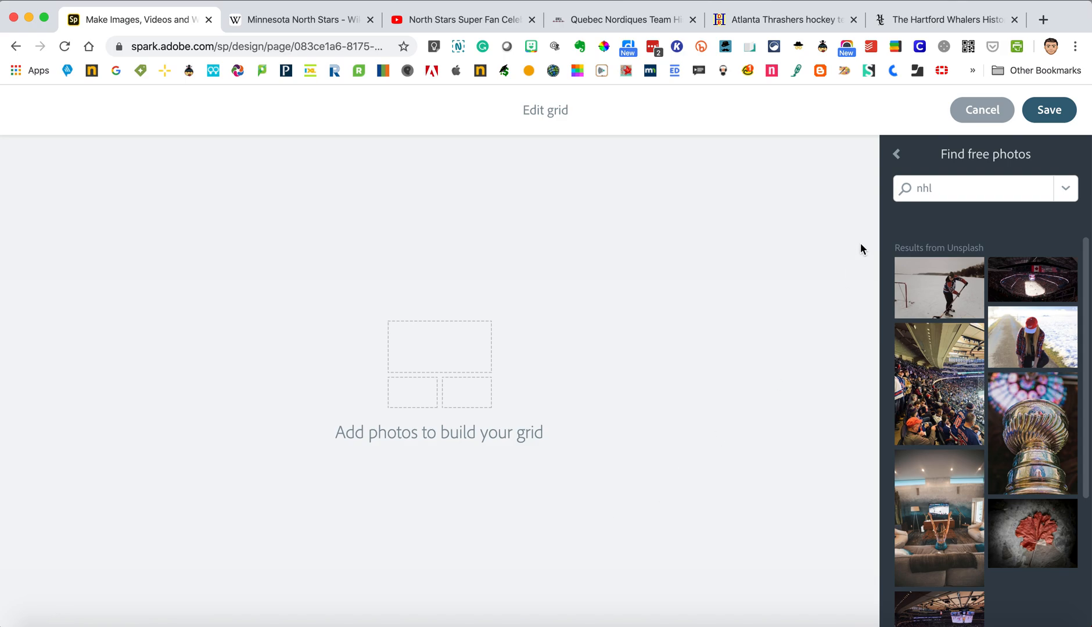
scroll("down", 3)
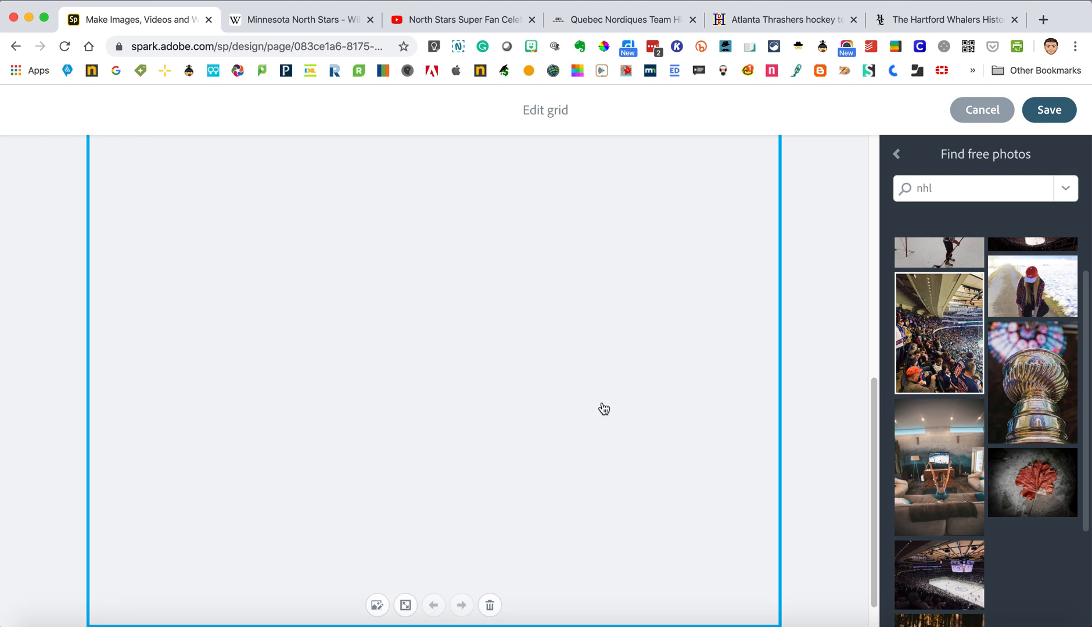
left_click(939, 333)
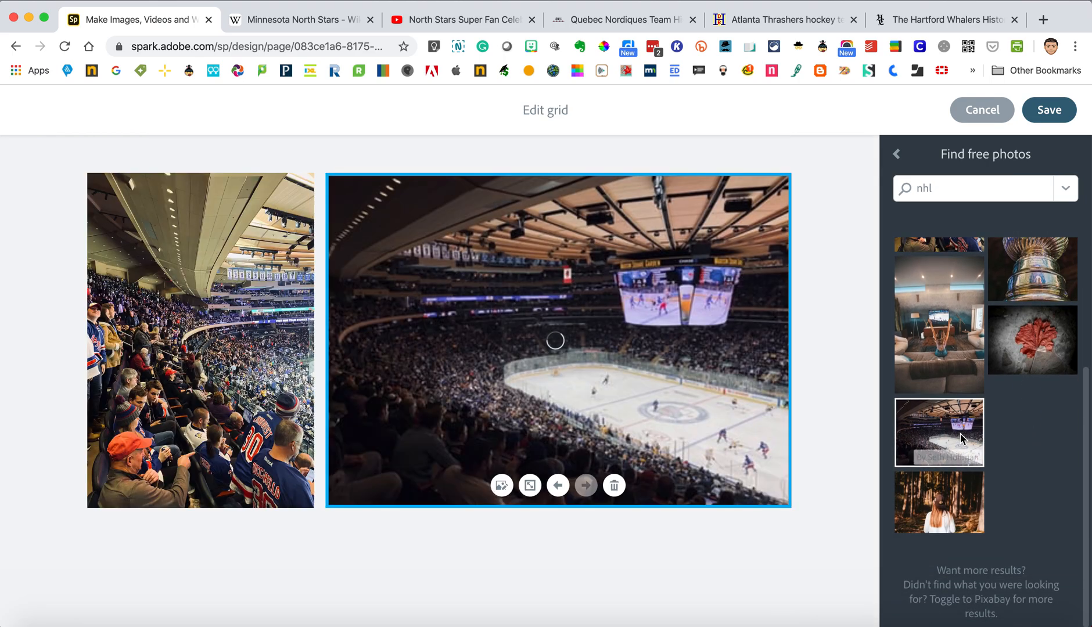
left_click(896, 153)
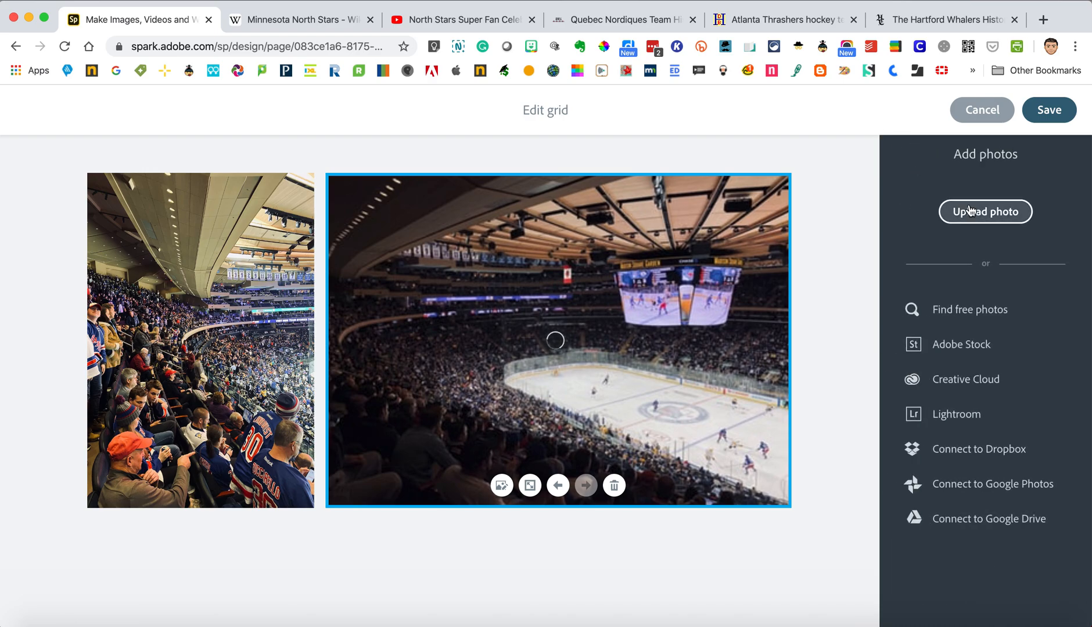
left_click(984, 211)
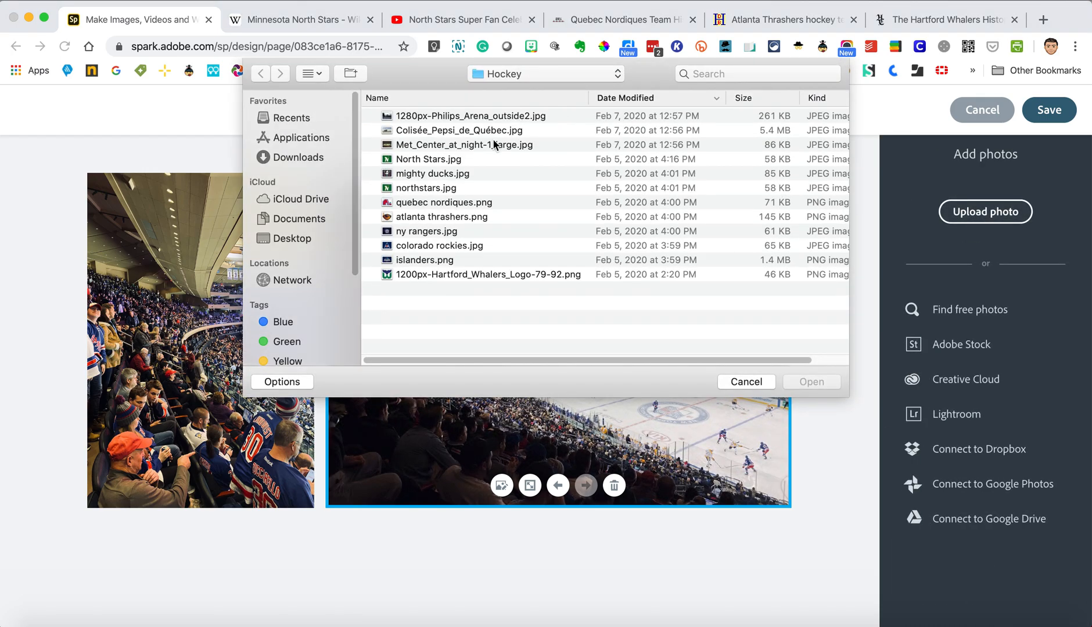
left_click(432, 173)
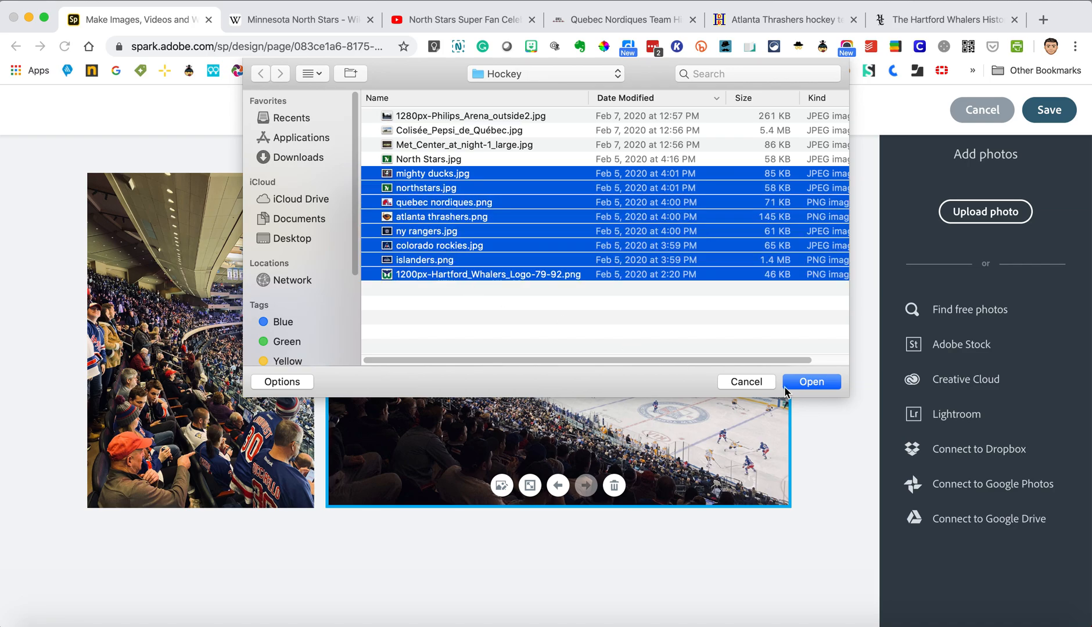
left_click(810, 380)
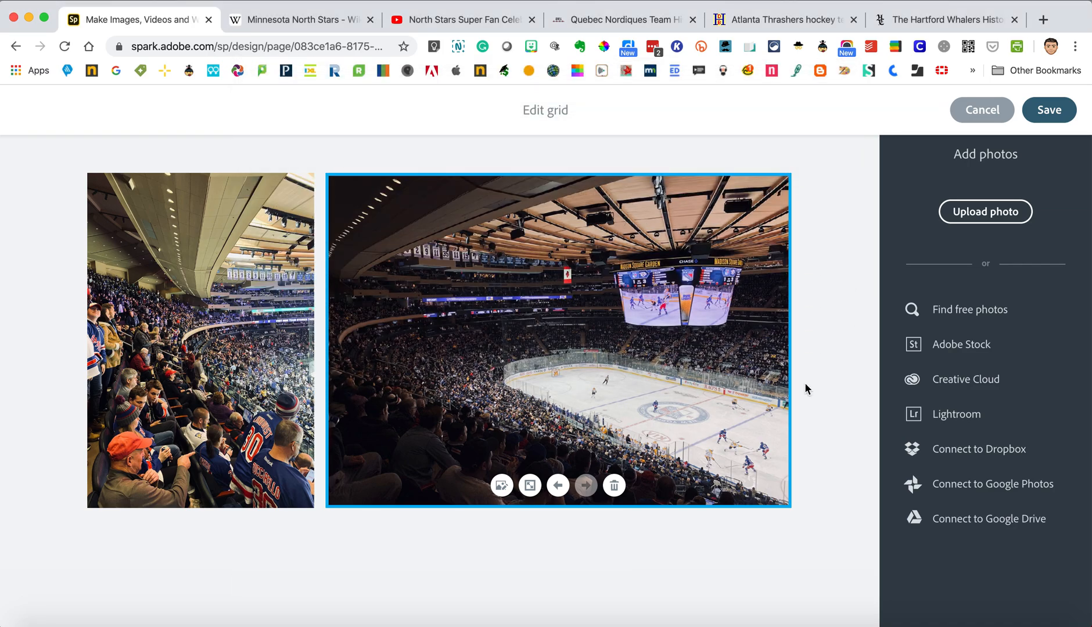
Step: Move the North Stars logo earlier in the grid so it sits beside the arena photos
scroll("down", 3)
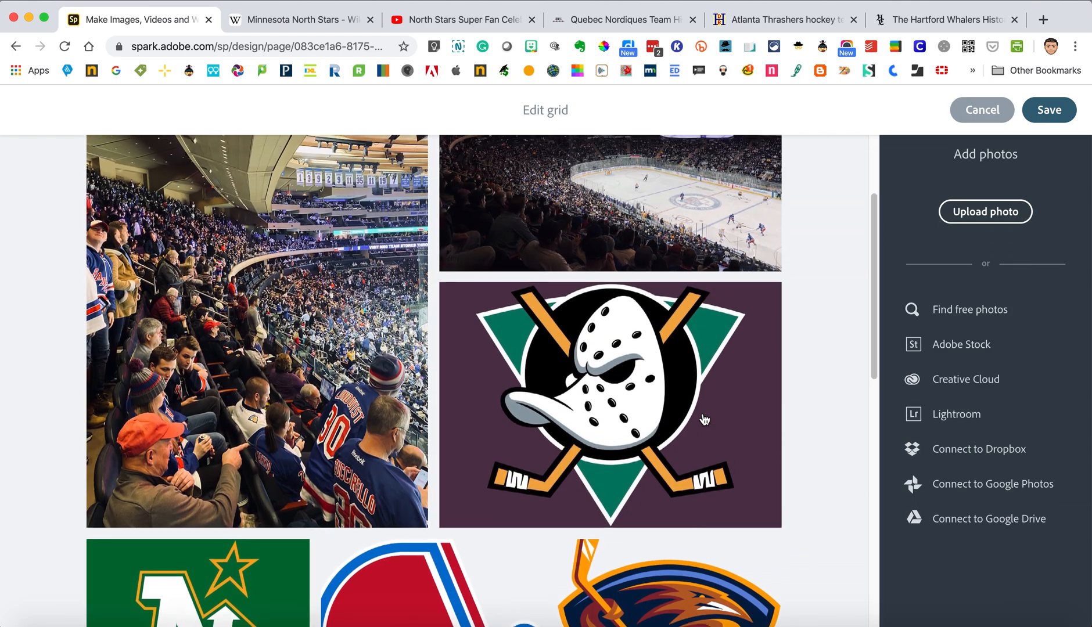
scroll("down", 3)
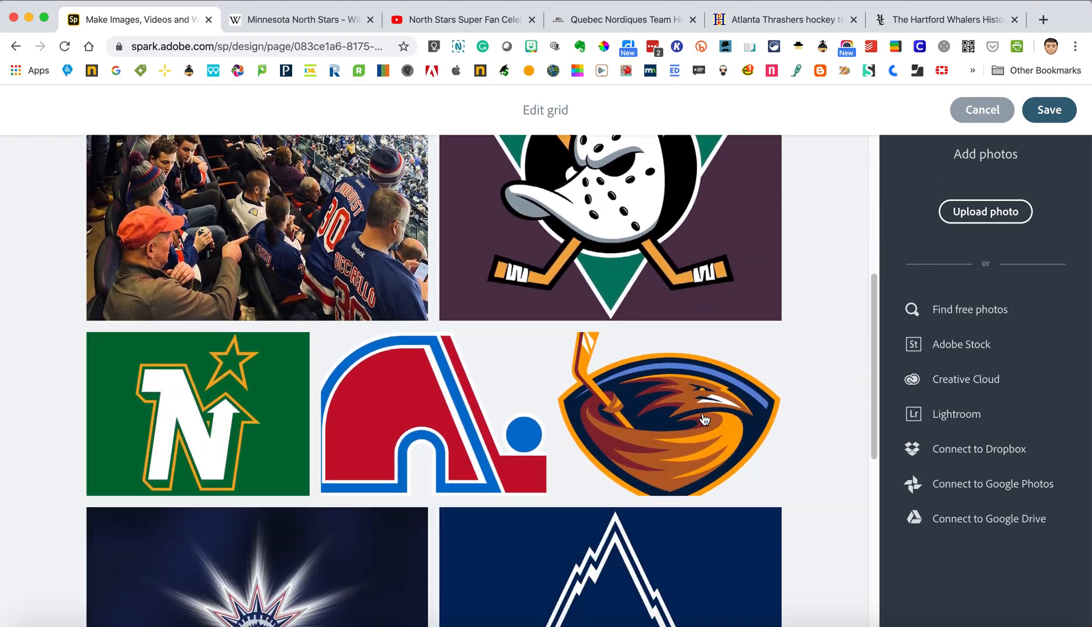
scroll("down", 3)
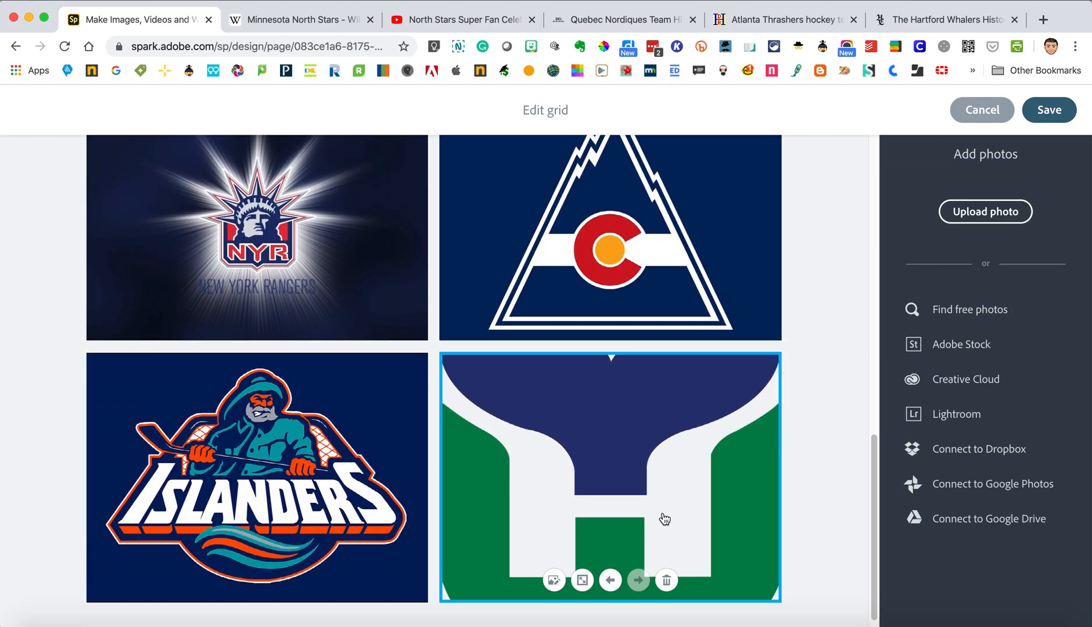
scroll("down", 3)
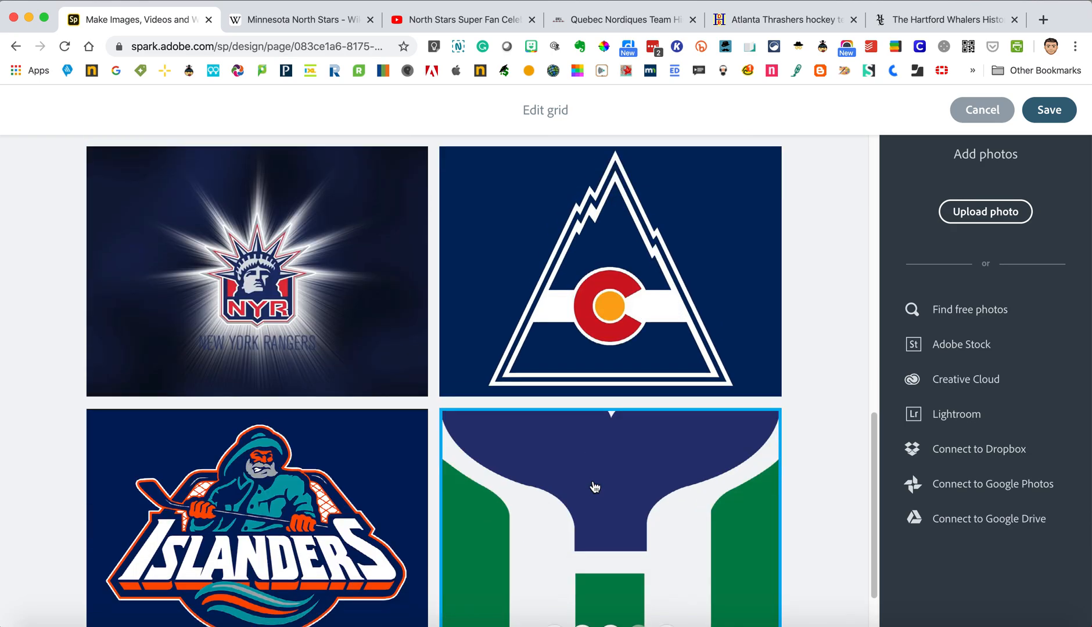
scroll("down", 3)
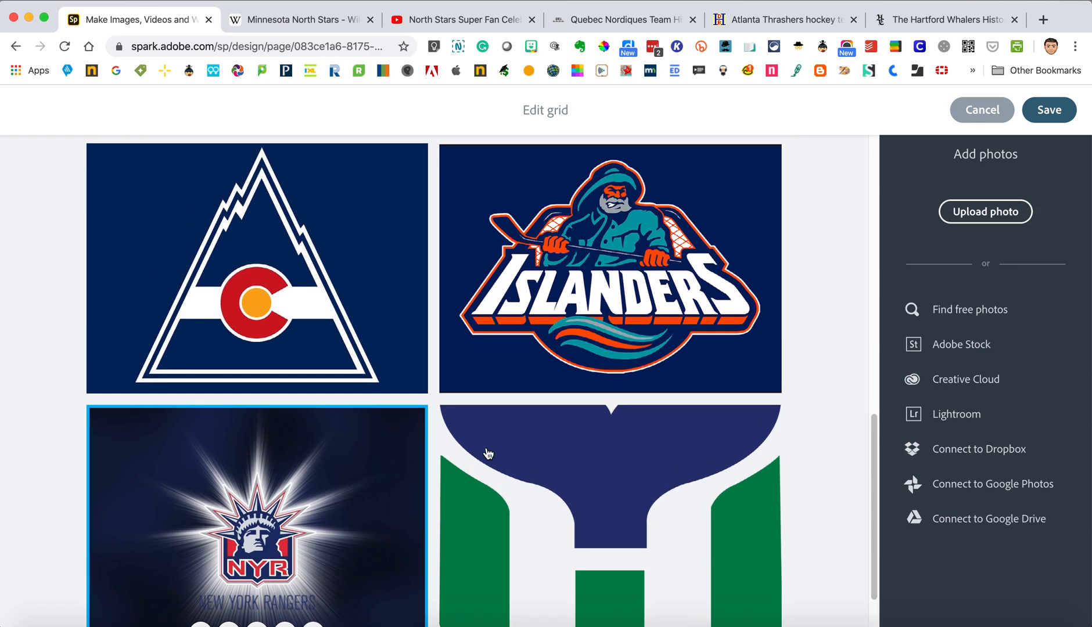
scroll("down", 3)
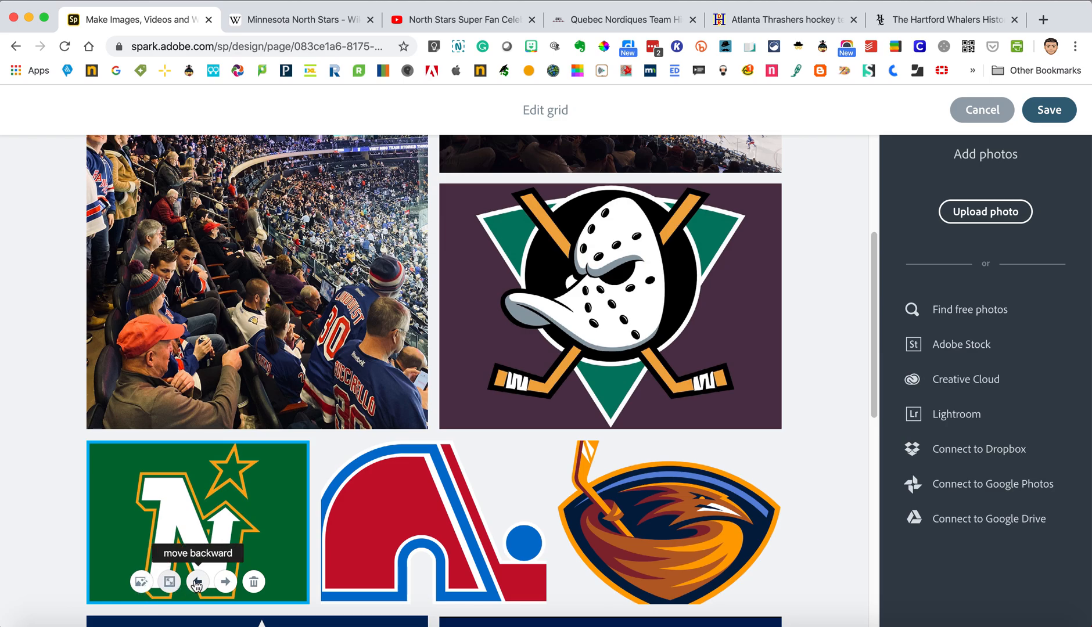
left_click(197, 581)
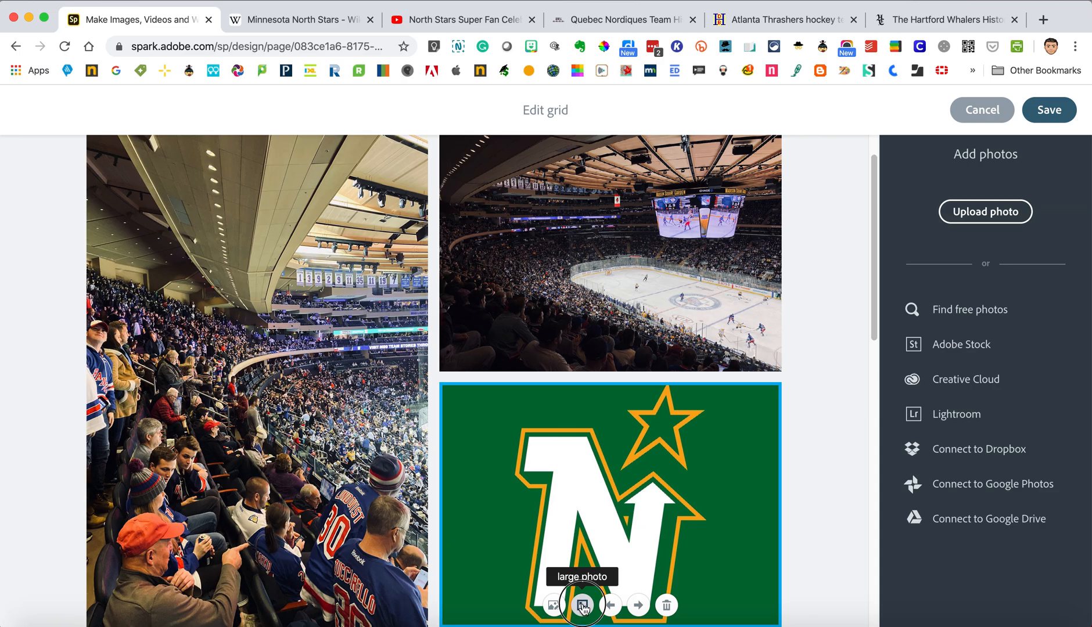
scroll("down", 3)
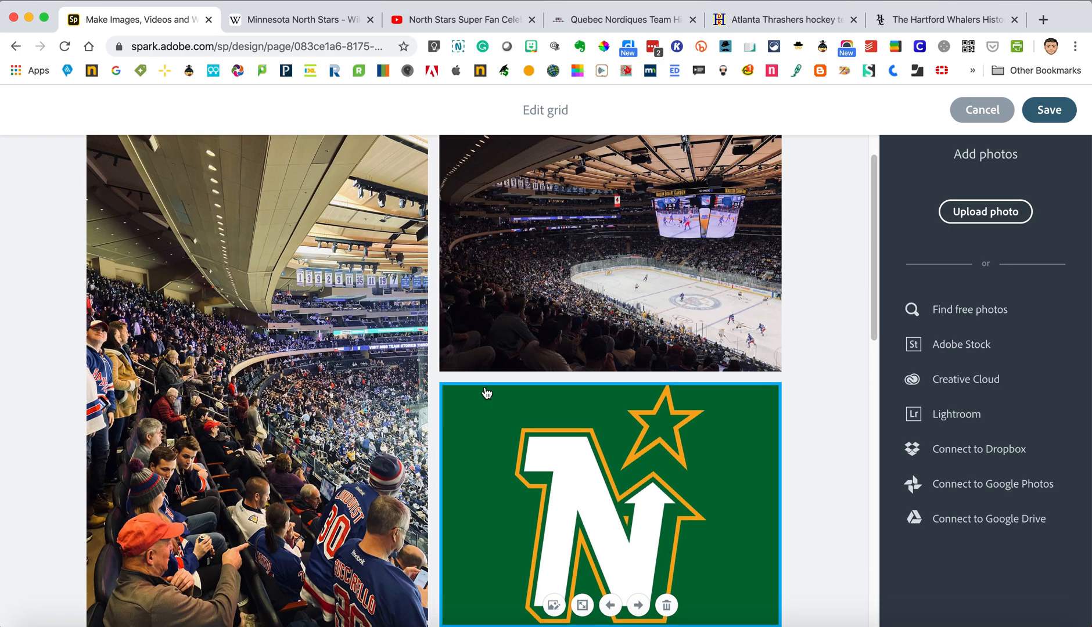
scroll("down", 3)
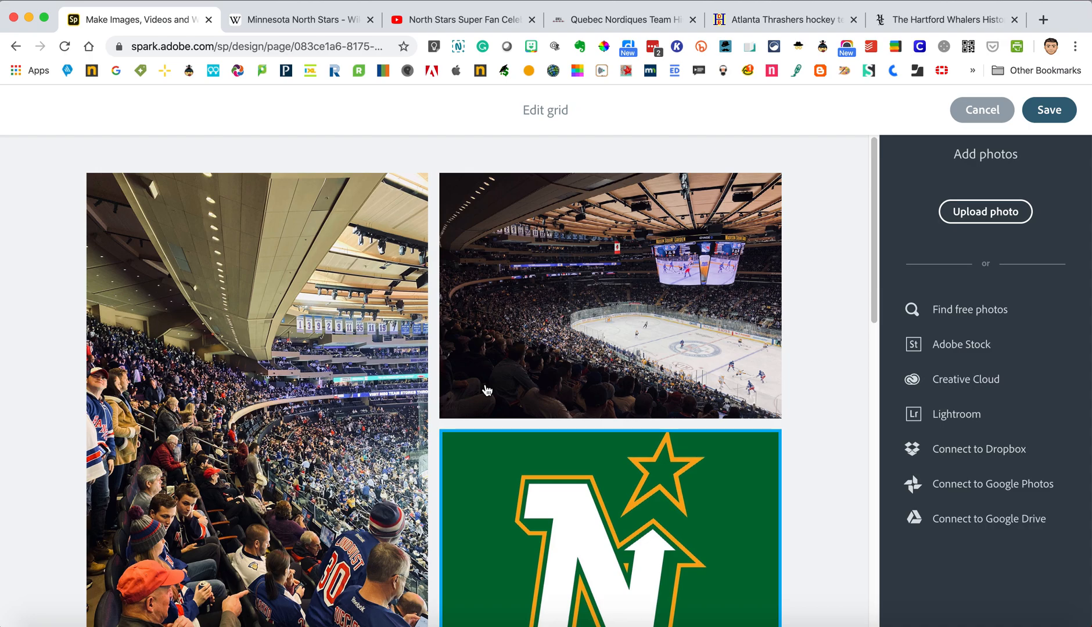
scroll("down", 3)
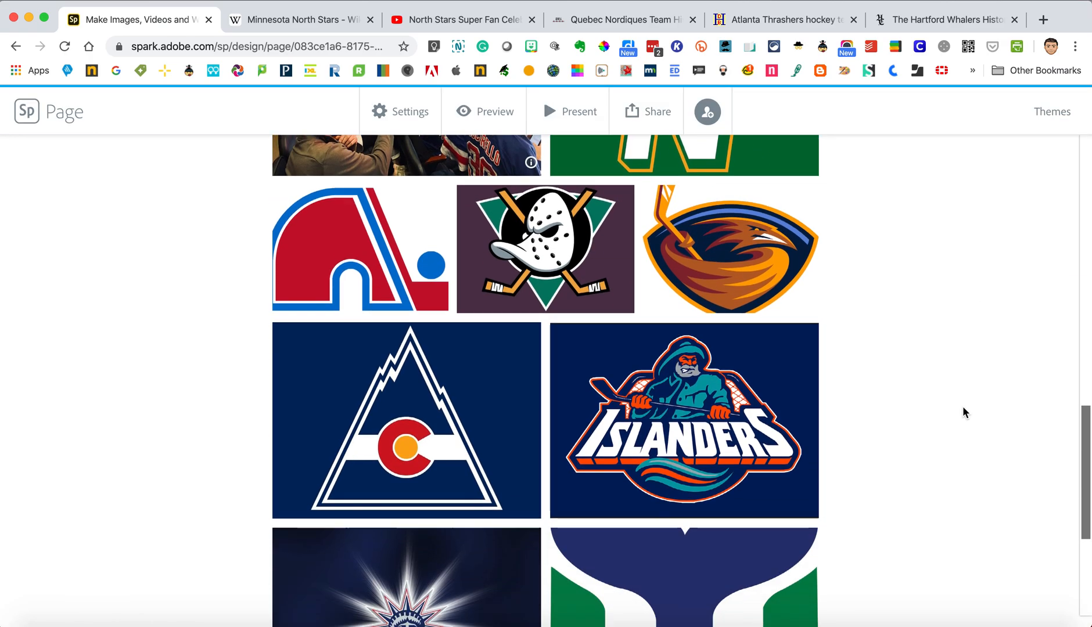
Step: Caption the saved photo grid 'Alternate Logos'
scroll("down", 3)
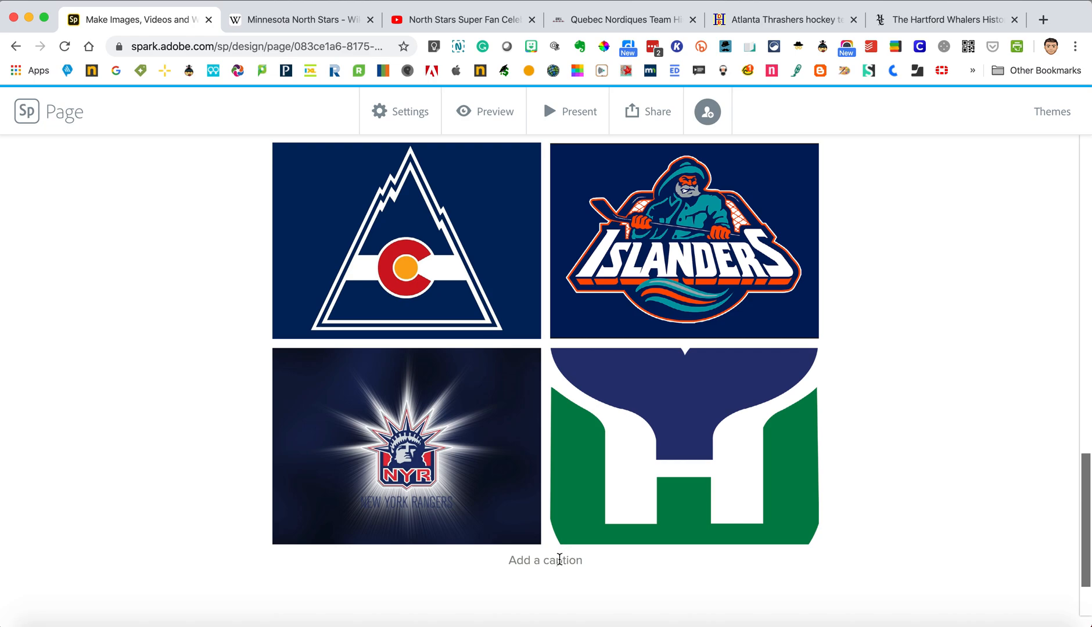
type("Altern")
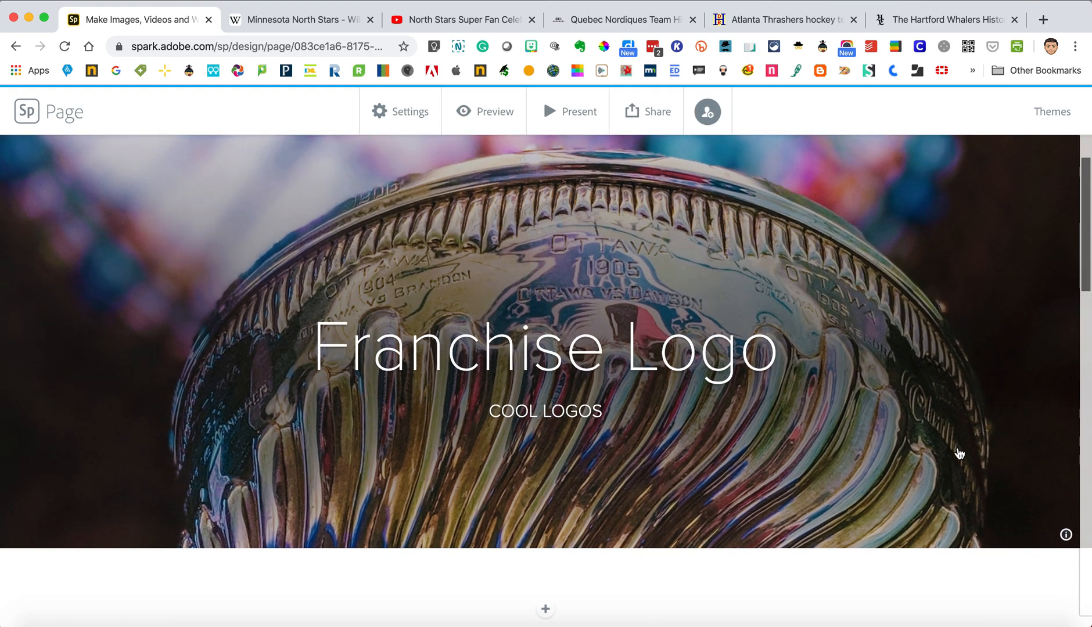
scroll("down", 3)
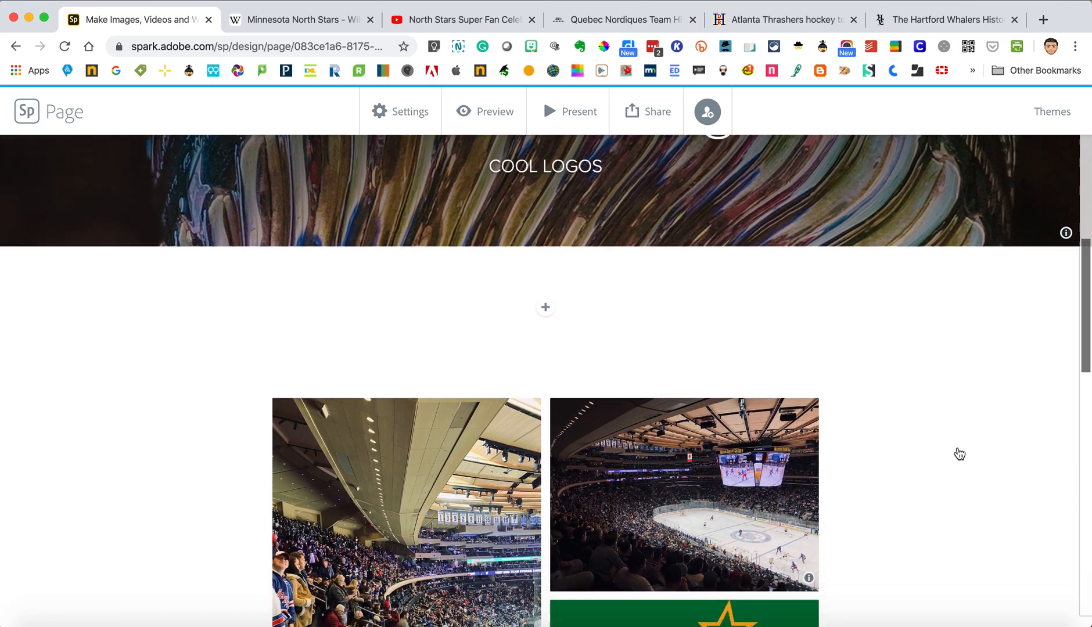
scroll("down", 3)
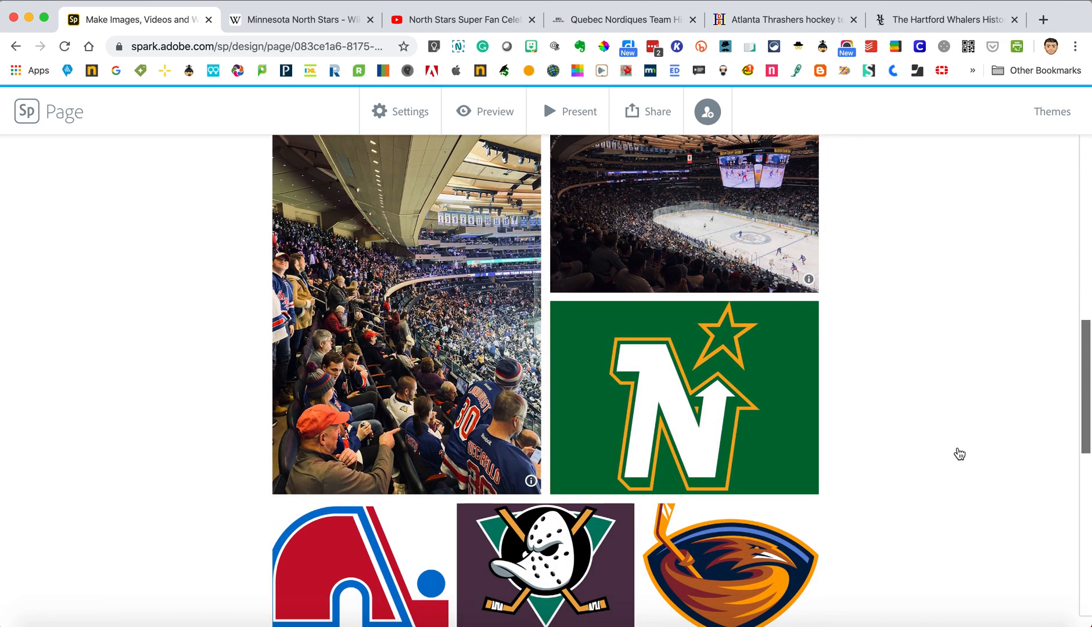
scroll("down", 3)
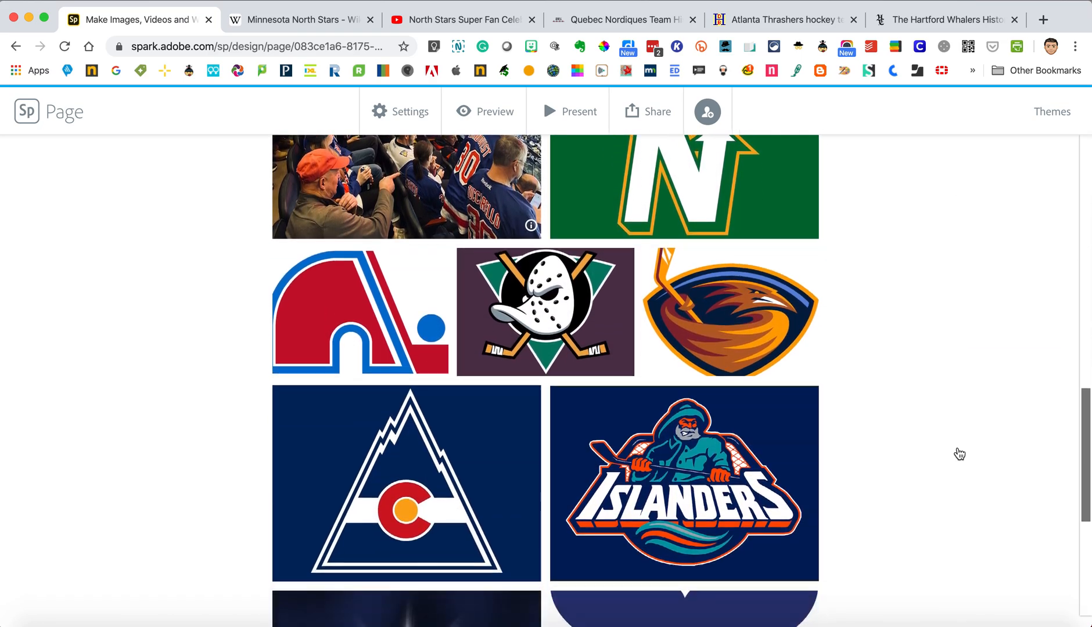
scroll("down", 3)
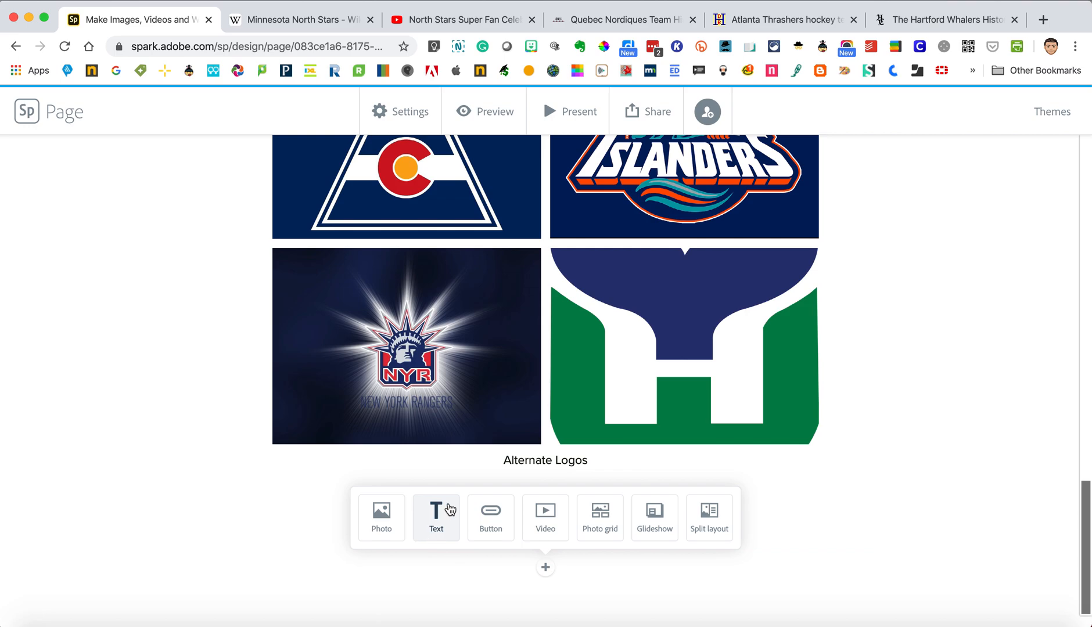
mouse_move(464, 505)
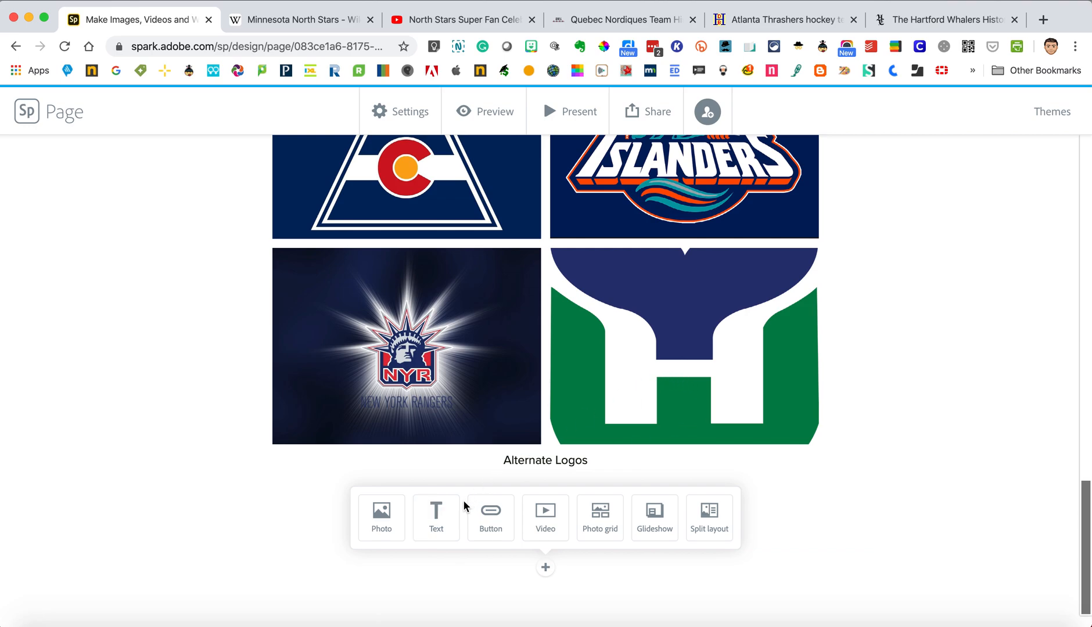
Step: Add a text block with the Whalers 1971–1979 timeline ending in a '(Courant)' credit
left_click(435, 517)
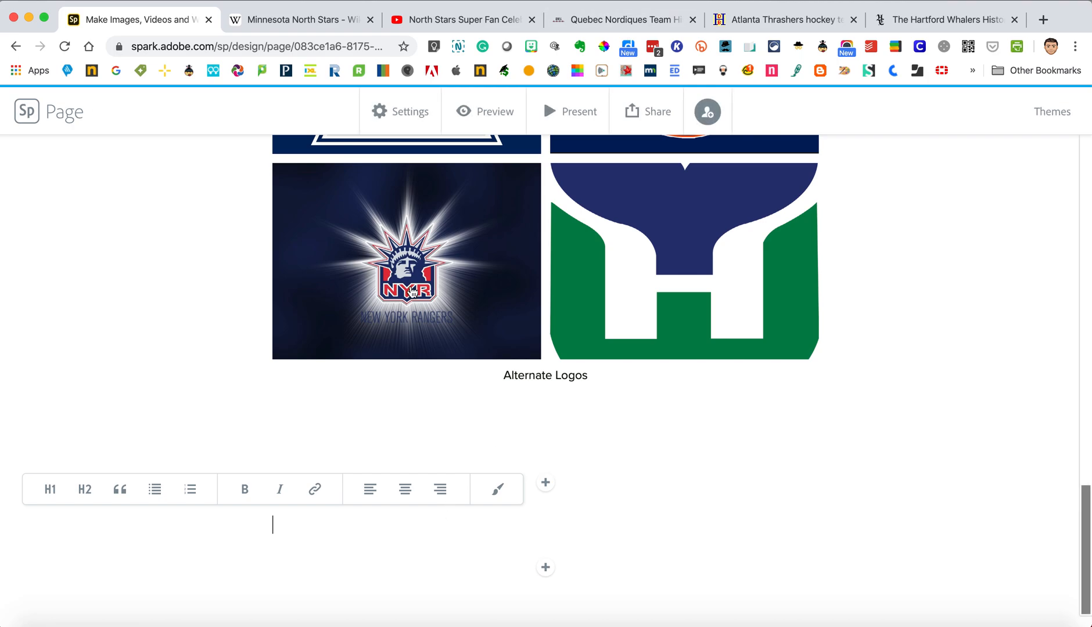
left_click(315, 605)
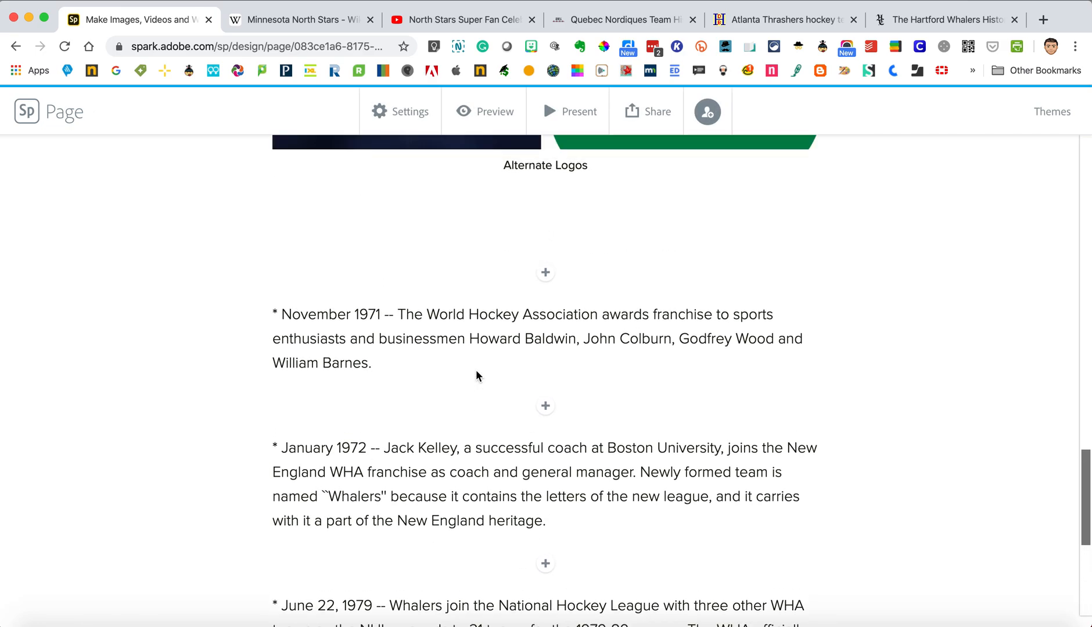
scroll("down", 3)
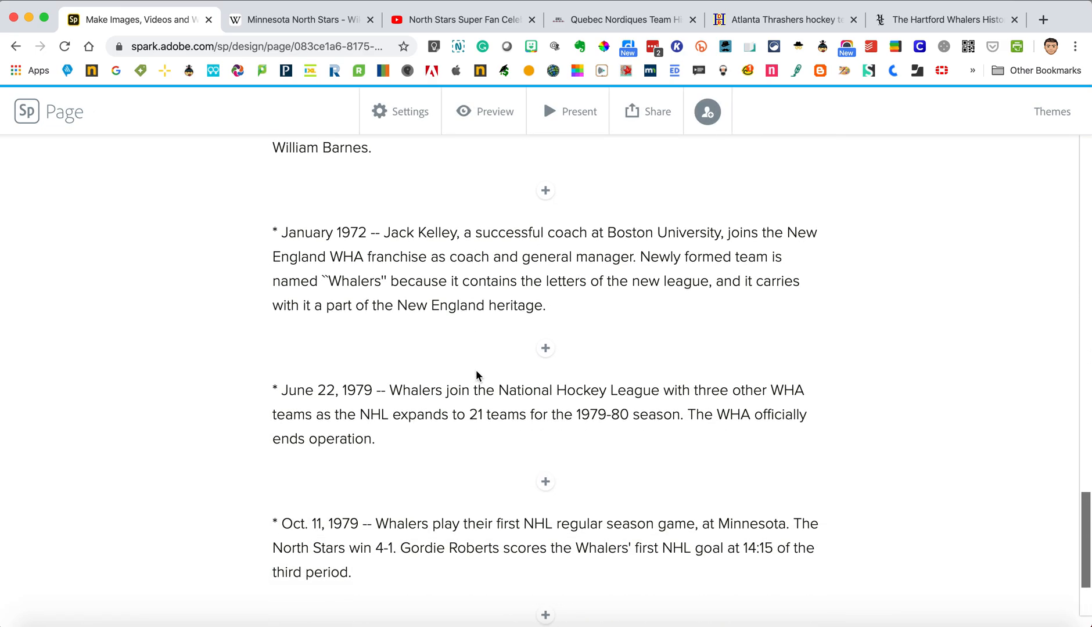
scroll("down", 3)
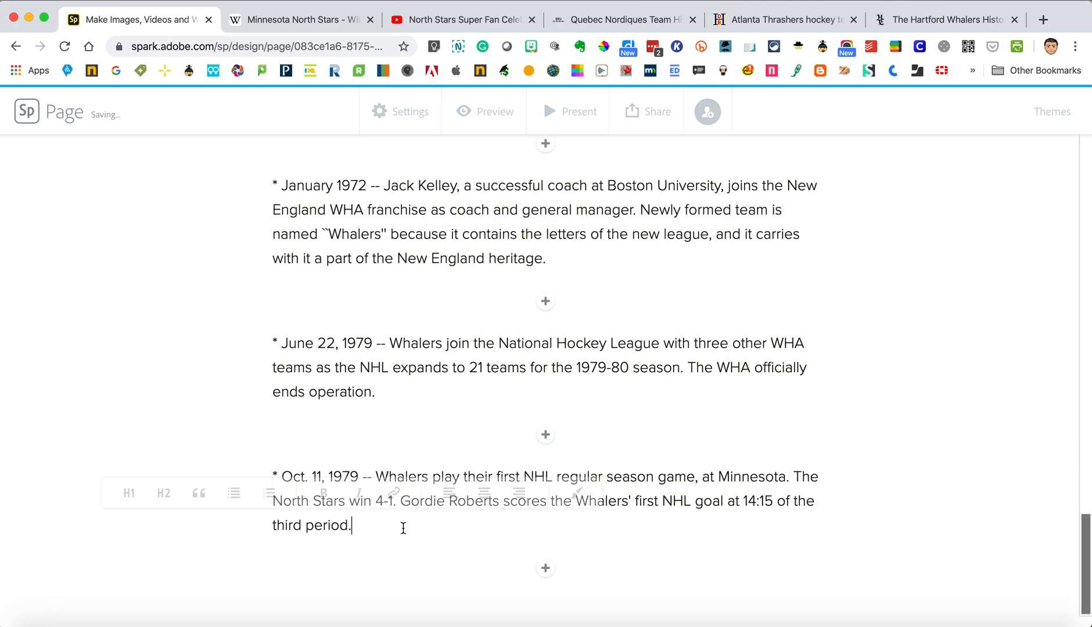
type("(Courant)")
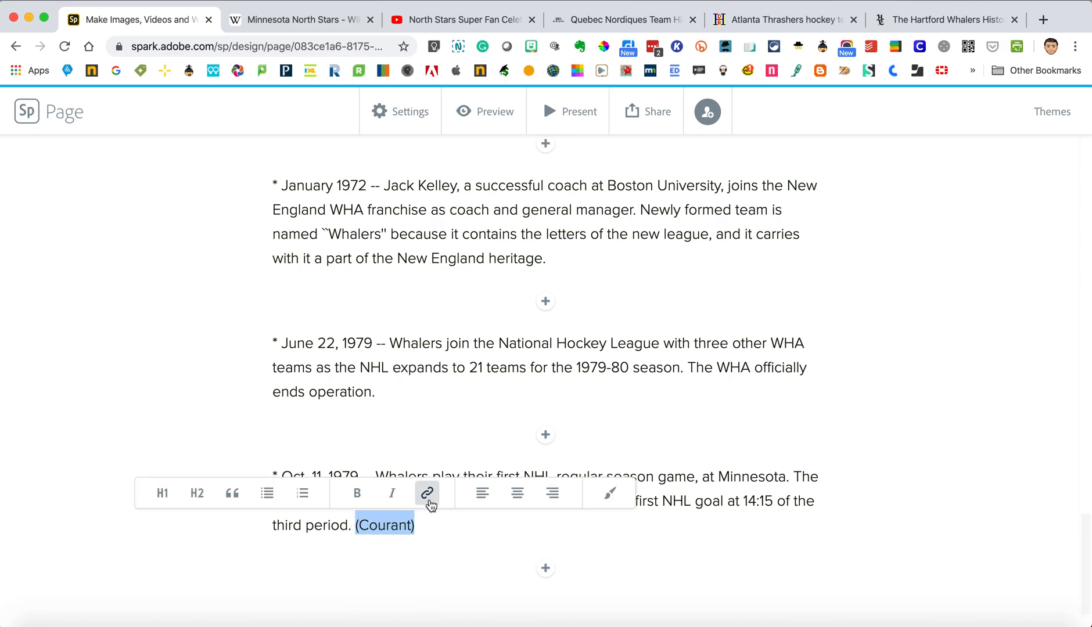
Step: Make the '(Courant)' credit a hyperlink to the source URL
left_click(428, 493)
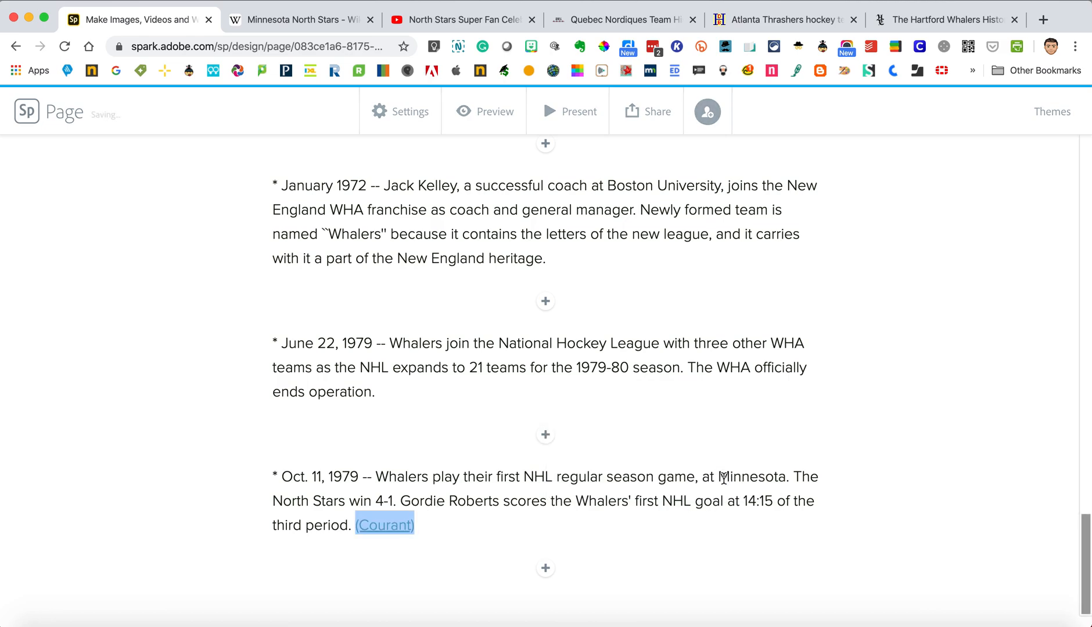
left_click(385, 525)
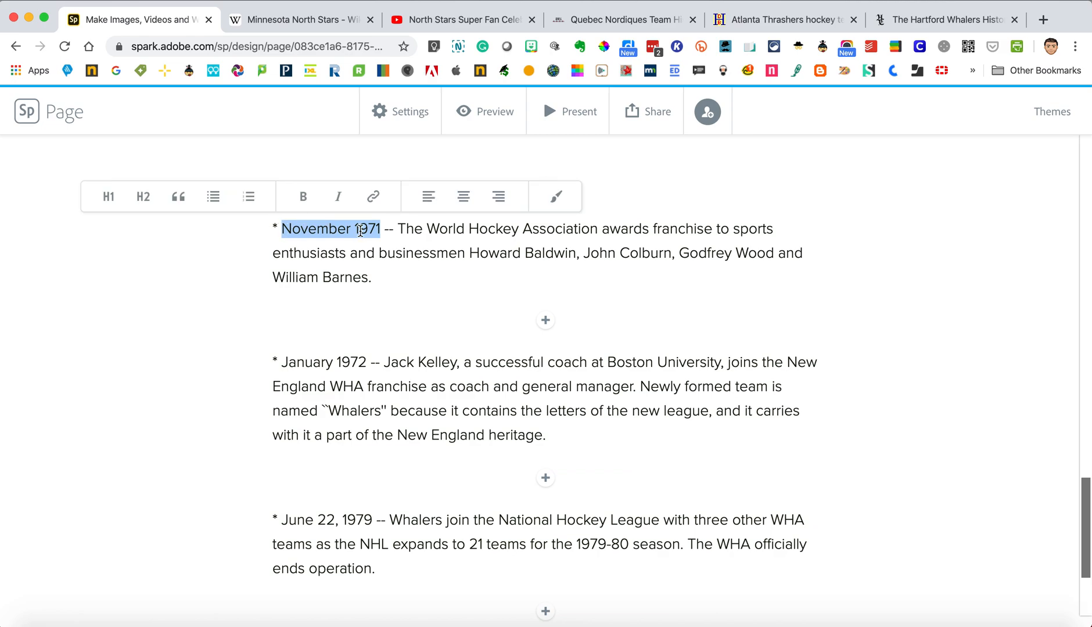
mouse_move(353, 290)
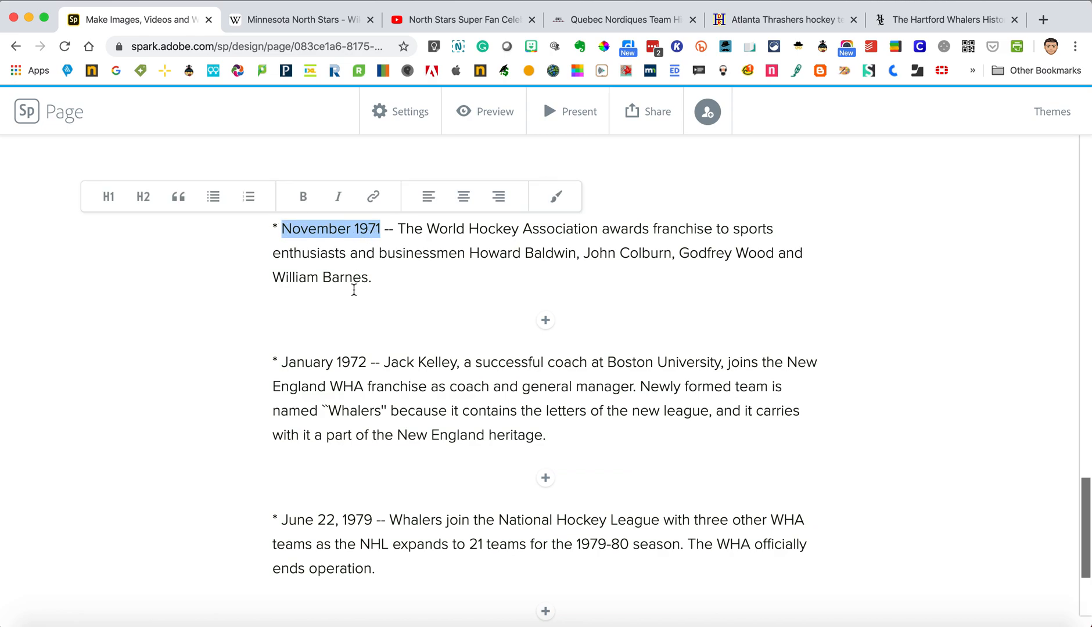
left_click(108, 196)
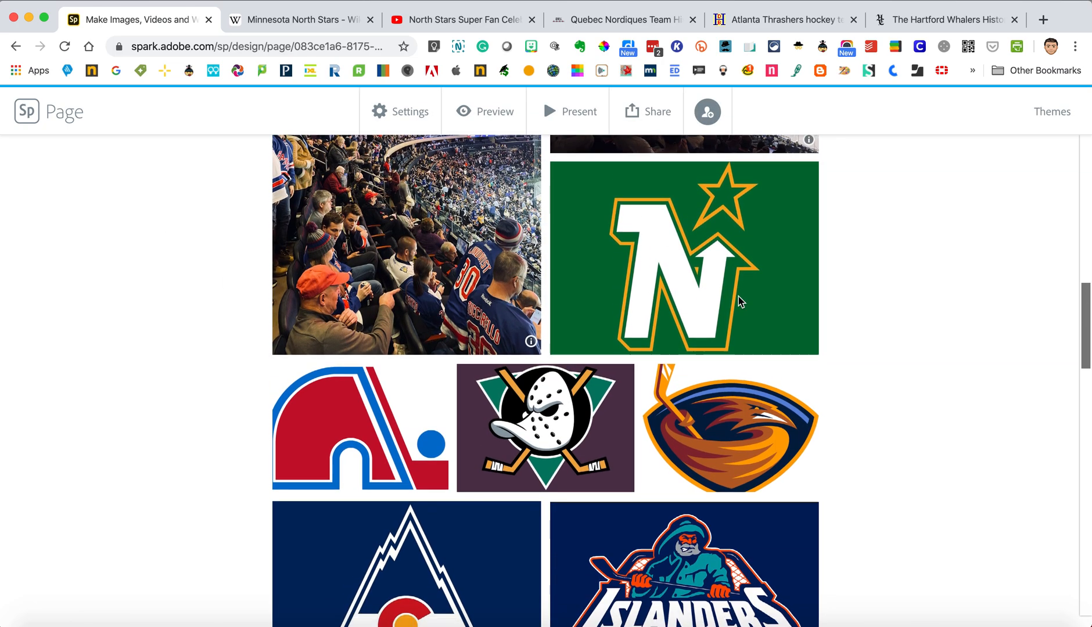
scroll("down", 3)
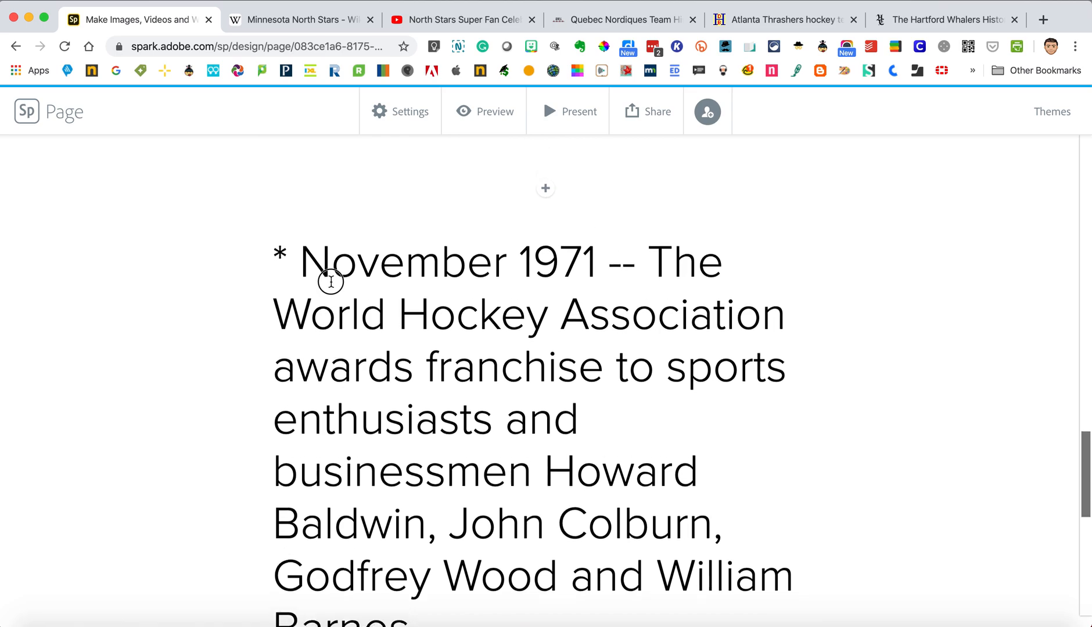
left_click(330, 281)
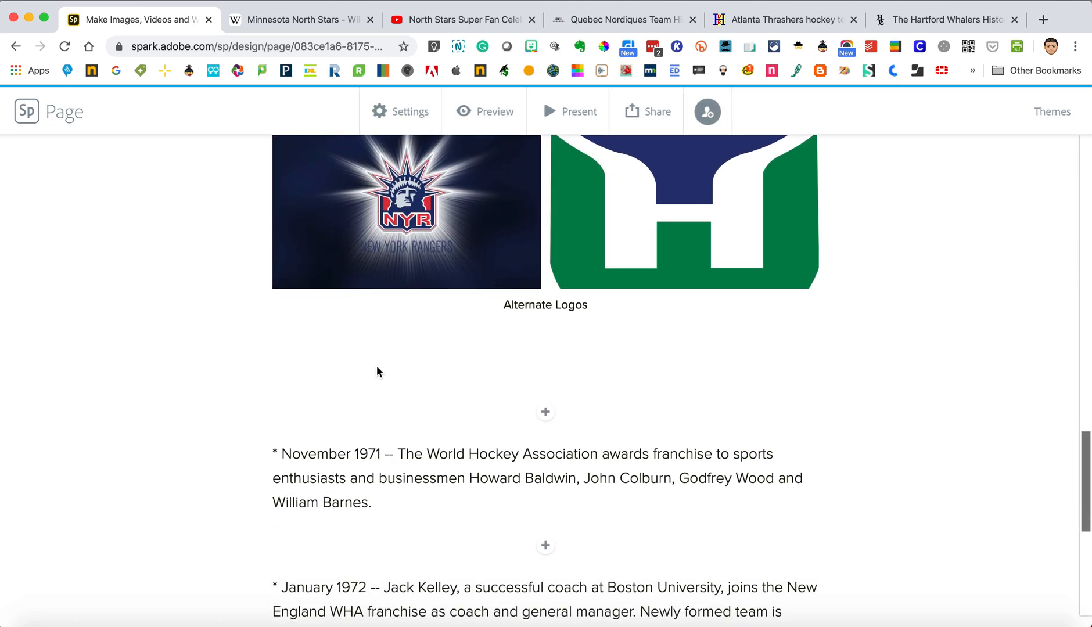
left_click(390, 451)
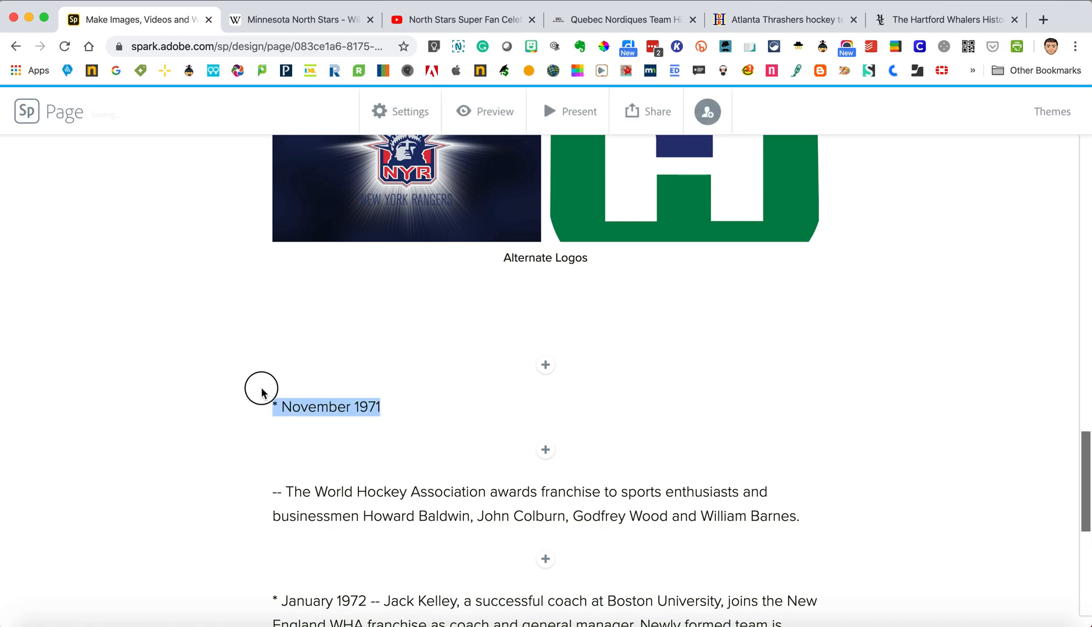
Step: Make the November 1971 and January 1972 dates bold body text within their timeline entries
left_click(325, 407)
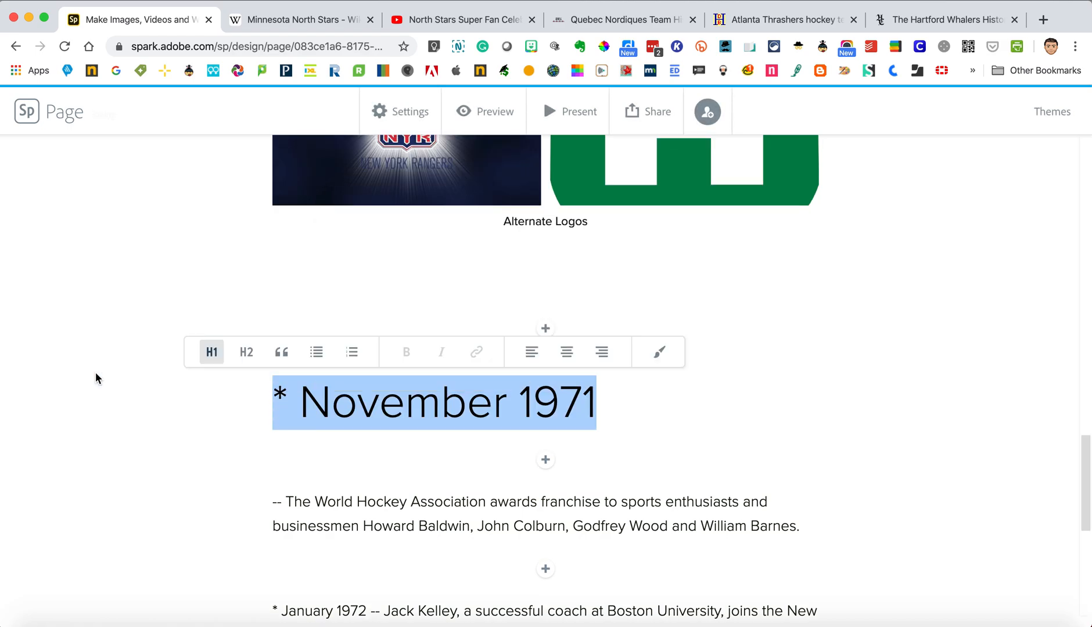
left_click(246, 352)
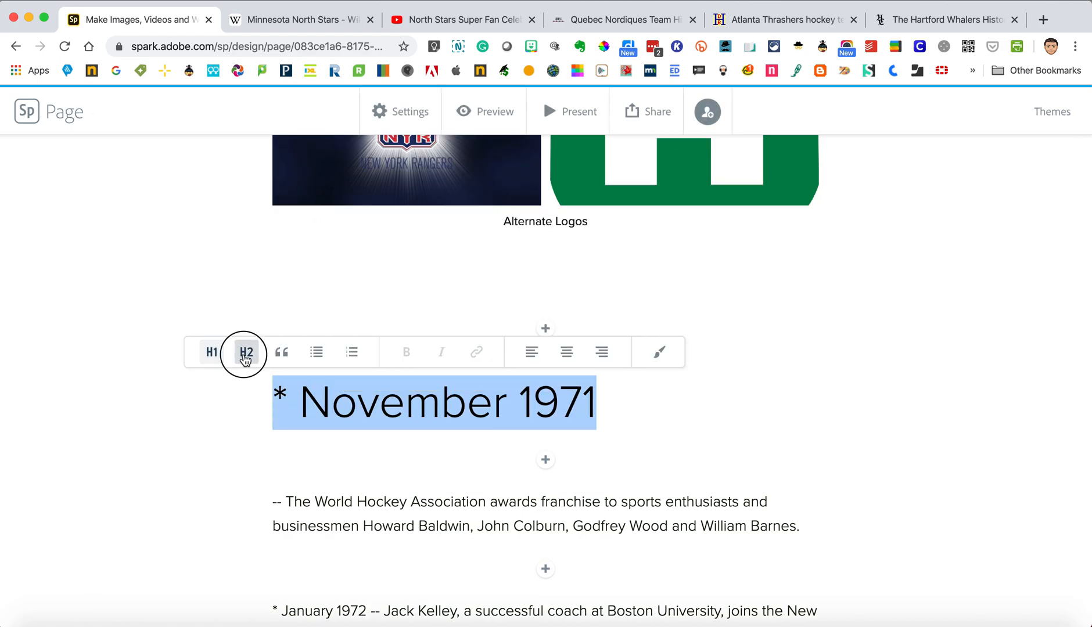
left_click(246, 352)
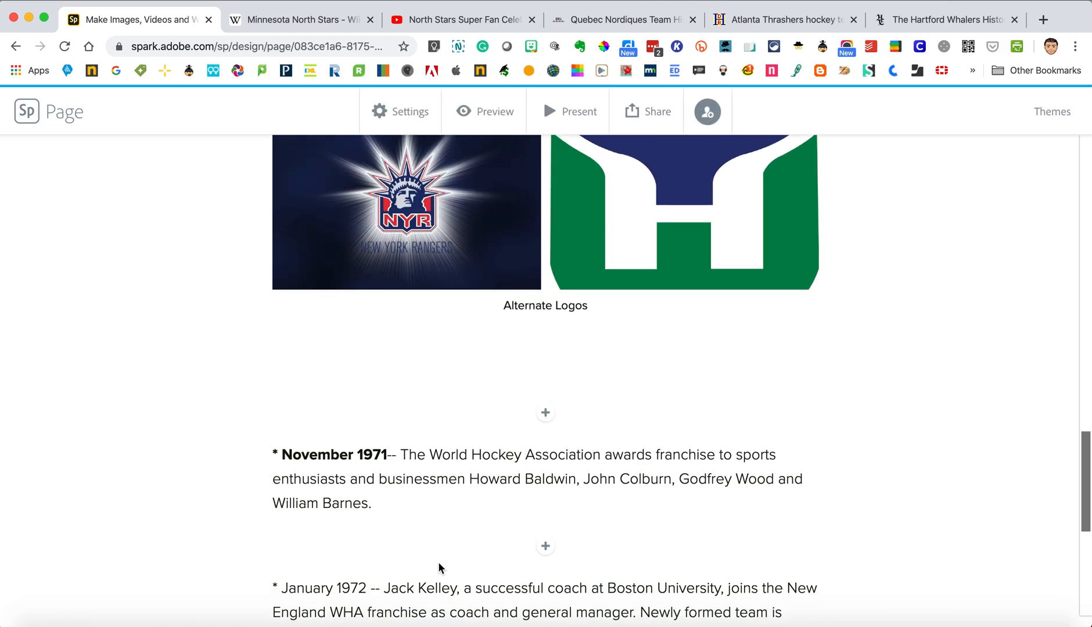
scroll("down", 3)
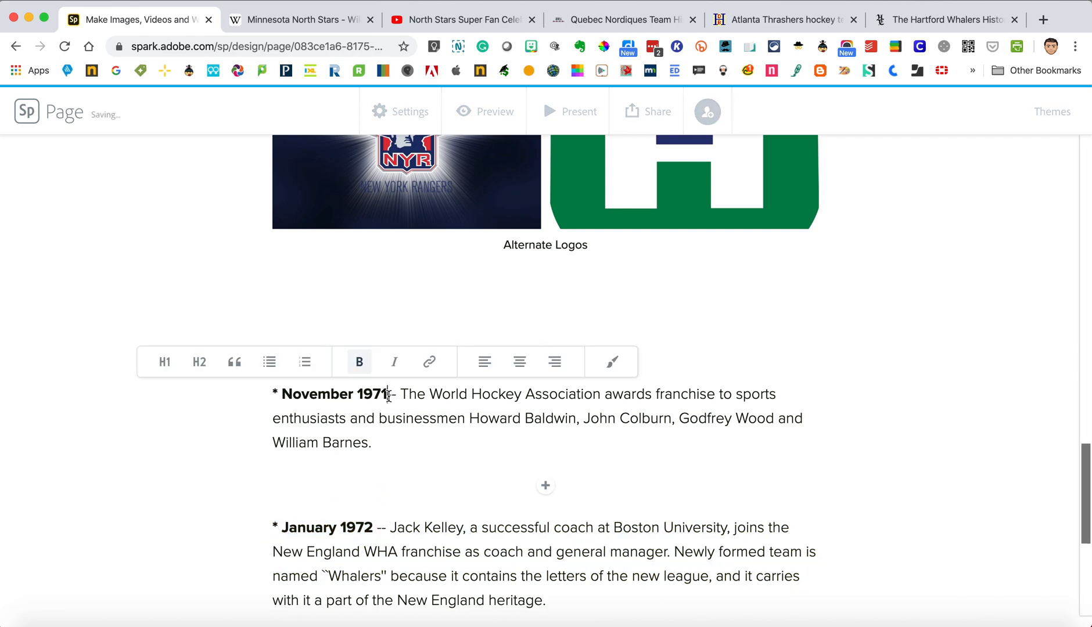
scroll("down", 3)
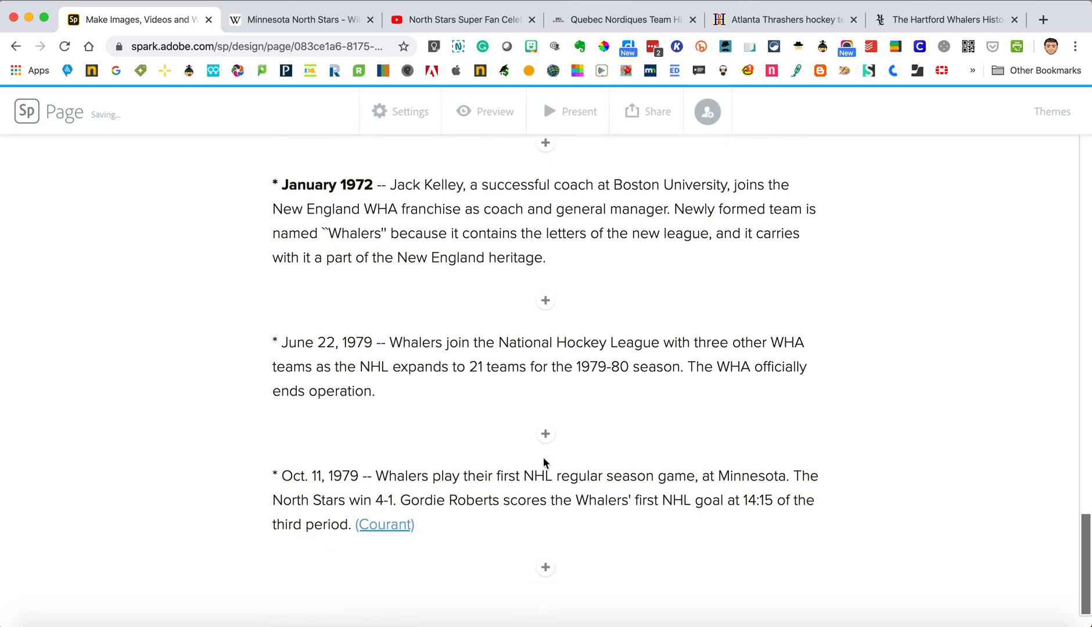
scroll("up", 3)
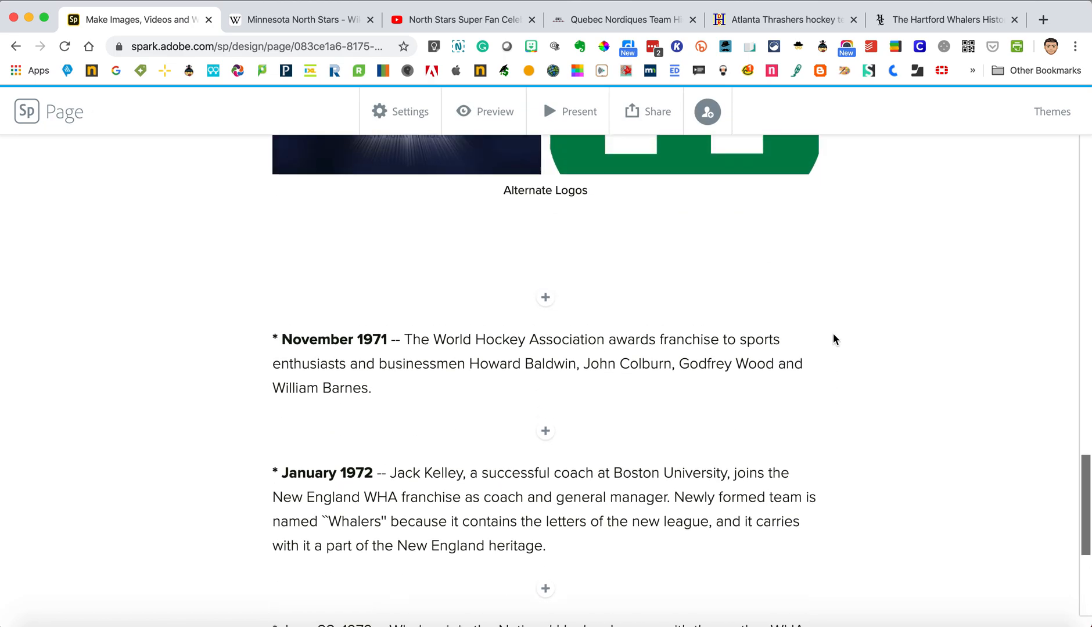
scroll("down", 3)
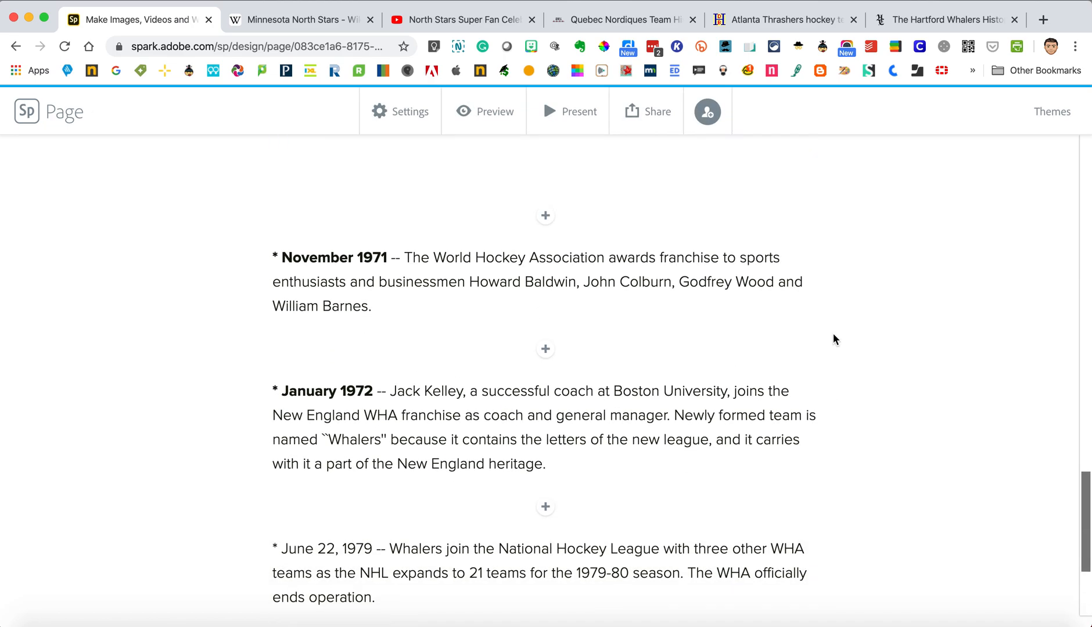
mouse_move(1058, 122)
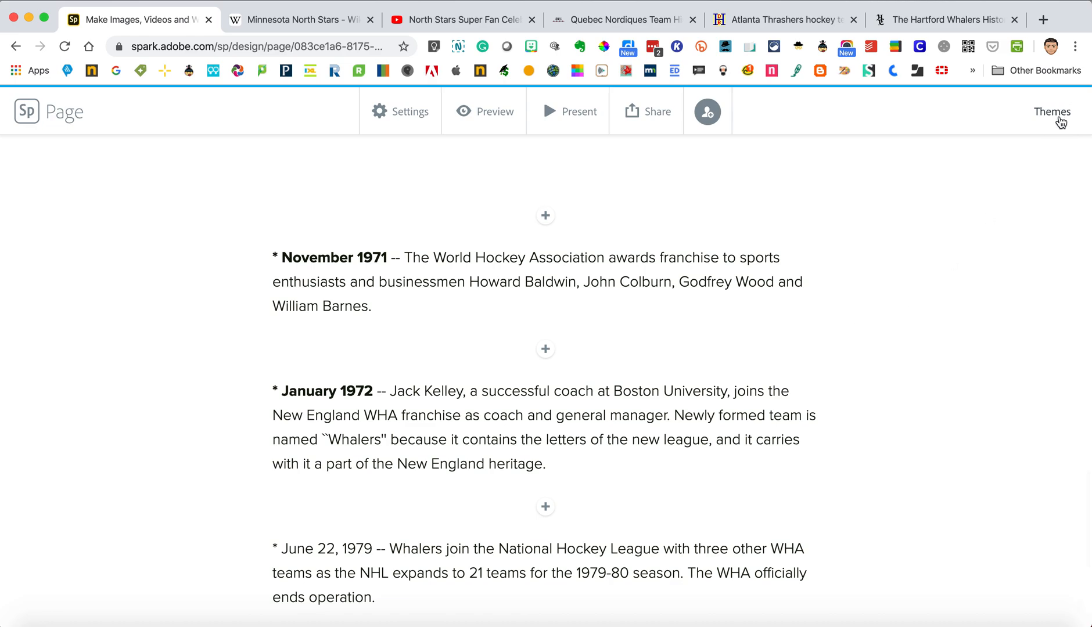
Step: Browse the Spark Themes list, previewing Nightcap and Whimsy, and apply the red Bruce theme
left_click(1051, 111)
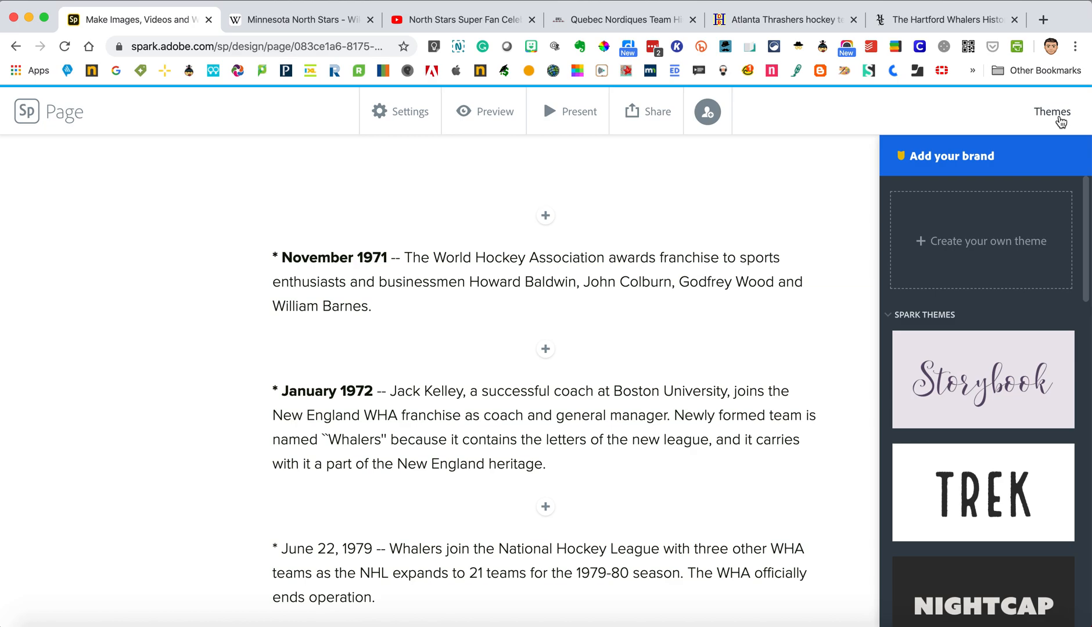
scroll("down", 3)
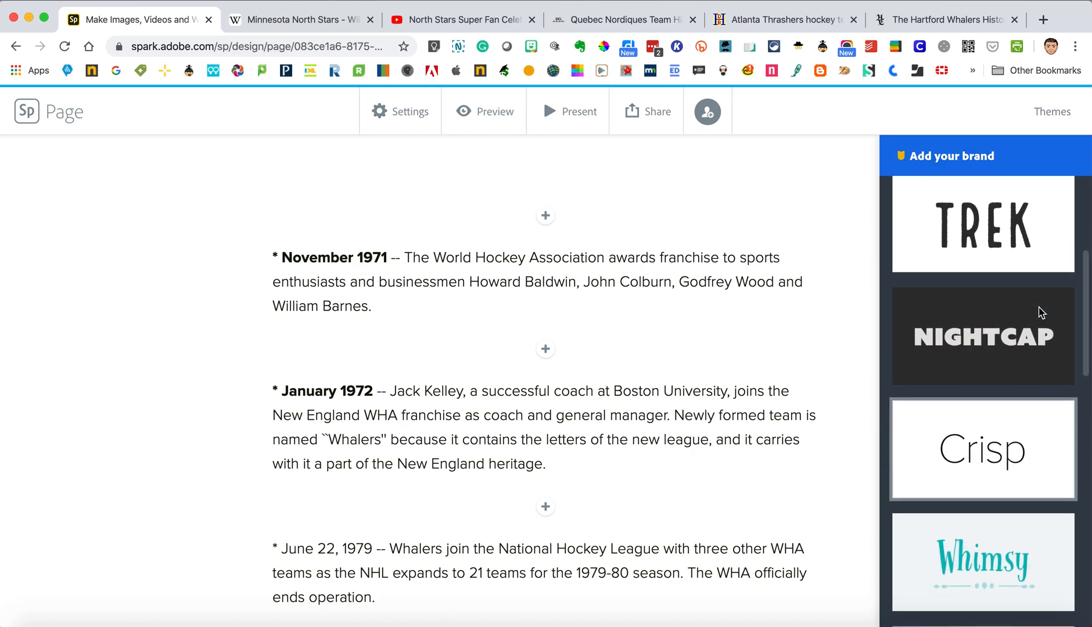
scroll("down", 3)
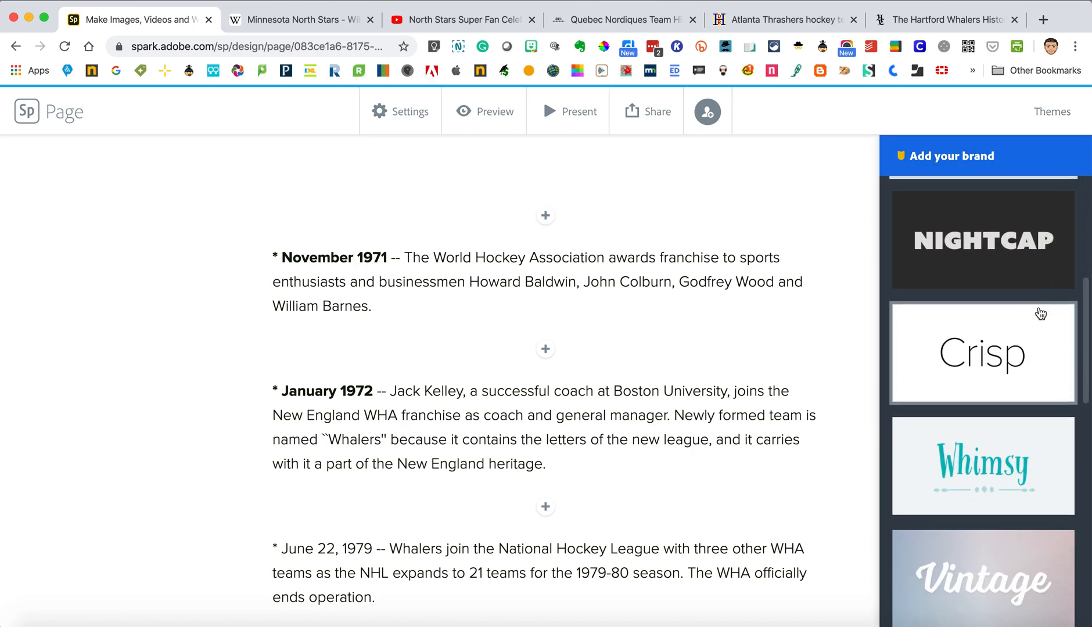
scroll("down", 3)
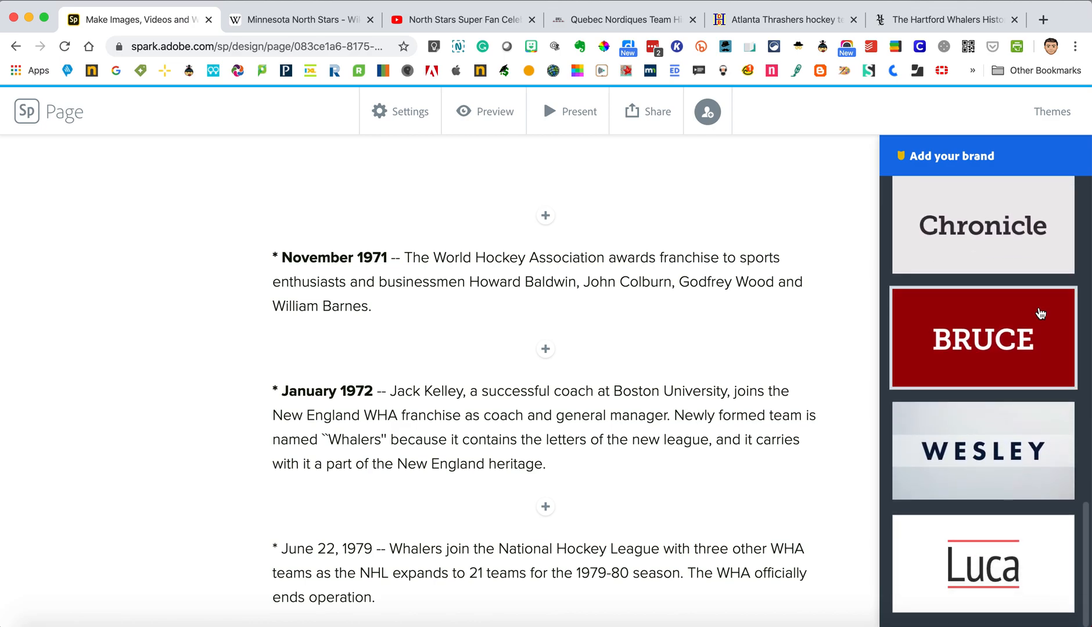
mouse_move(983, 380)
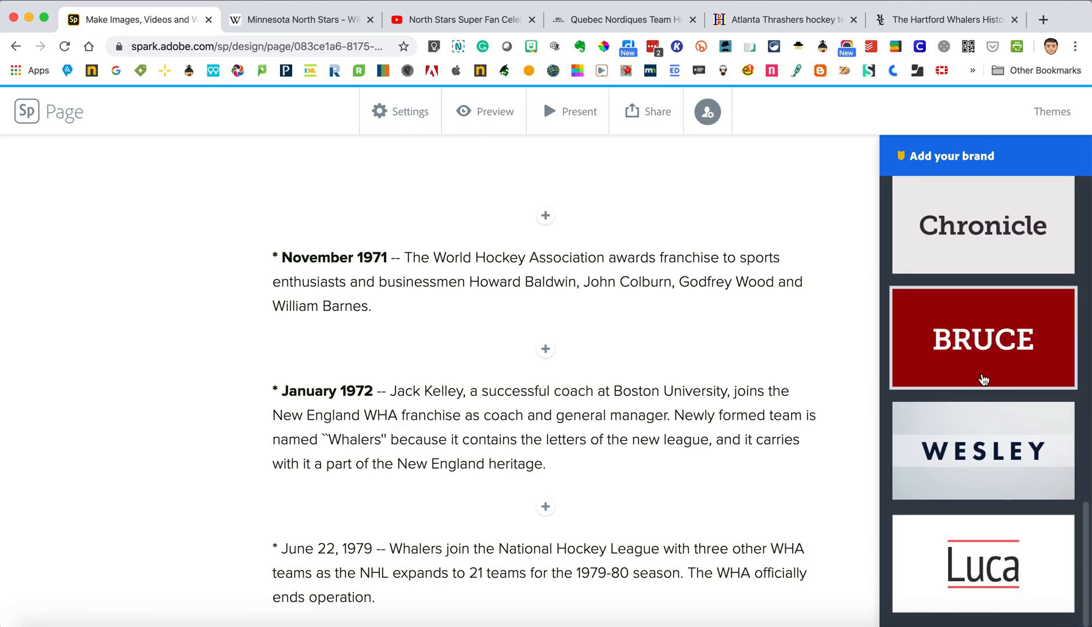
scroll("down", 3)
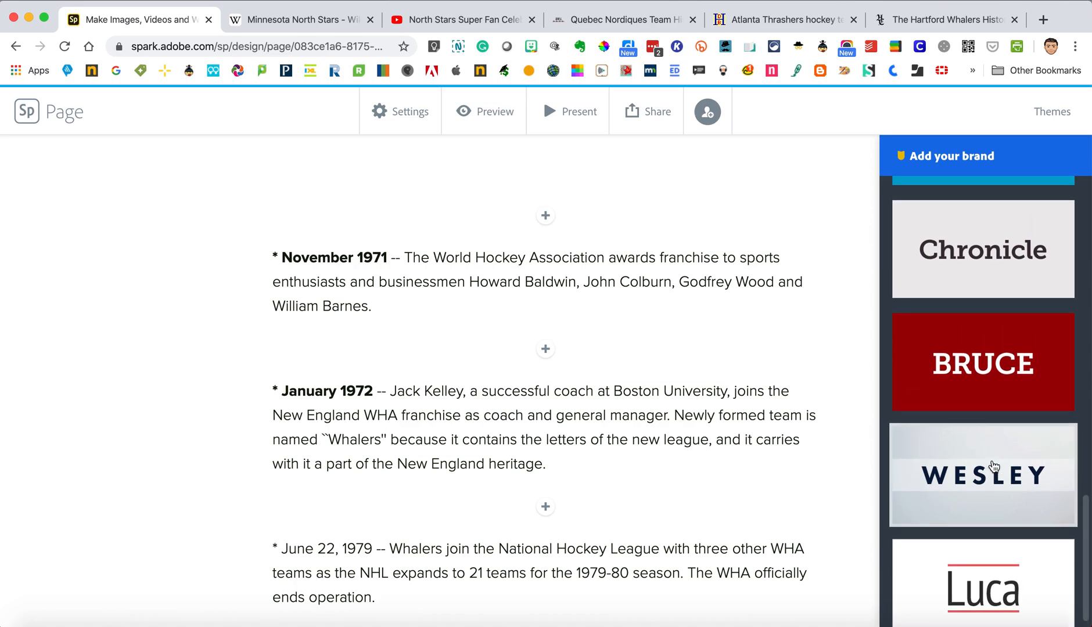
scroll("down", 3)
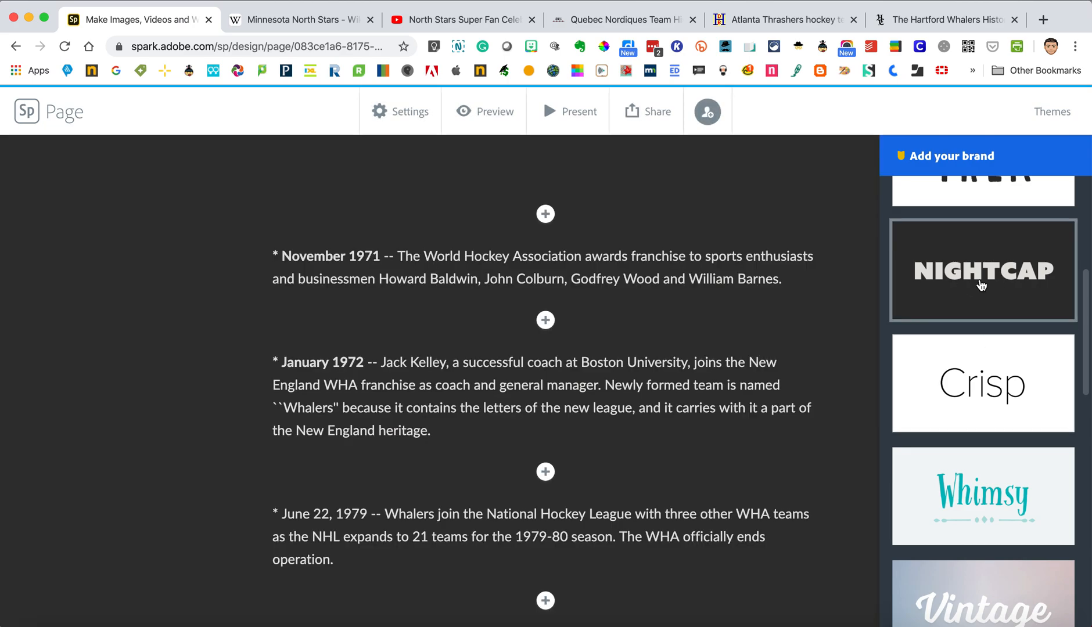
mouse_move(903, 228)
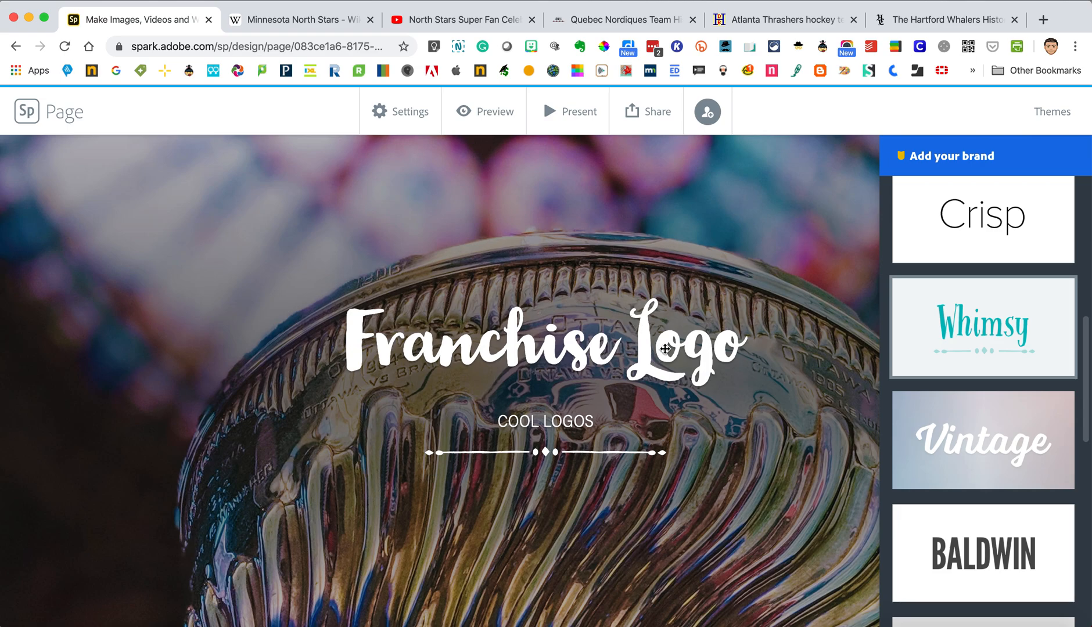
scroll("down", 3)
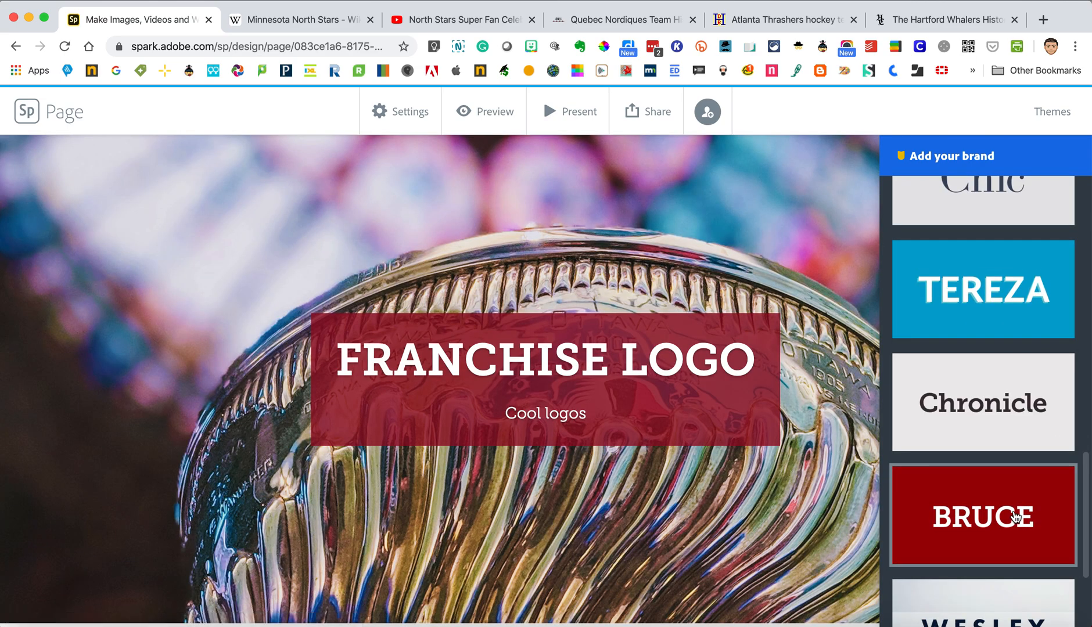
scroll("down", 3)
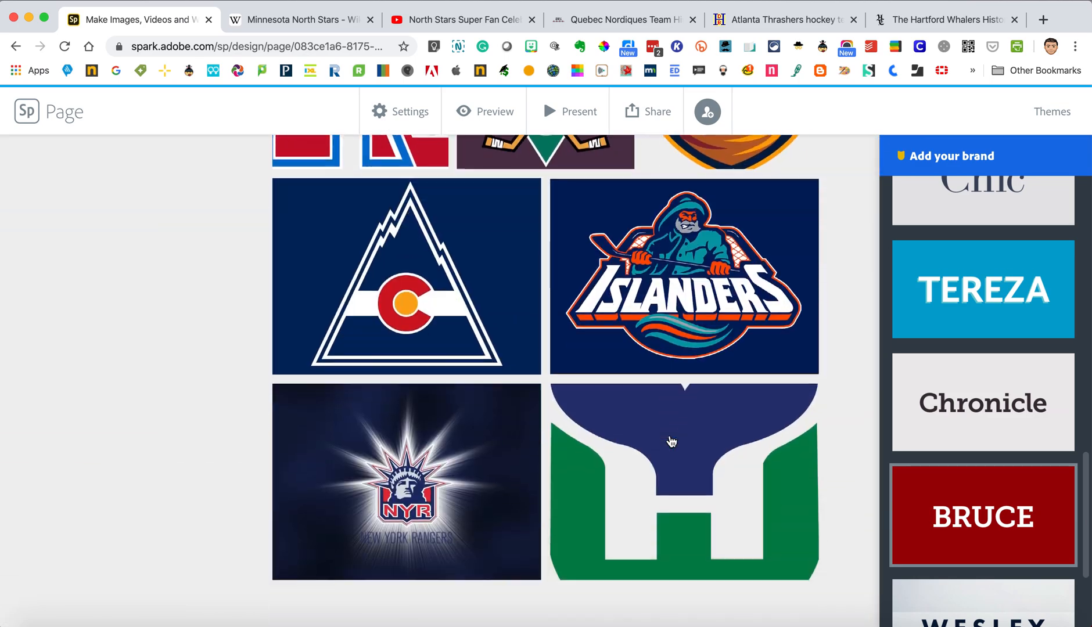
scroll("down", 3)
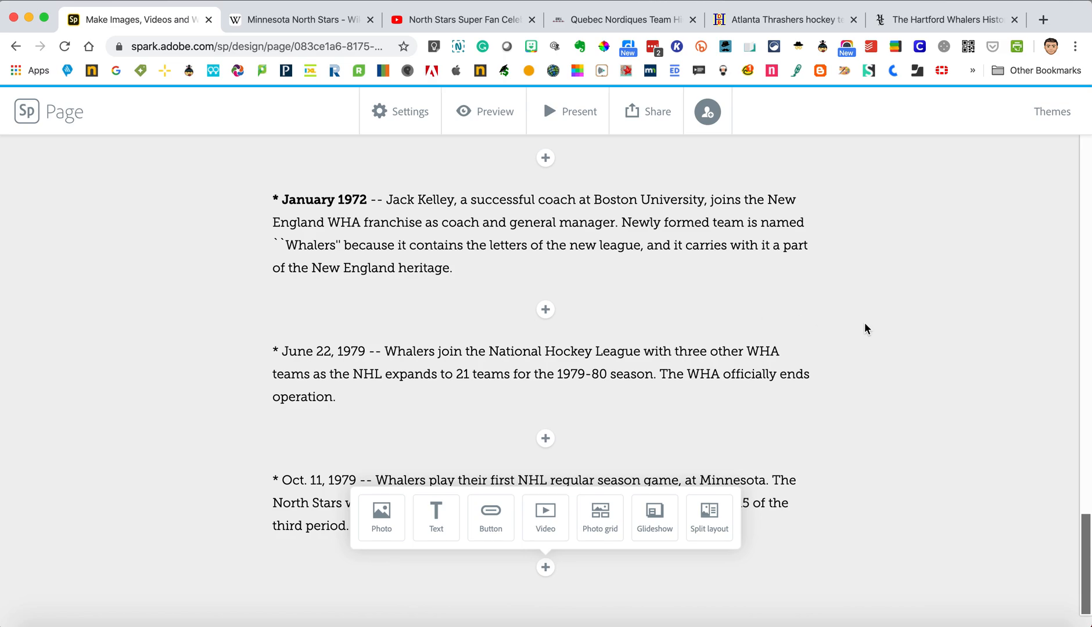
Step: Switch the page from Bruce to the dark Nightcap theme and start a new block after the last entry
left_click(1052, 111)
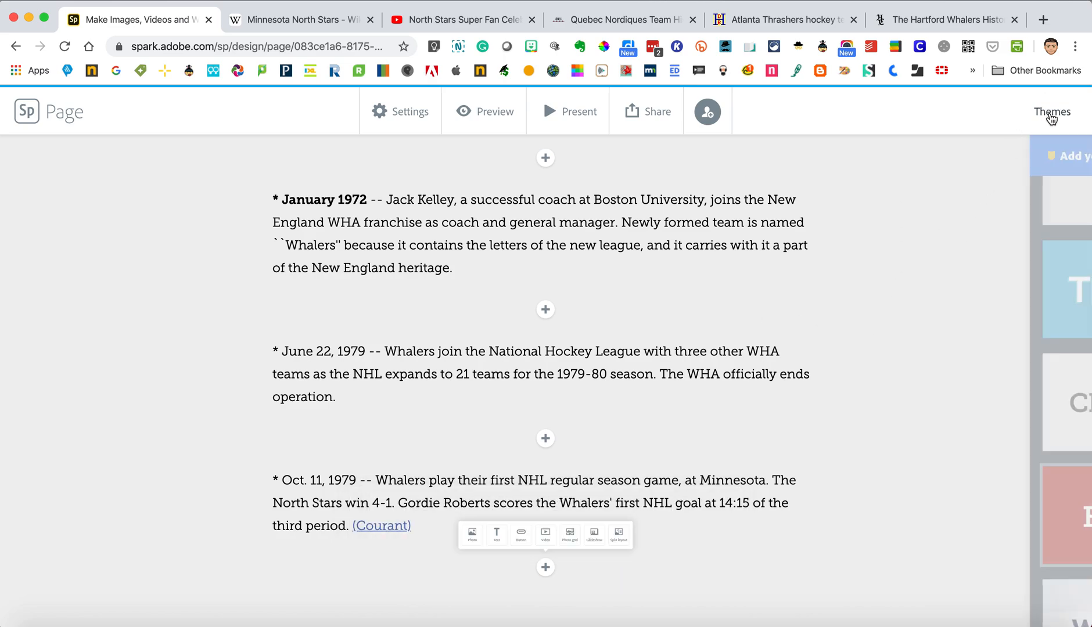
left_click(1053, 111)
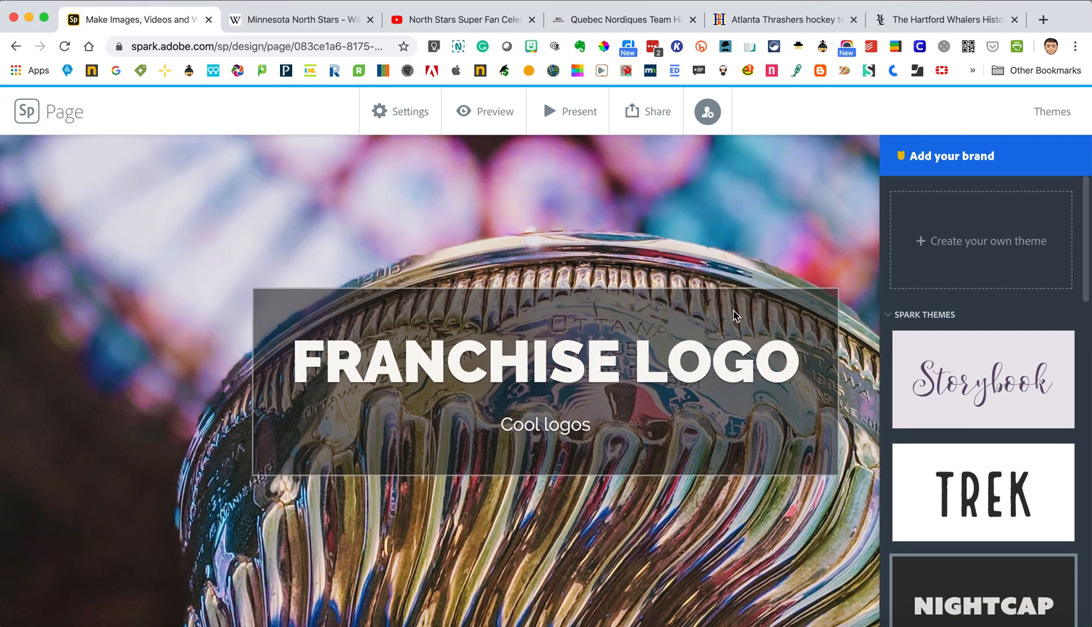
scroll("down", 3)
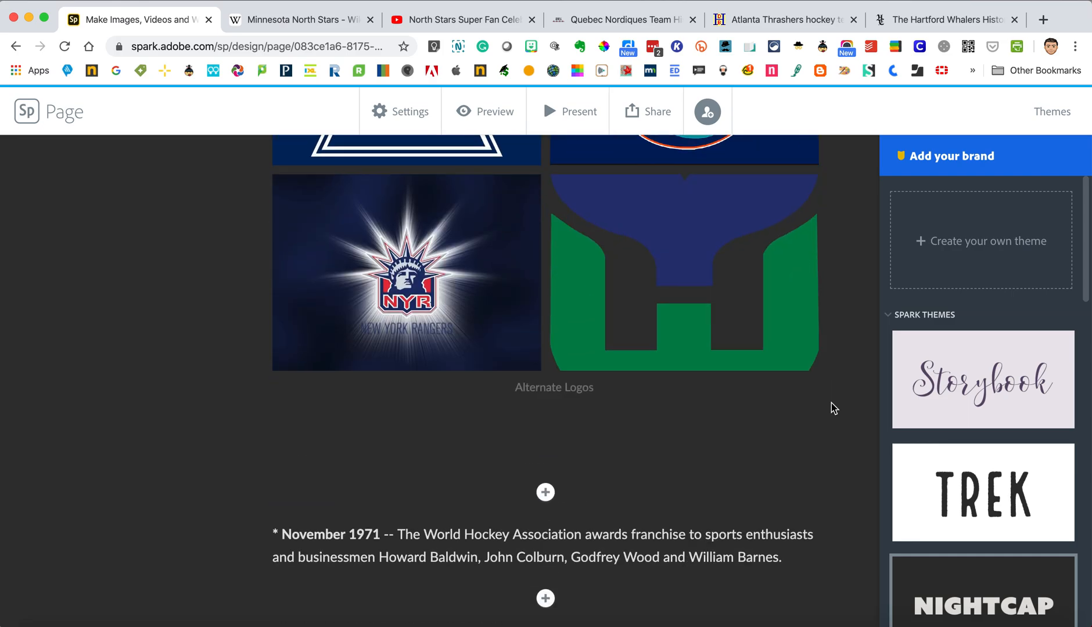
scroll("down", 3)
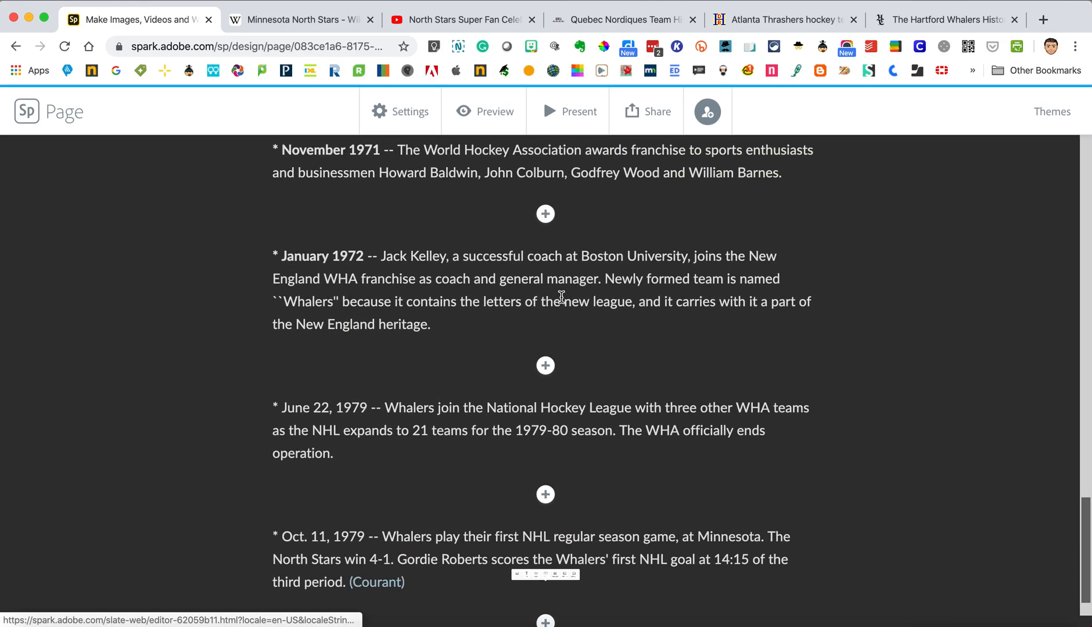
left_click(544, 493)
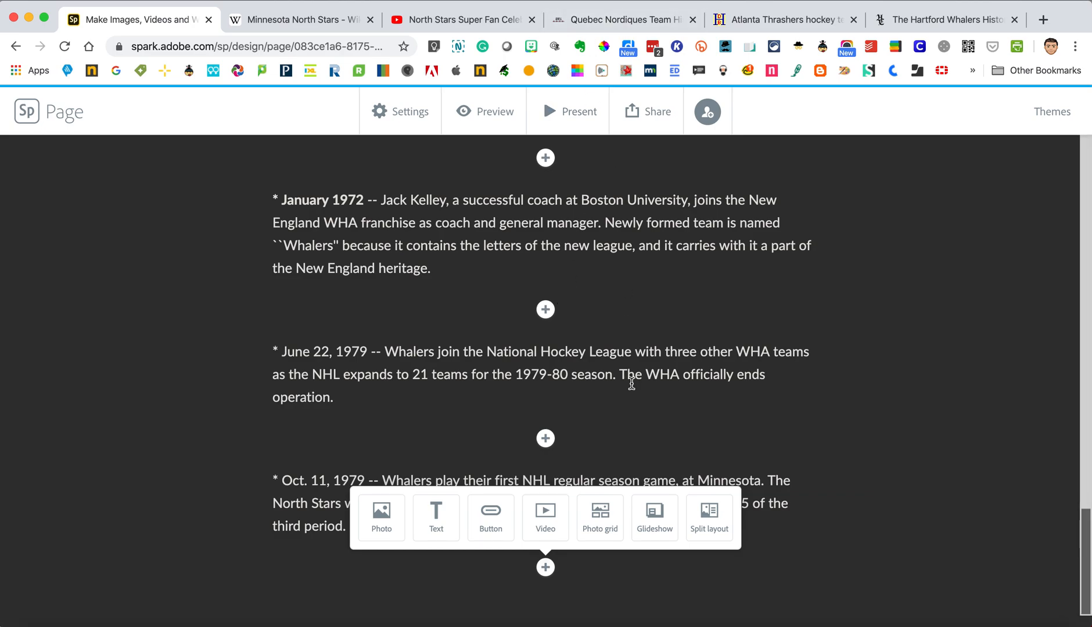
mouse_move(791, 484)
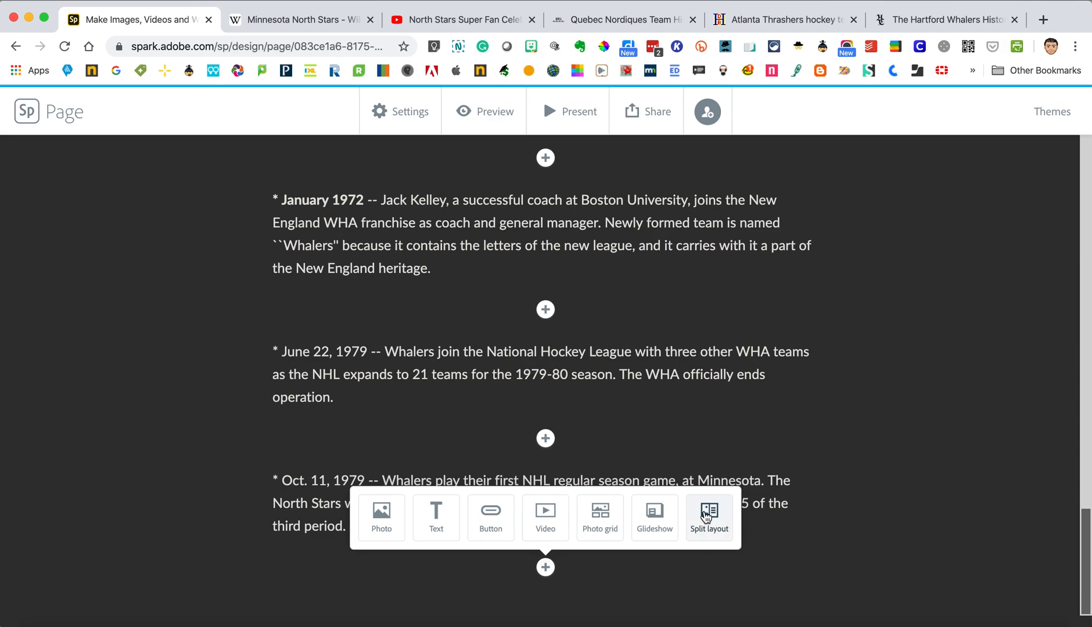
Step: Insert a split-layout block and upload Colisée_Pepsi_de_Québec.jpg into its image half
left_click(709, 516)
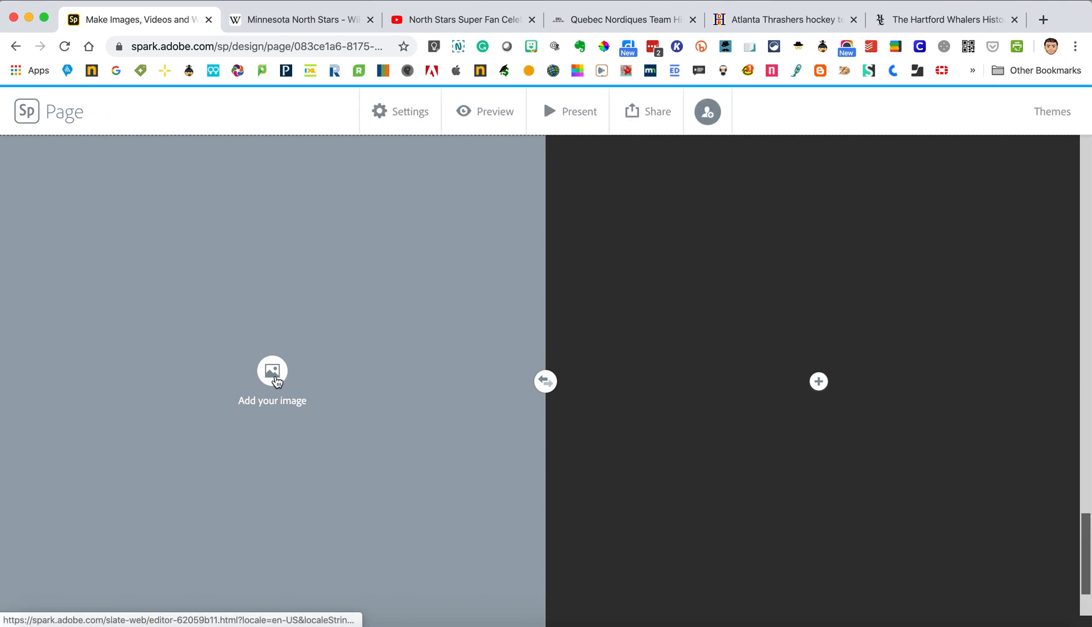
left_click(272, 370)
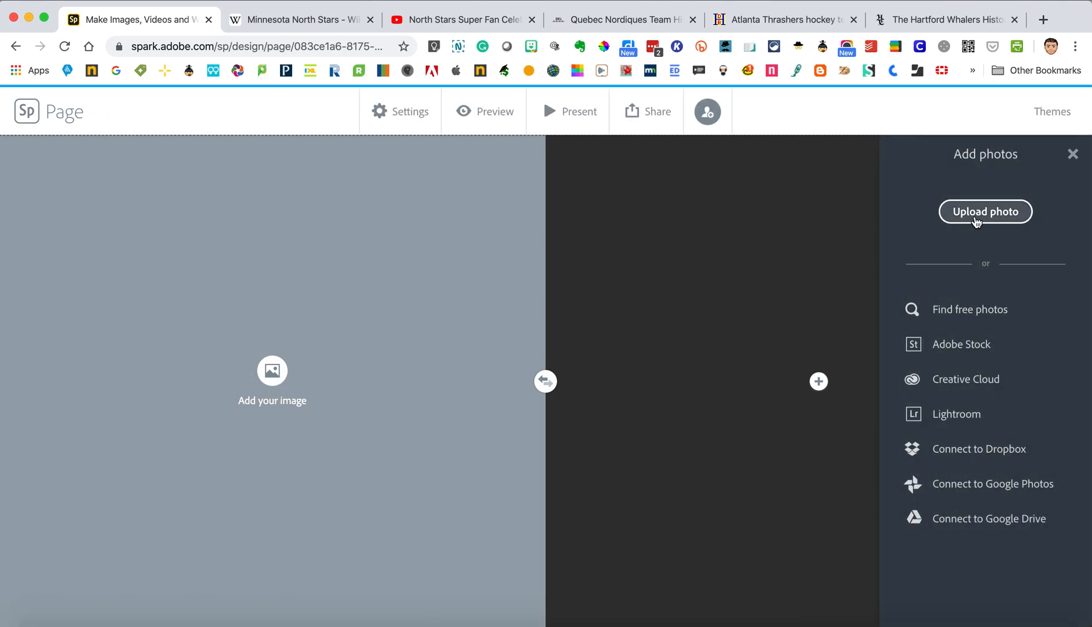
left_click(984, 211)
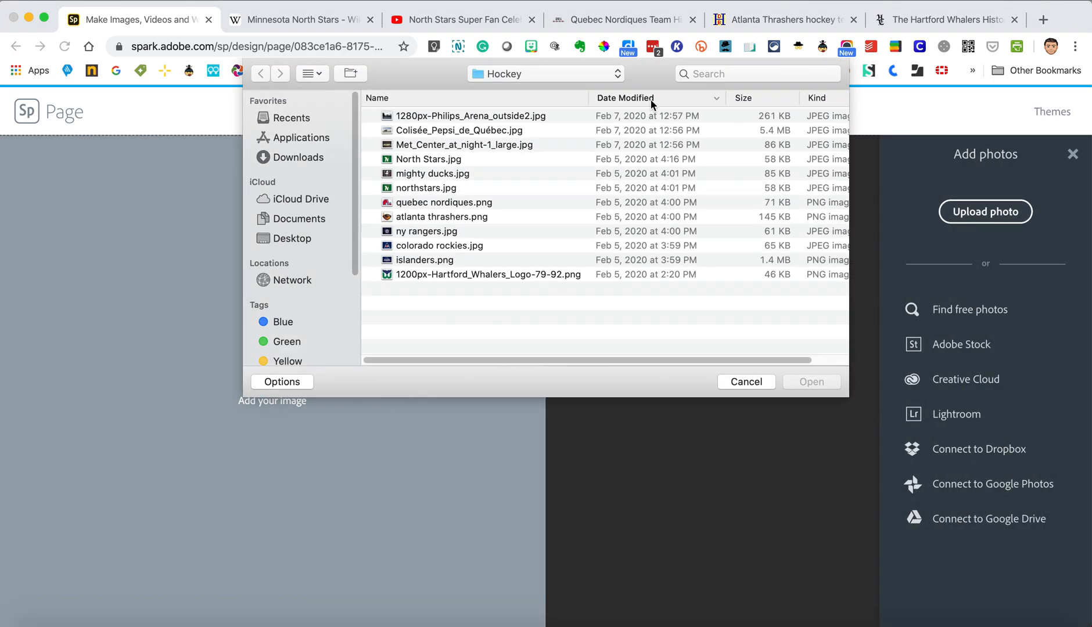
left_click(459, 130)
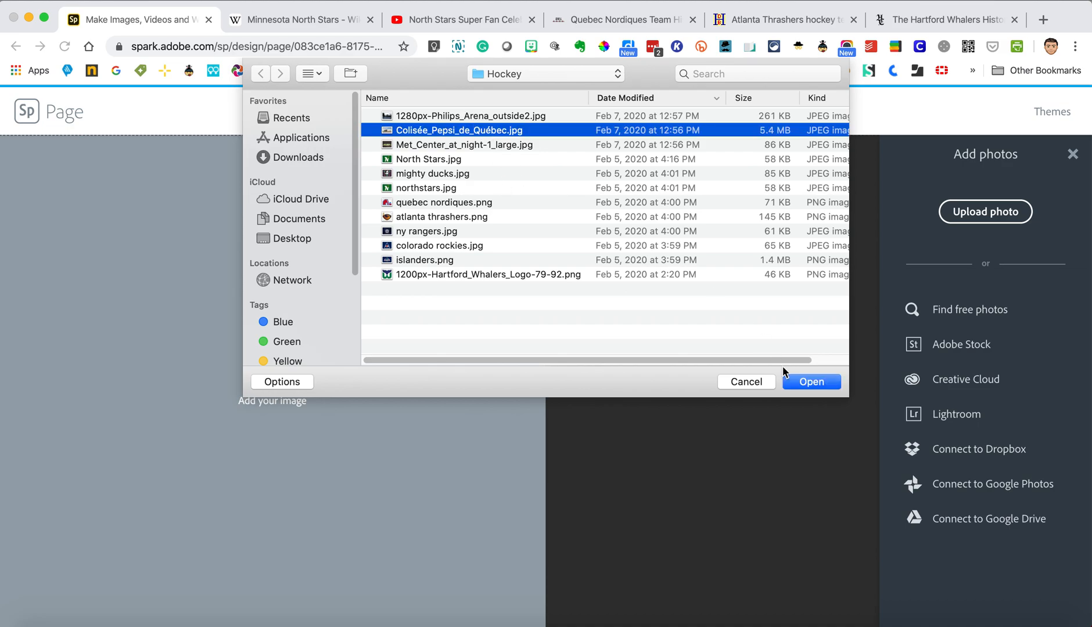
left_click(811, 381)
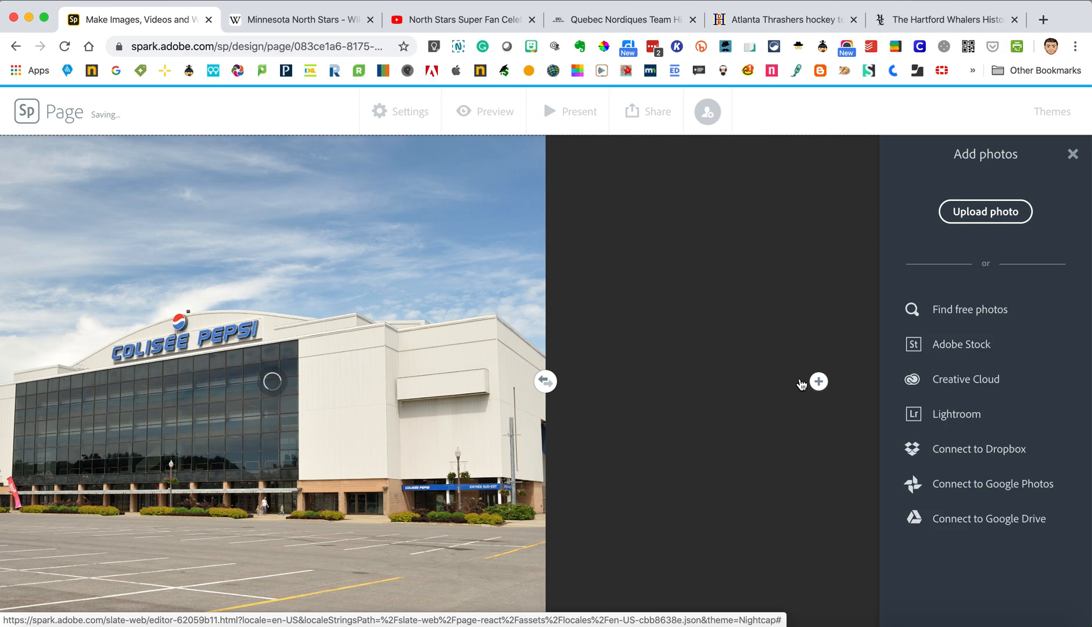
mouse_move(670, 301)
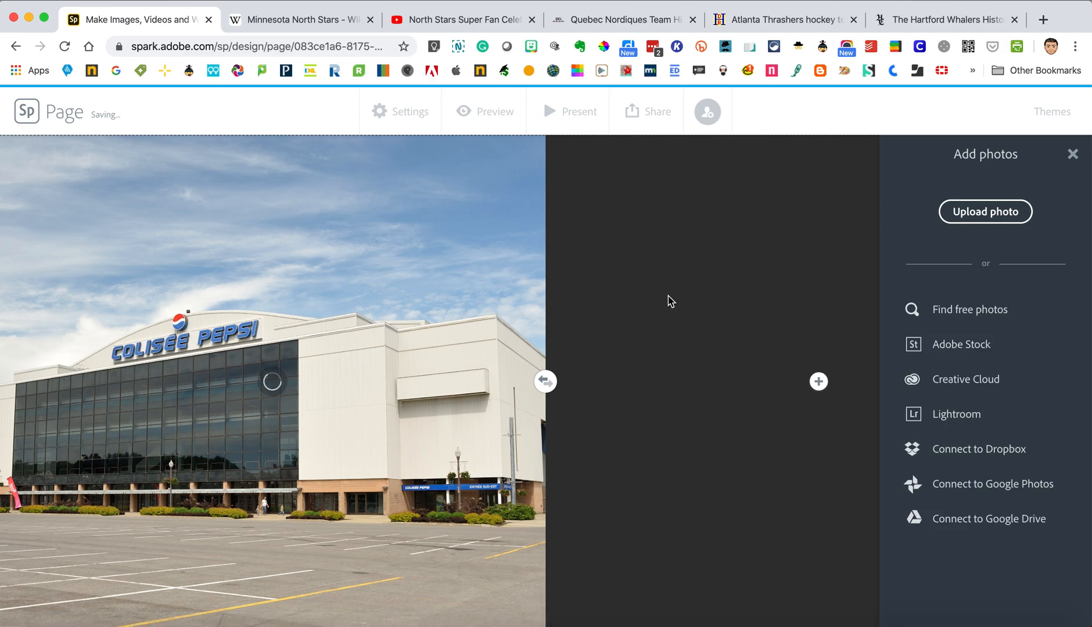
mouse_move(743, 57)
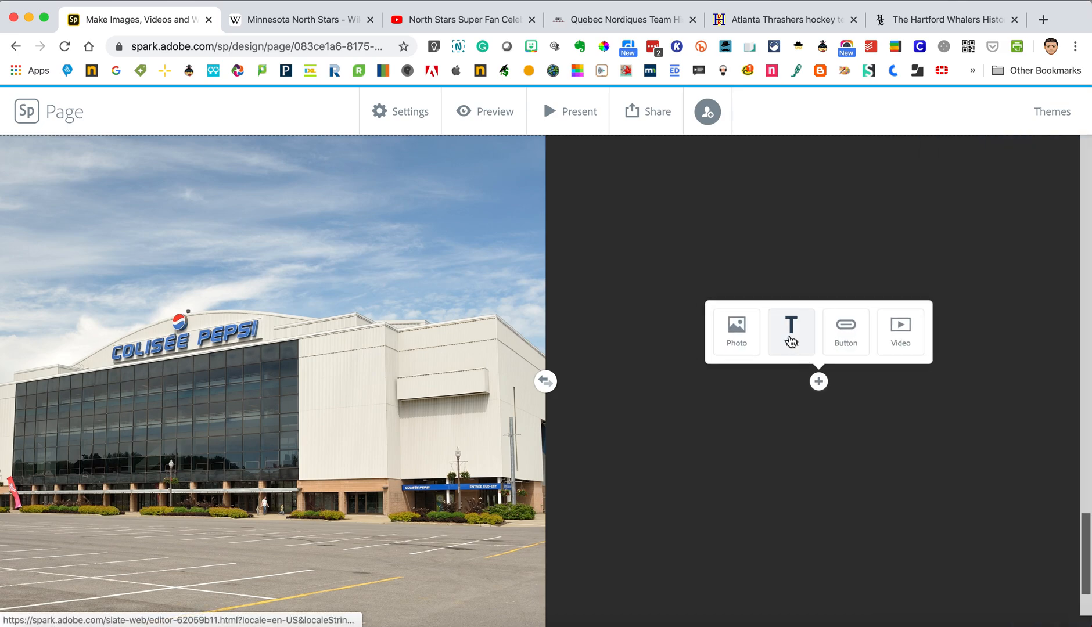
Step: Write that the Nordiques were in Quebec from 1979 until 1995 before moving to Denver
left_click(791, 331)
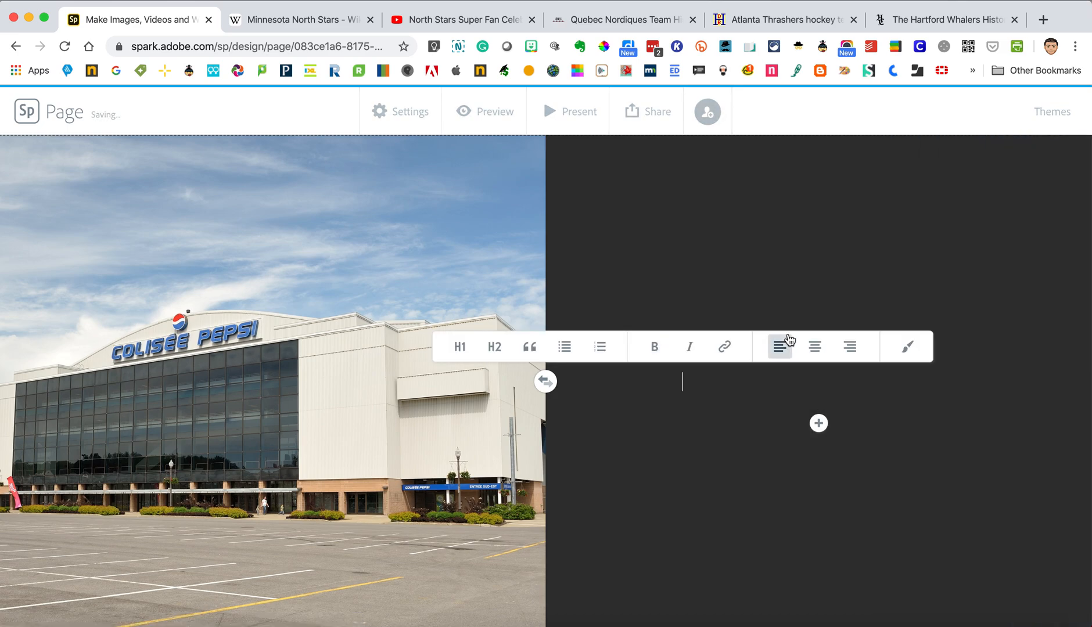
type("The Nordiques were in Quebec from 1979 until 1995 when they moved to Denver to become the Colorado Avalanche. (Sports Team History)")
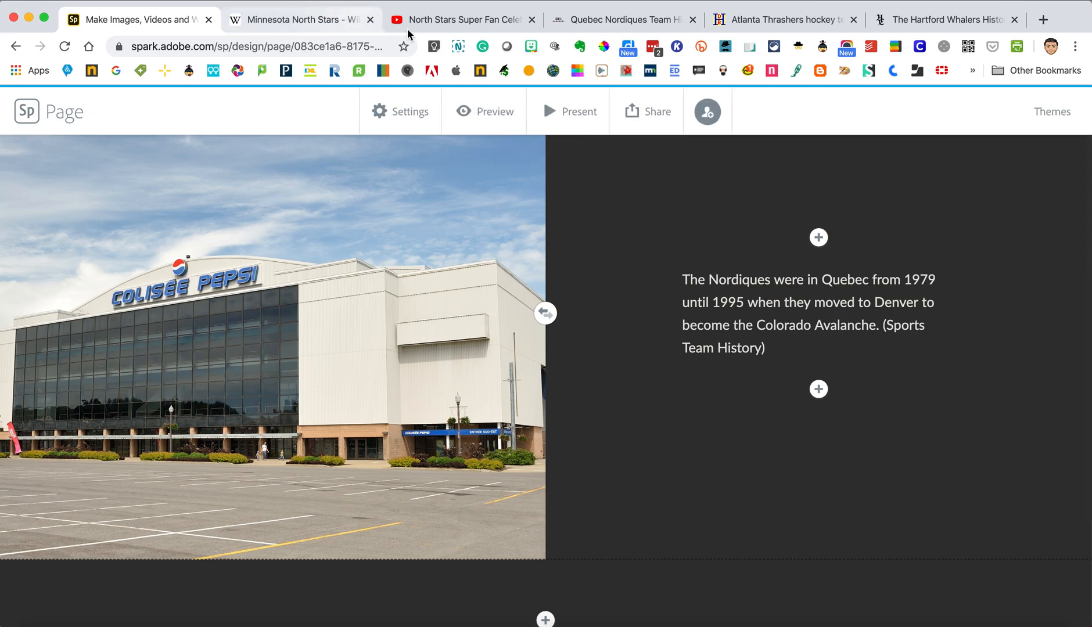
Step: Pause the North Stars YouTube video, copy the Nordiques Team History URL and return to Spark
left_click(621, 19)
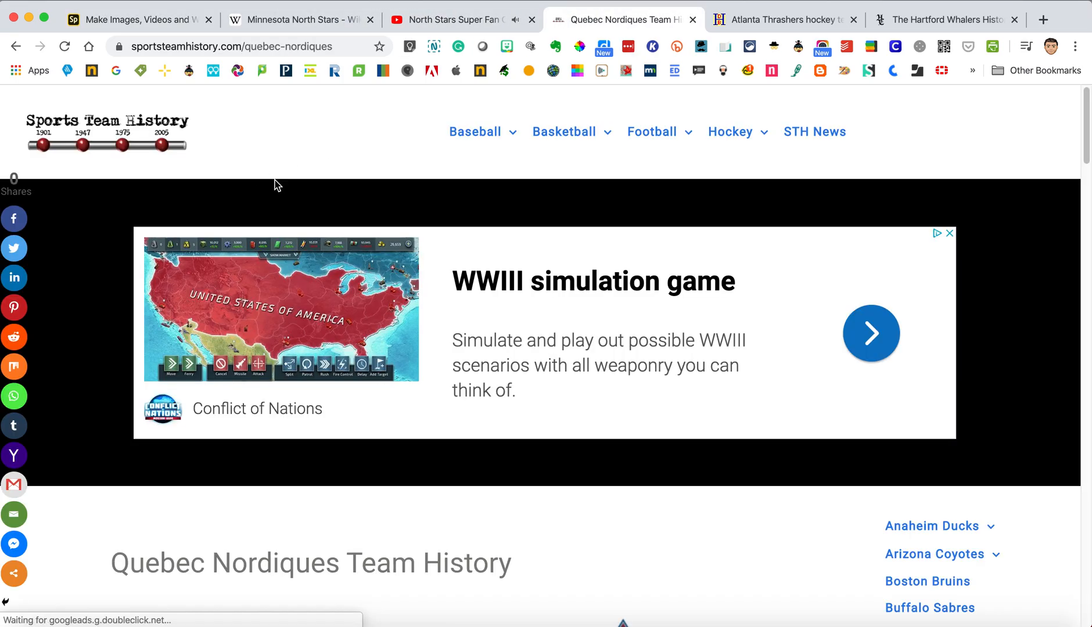
left_click(453, 18)
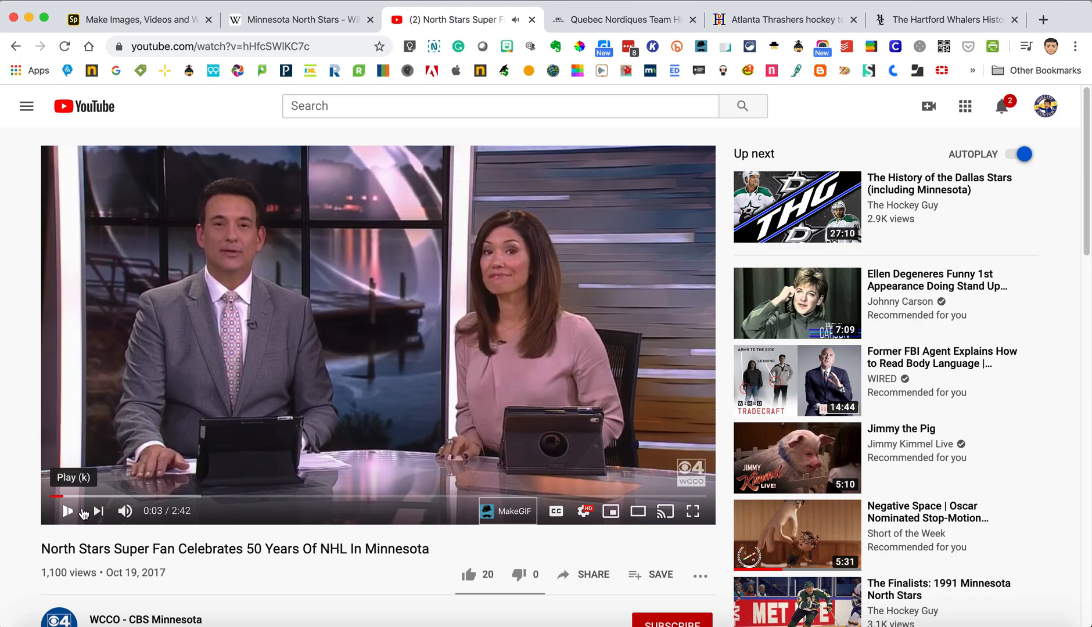
left_click(627, 19)
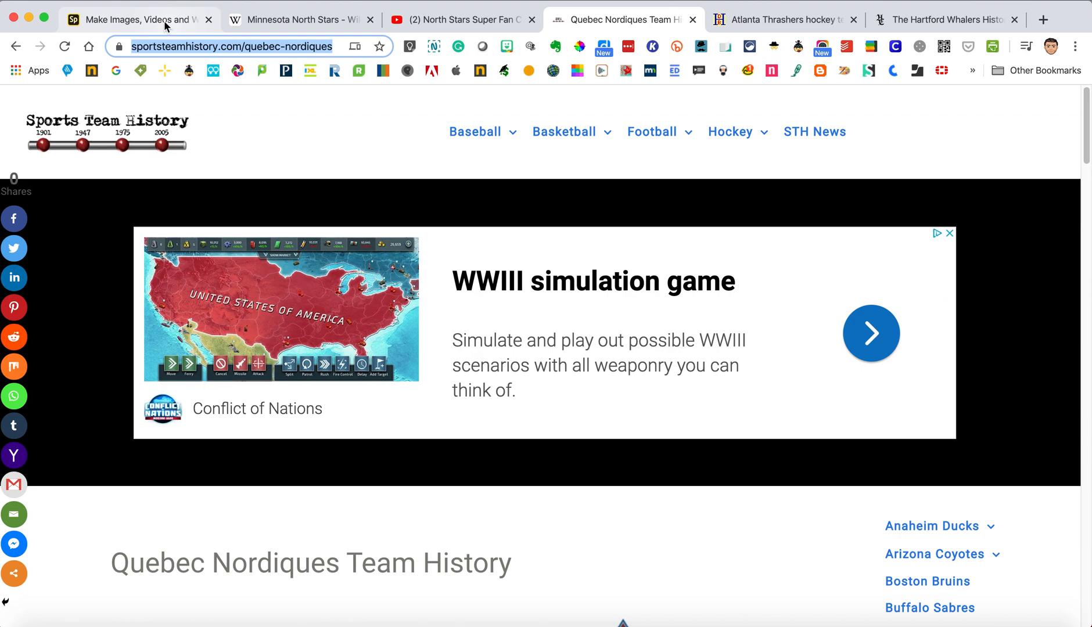
left_click(139, 18)
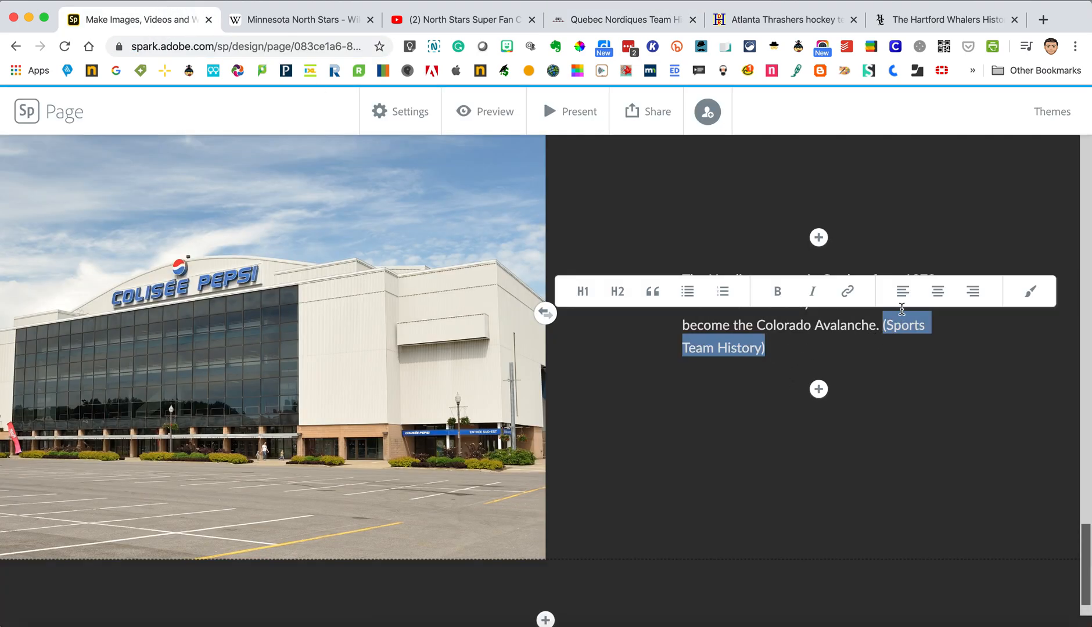
Step: Turn the '(Sports Team History)' citation into a hyperlink to the pasted Nordiques page URL
left_click(848, 291)
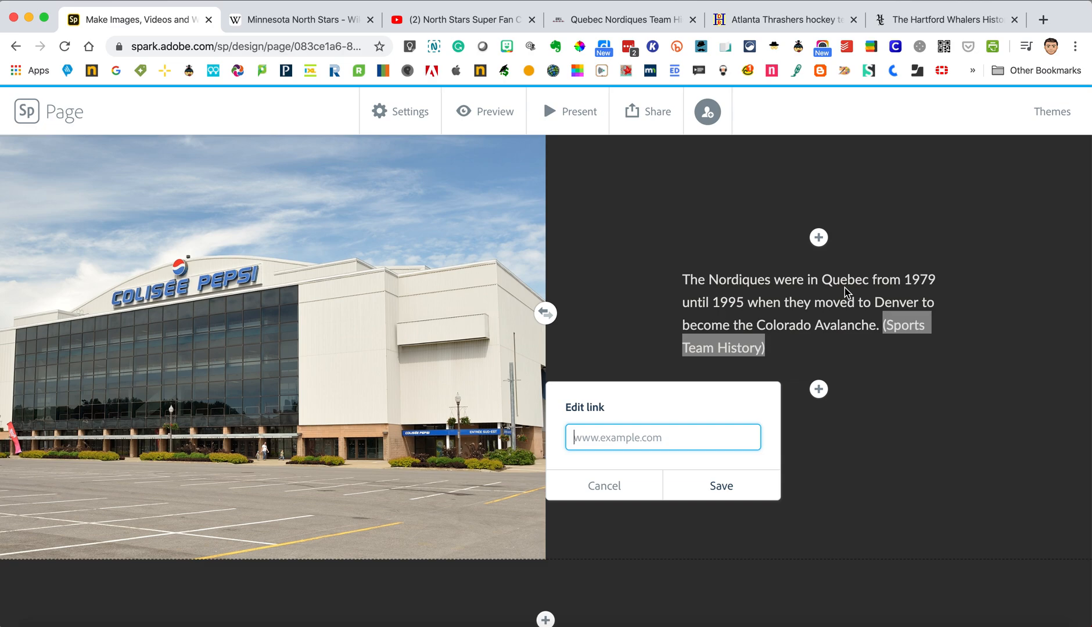
left_click(721, 484)
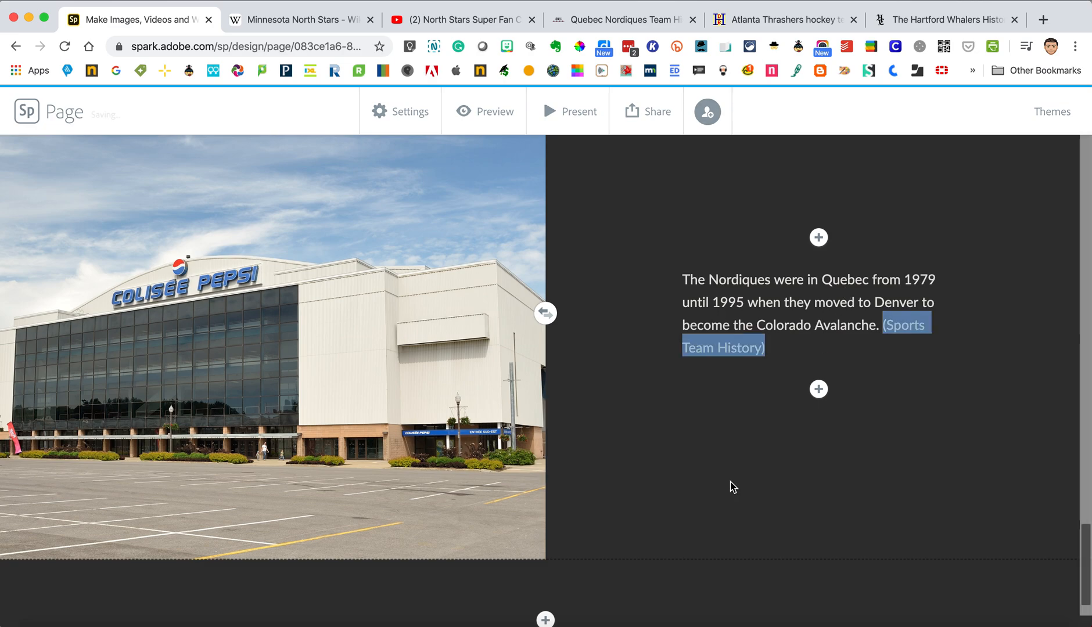
left_click(864, 292)
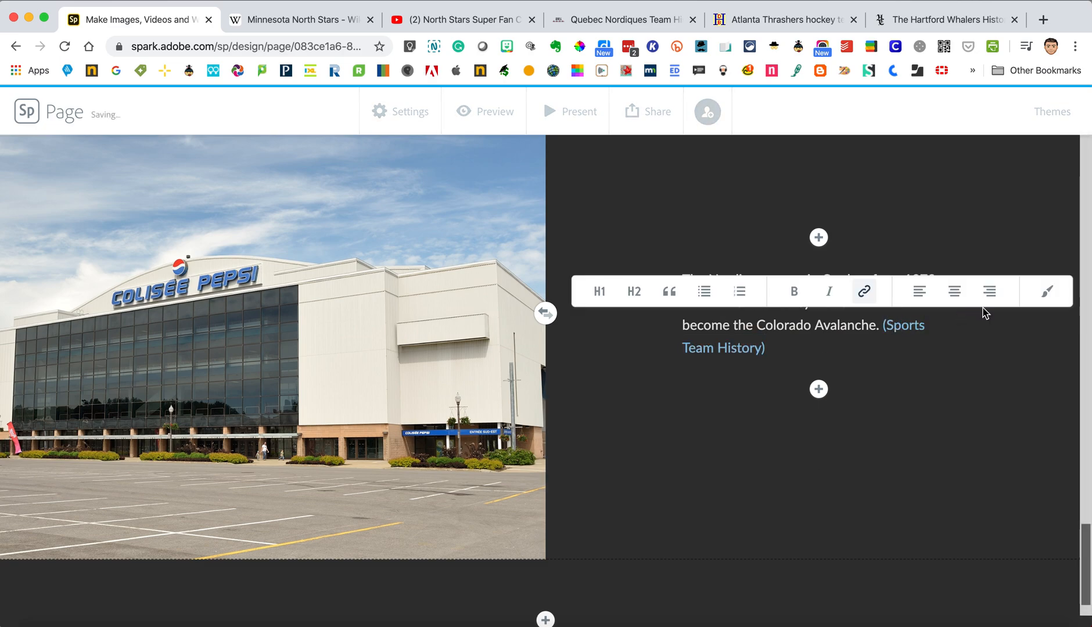
left_click(1048, 291)
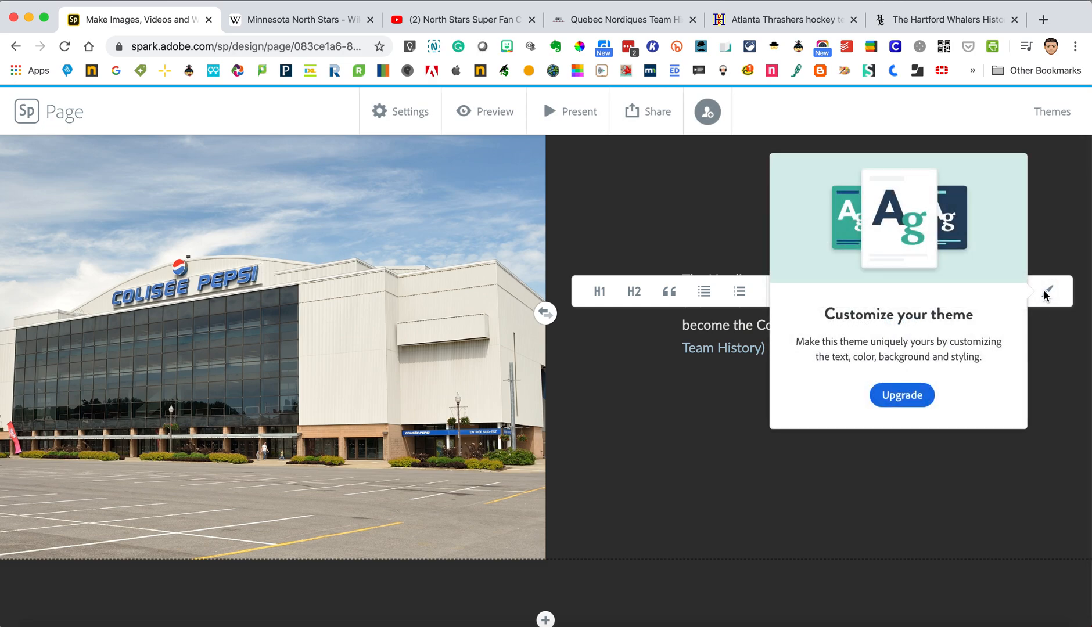
mouse_move(914, 283)
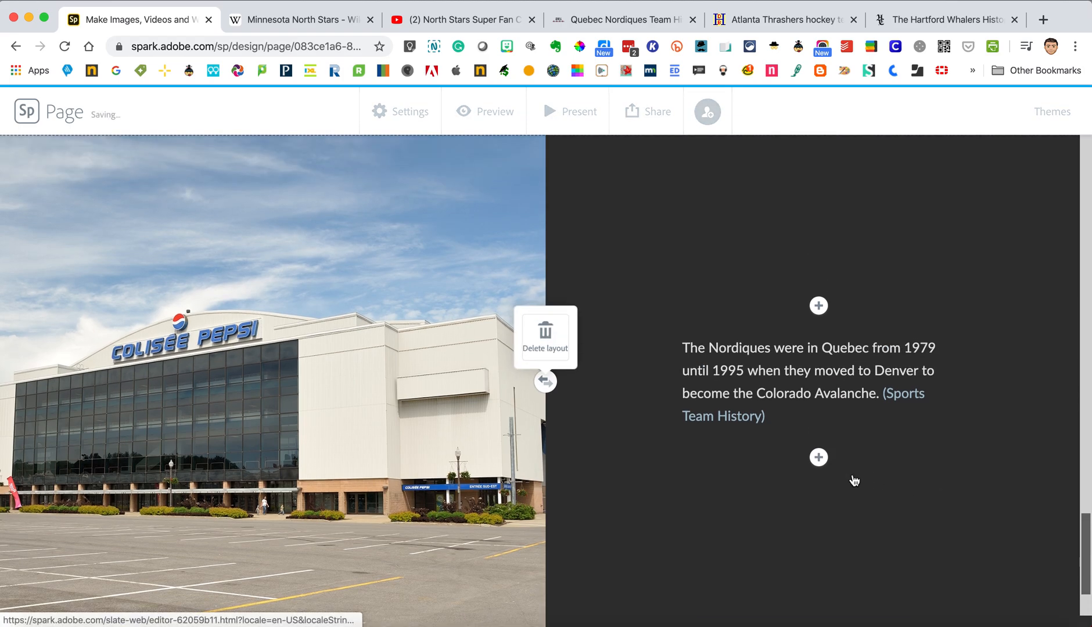
scroll("down", 3)
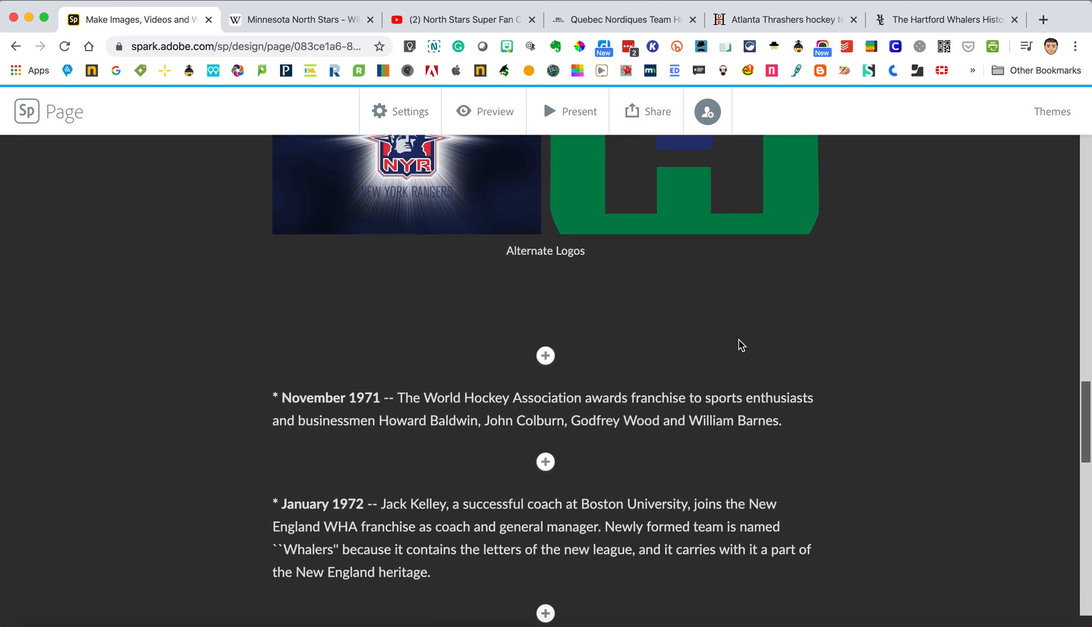
Step: Add an H1 text block reading 'Hartford Whalers History' below the Alternate Logos caption
left_click(545, 355)
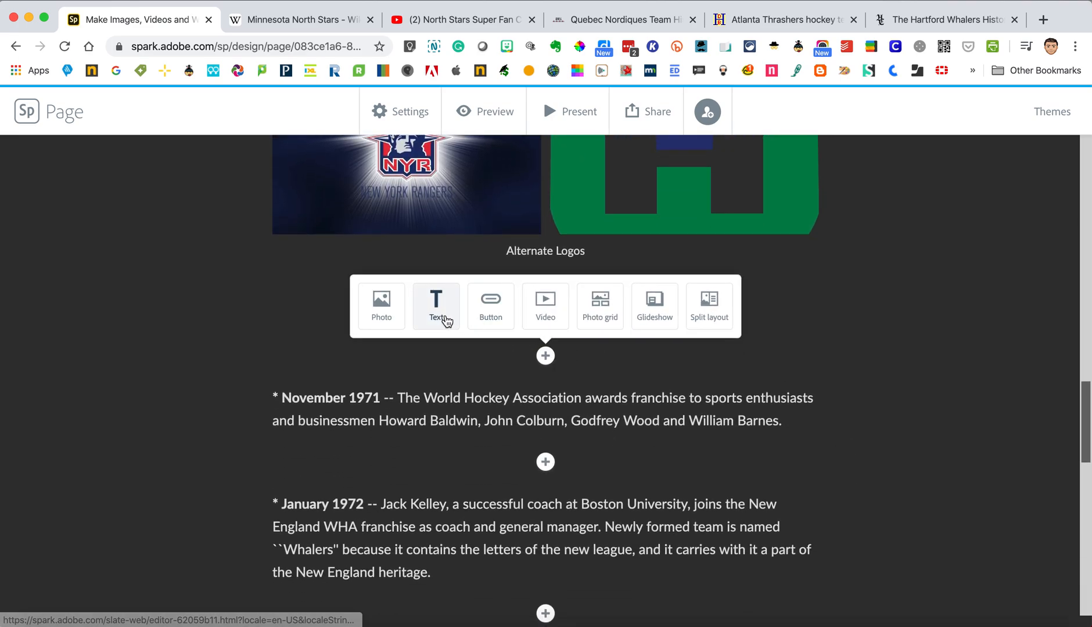
type("HArtford Wha")
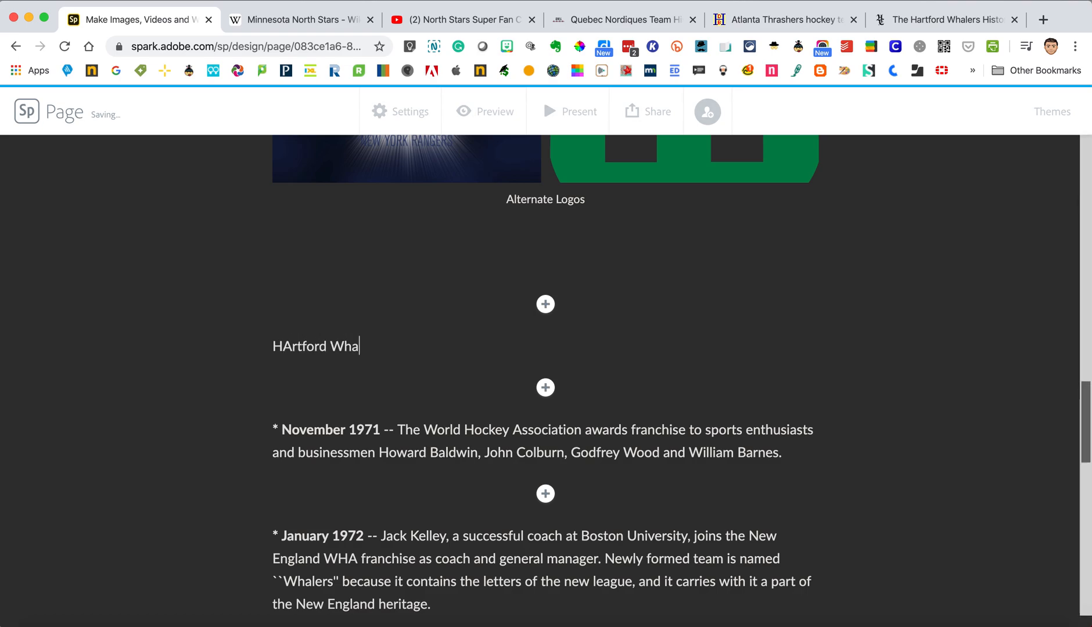
type("lers")
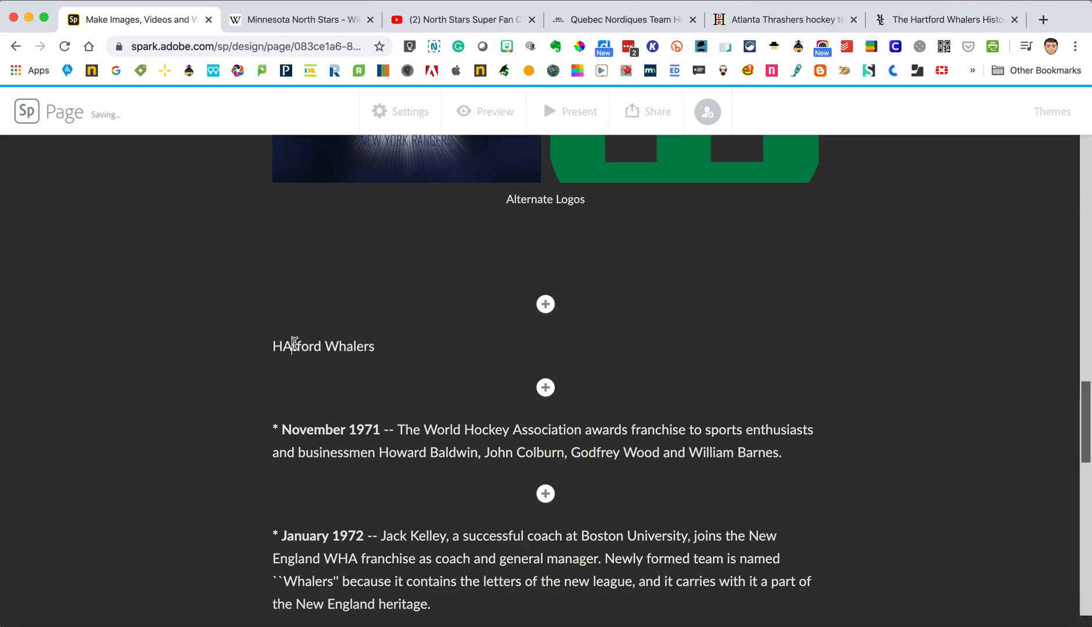
key("Backspace")
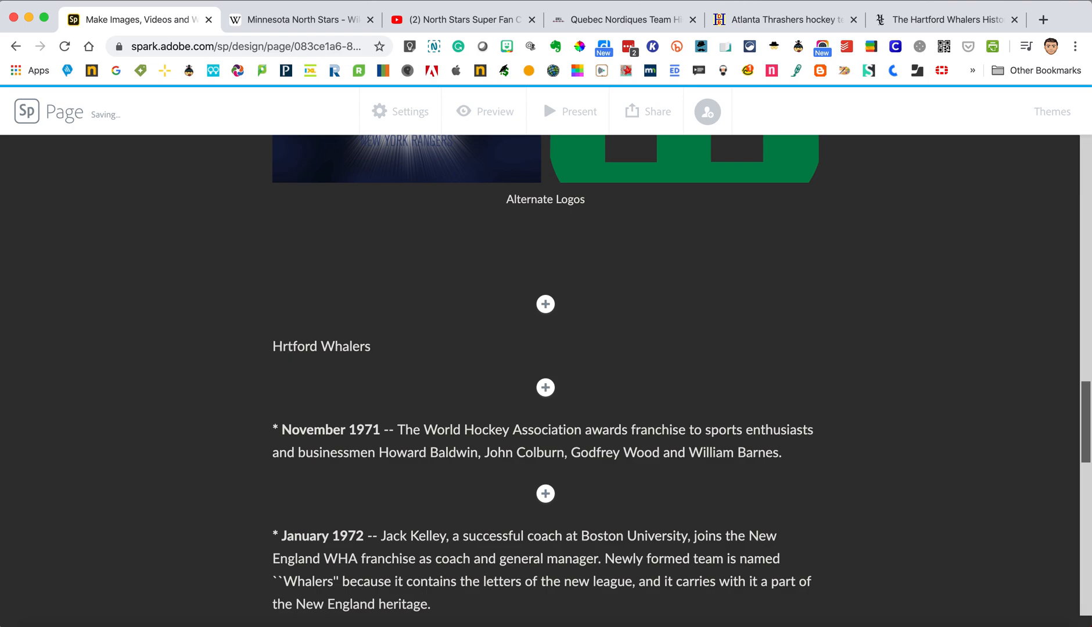
double_click(321, 346)
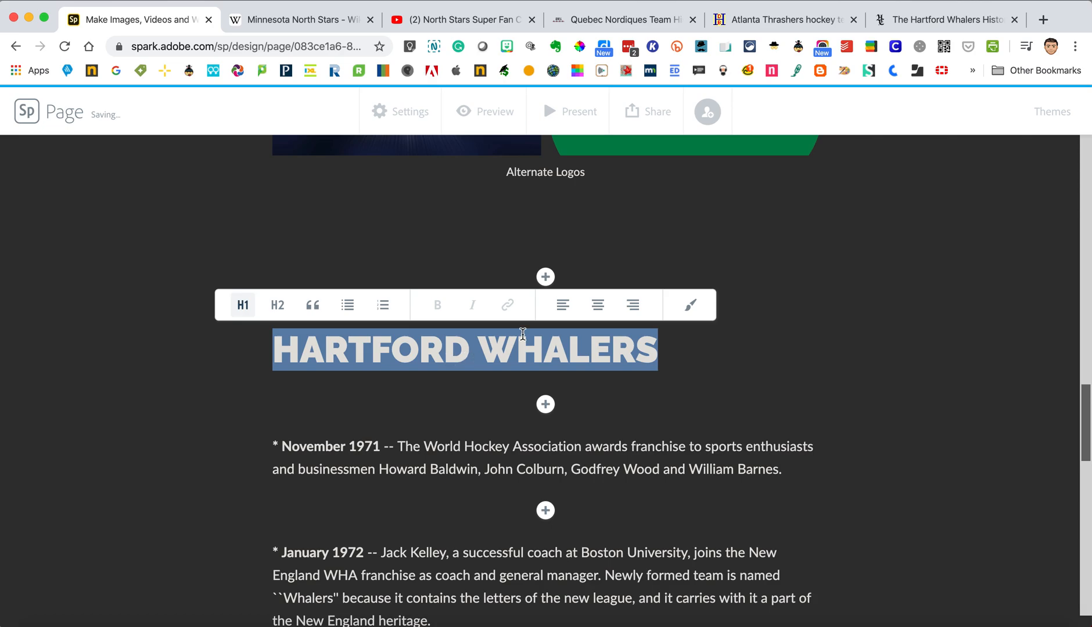
left_click(756, 405)
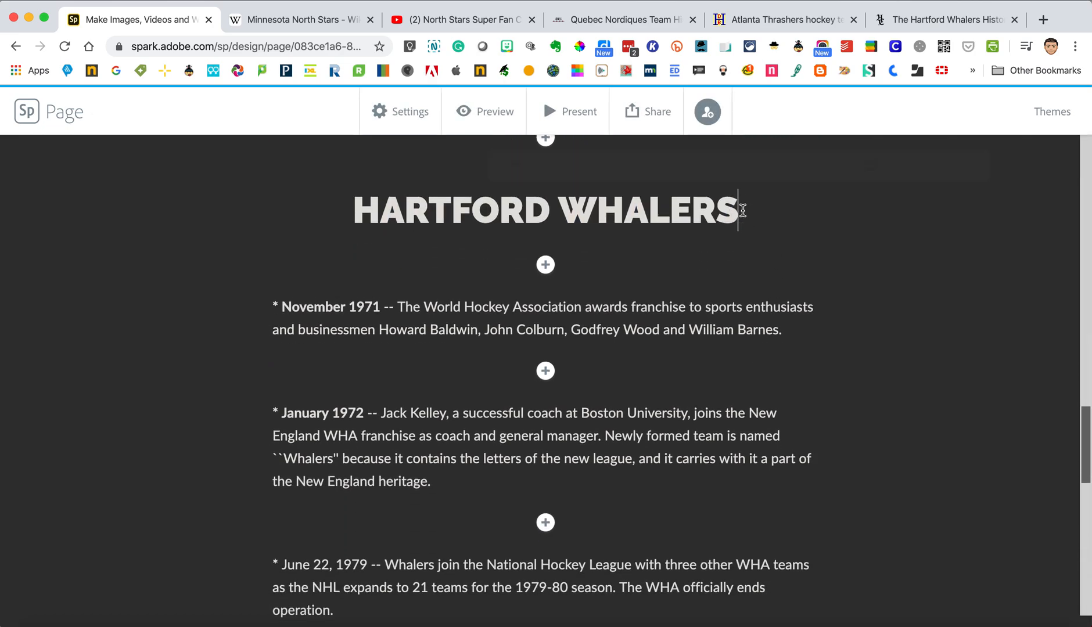
type("HISTORY")
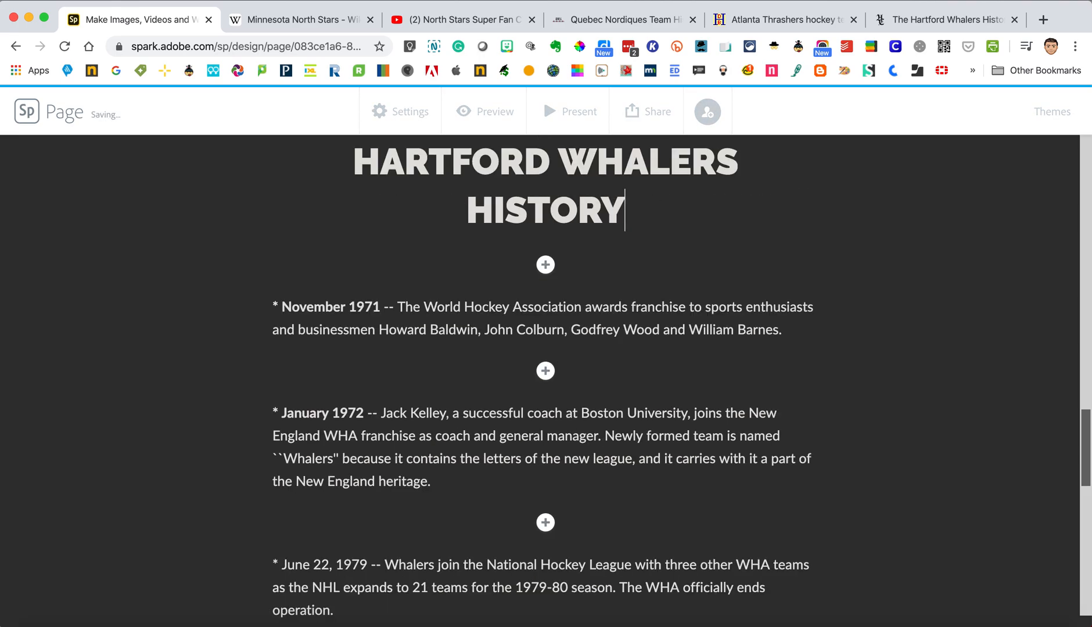
scroll("down", 3)
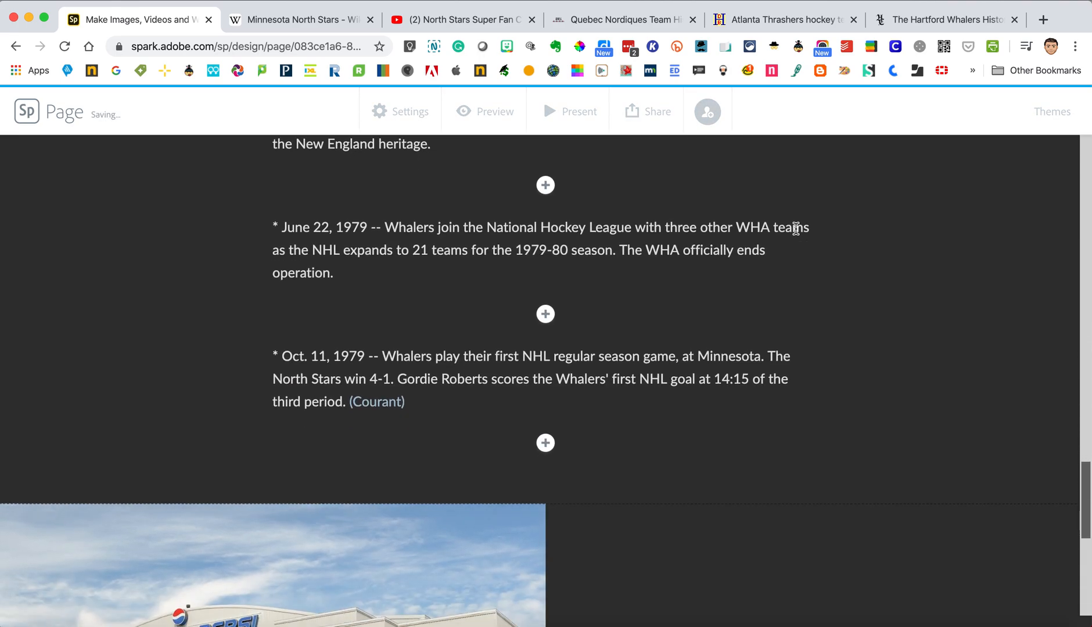
Step: Add an H1 text block reading 'Quebec Nordiques History' after the Courant entry
scroll("down", 3)
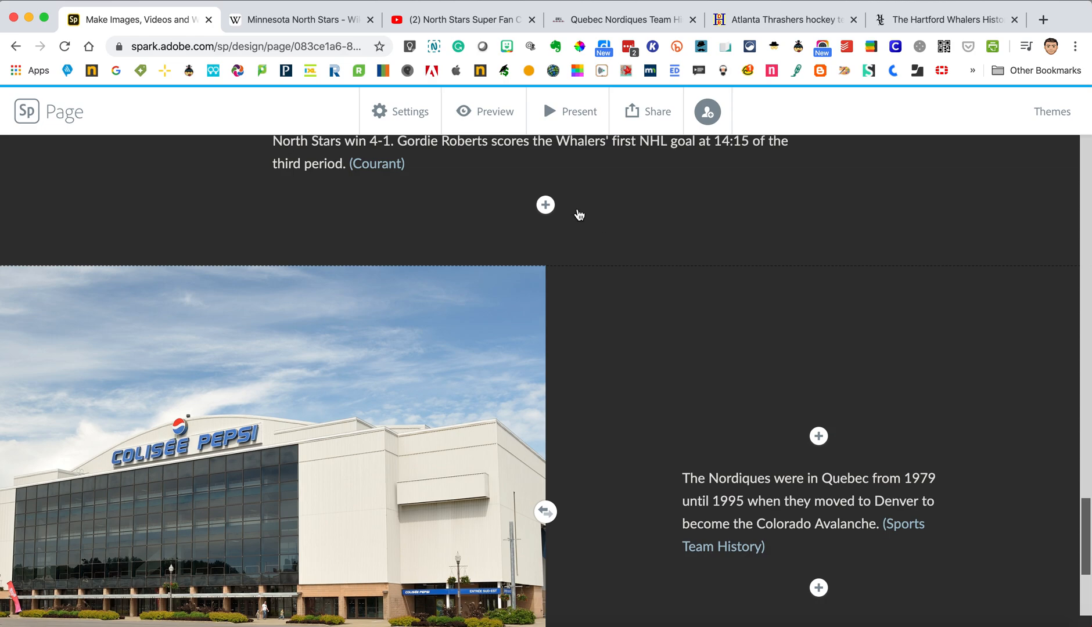
left_click(544, 204)
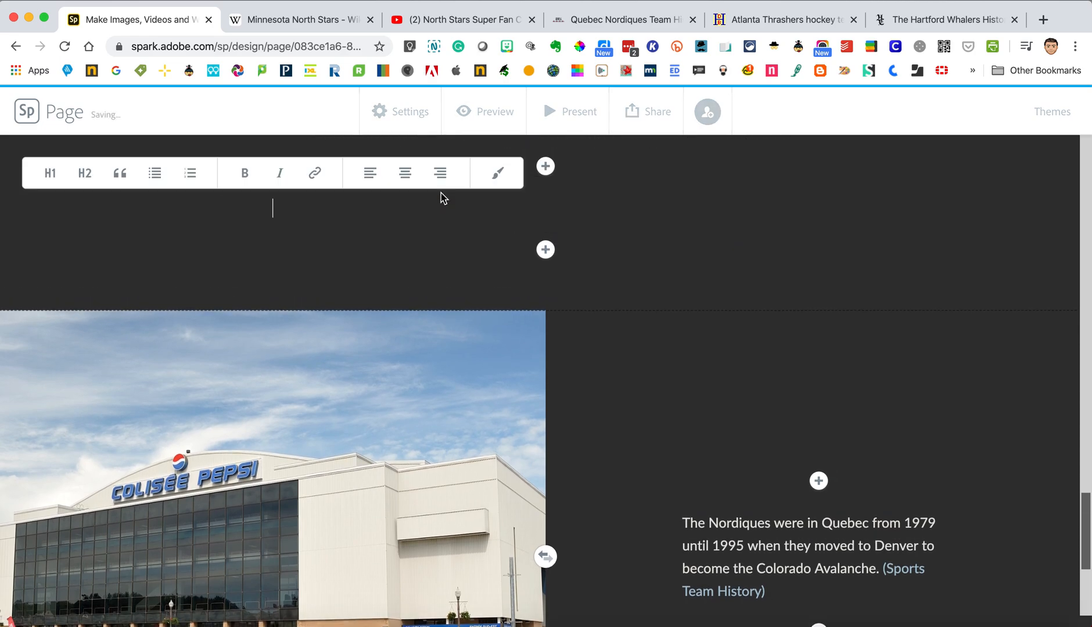
type("Quebec Nordiques")
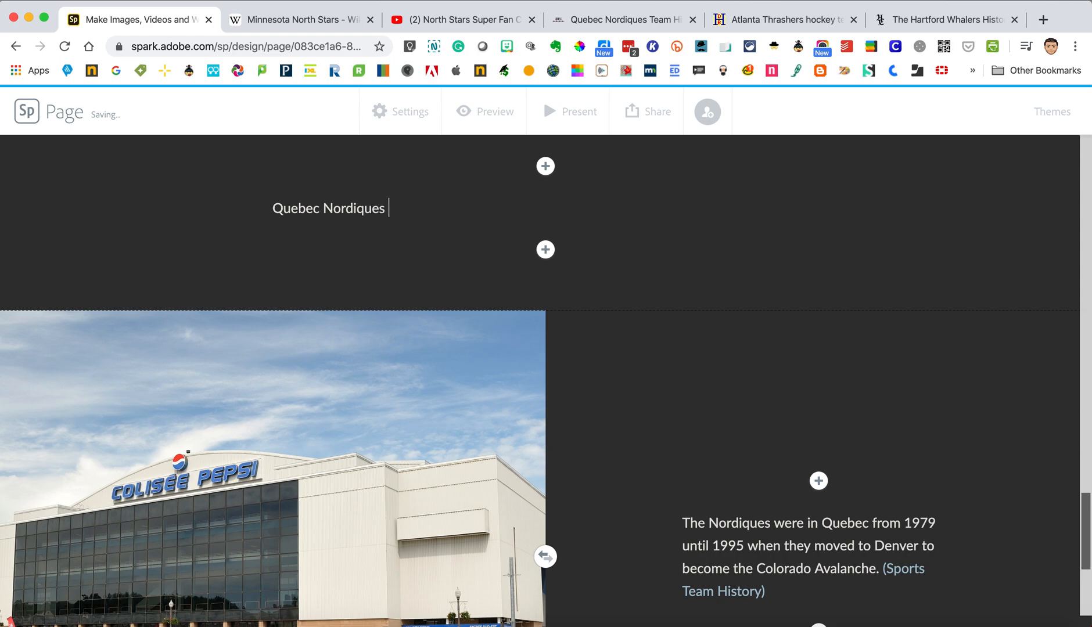
double_click(413, 207)
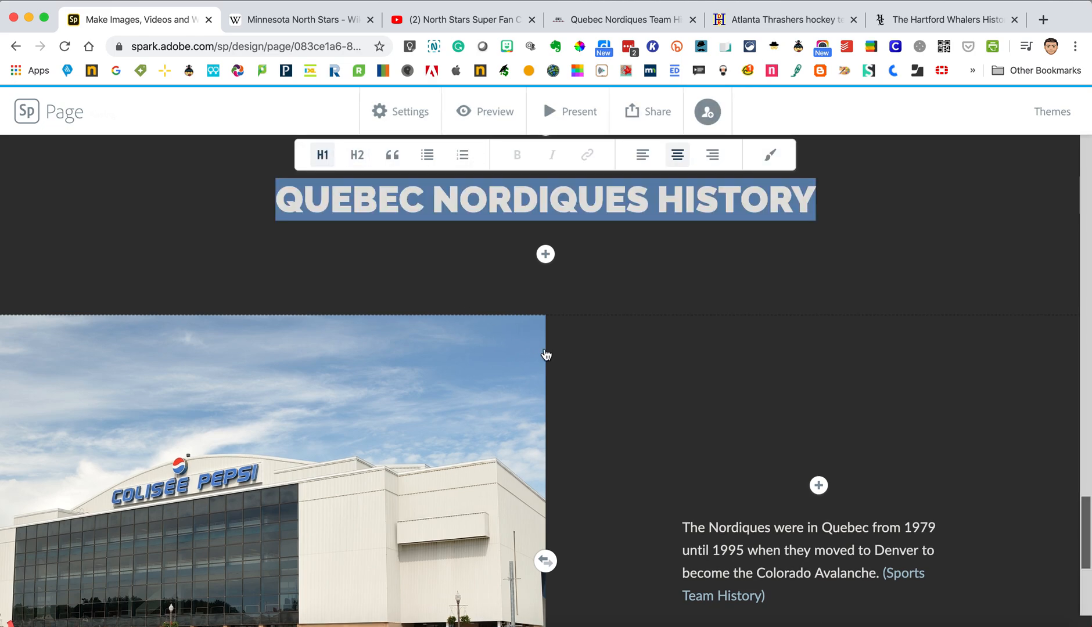
scroll("down", 3)
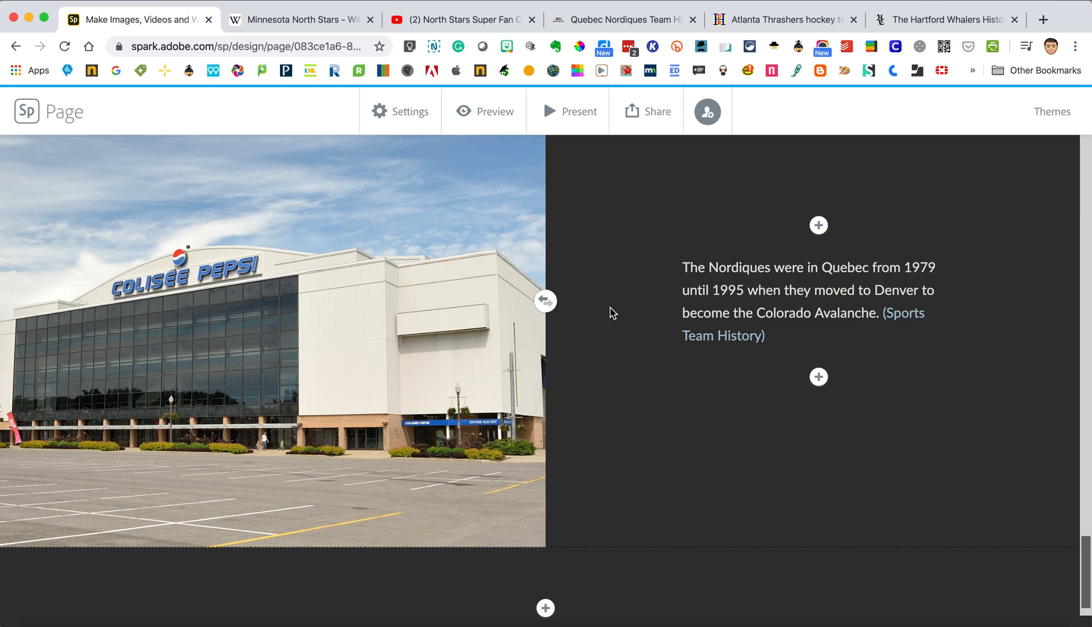
Step: Insert a split layout below the Nordiques section with the image side swapped to the left
scroll("down", 3)
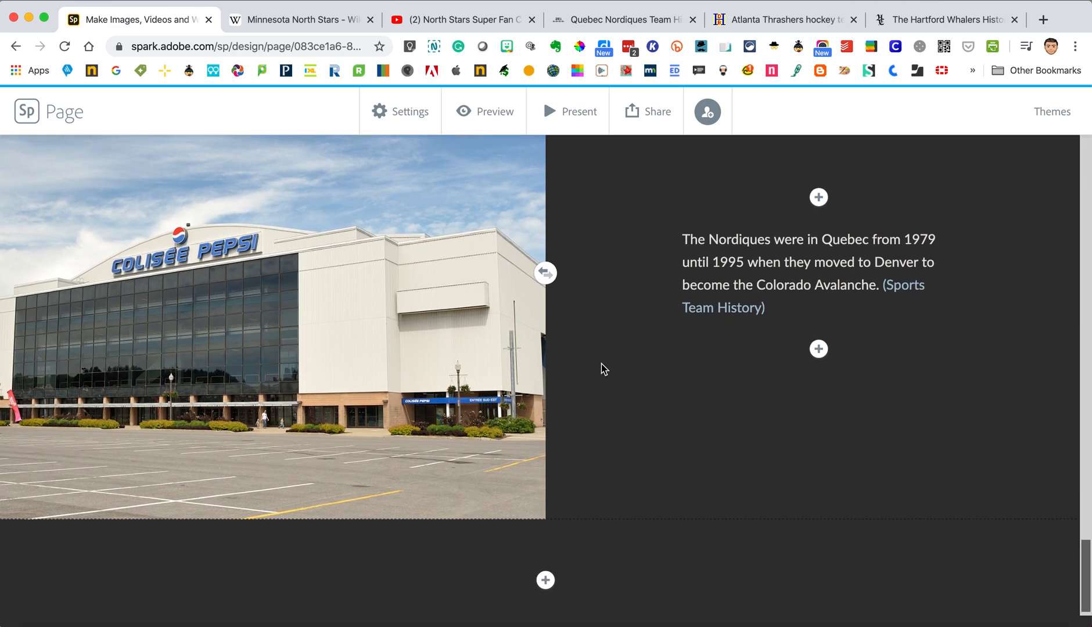
left_click(545, 579)
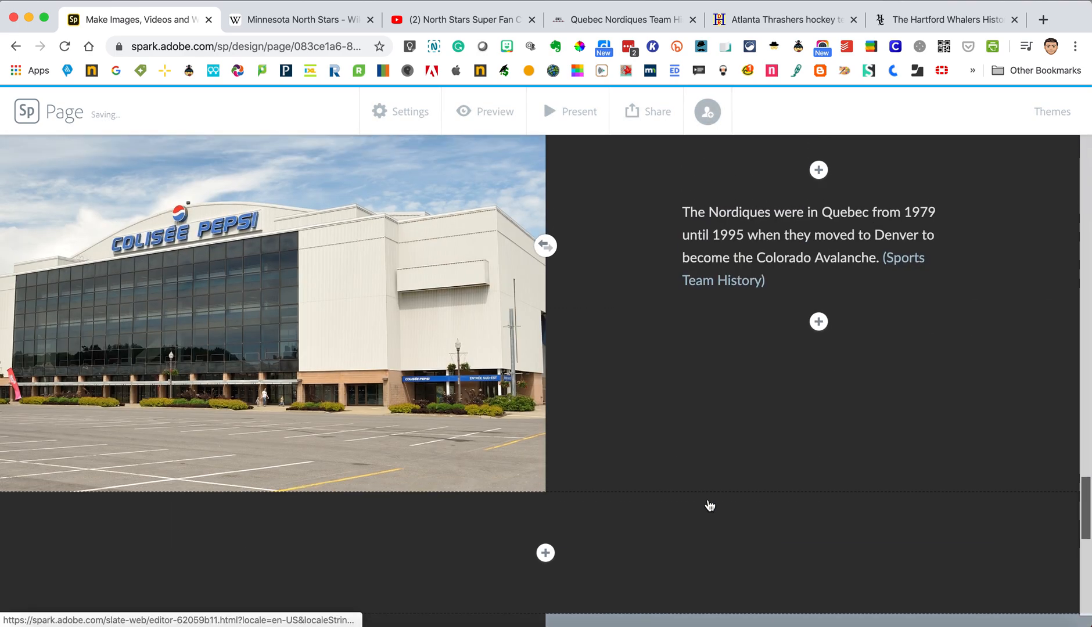
scroll("down", 3)
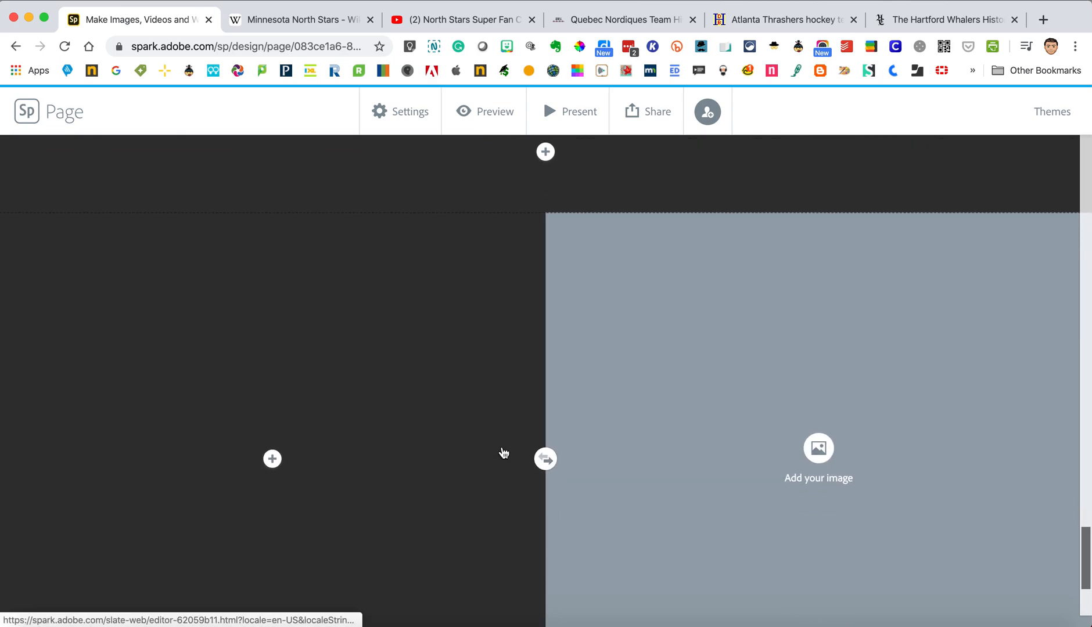
scroll("down", 3)
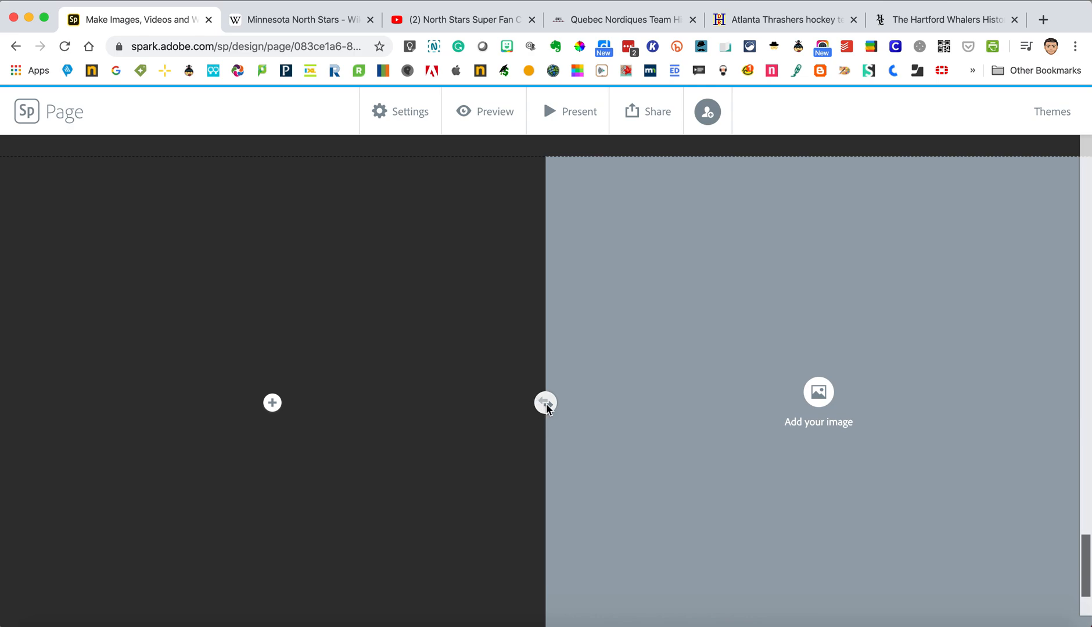
left_click(818, 392)
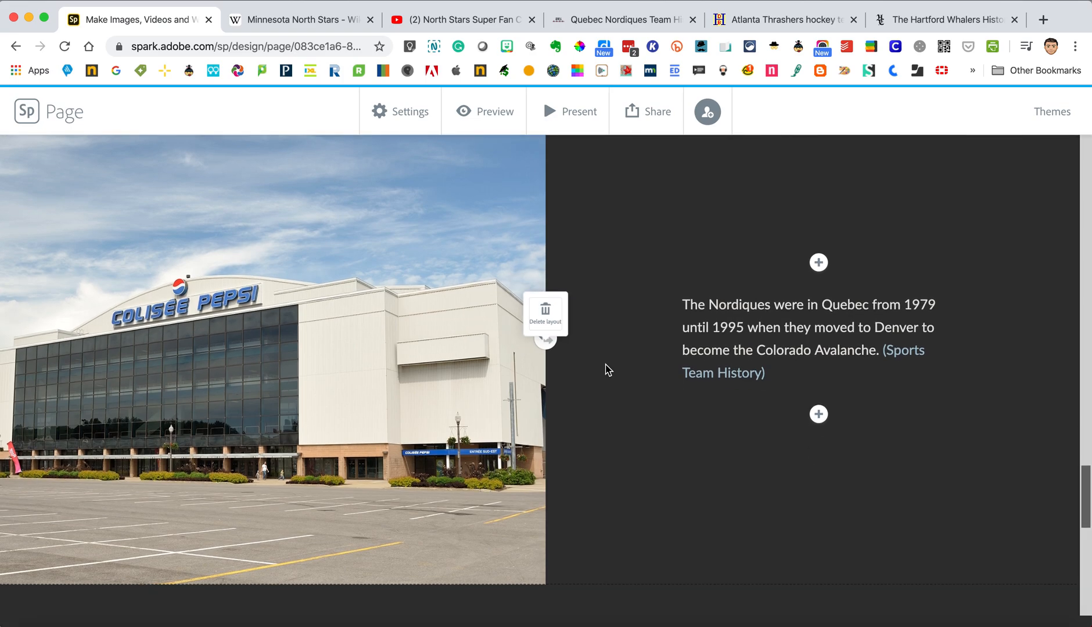
left_click(545, 309)
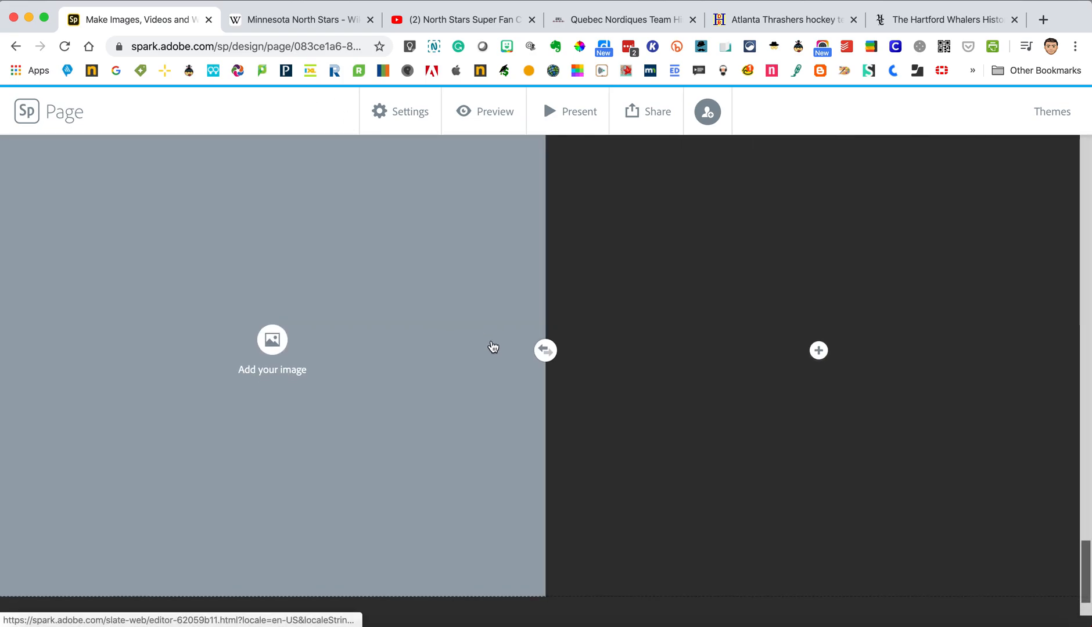
left_click(272, 339)
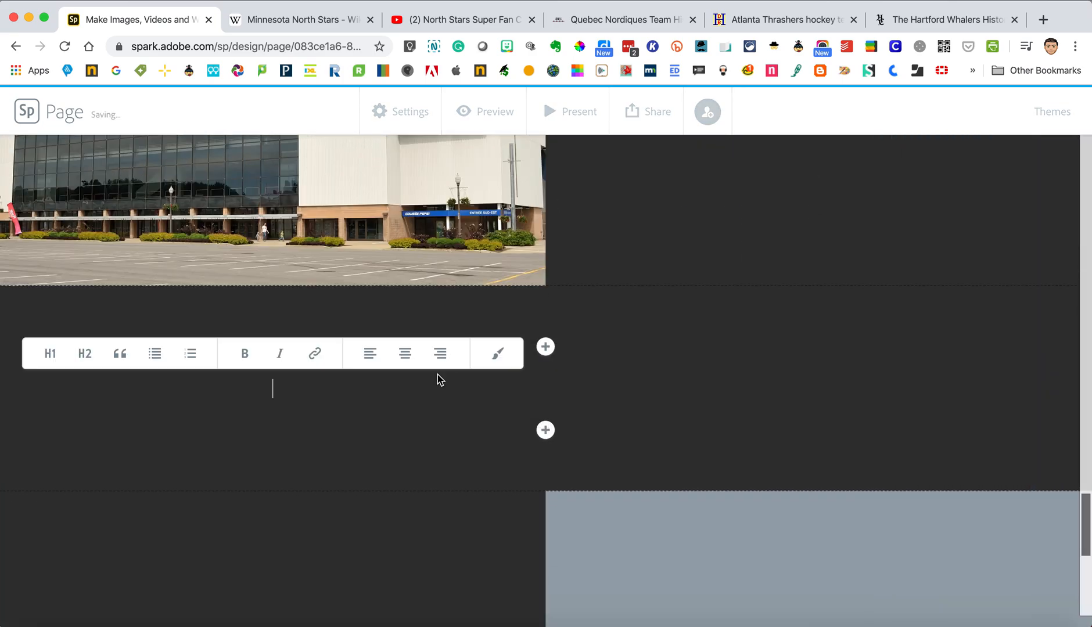
Step: Enter 'Minnesota North Stars History' and format it as a large H1 heading
type("Minnesota N")
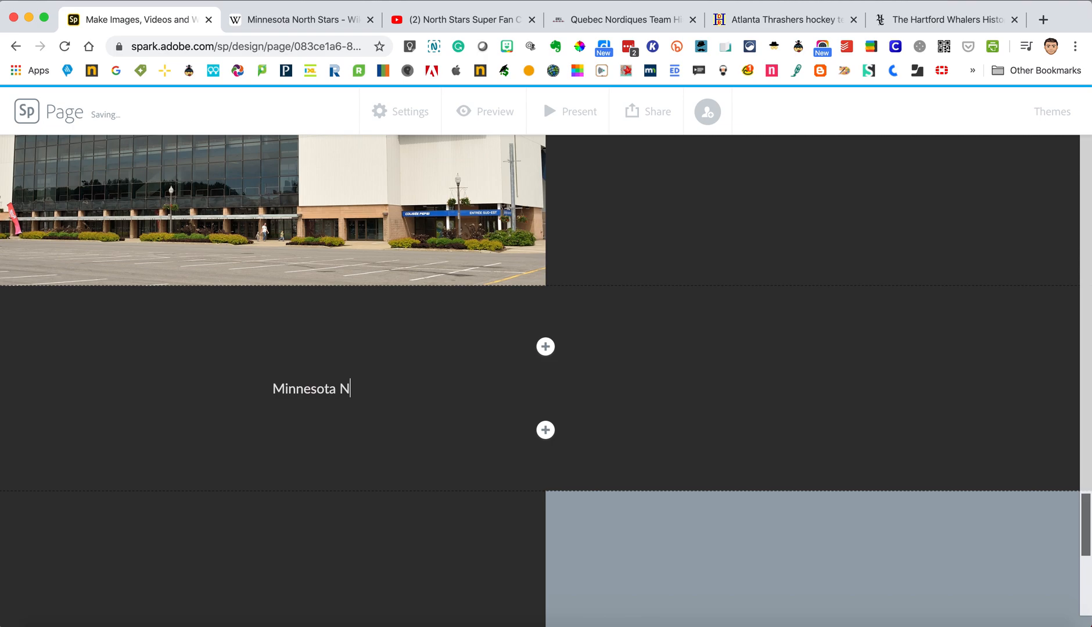
type("o")
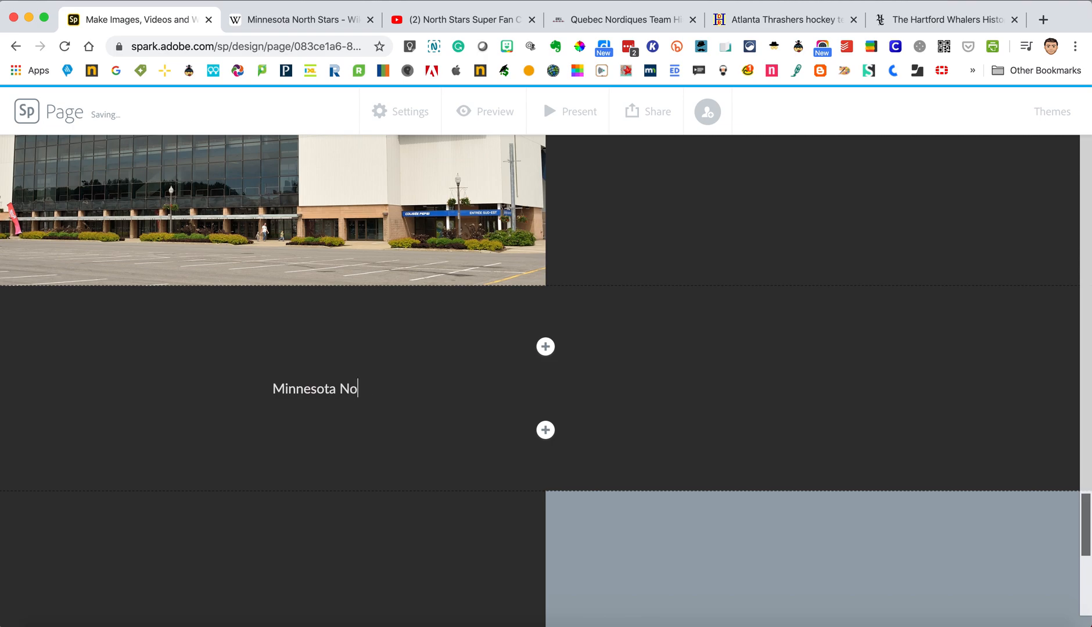
type("rth Stars")
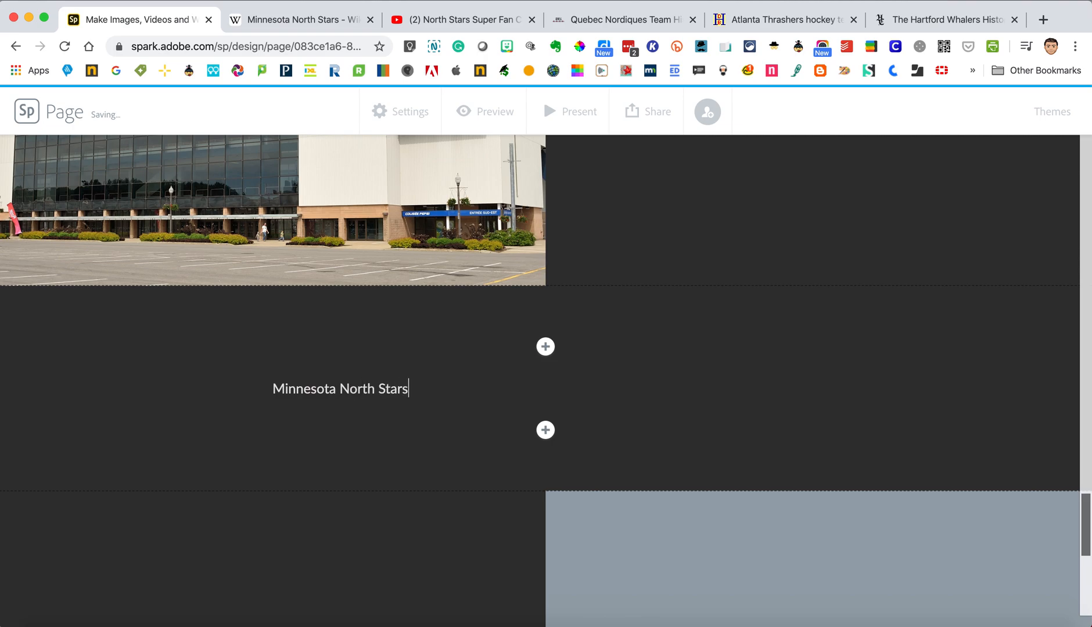
type("History")
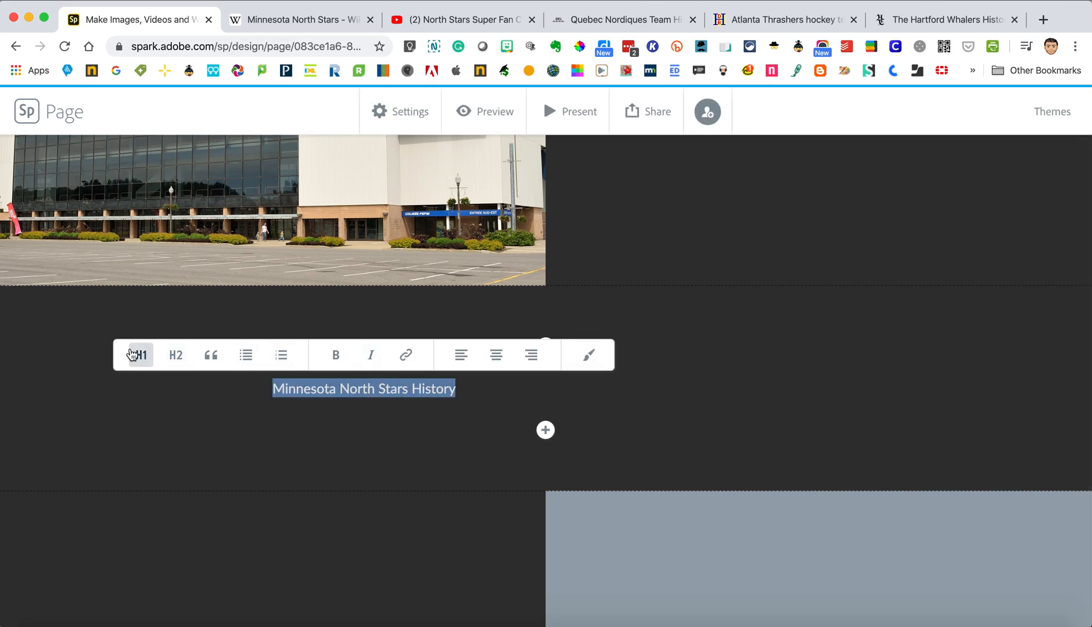
left_click(139, 355)
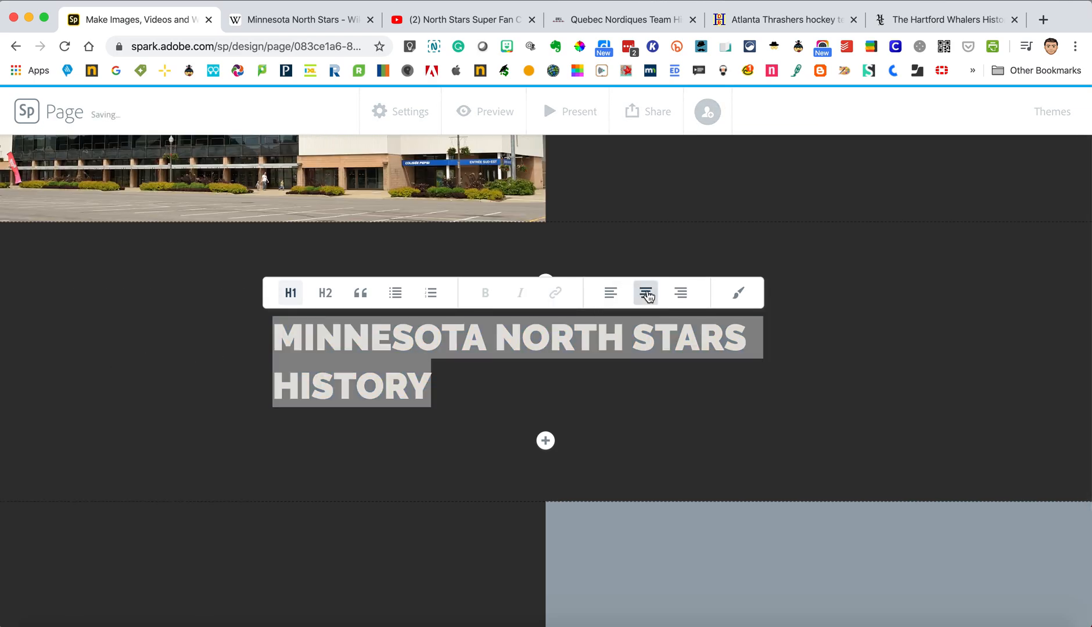
scroll("down", 3)
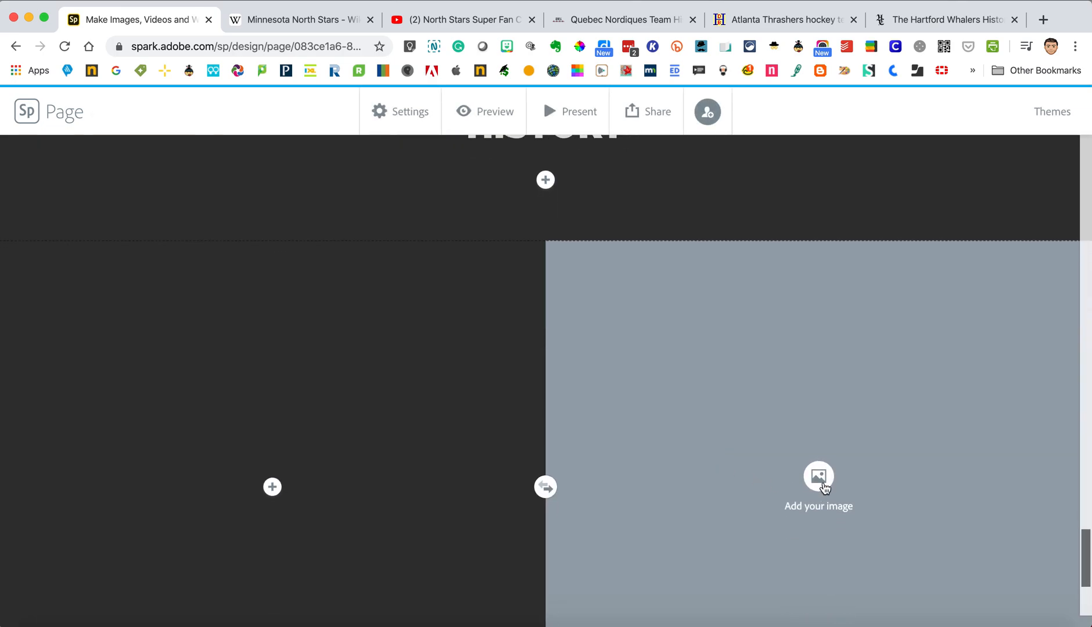
Step: Upload Met_Center_at_night-1_large.jpg into the empty image half of the split section
left_click(817, 476)
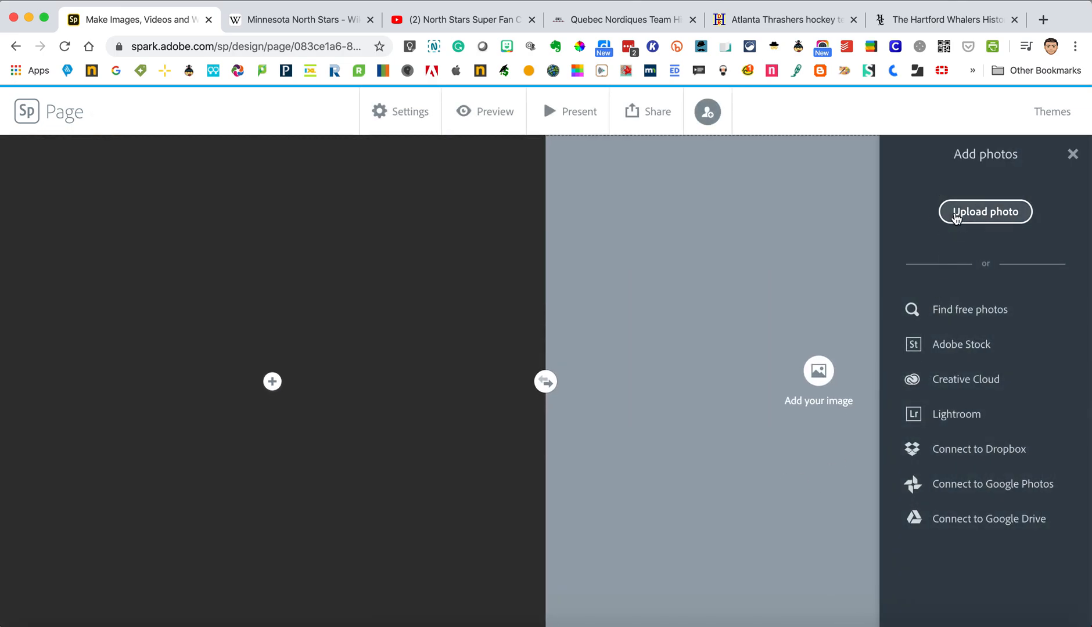
left_click(985, 212)
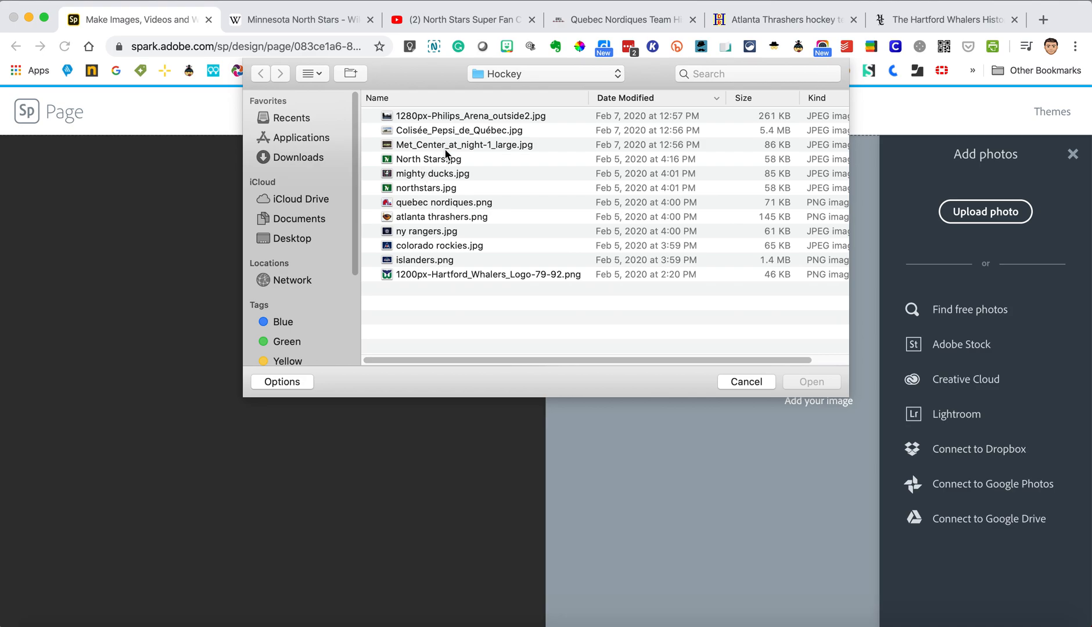
double_click(464, 144)
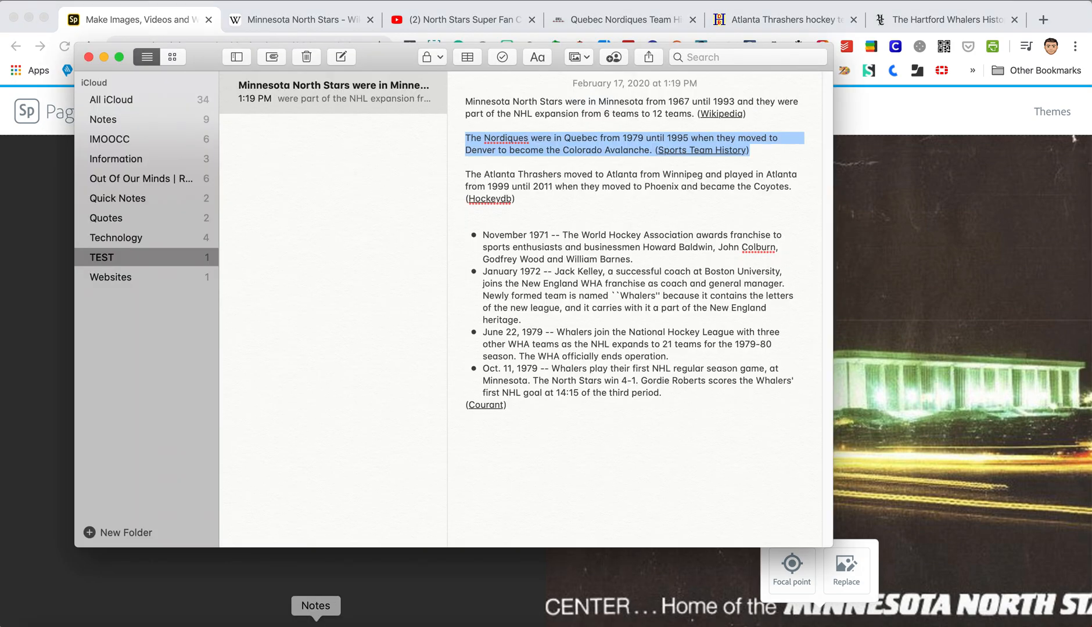
Step: Copy the North Stars 1967–1993 paragraph from Notes into the text half, then bring up its Wikipedia article
left_click(704, 113)
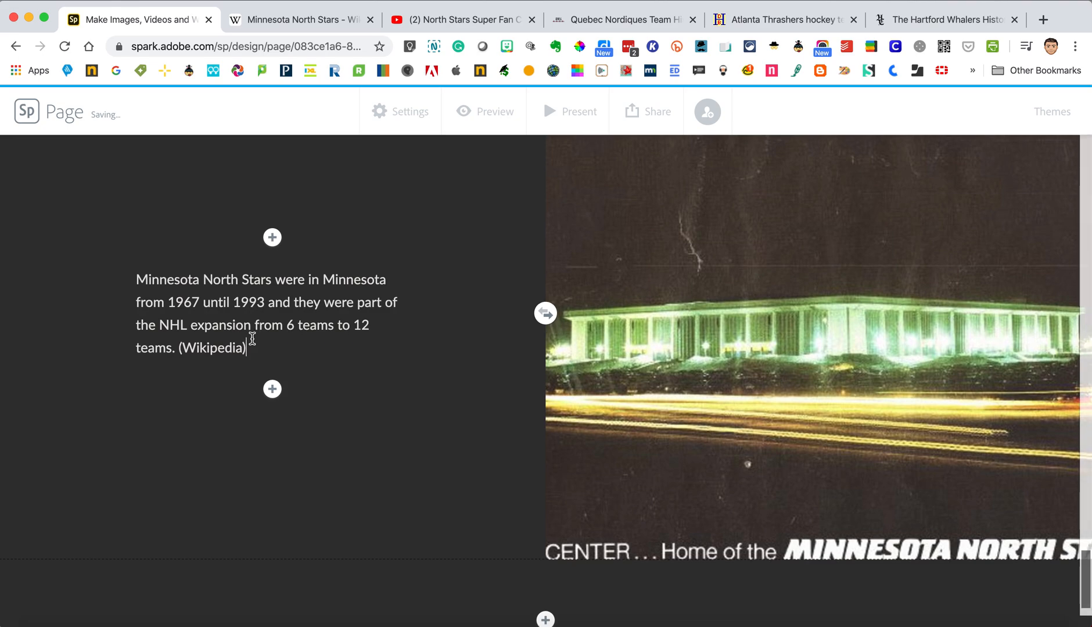
left_click(302, 19)
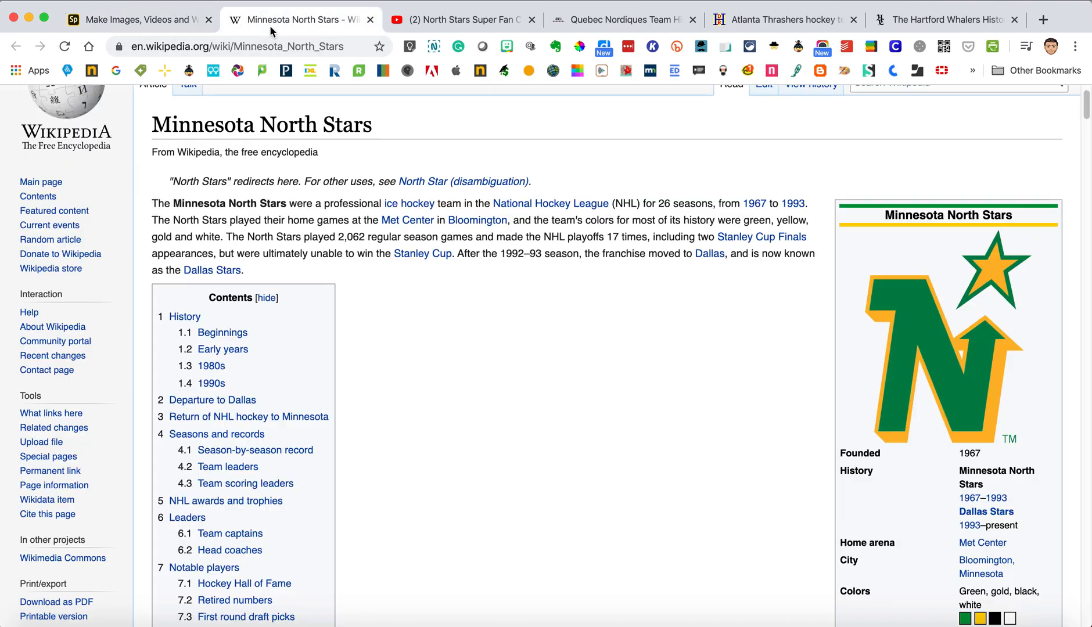
Step: Link the '(Wikipedia)' citation to the Minnesota North Stars article URL and save it
left_click(271, 46)
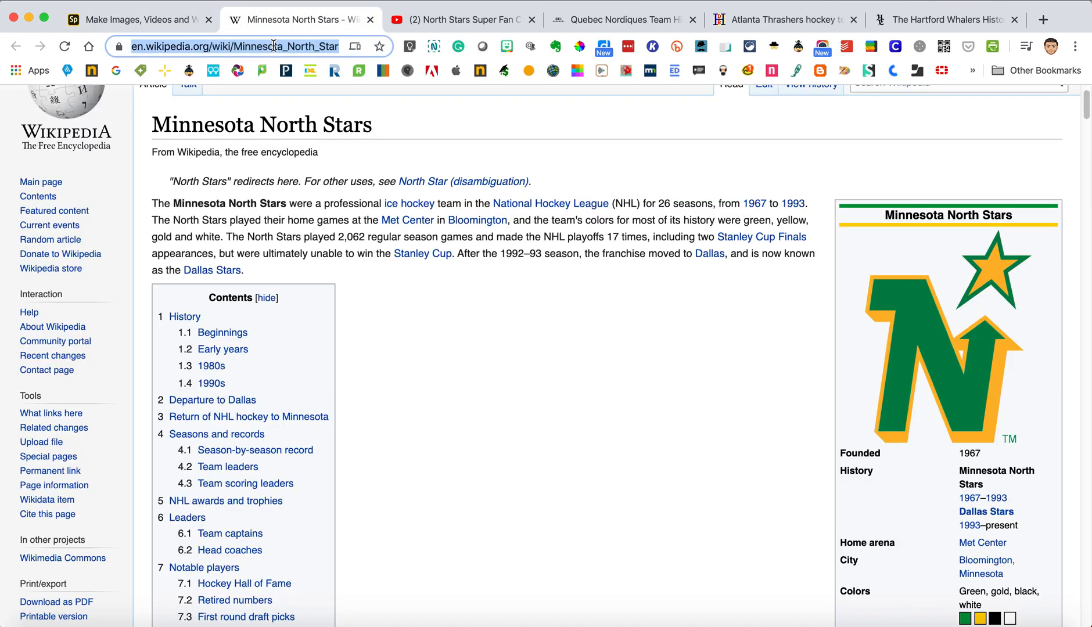
left_click(139, 18)
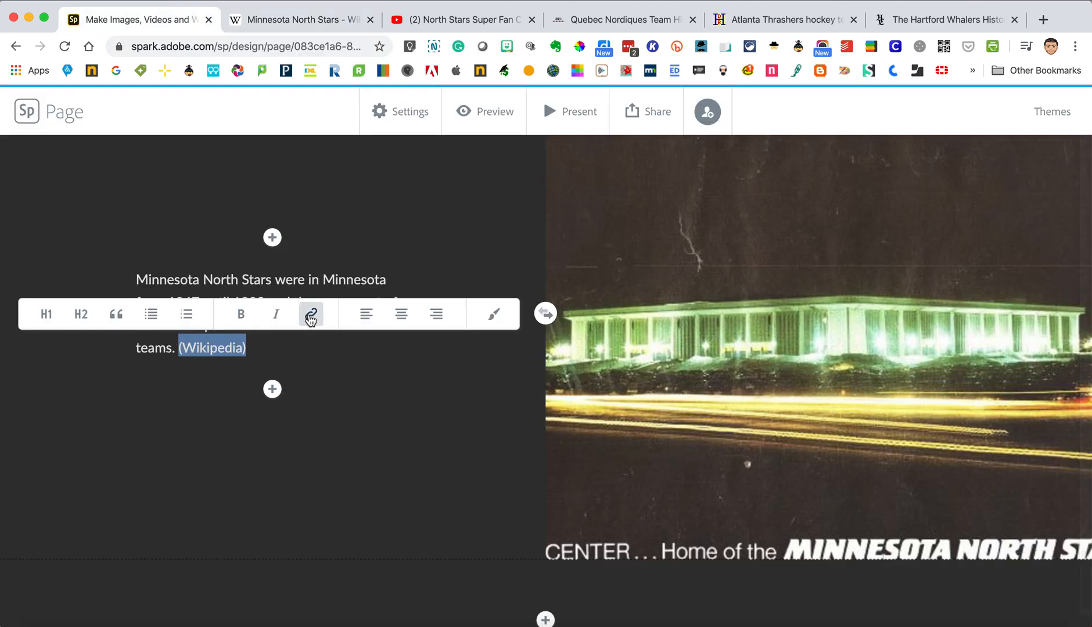
left_click(310, 313)
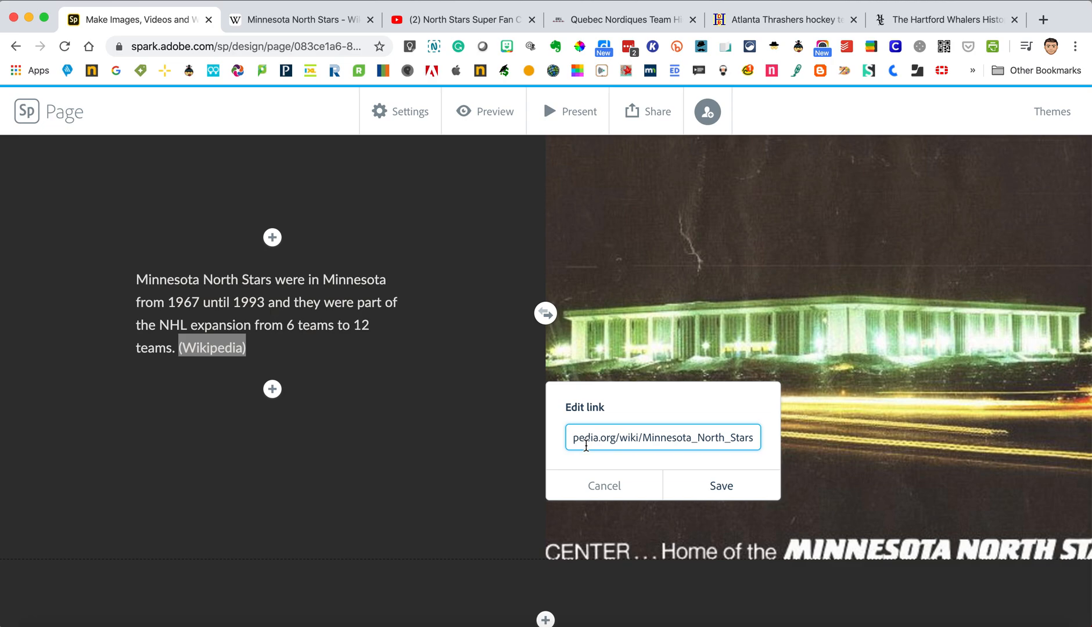
left_click(721, 486)
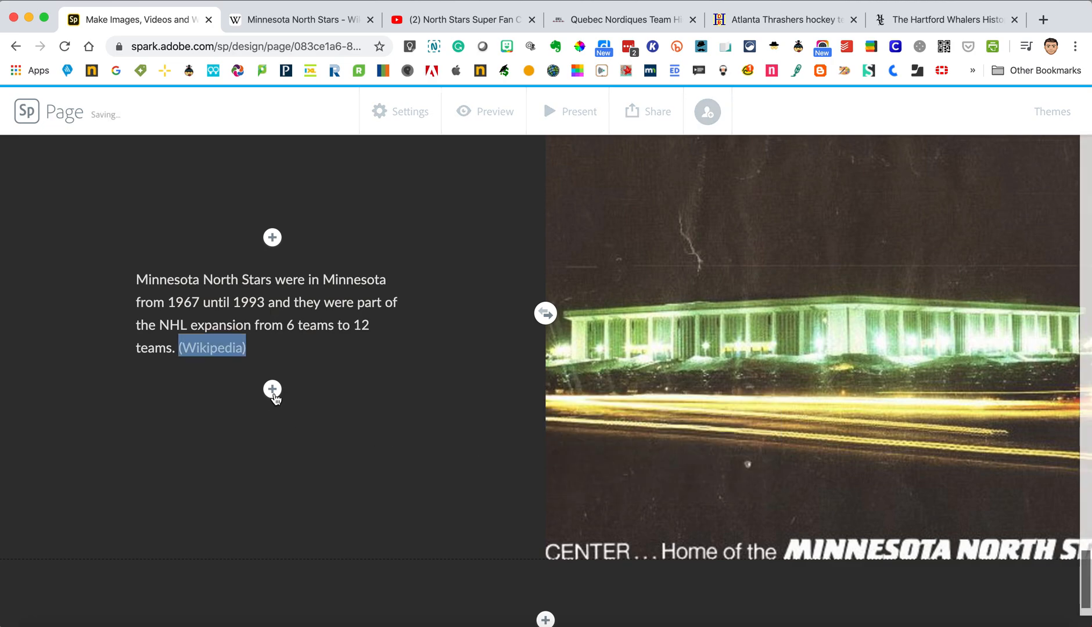
Step: Embed the North Stars super fan YouTube video in a new video block under the paragraph
left_click(272, 389)
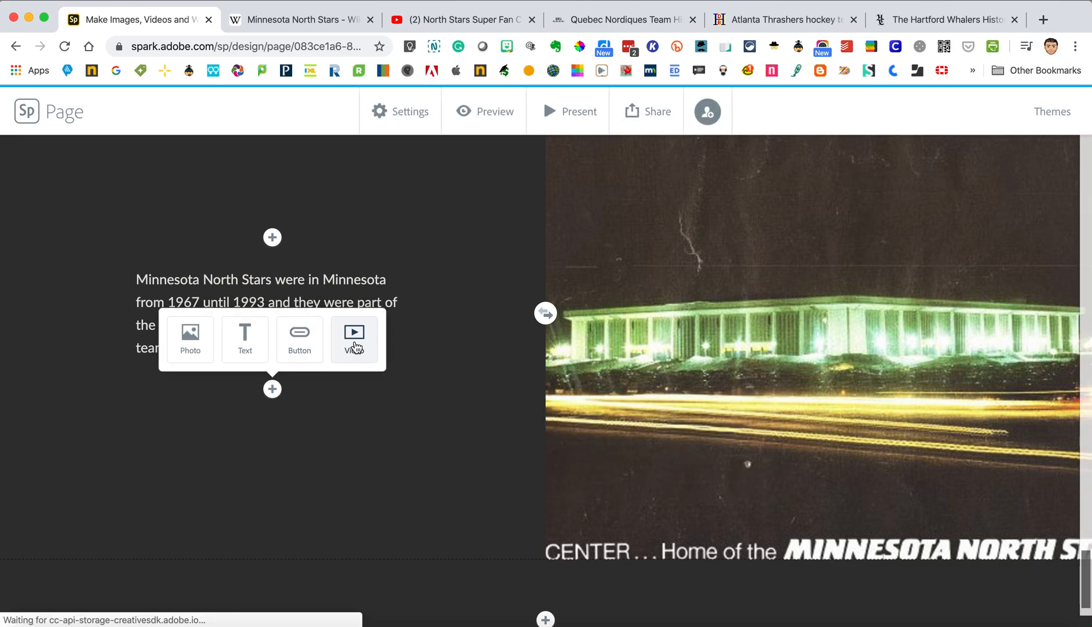
left_click(355, 340)
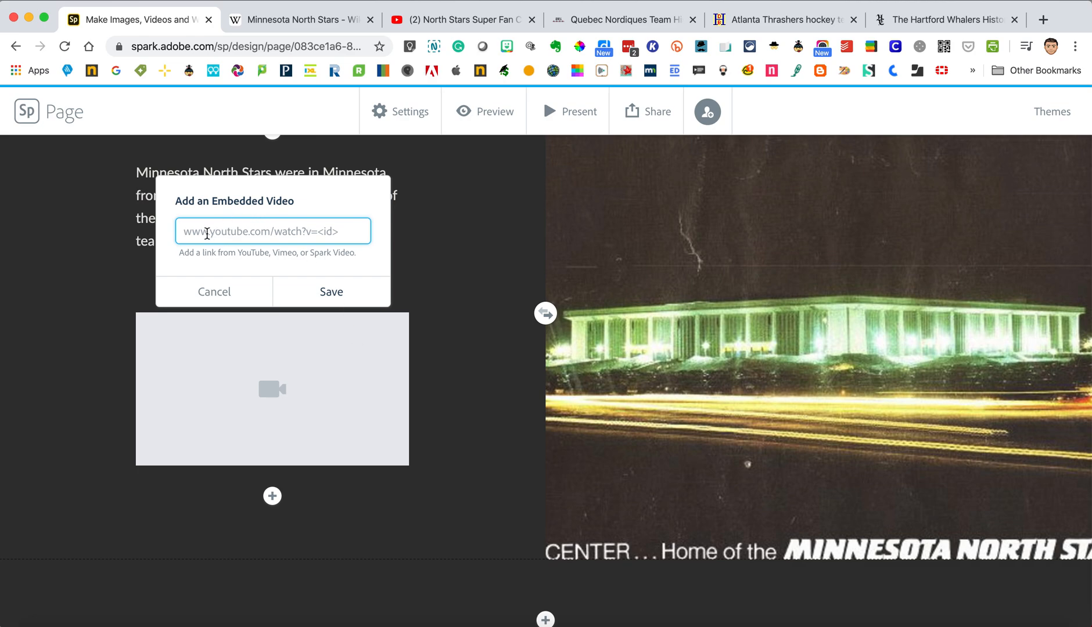
mouse_move(288, 201)
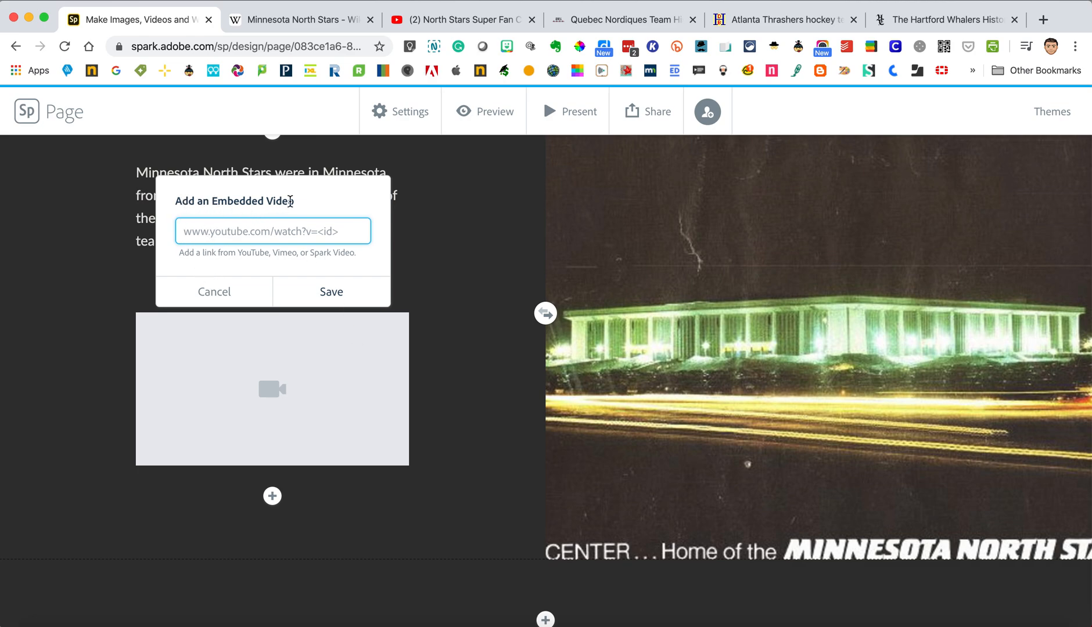
mouse_move(297, 250)
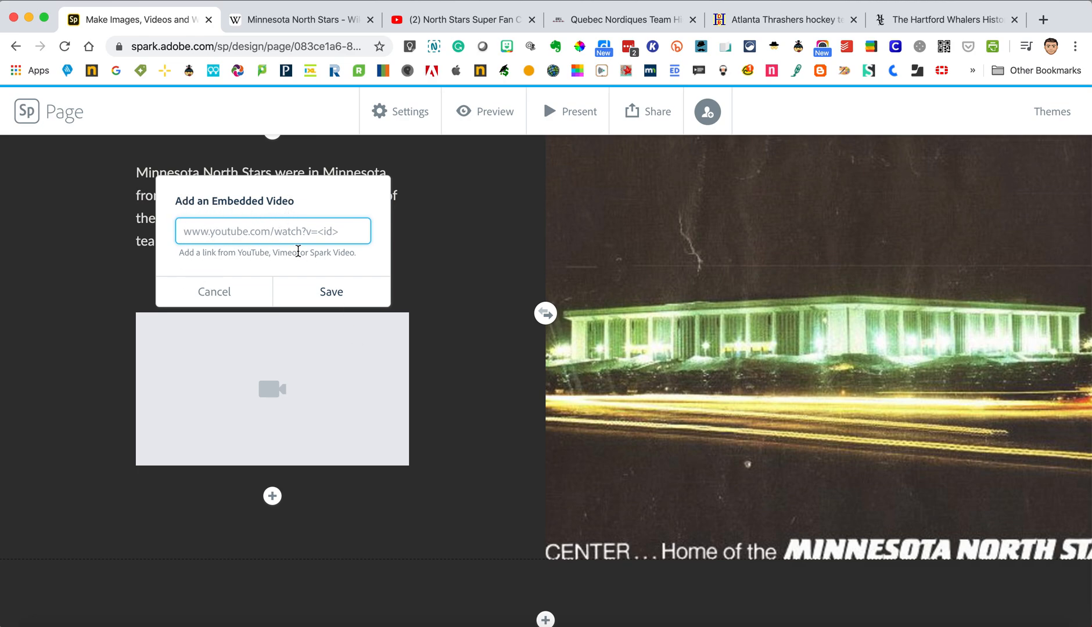
mouse_move(355, 248)
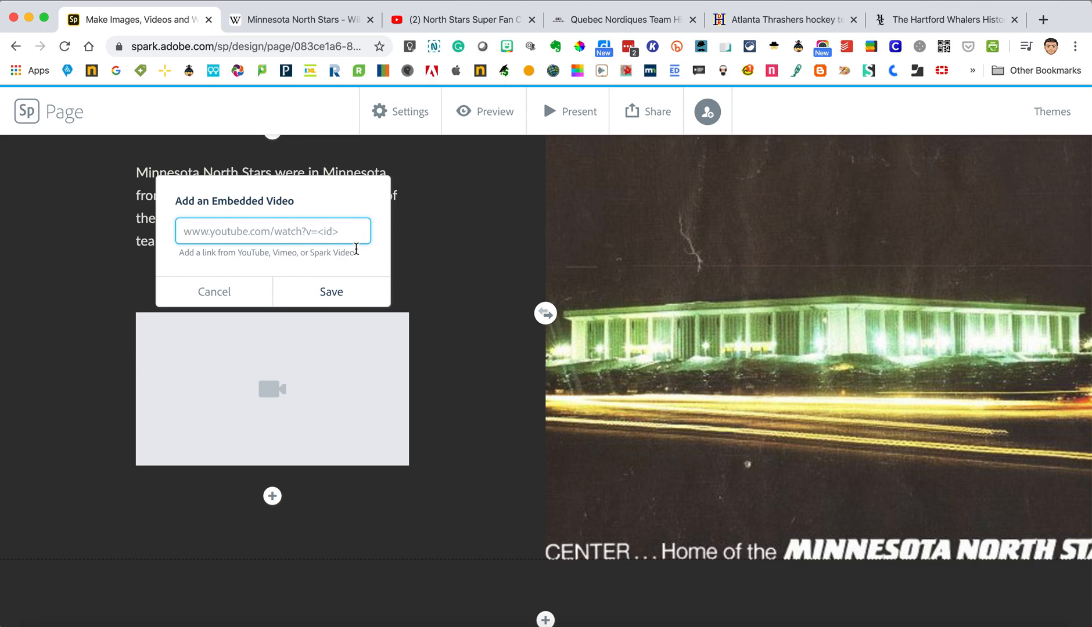
left_click(458, 18)
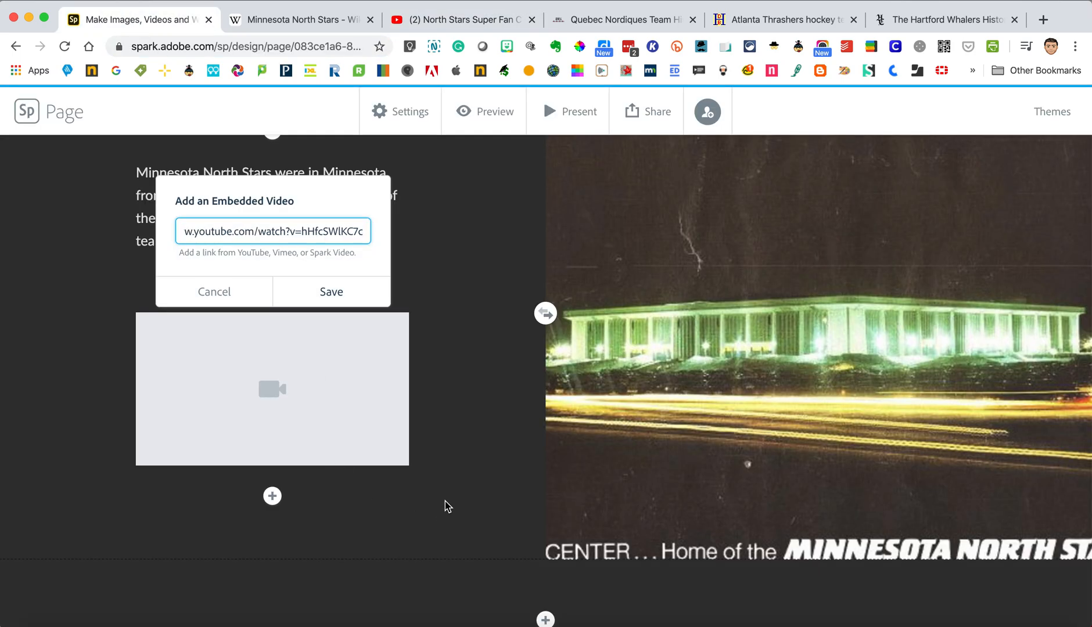
left_click(331, 291)
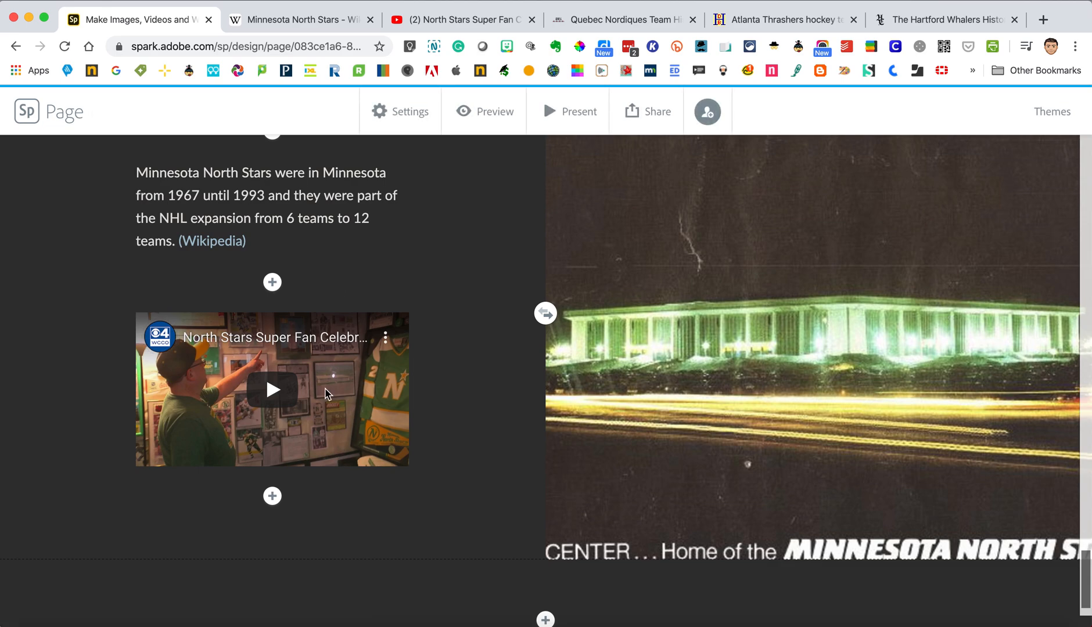
scroll("up", 3)
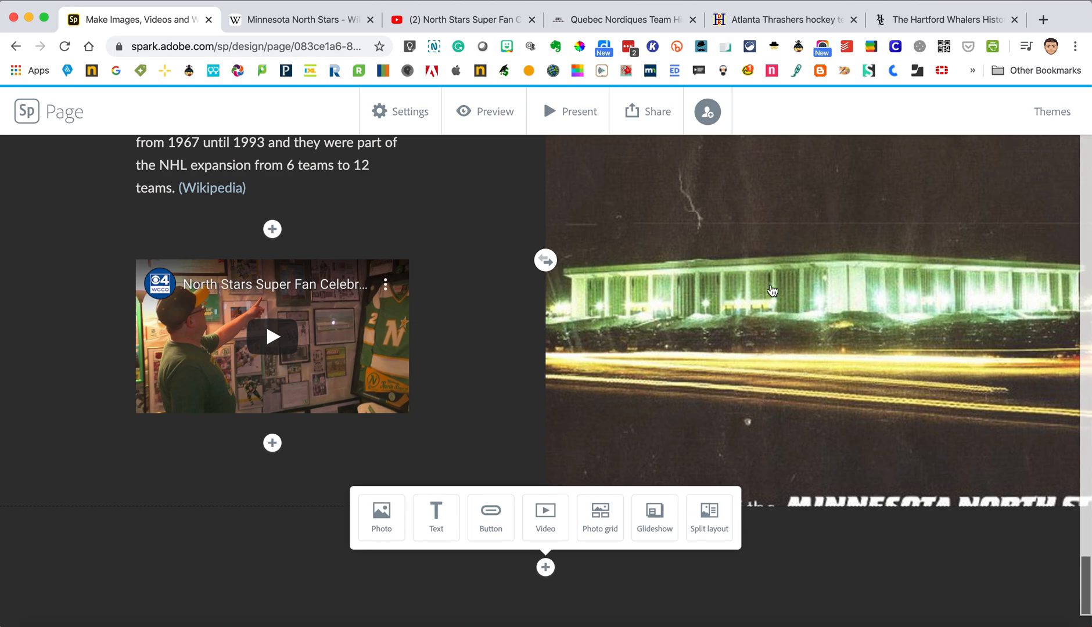
scroll("up", 3)
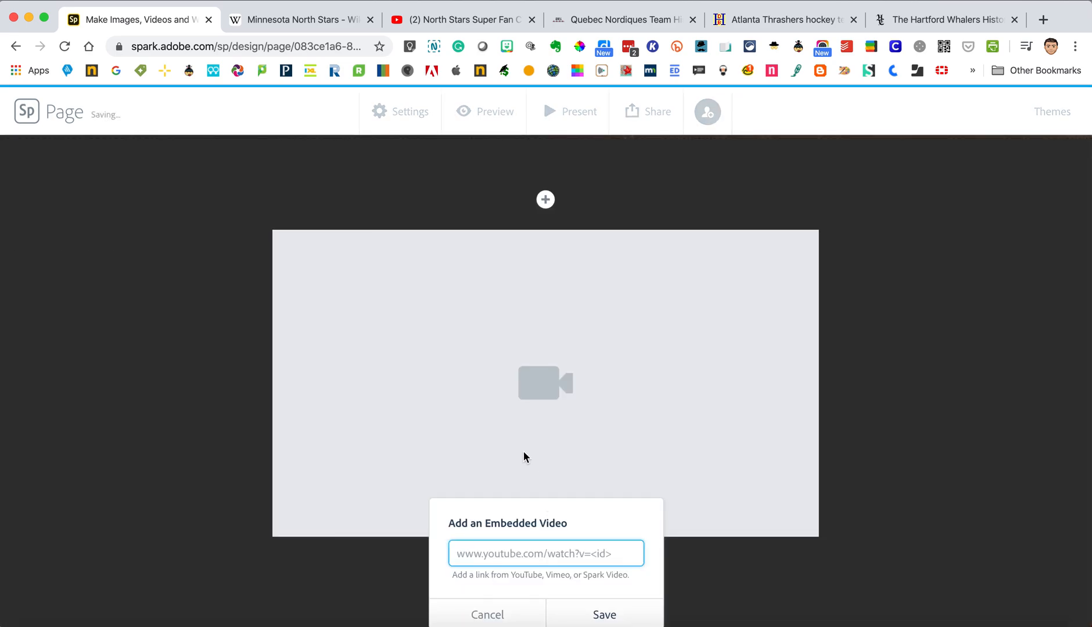
type("www.youtube.com/watch?v=hHfcSWlKC7c")
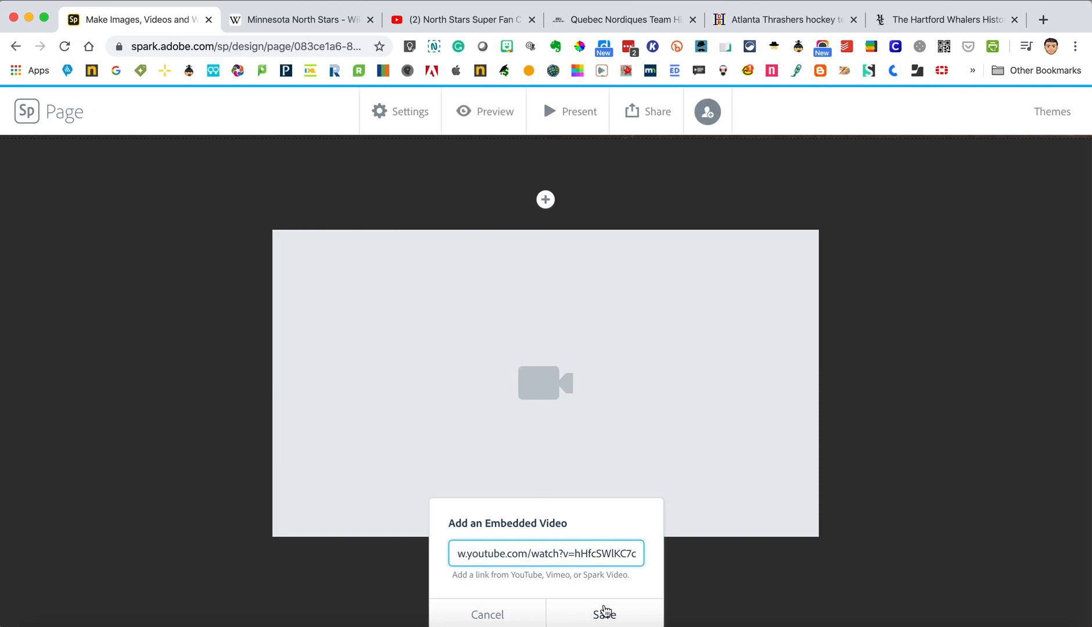
left_click(603, 613)
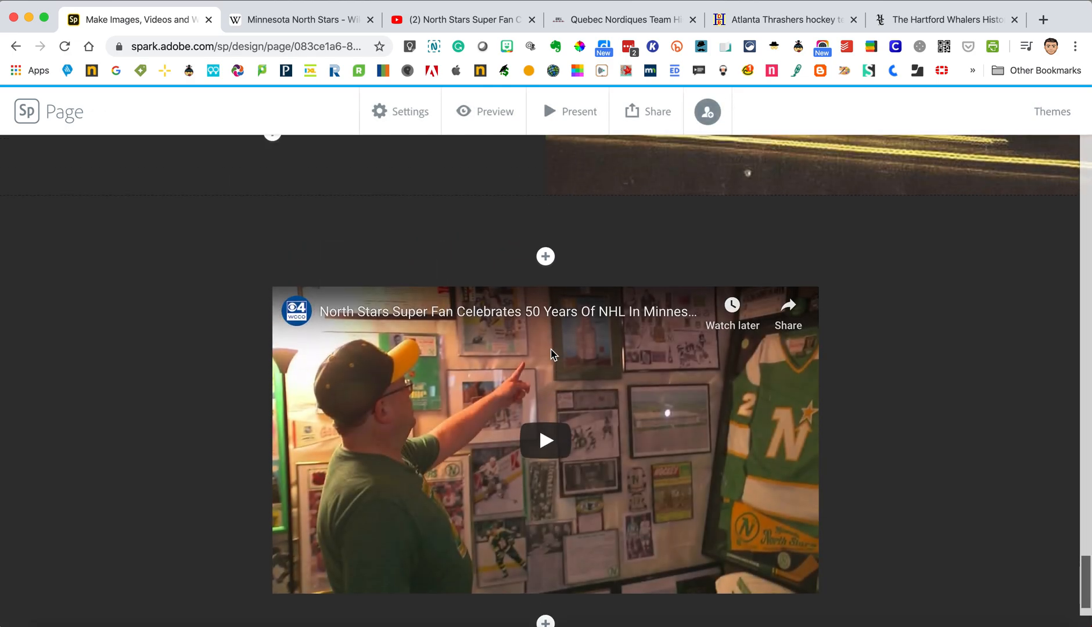
left_click(544, 255)
type("Minnesota")
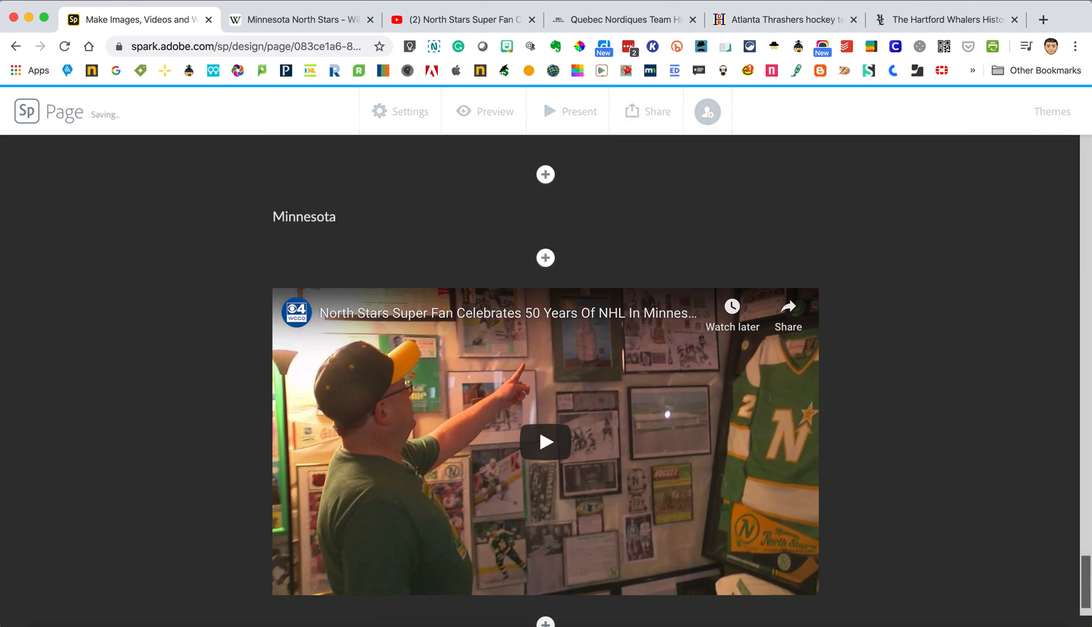
type("50 Year")
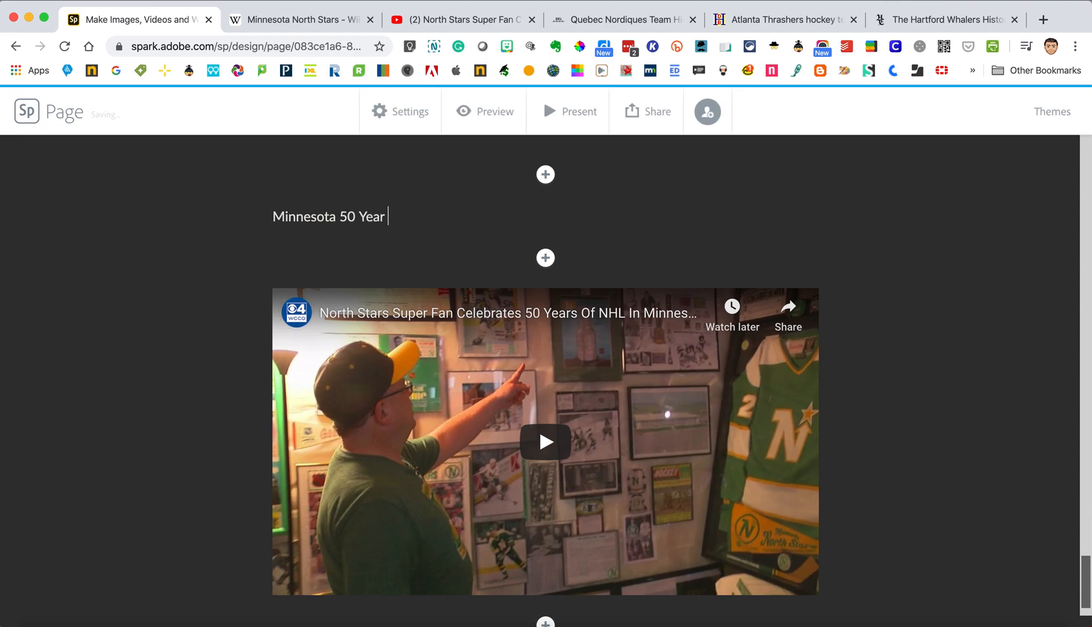
type("Super Fa")
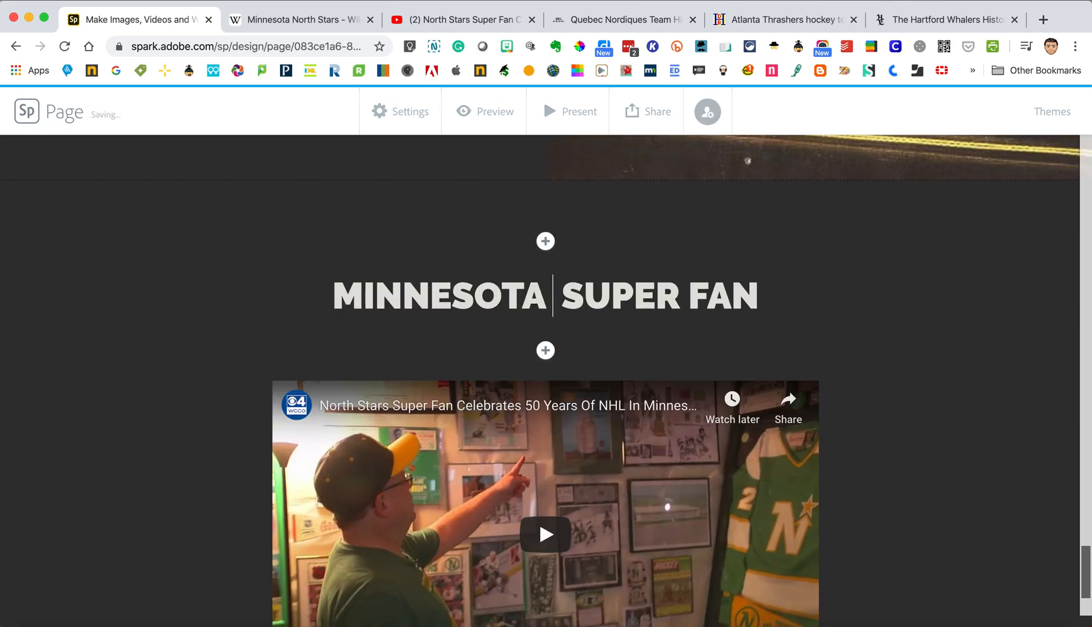
scroll("down", 3)
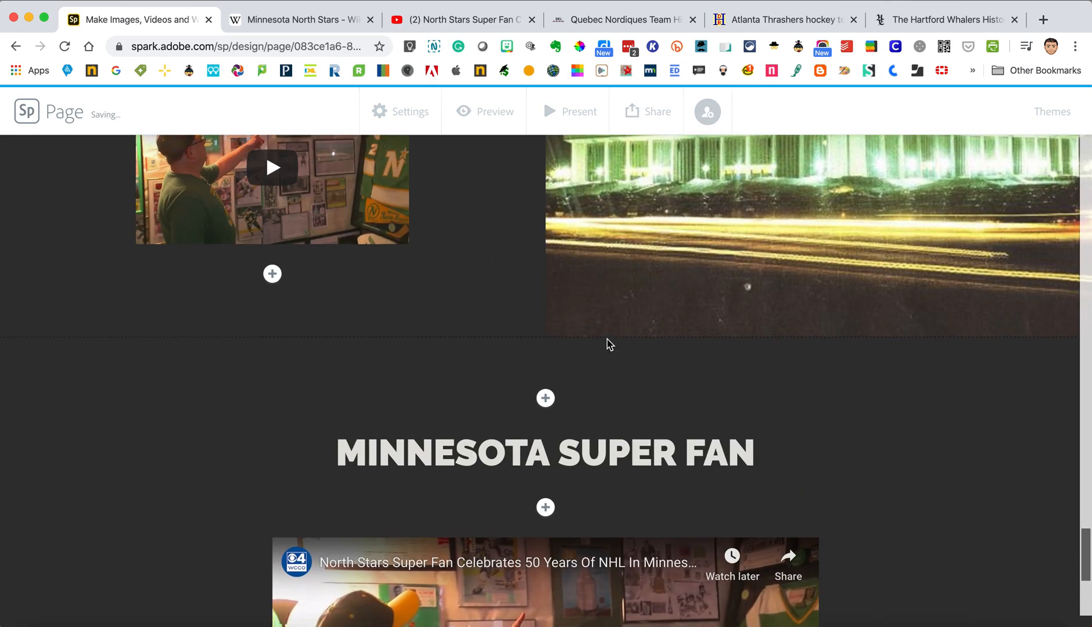
scroll("up", 3)
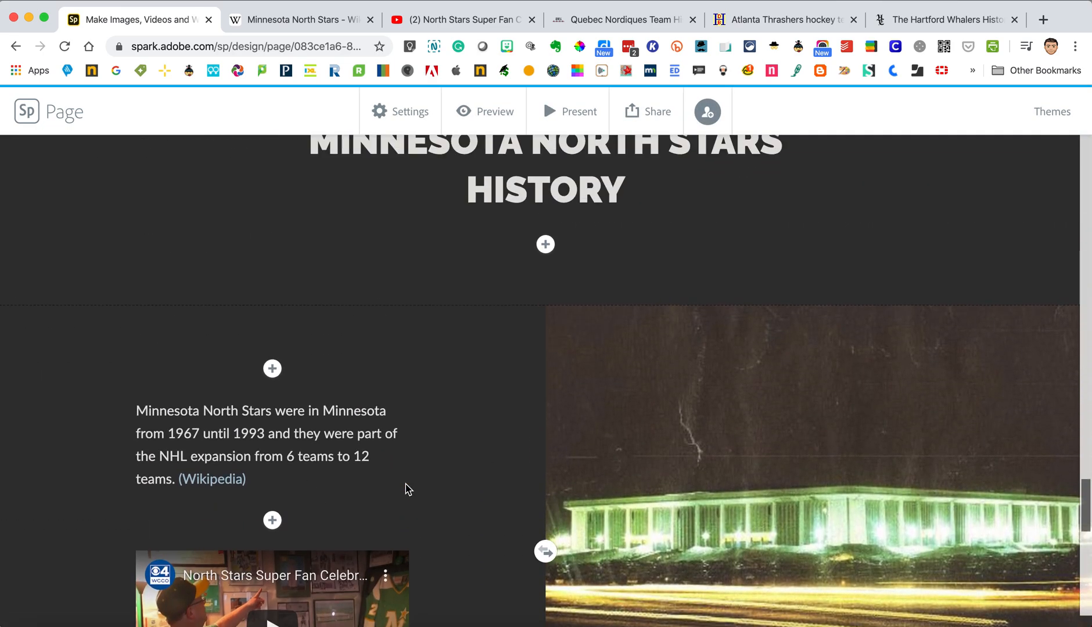
scroll("down", 3)
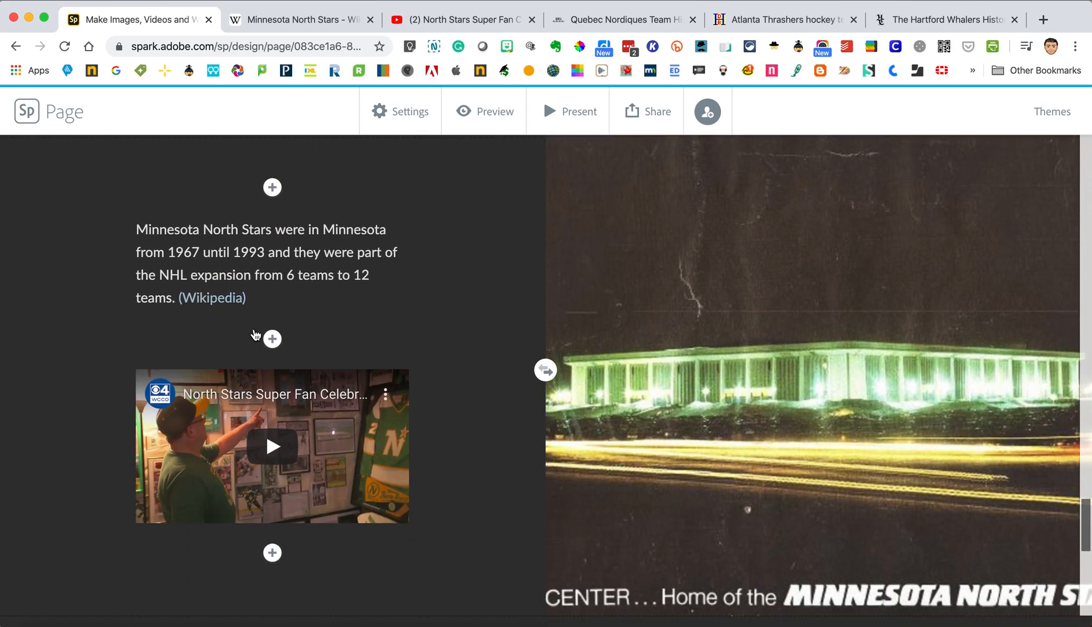
scroll("down", 3)
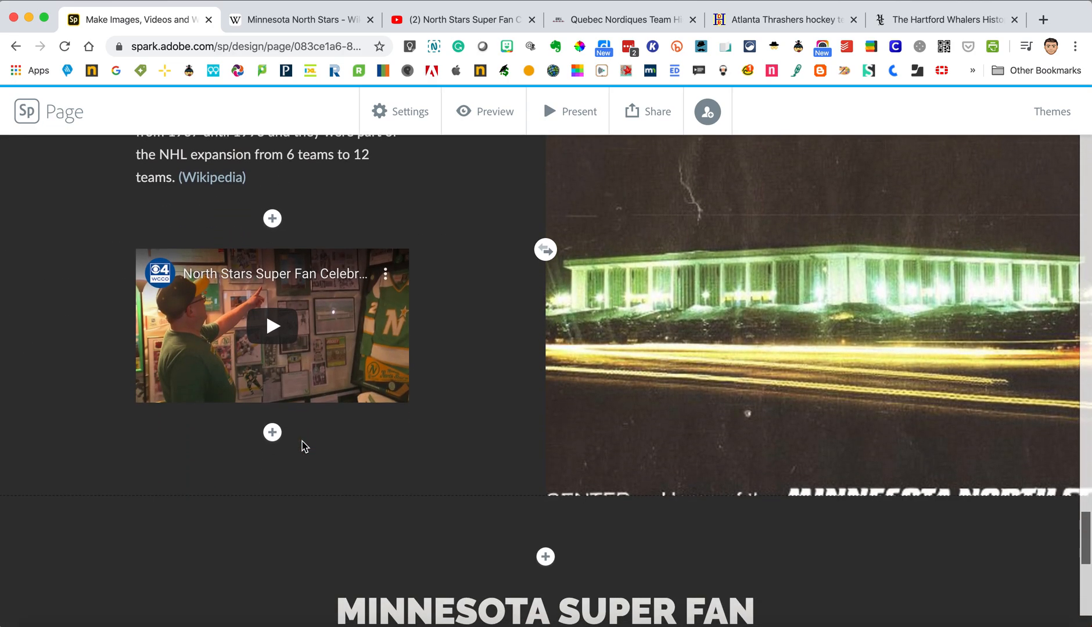
scroll("down", 3)
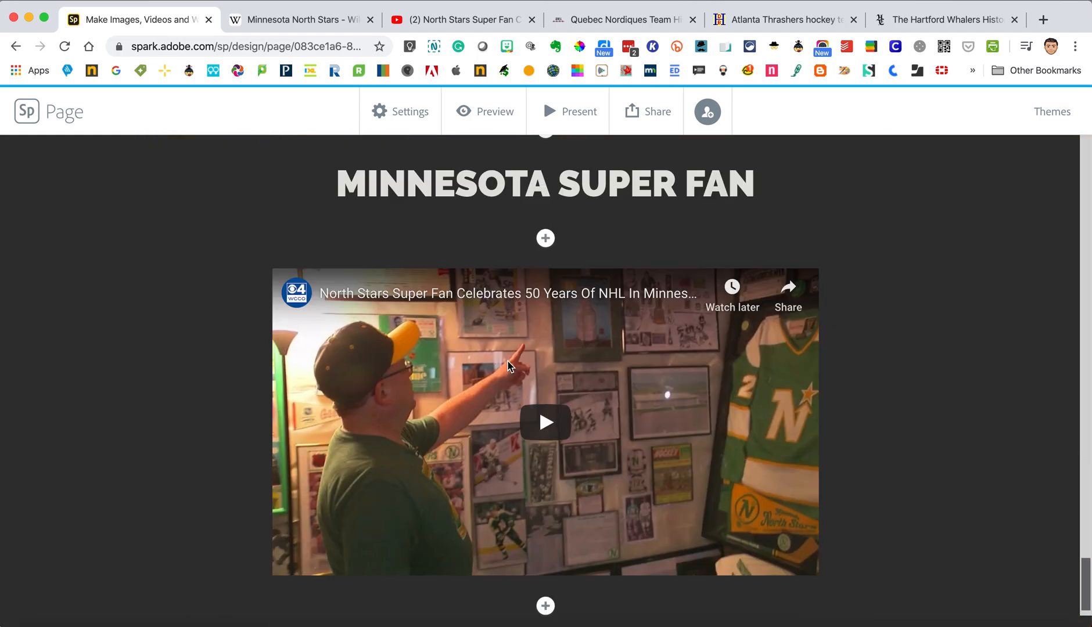
Step: Insert a glideshow block and upload the Philips Arena photo as its first image
left_click(545, 605)
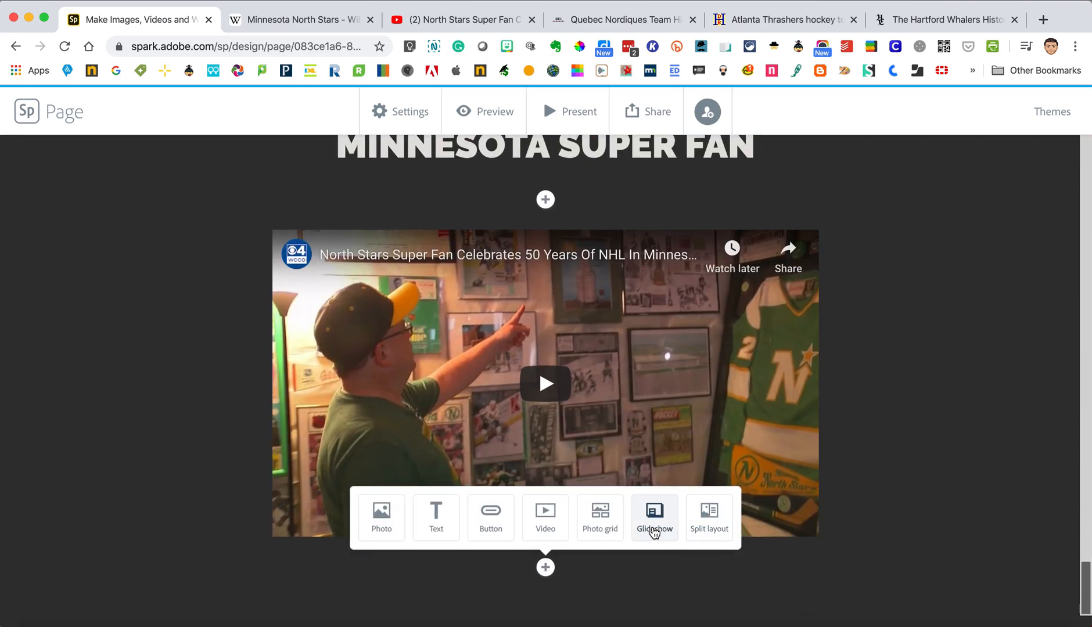
left_click(653, 517)
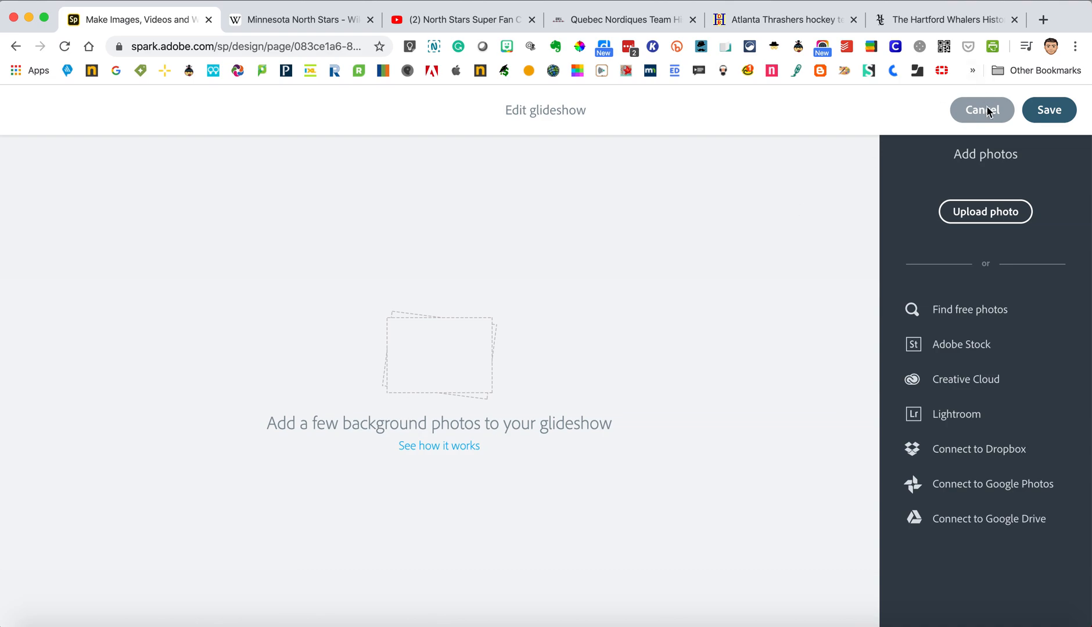
left_click(985, 211)
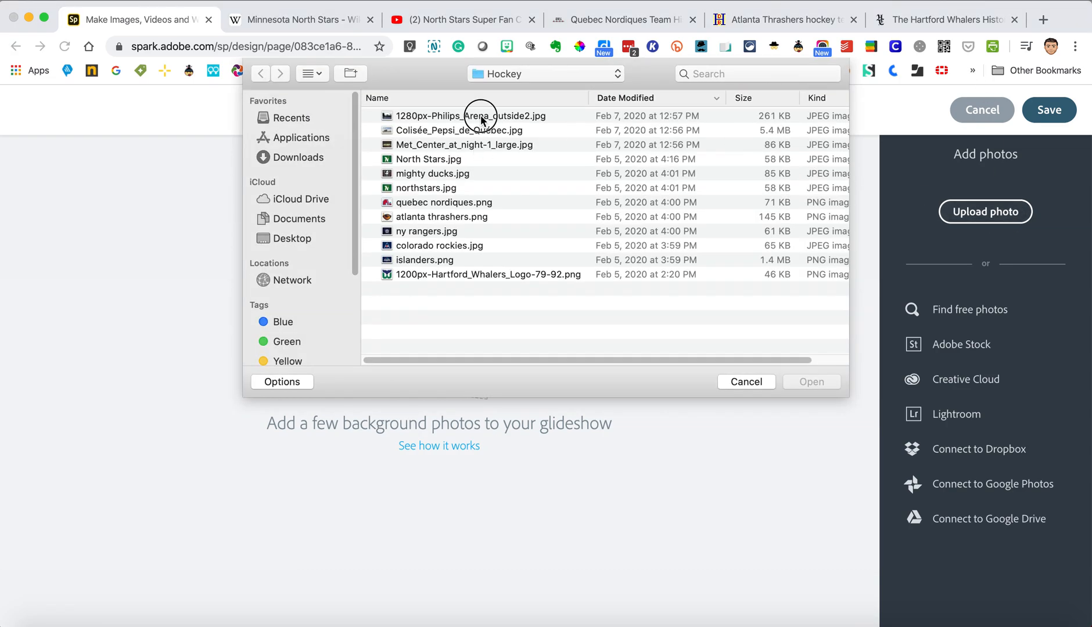
double_click(480, 115)
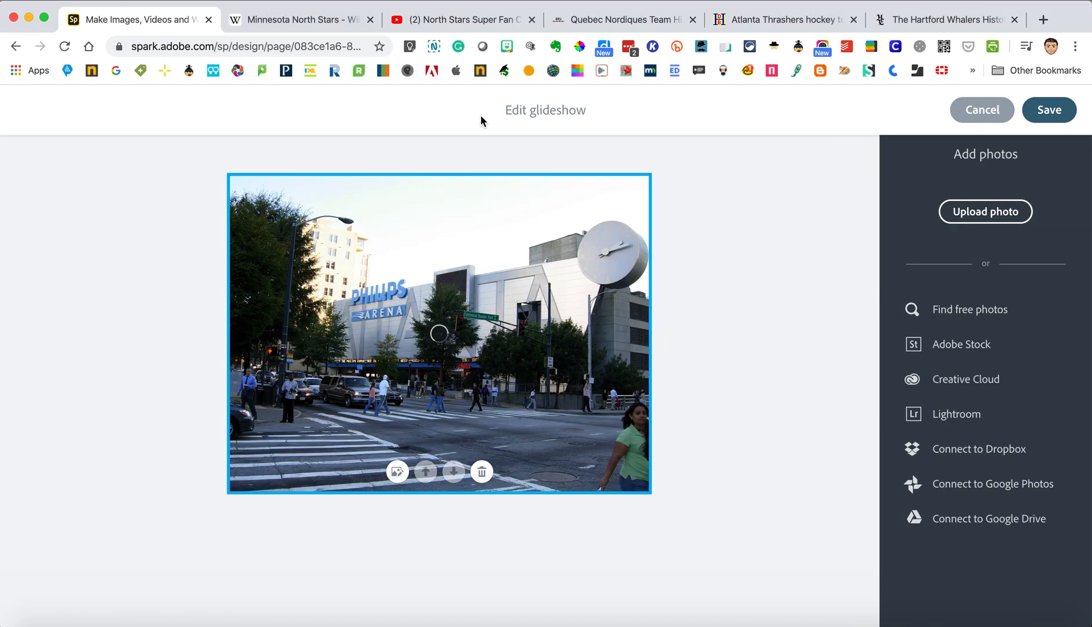
mouse_move(833, 156)
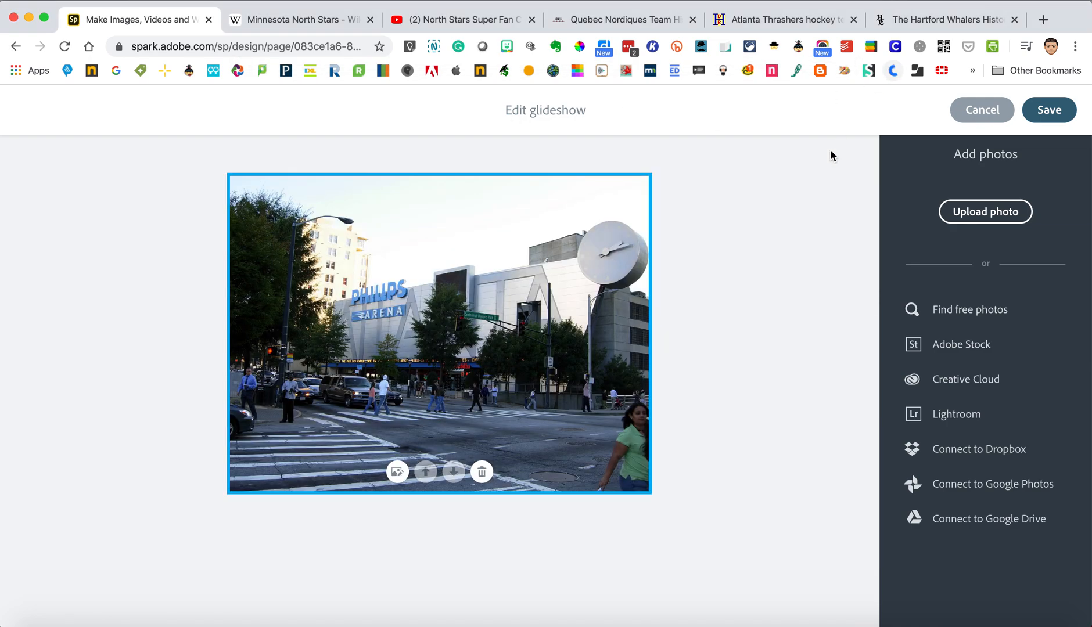
mouse_move(857, 286)
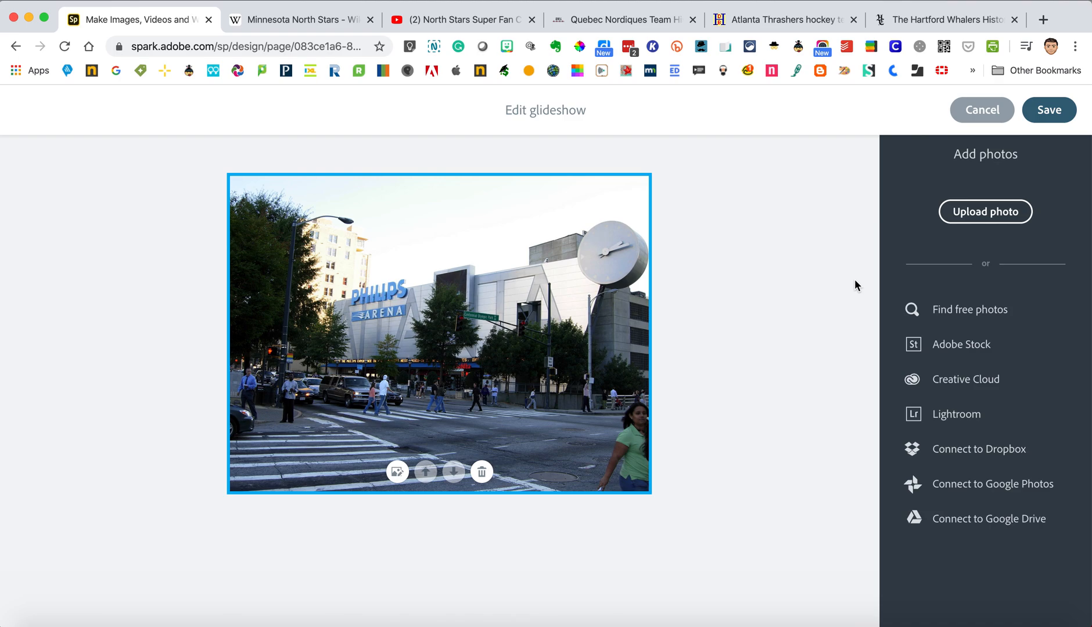
mouse_move(985, 211)
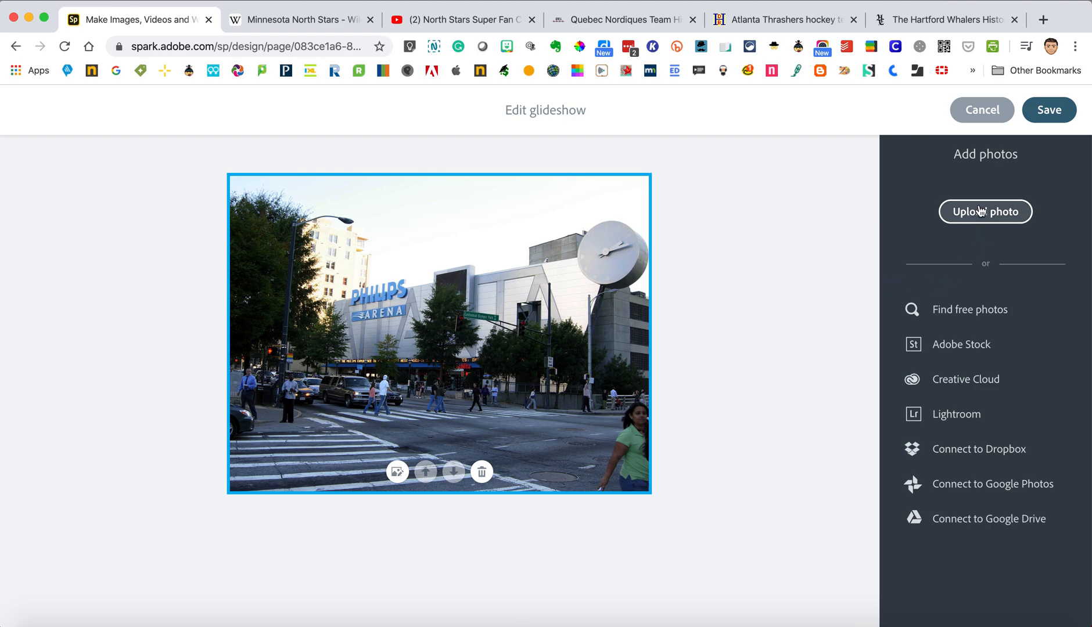
Step: Add the Colisée Pepsi de Québec and further arena photos to the glideshow
left_click(985, 211)
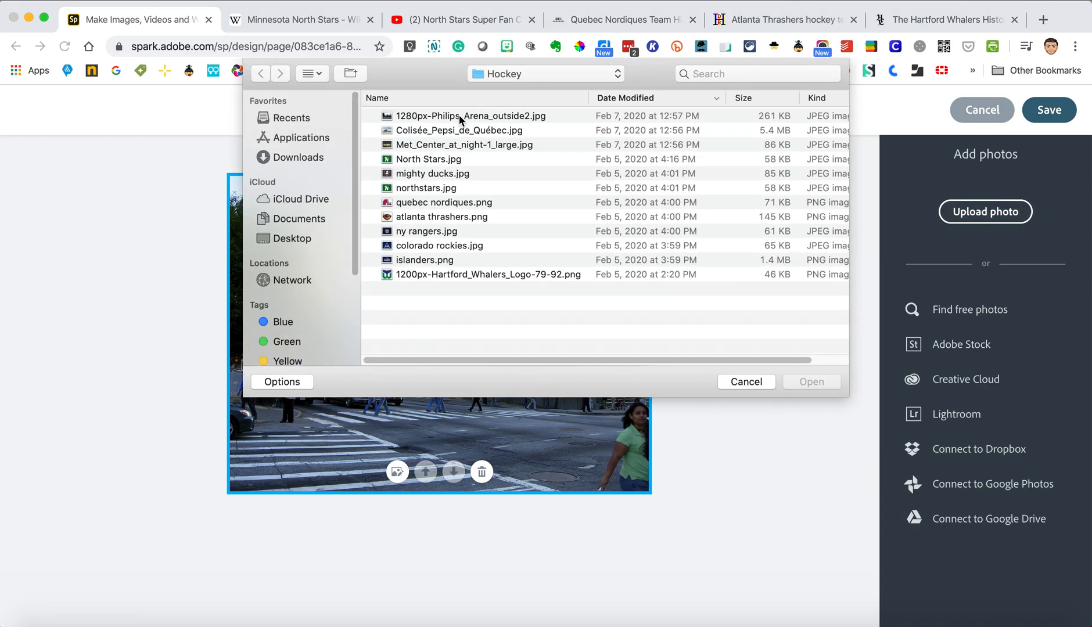
left_click(458, 130)
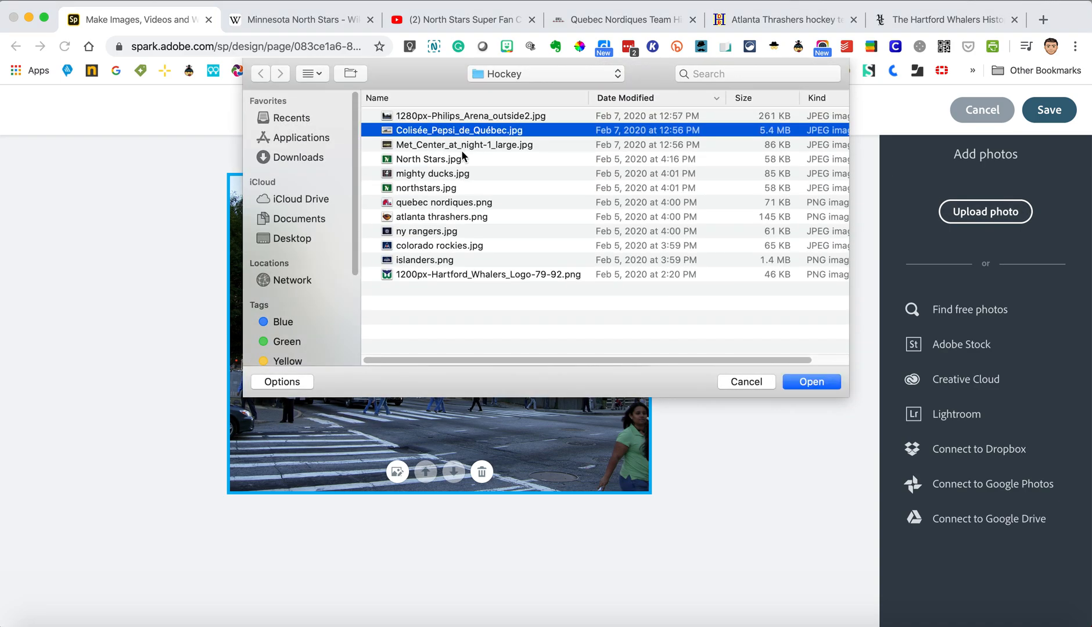
left_click(811, 380)
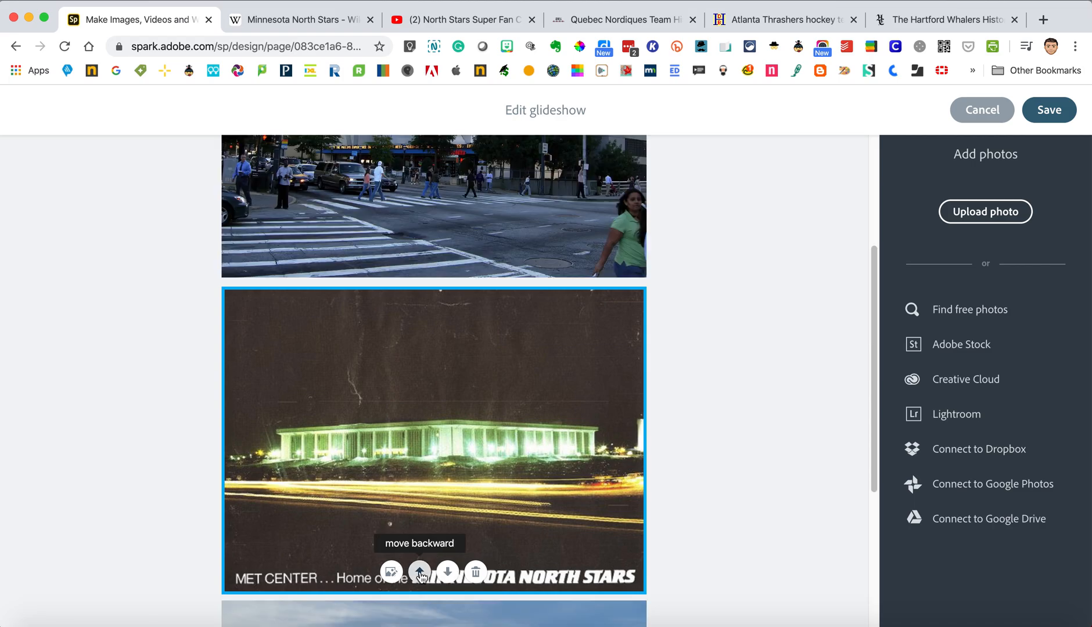
scroll("down", 3)
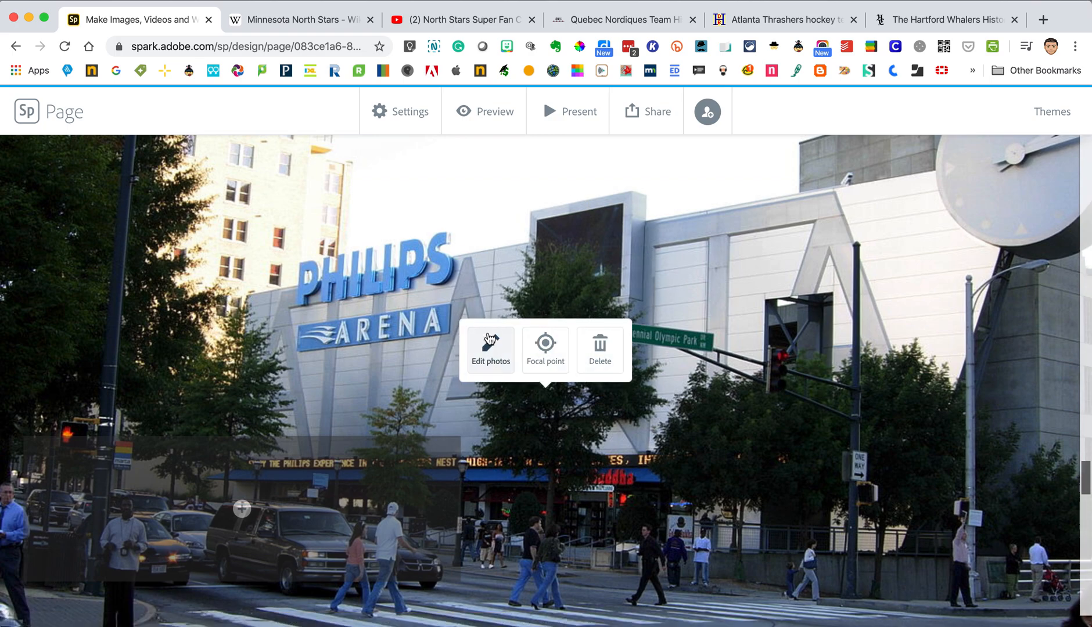
Step: Caption the glideshow with the Atlanta Thrashers 1999–2011 text and link its (Hockeydb) credit
left_click(490, 348)
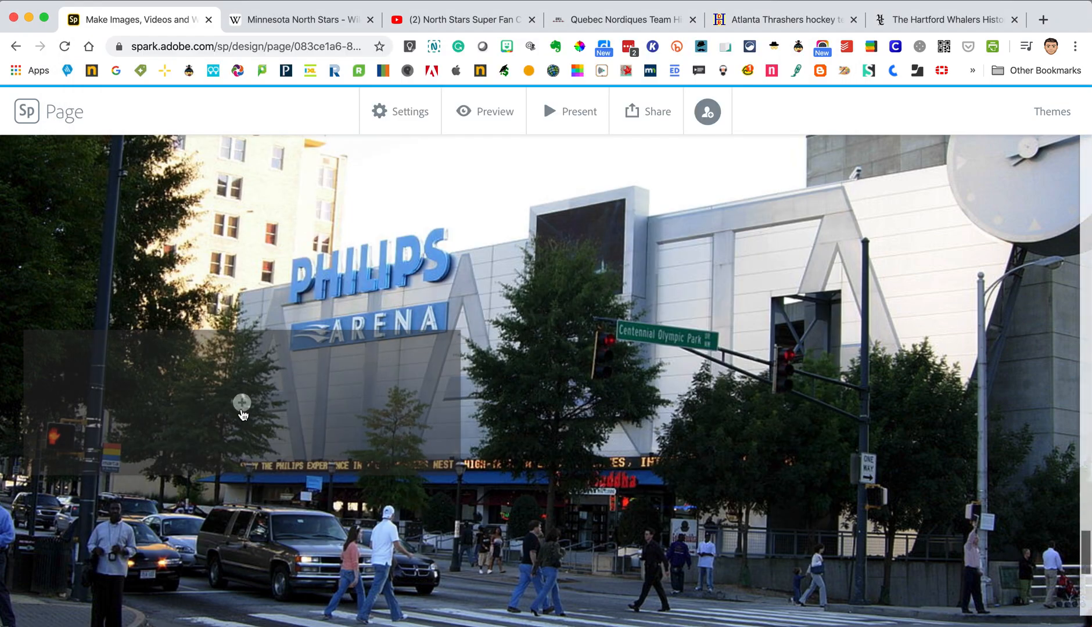
left_click(239, 416)
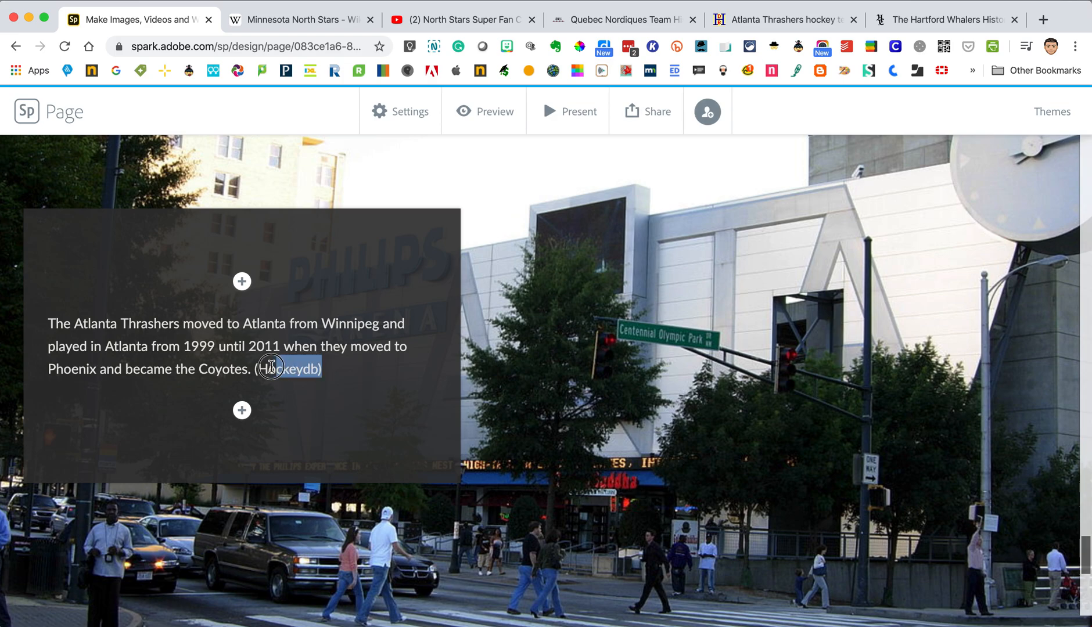
left_click(267, 368)
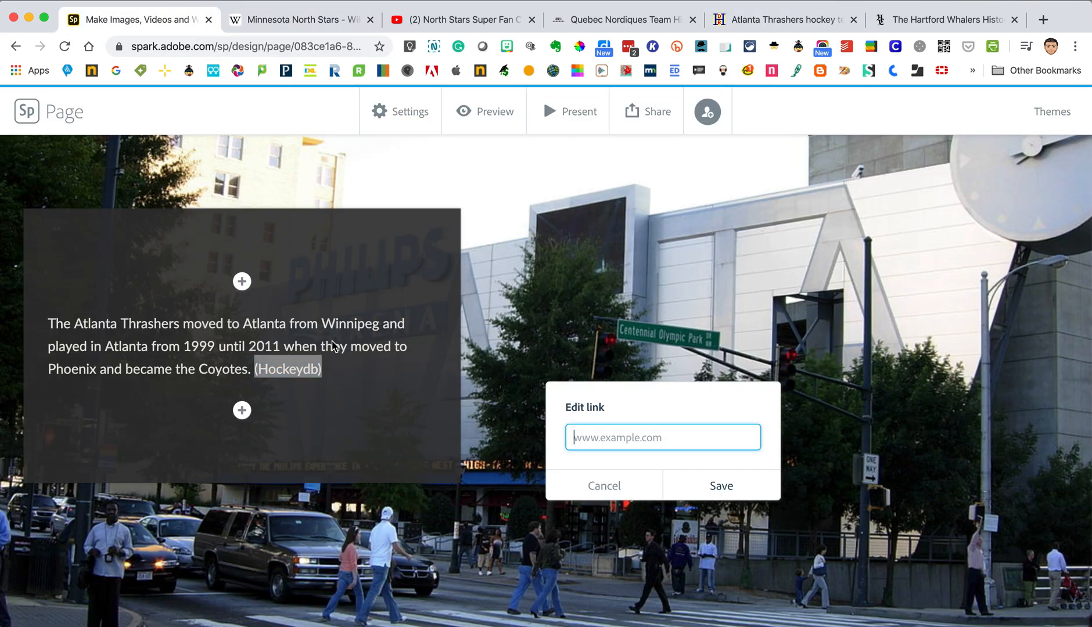
left_click(721, 485)
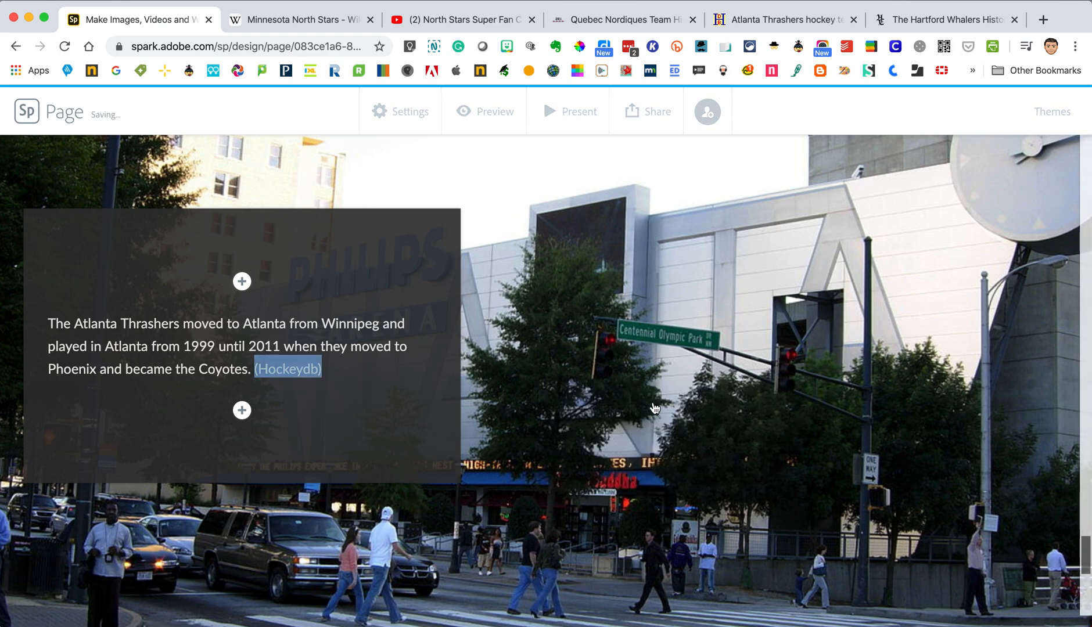
scroll("down", 3)
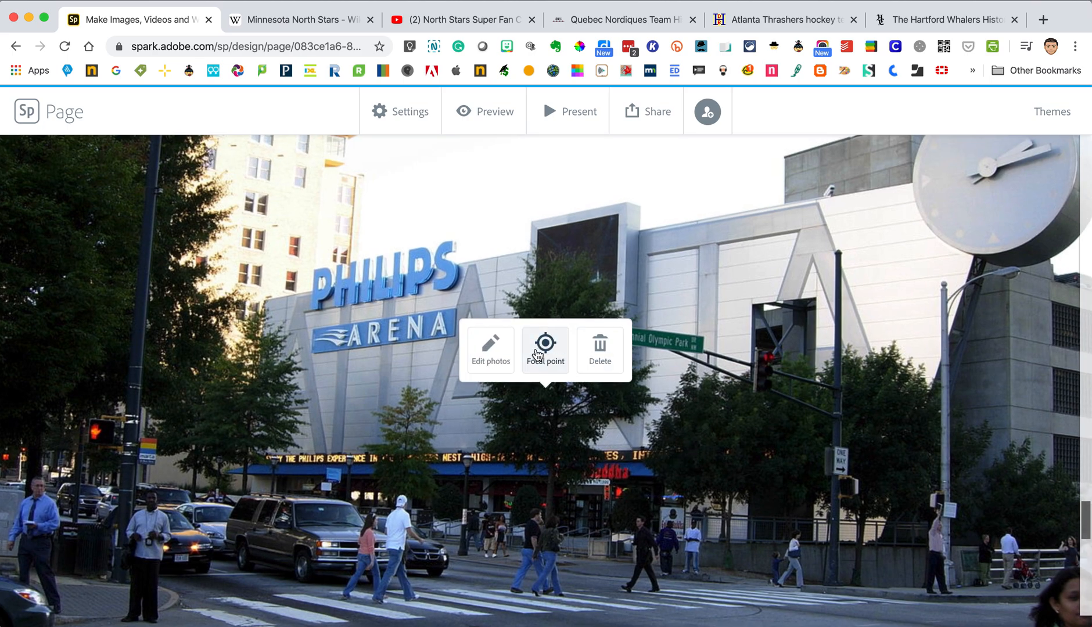
mouse_move(618, 517)
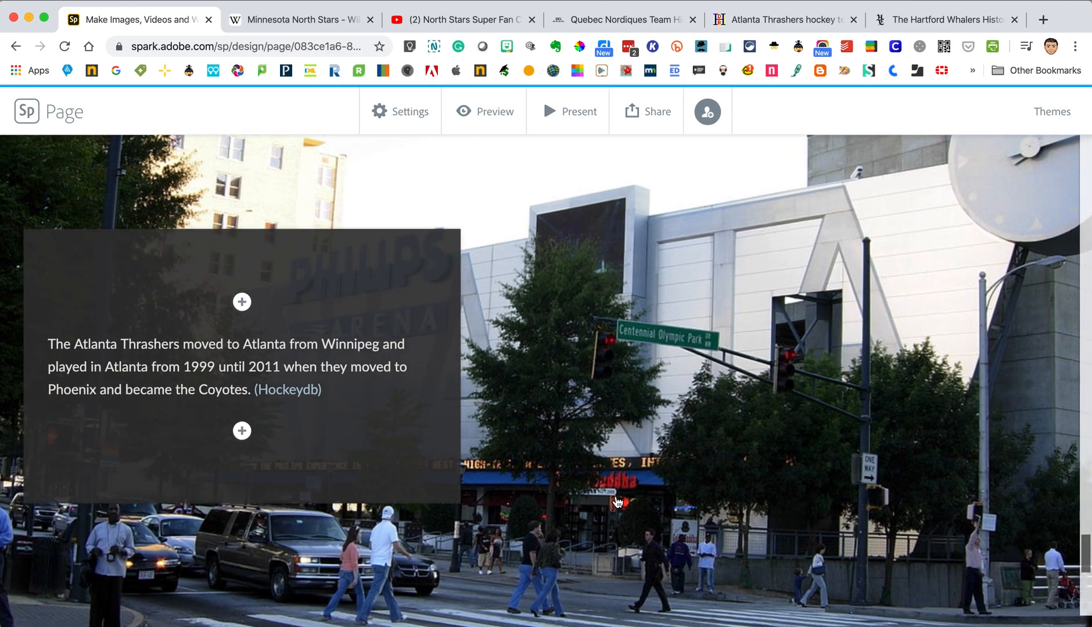
Step: Scroll below the glideshow to reveal the block insert choices
scroll("down", 3)
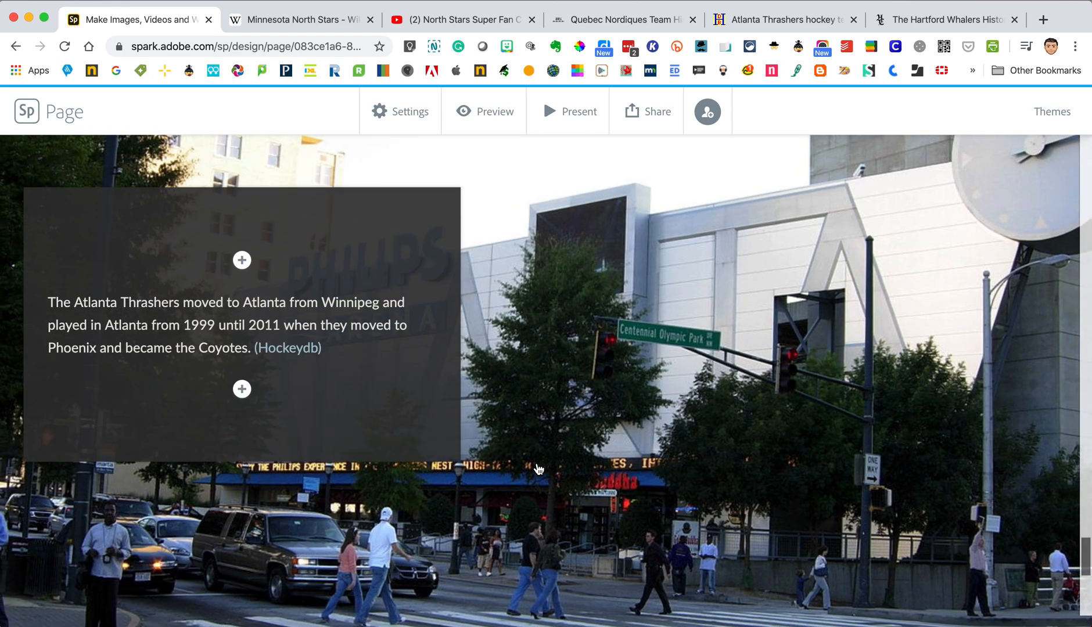
scroll("down", 3)
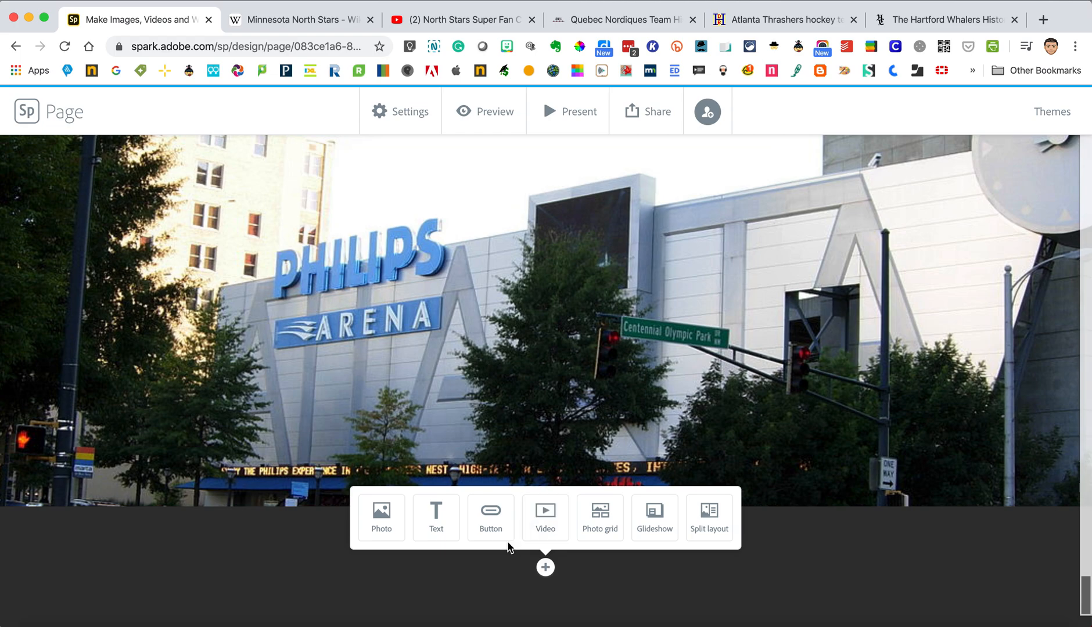
Step: Create a centered 'Hartford Whalers History' button linking to whalers-historical-timeline-story.html
left_click(490, 516)
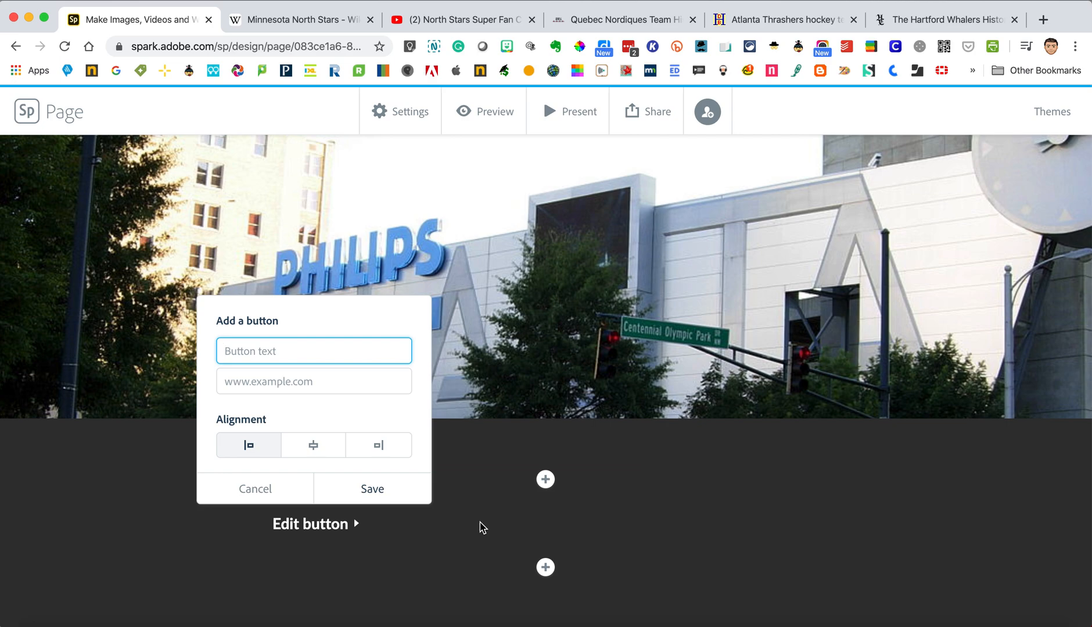
type("Hartford Whalers History")
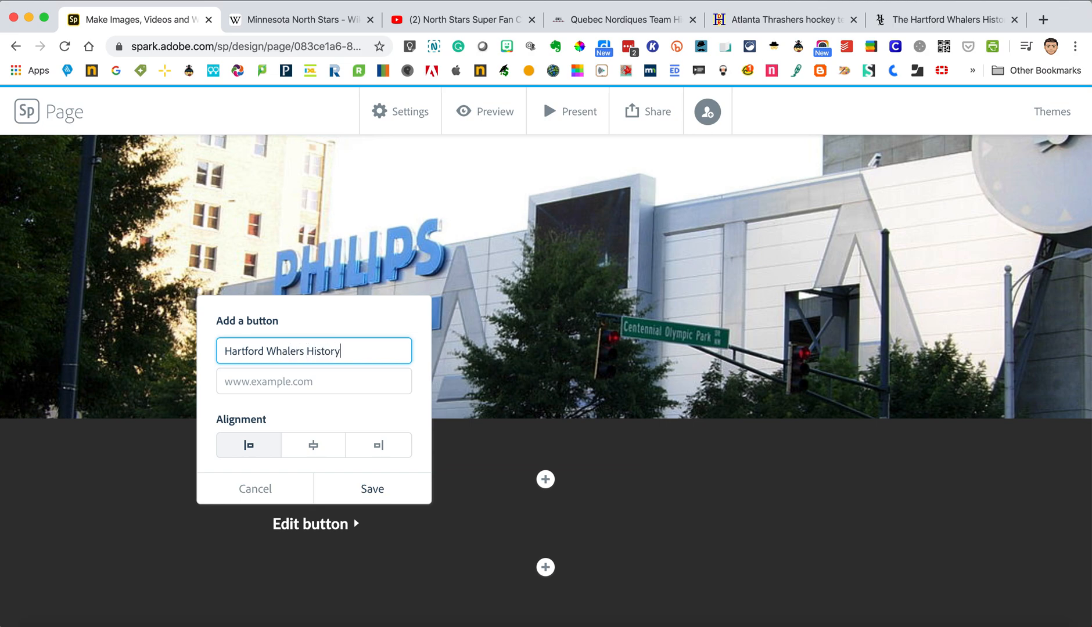
mouse_move(793, 242)
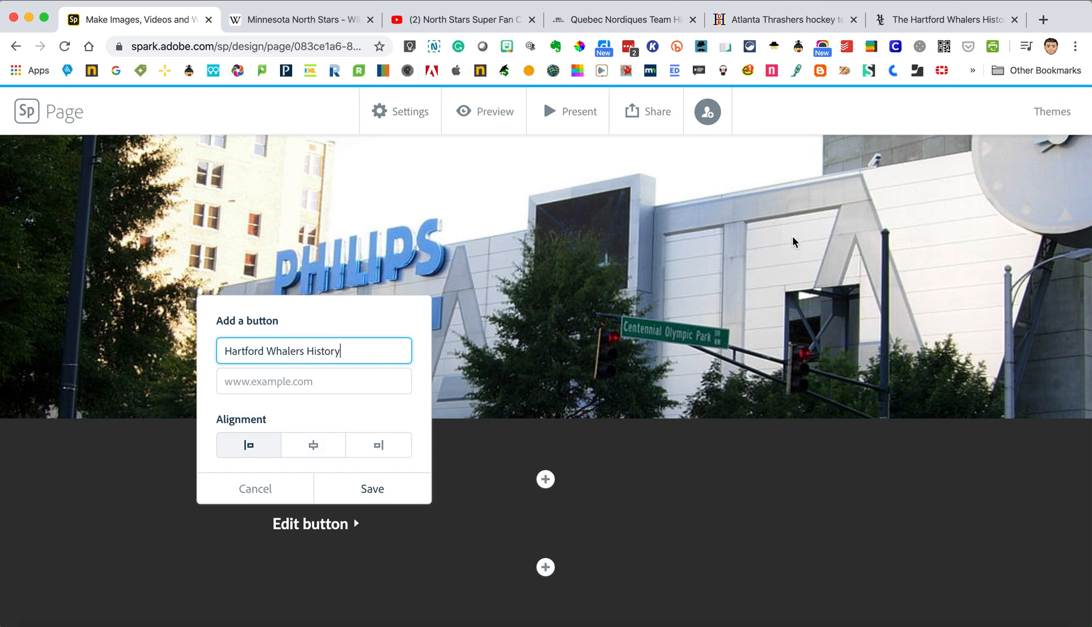
left_click(950, 19)
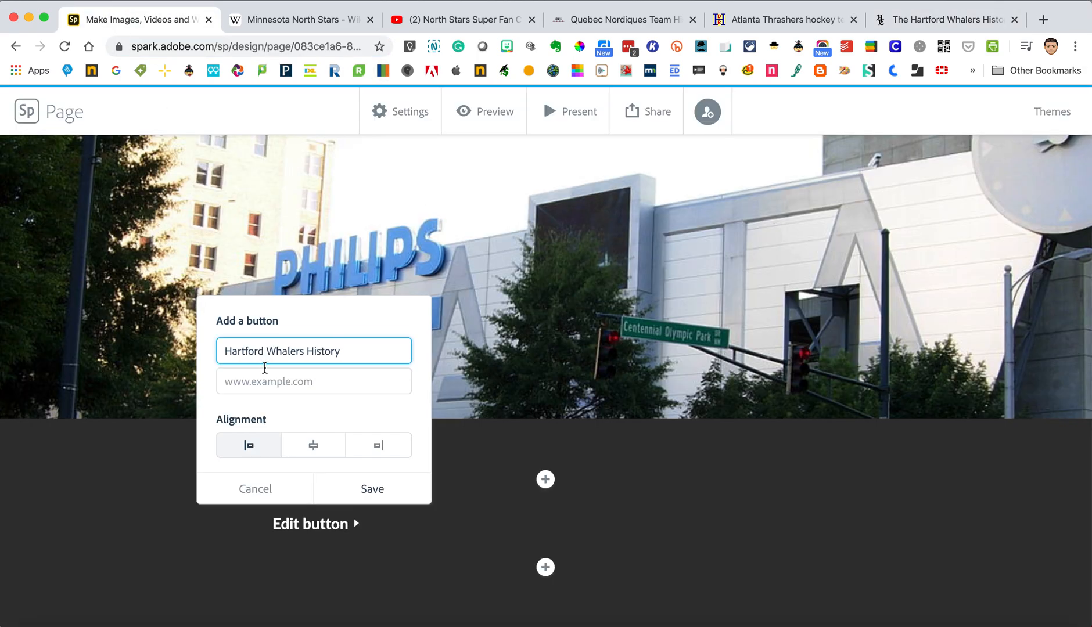
type("whalers-historical-timeline-story.html")
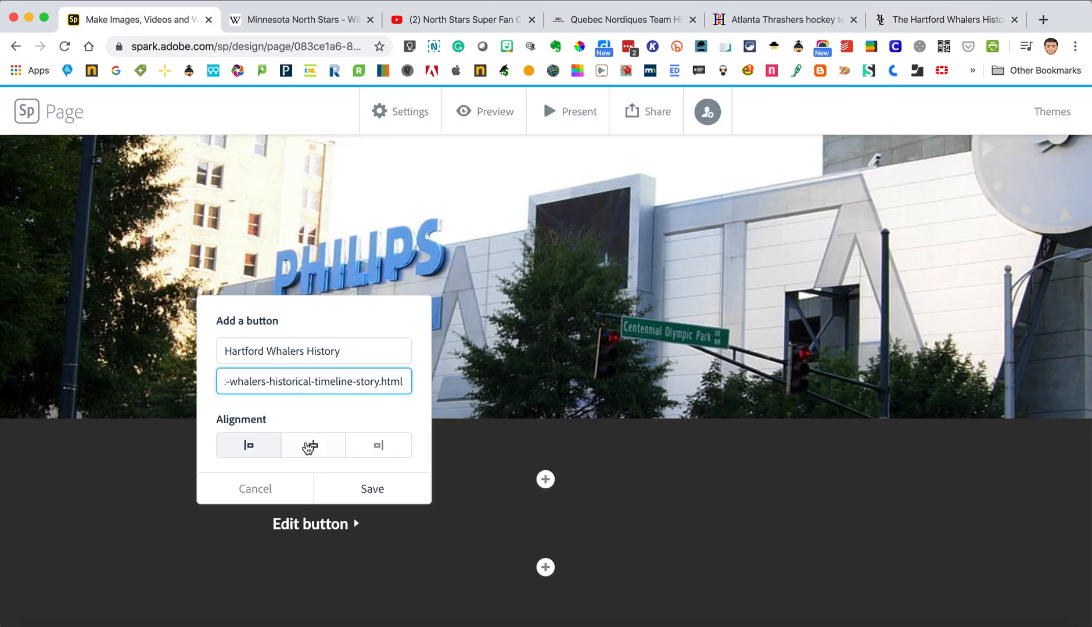
left_click(372, 487)
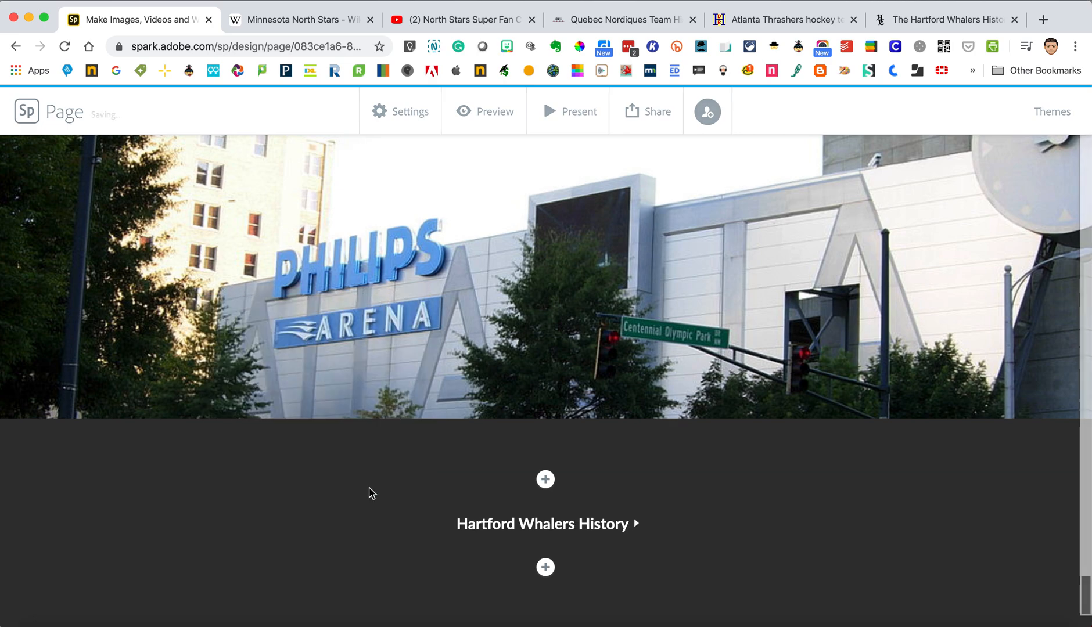
mouse_move(535, 530)
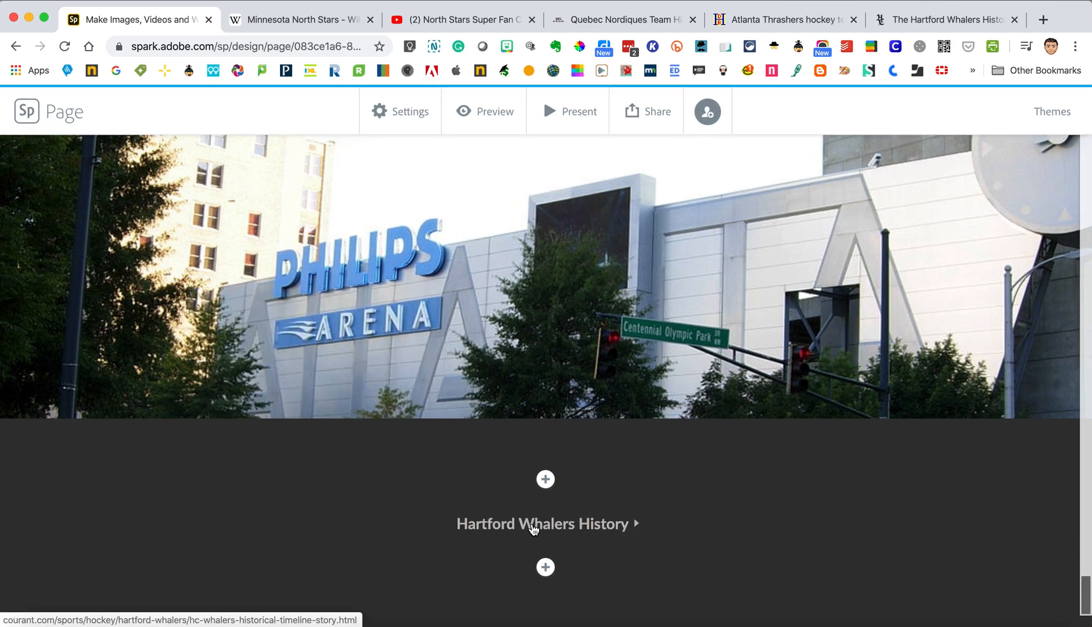
mouse_move(636, 532)
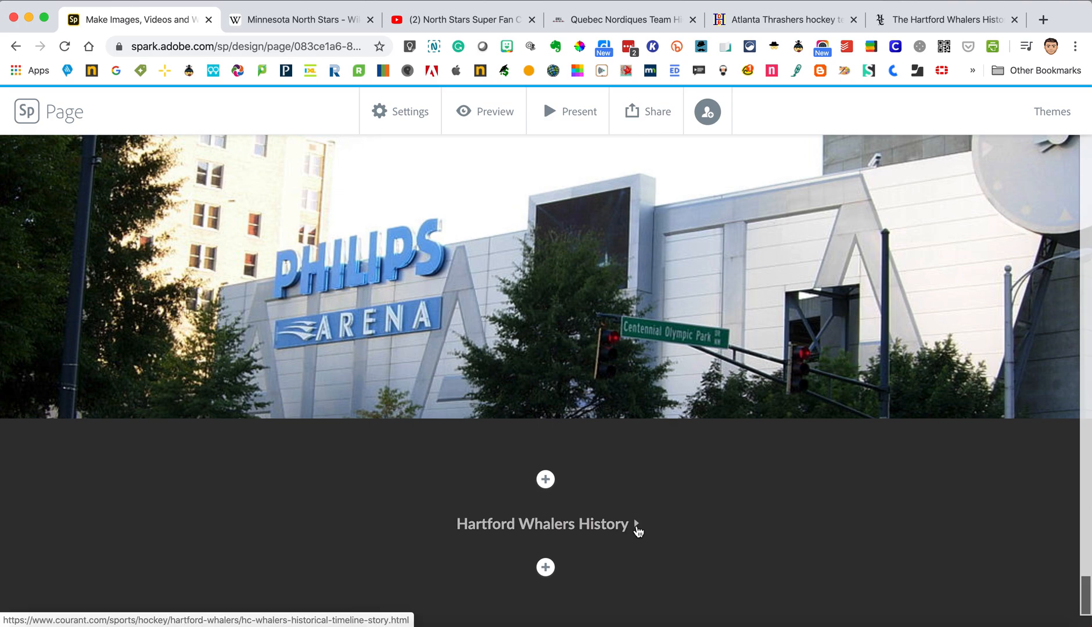
Step: Add a button labelled 'THrashers' linking to hockeydb's atlanta-thrashers-4682.html page and save it
scroll("down", 3)
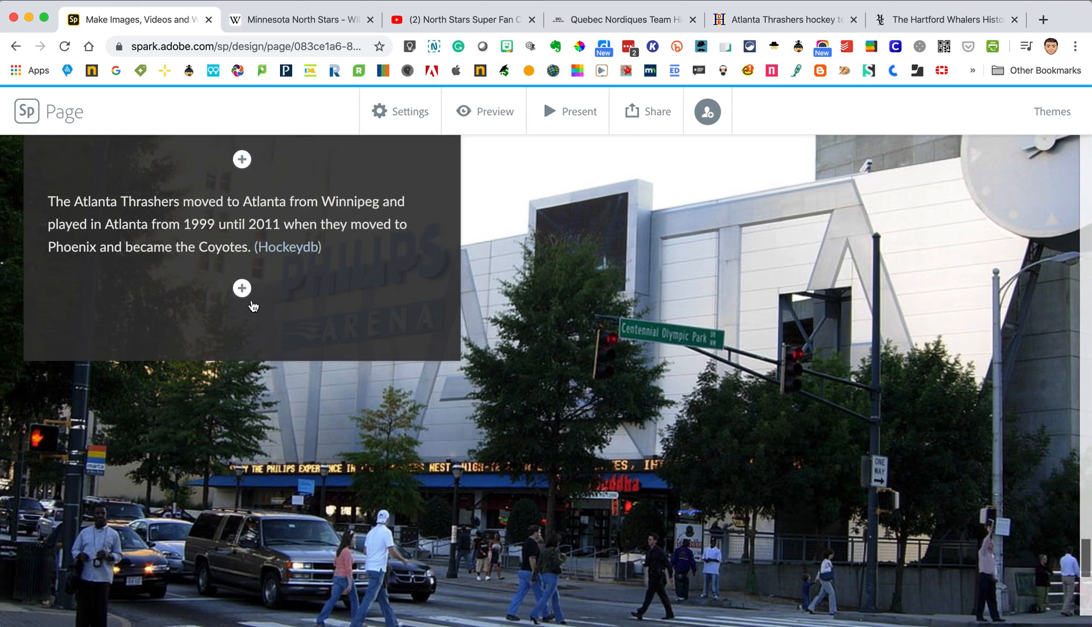
left_click(241, 288)
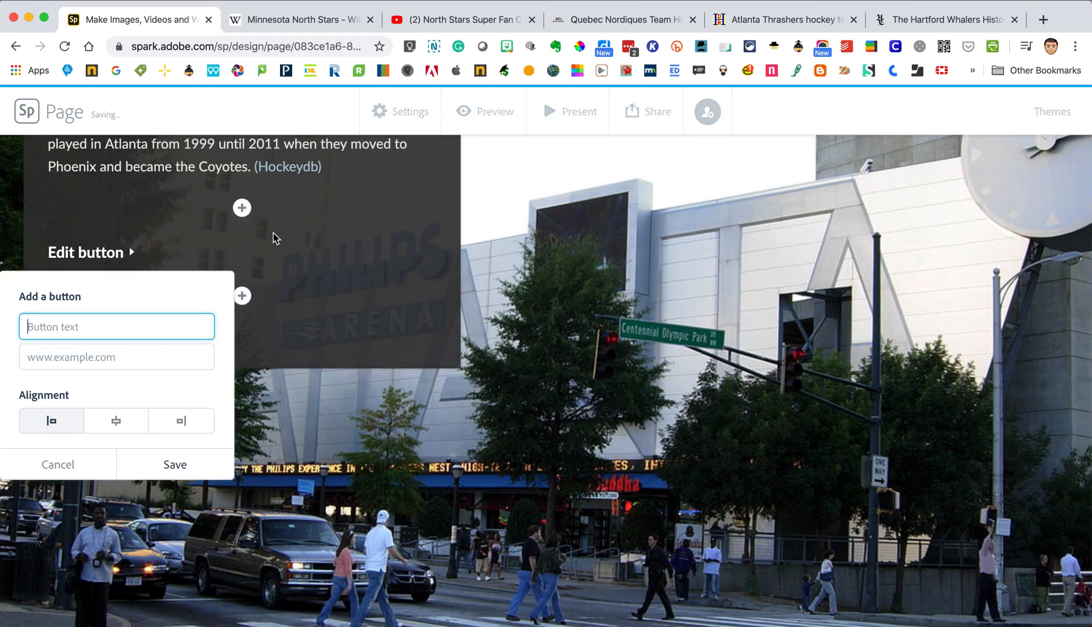
mouse_move(198, 268)
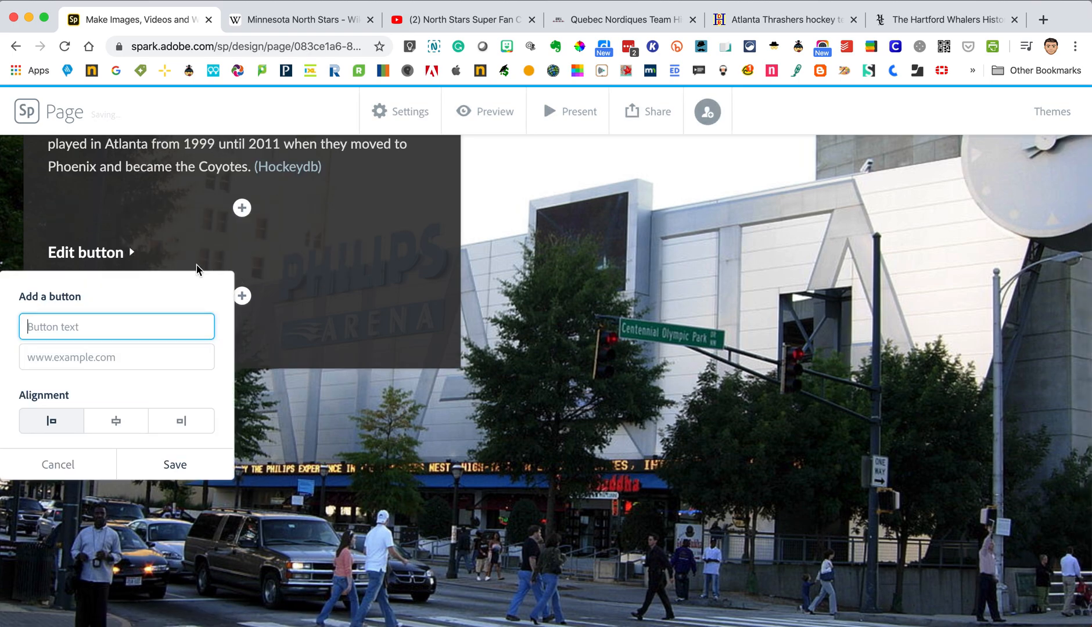
type("Wh")
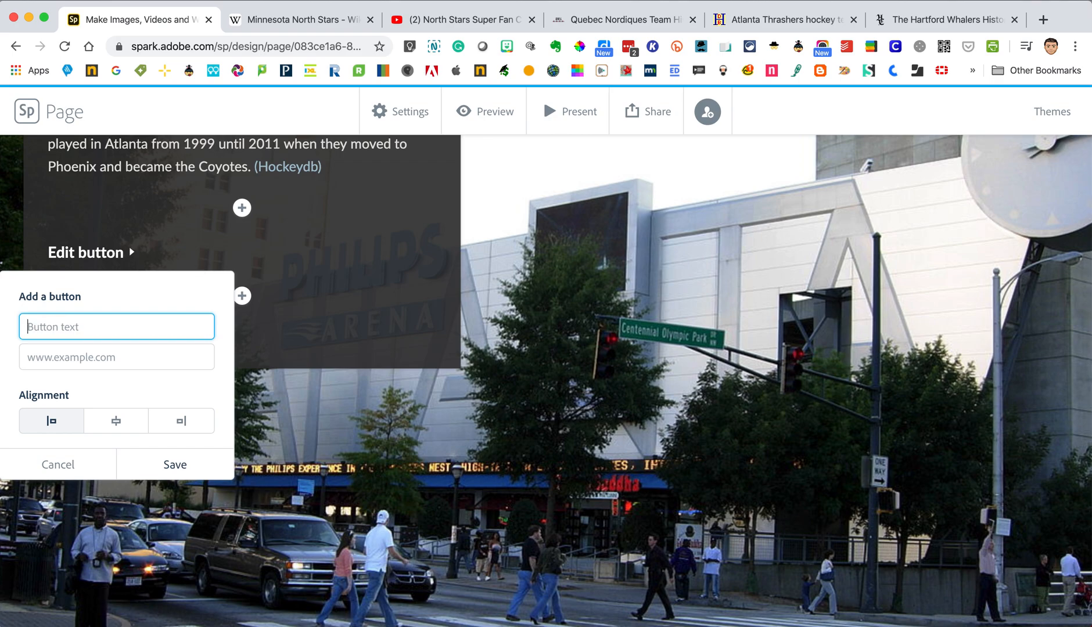
type("THrashers History")
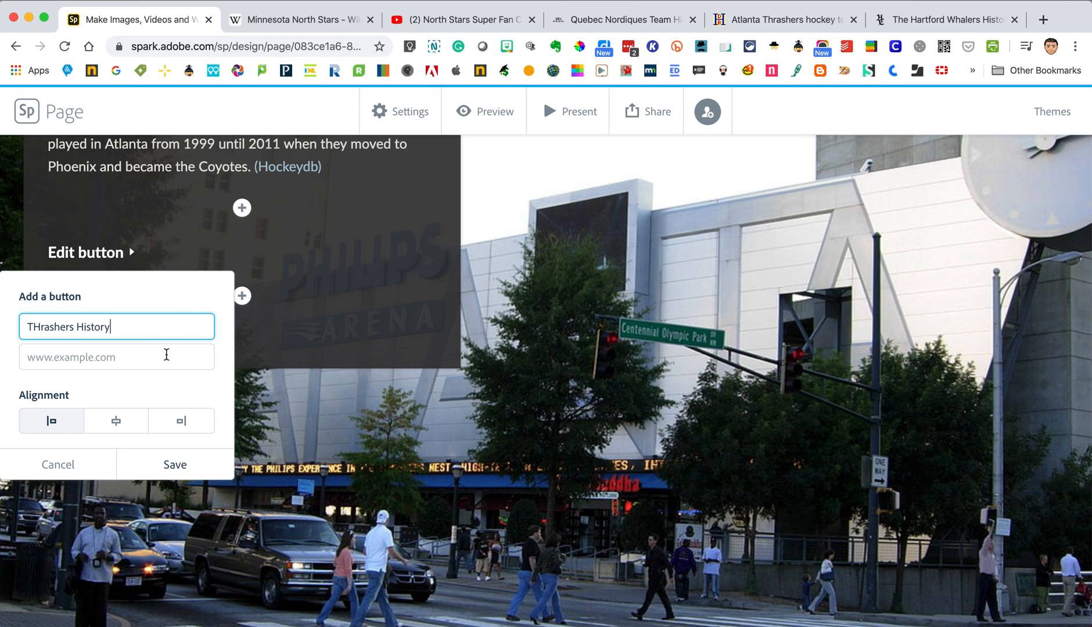
left_click(785, 18)
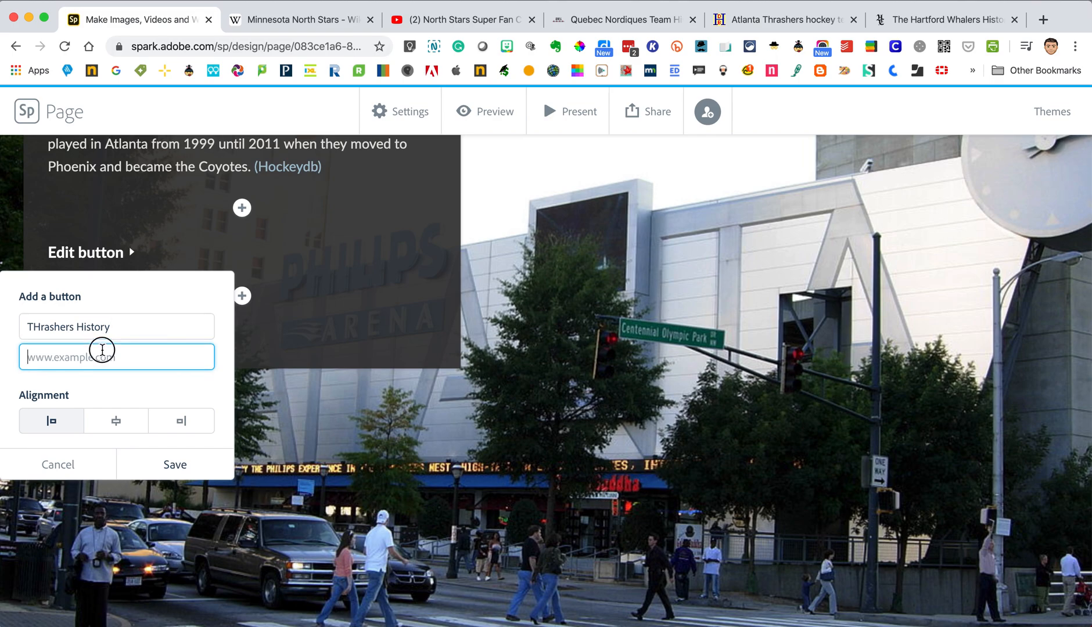
type(".com/stte/atlanta-thrashers-4682.html")
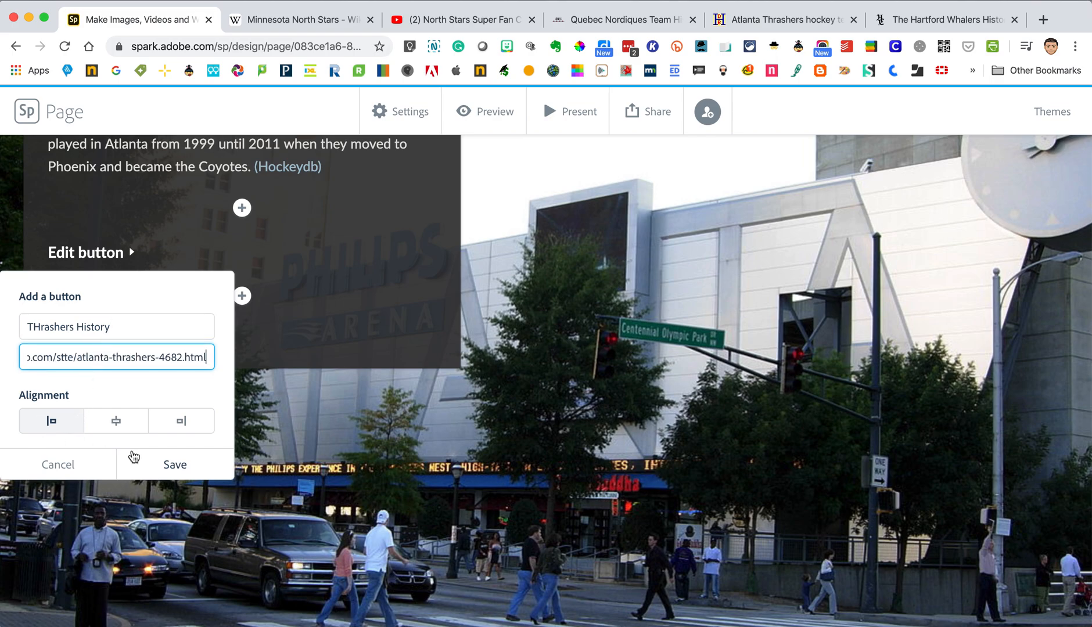
left_click(174, 465)
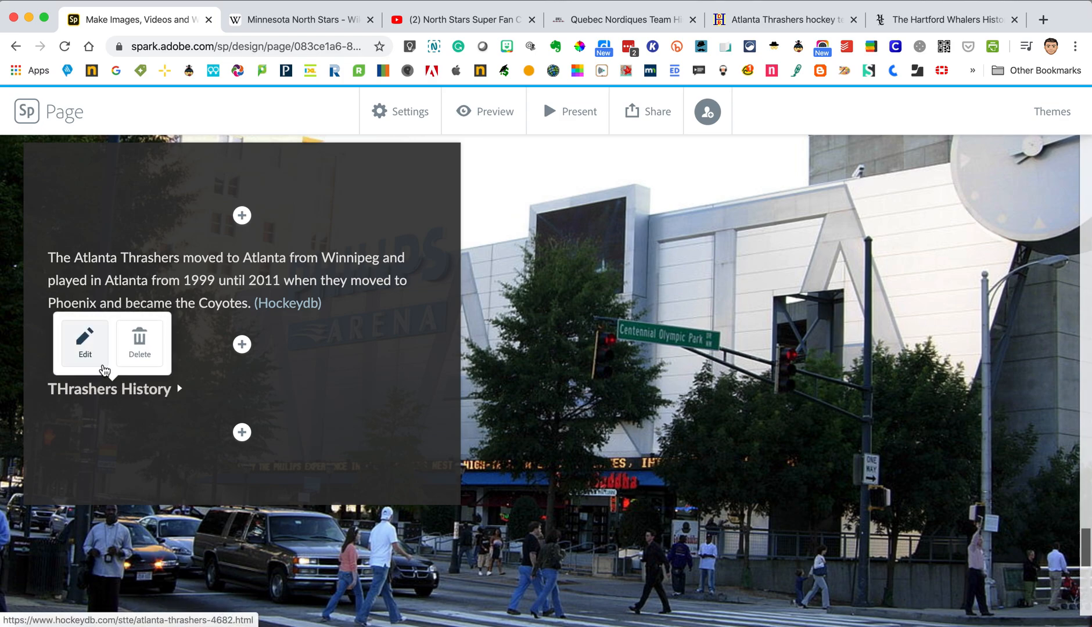
Step: Edit the new button to correct its label to 'Thrashers History'
left_click(84, 341)
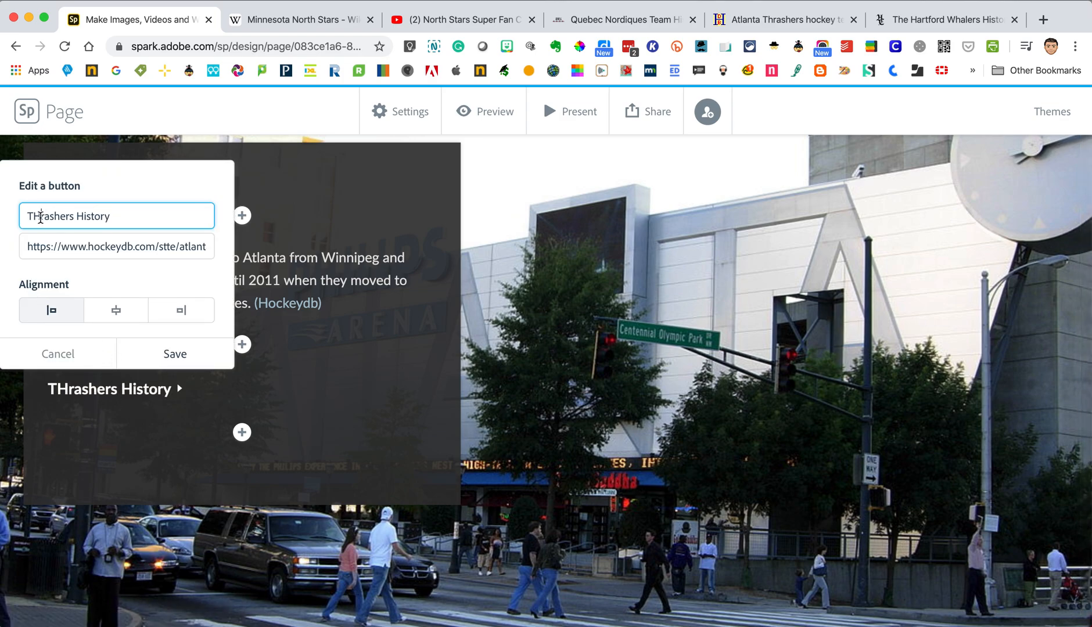
left_click(174, 353)
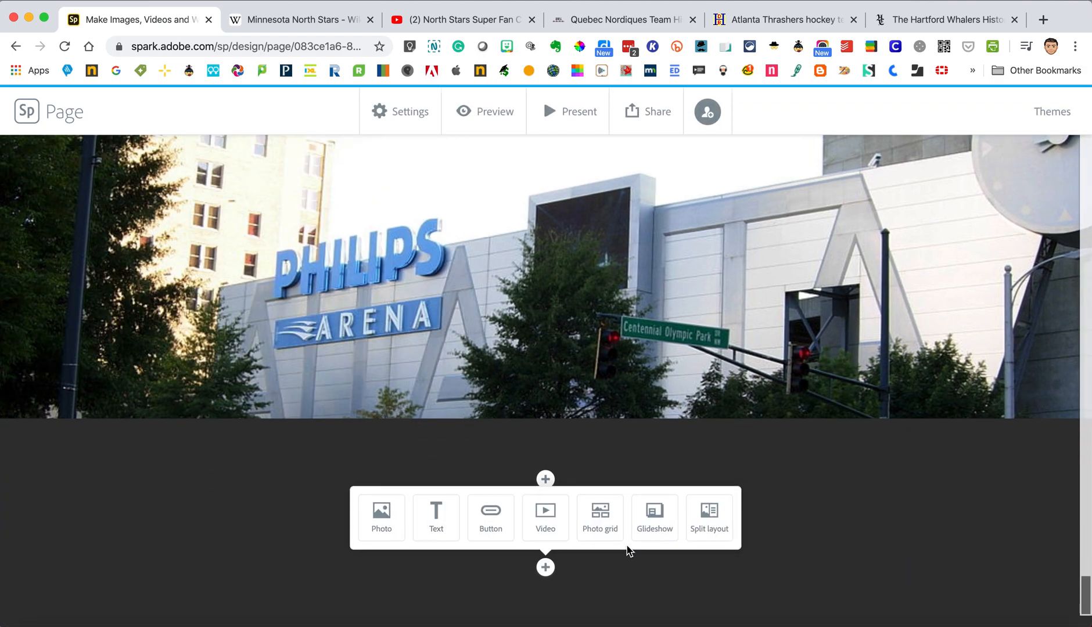
mouse_move(429, 525)
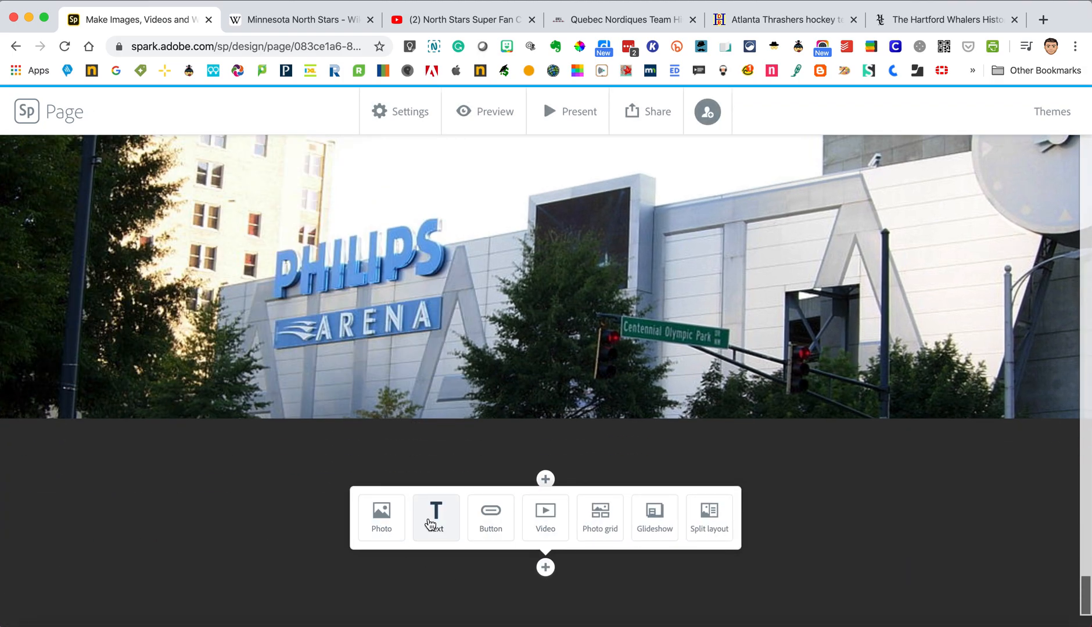
mouse_move(708, 526)
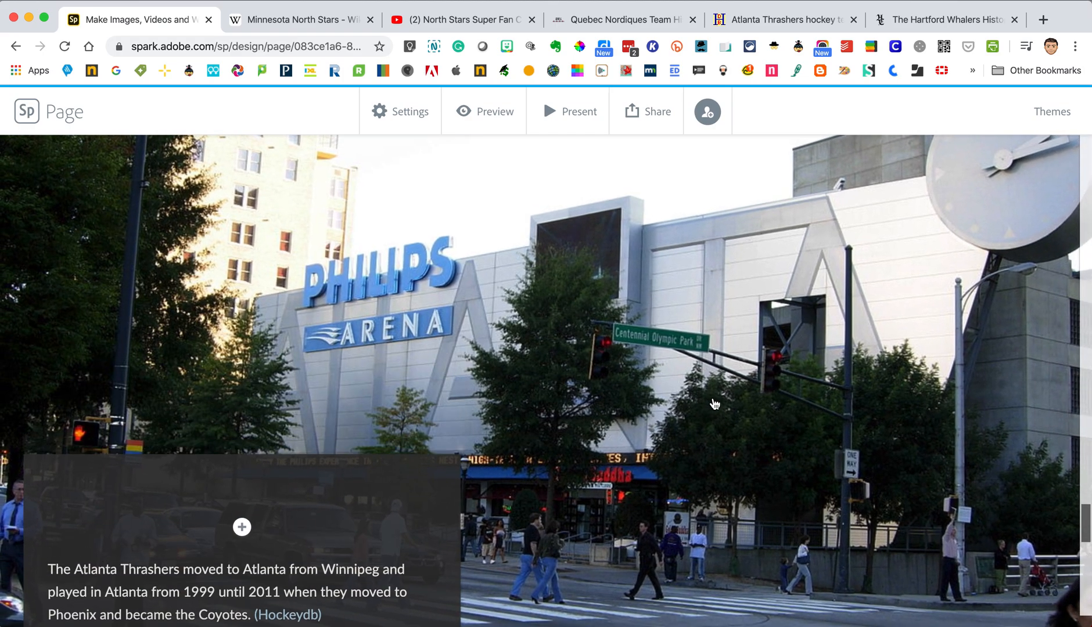
scroll("down", 3)
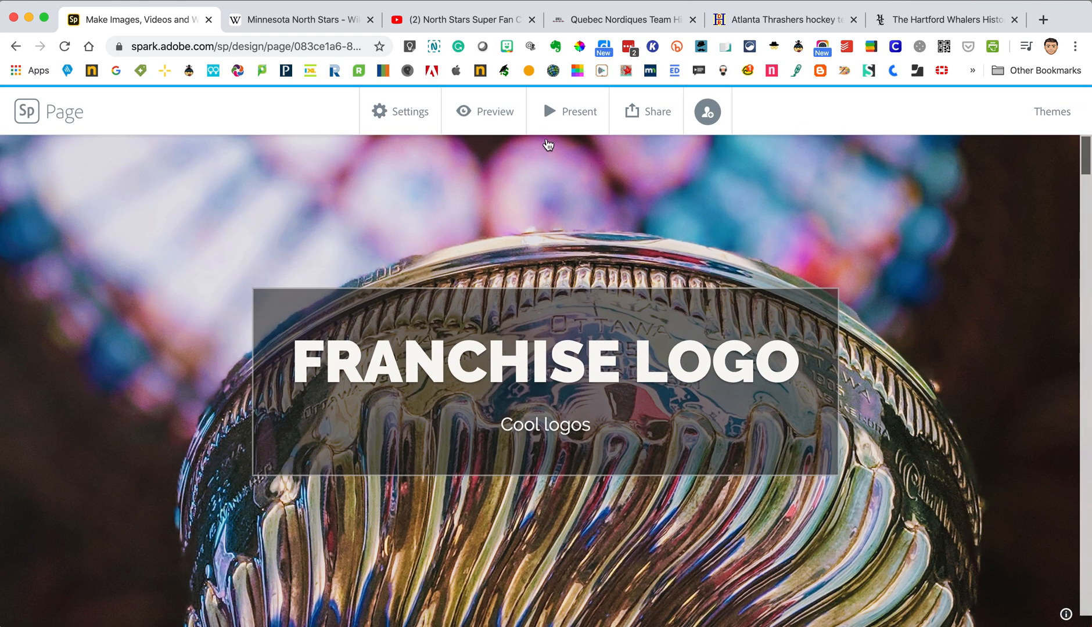
left_click(580, 110)
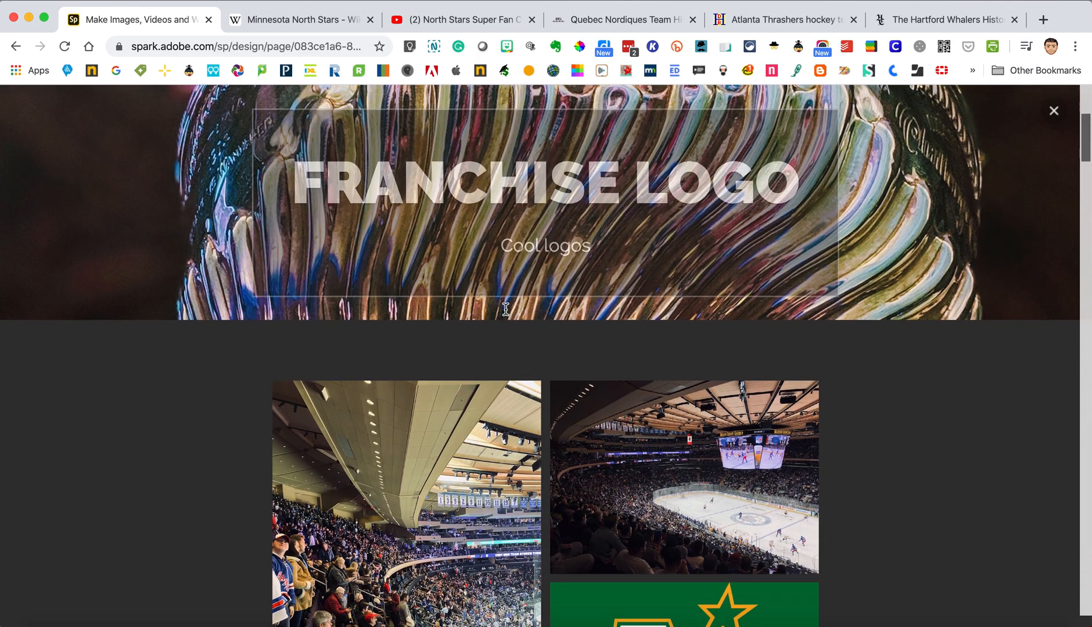
scroll("down", 3)
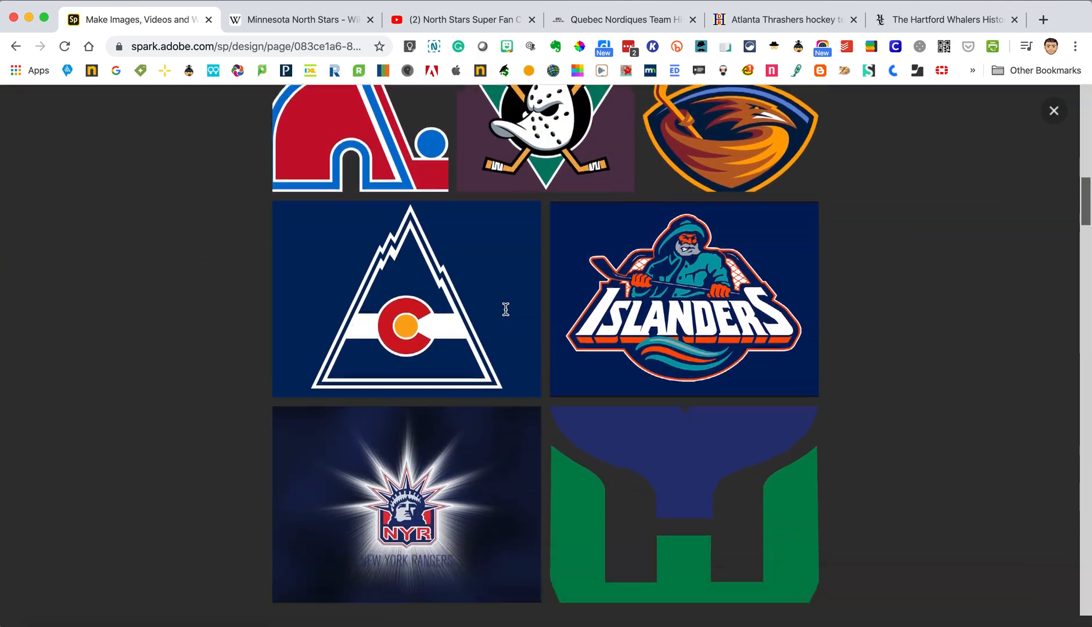
scroll("down", 3)
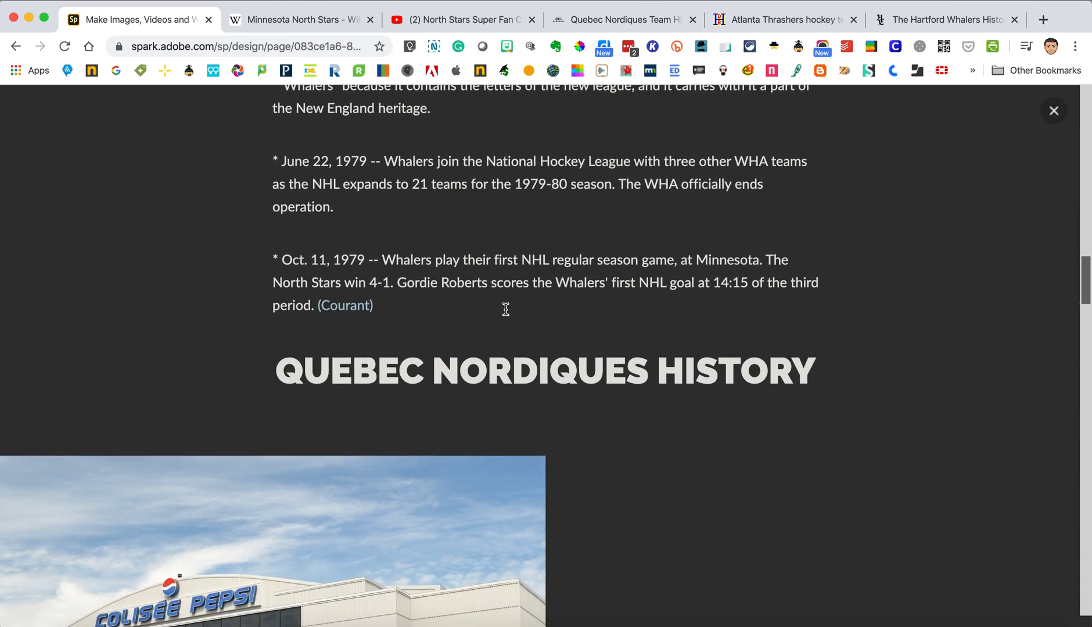
scroll("down", 3)
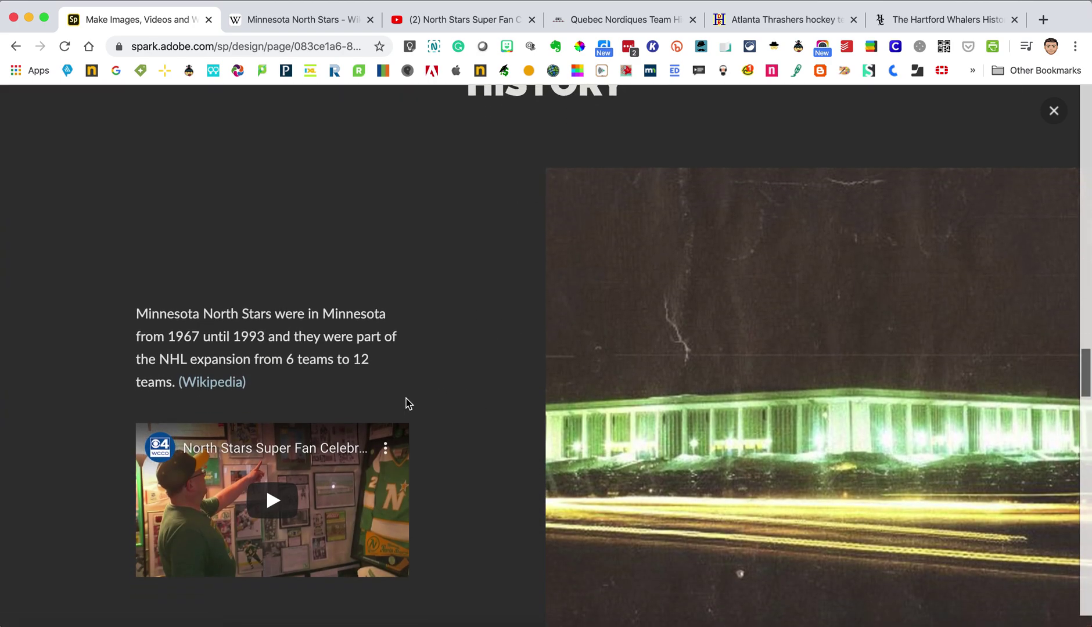
left_click(270, 500)
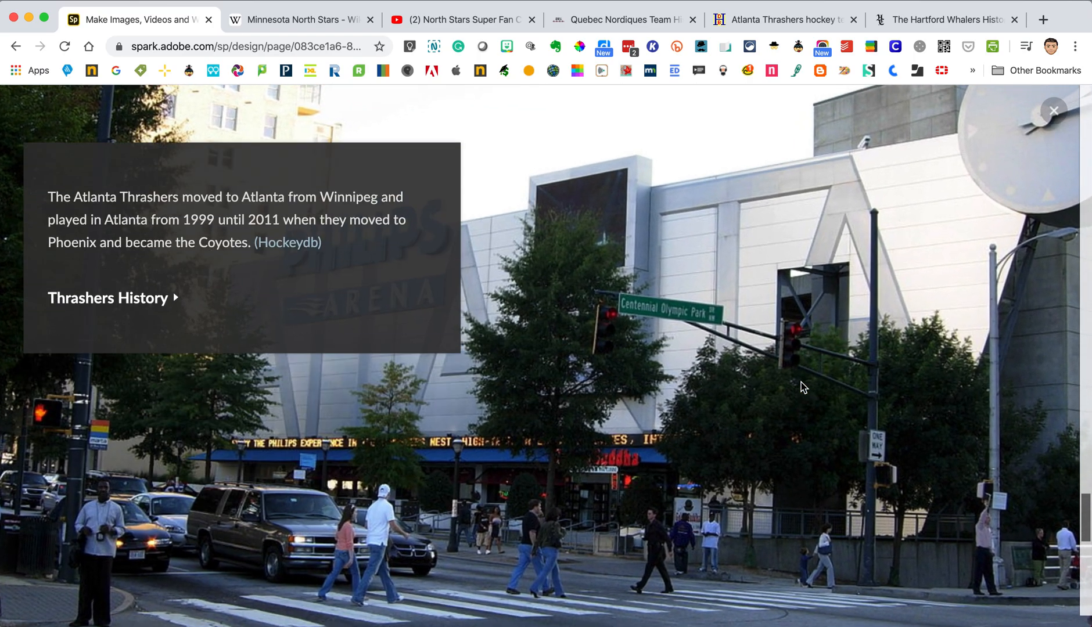
scroll("down", 3)
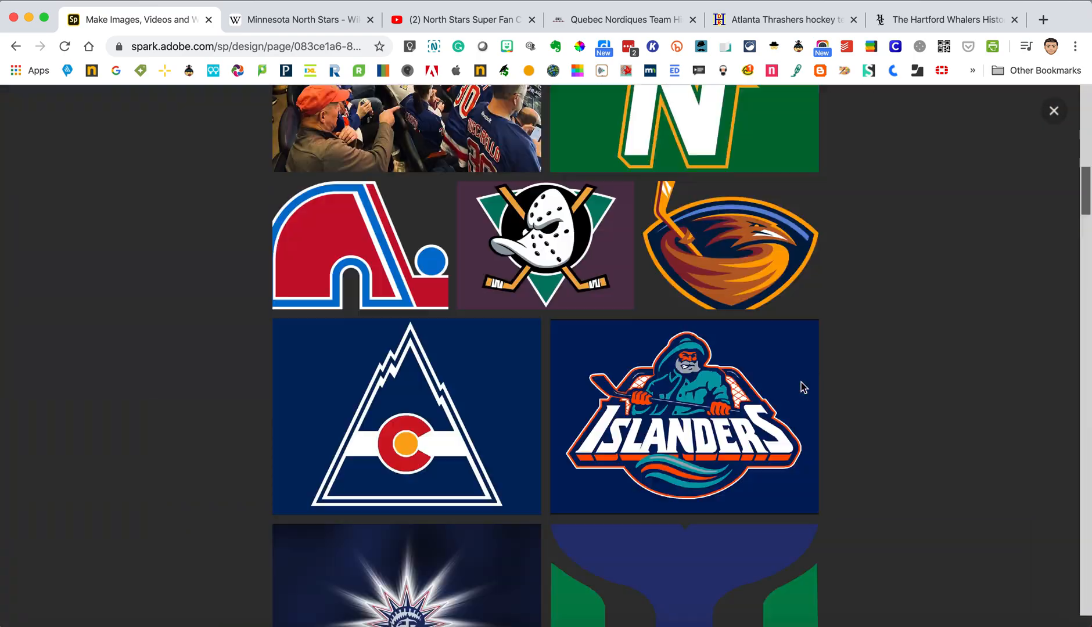
left_click(1053, 110)
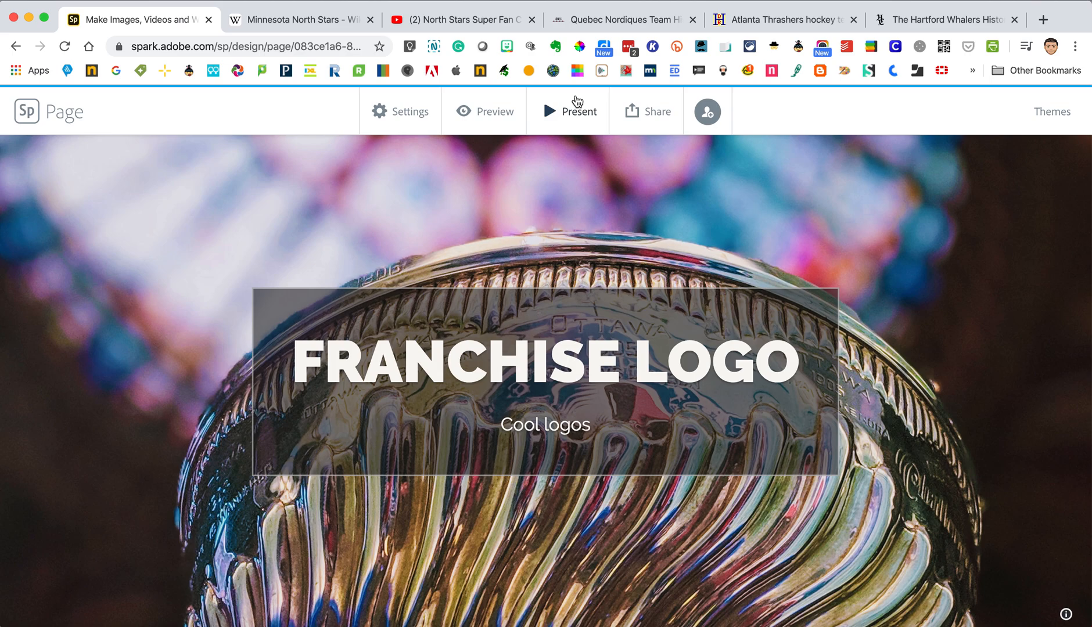
left_click(398, 110)
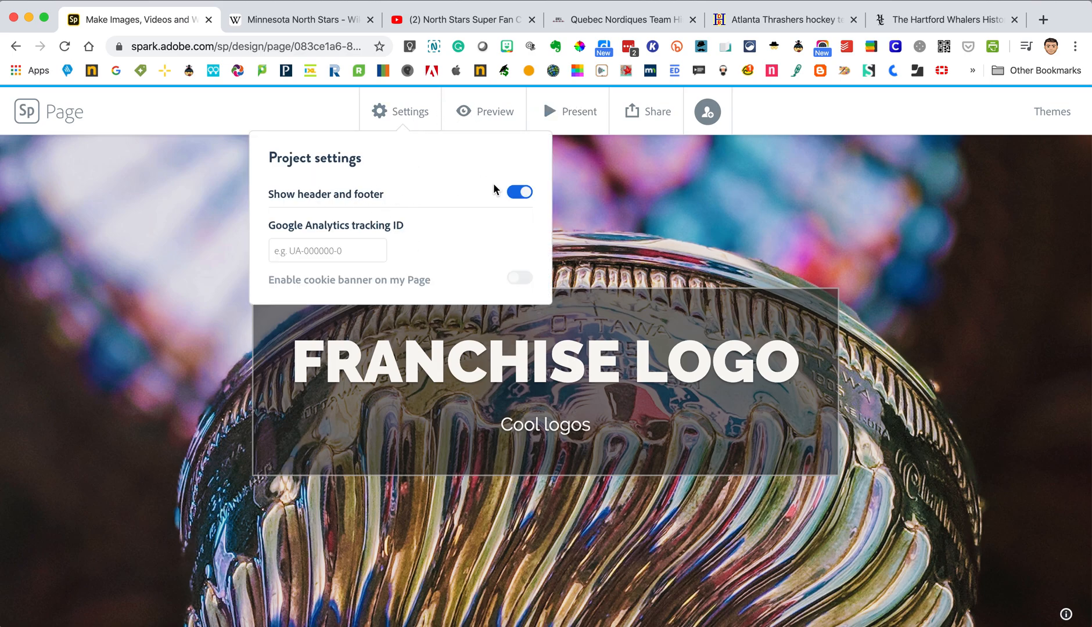
mouse_move(295, 209)
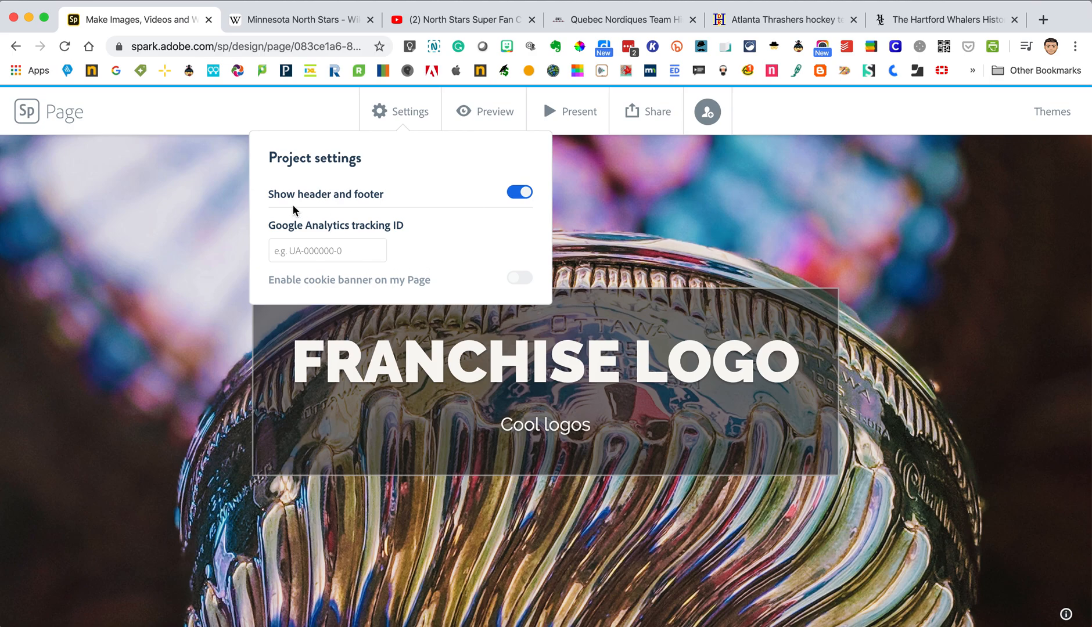
mouse_move(418, 275)
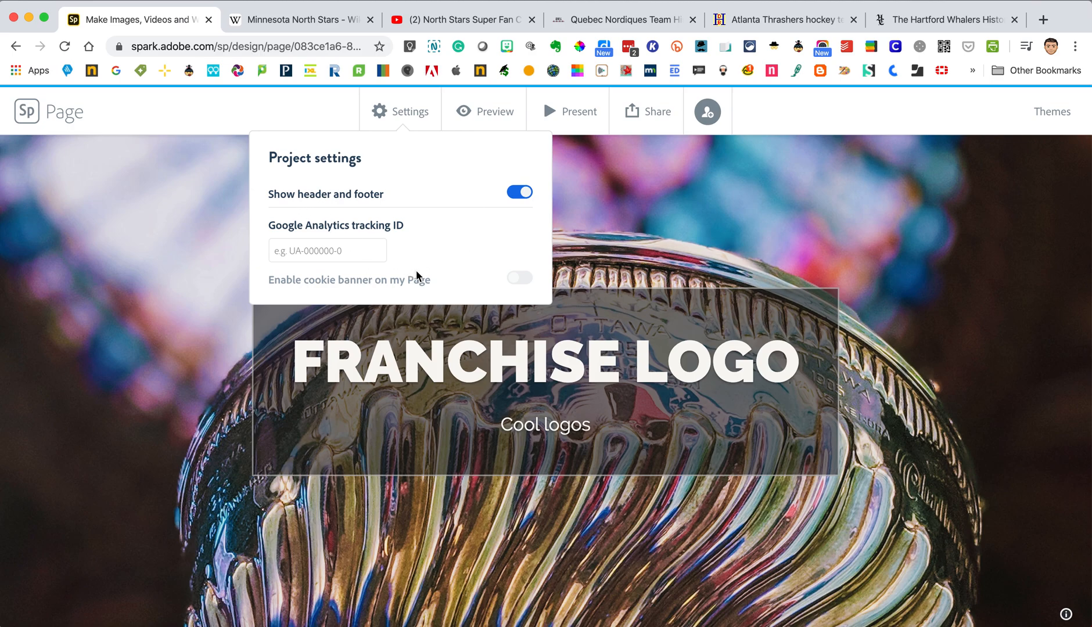
mouse_move(451, 122)
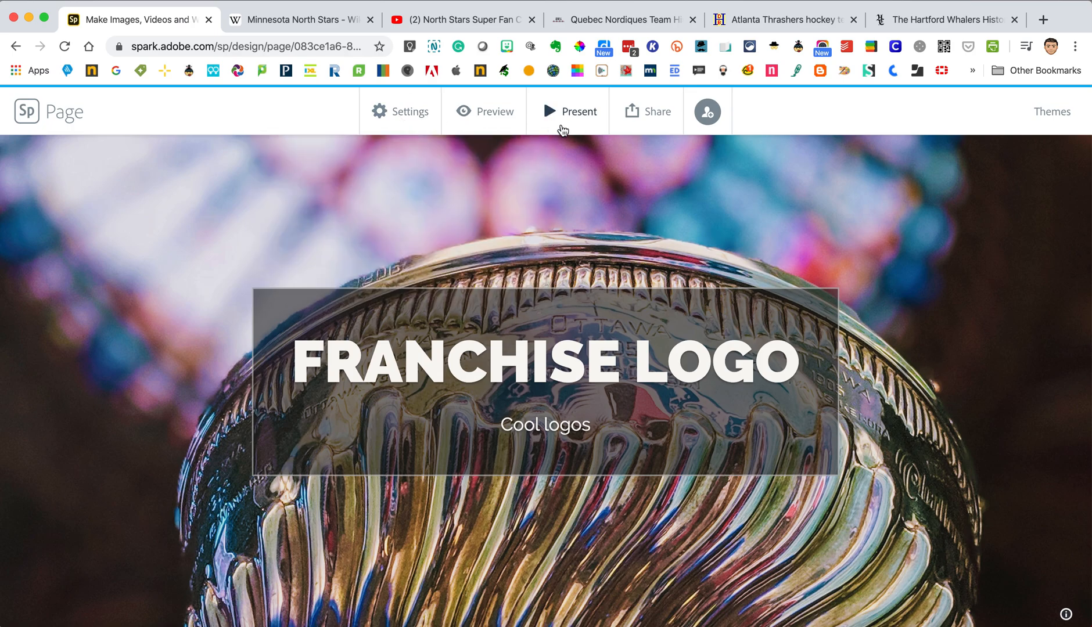
mouse_move(637, 127)
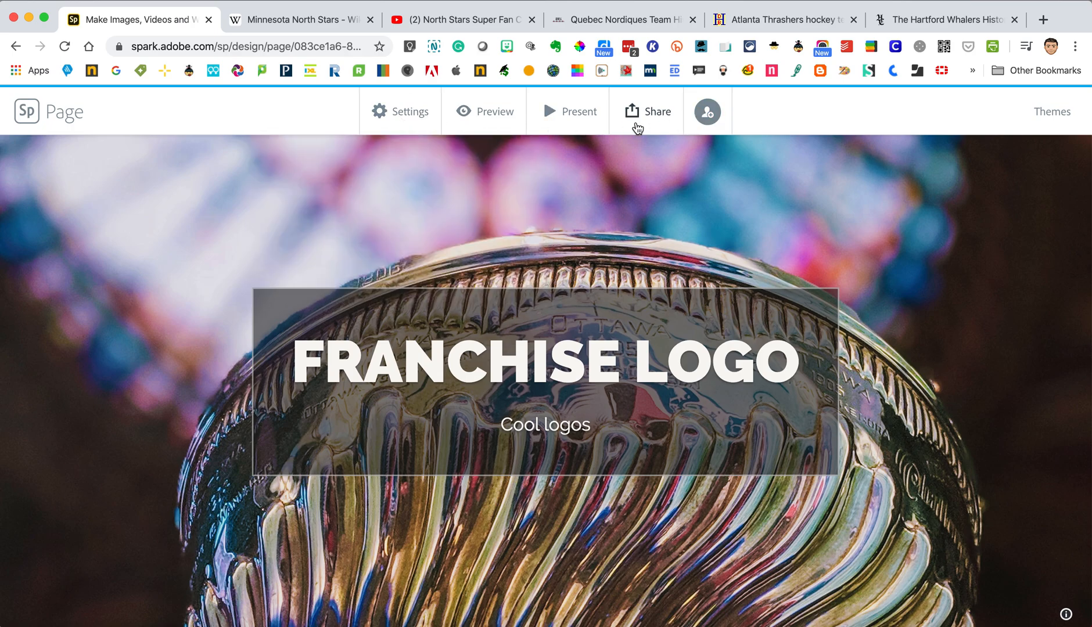
left_click(646, 110)
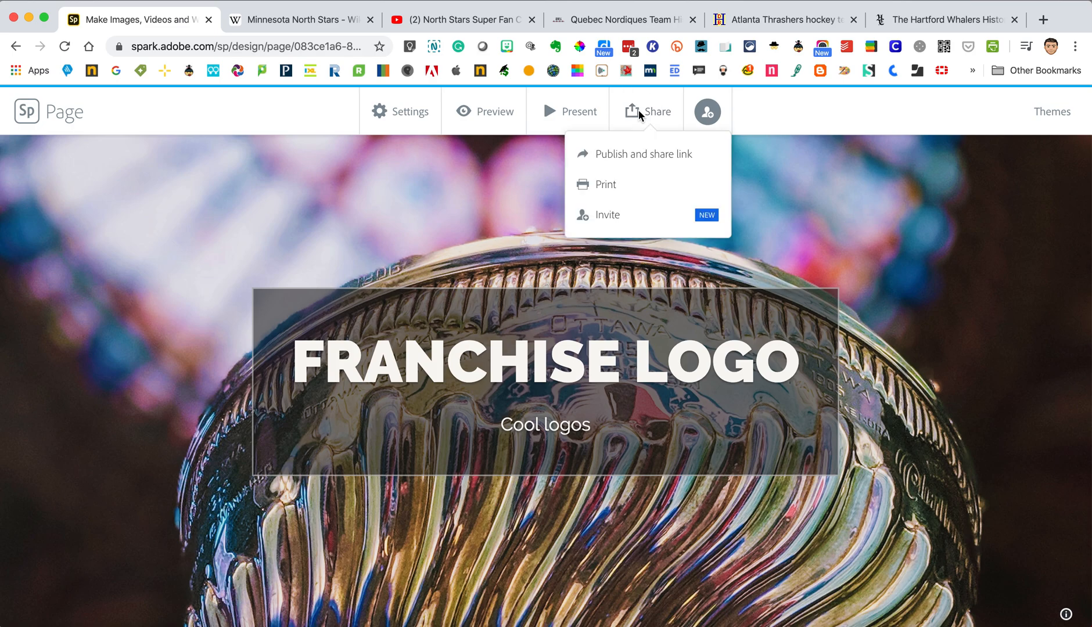
mouse_move(619, 187)
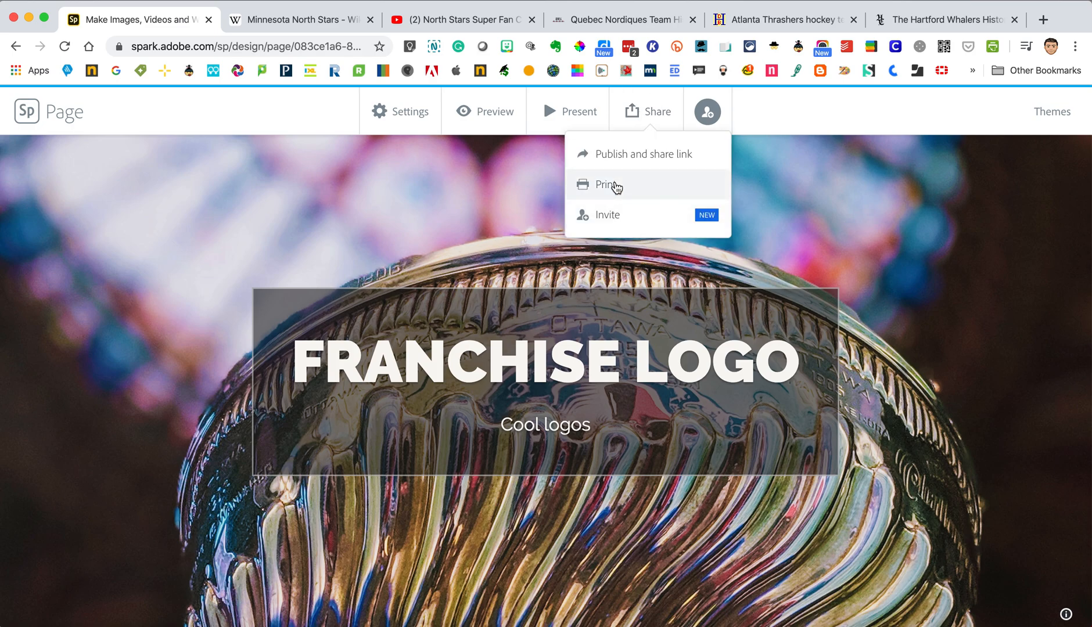
mouse_move(629, 219)
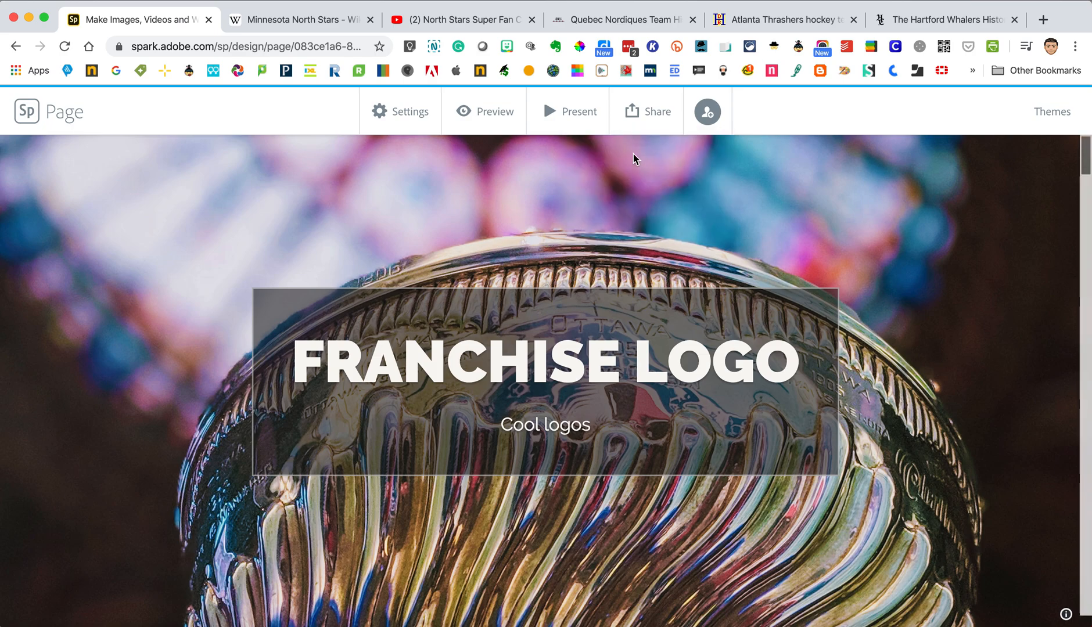
Step: Start publishing the page and switch off Get noticed so it isn't featured on Spark
left_click(647, 111)
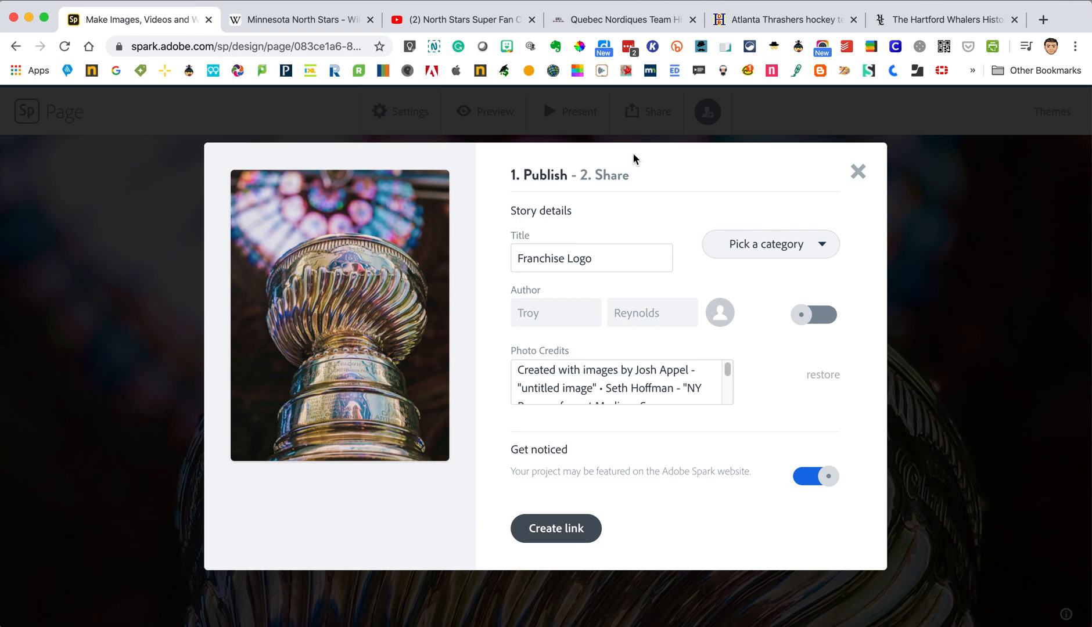
scroll("down", 3)
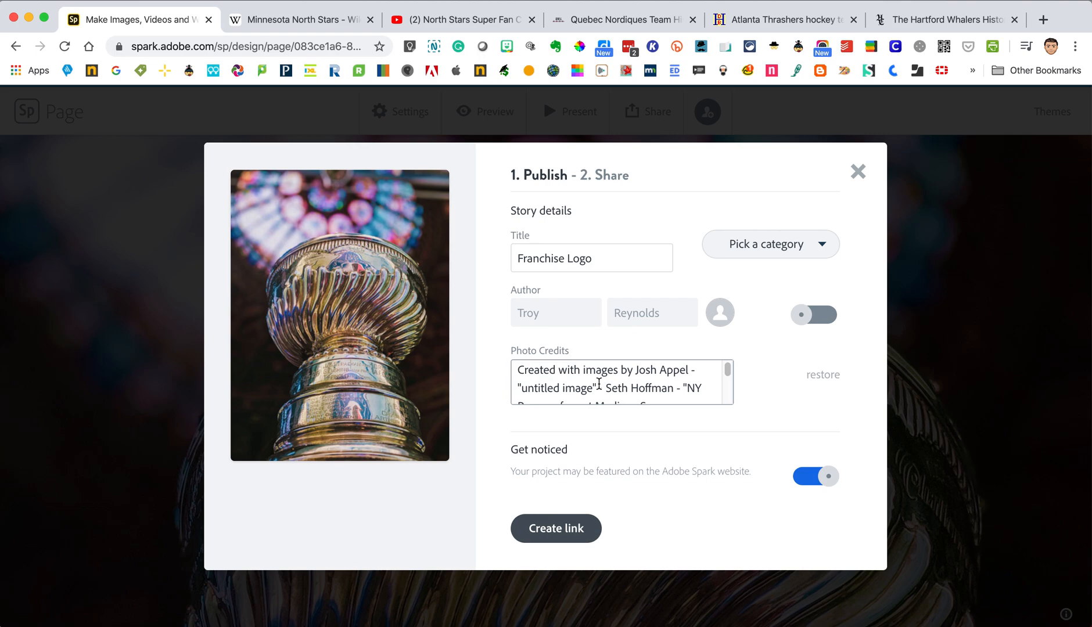
scroll("down", 3)
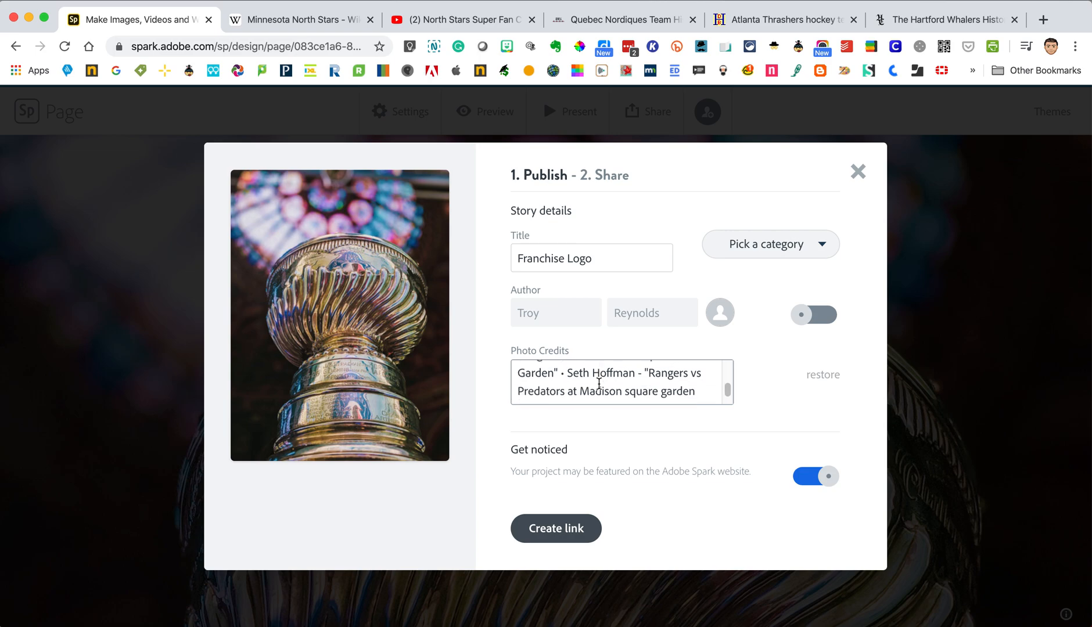
scroll("down", 3)
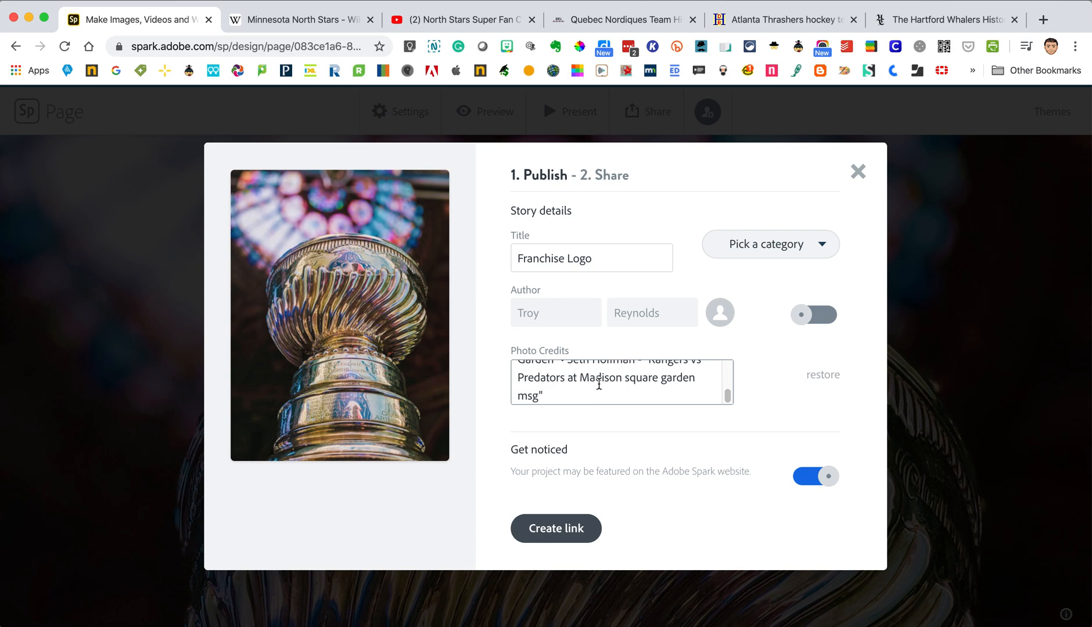
mouse_move(752, 465)
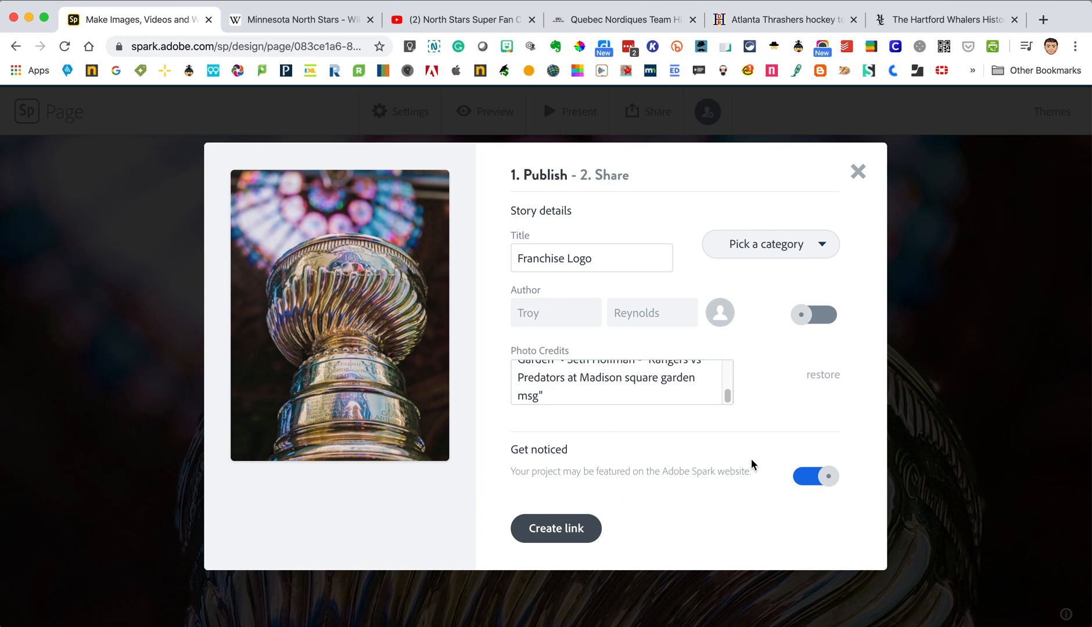
left_click(813, 476)
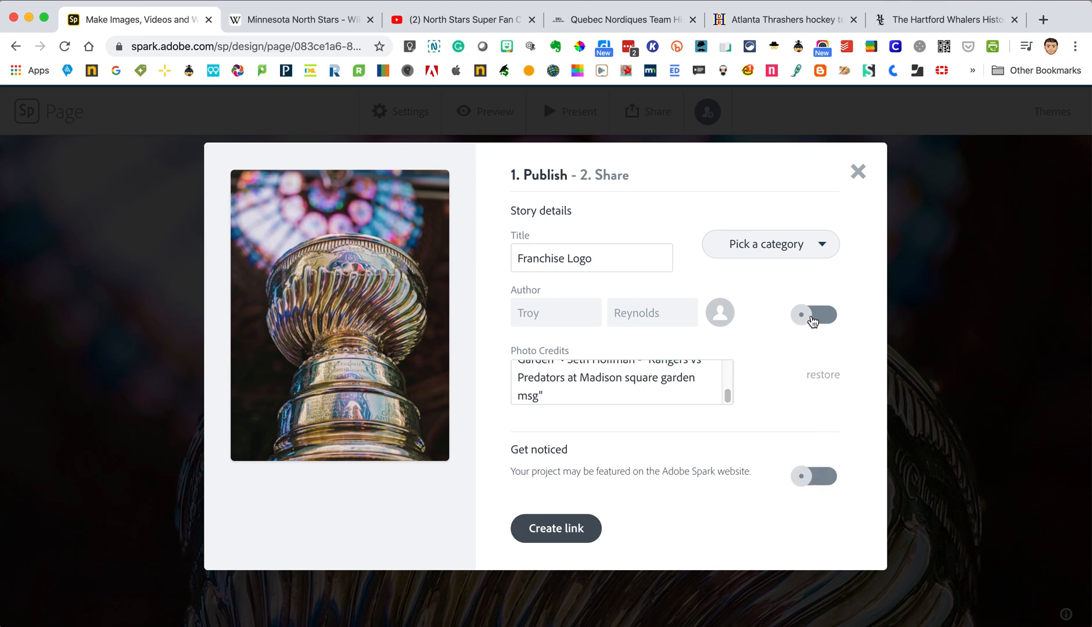
Step: Categorise the page as Education and create its shareable link
left_click(770, 244)
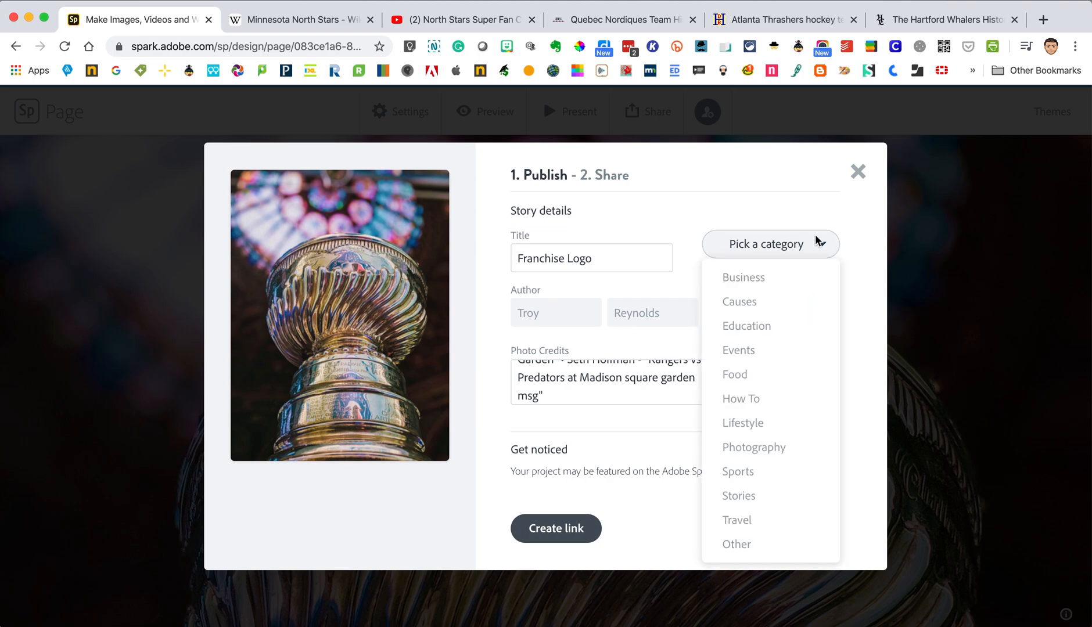
left_click(745, 325)
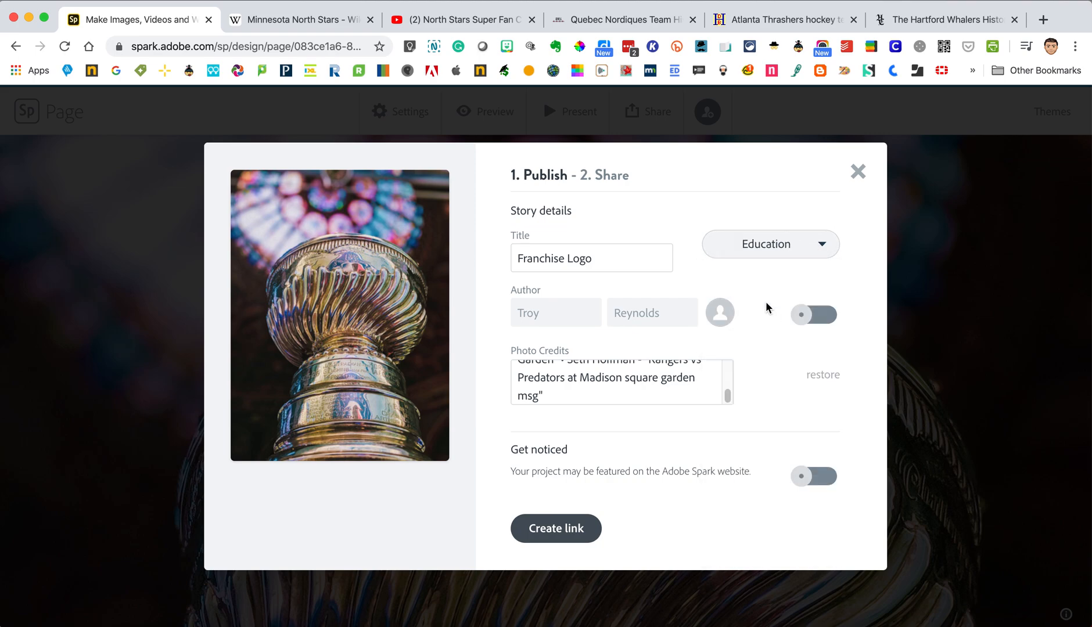
left_click(555, 528)
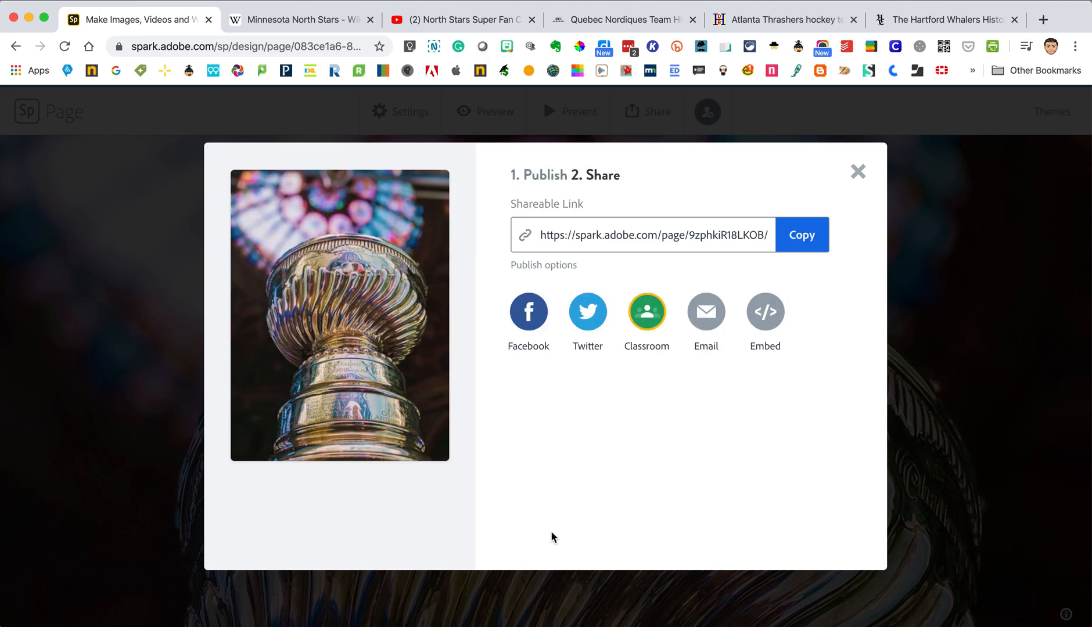
mouse_move(547, 374)
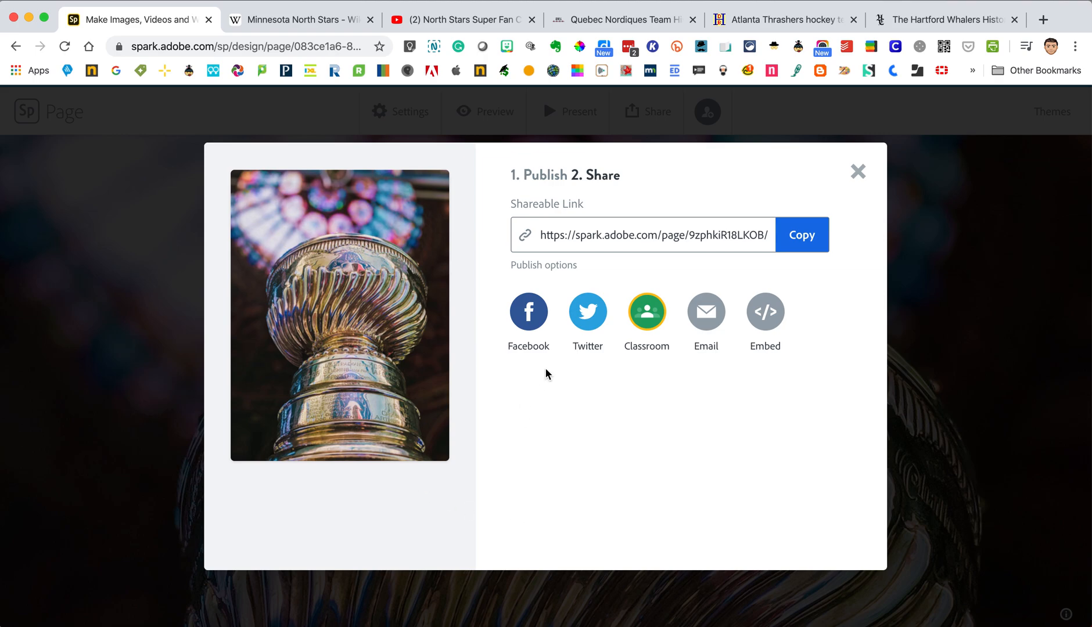
mouse_move(651, 310)
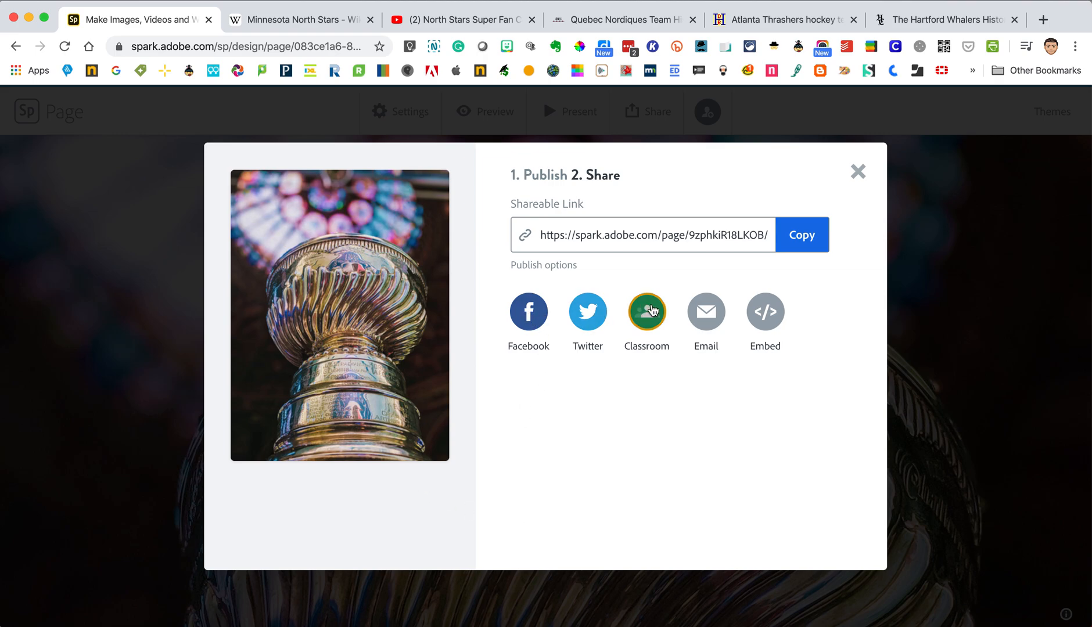
mouse_move(706, 317)
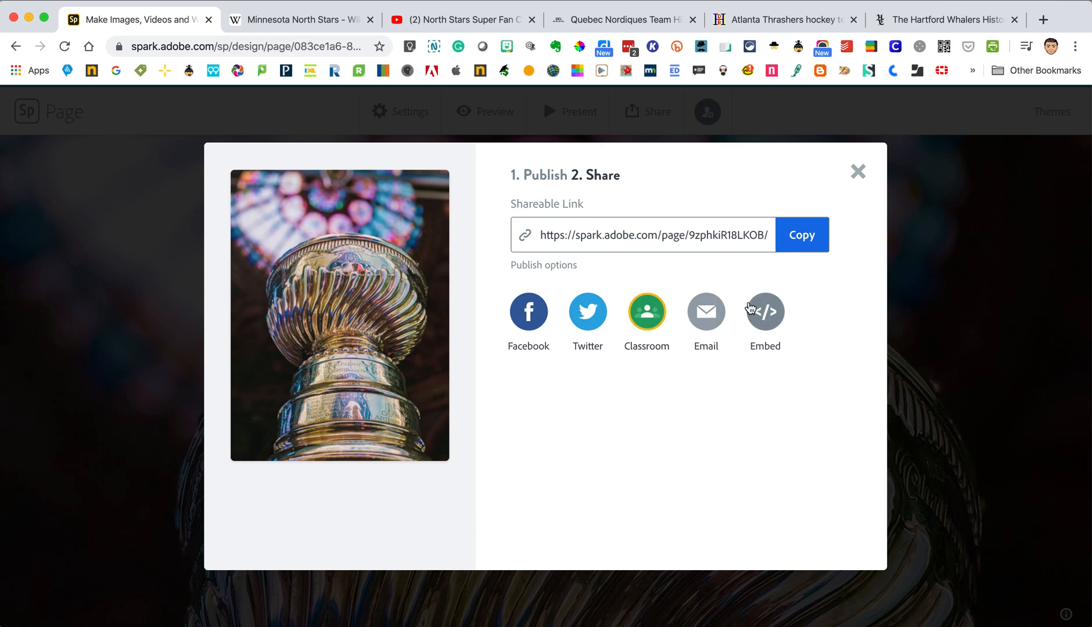
mouse_move(816, 201)
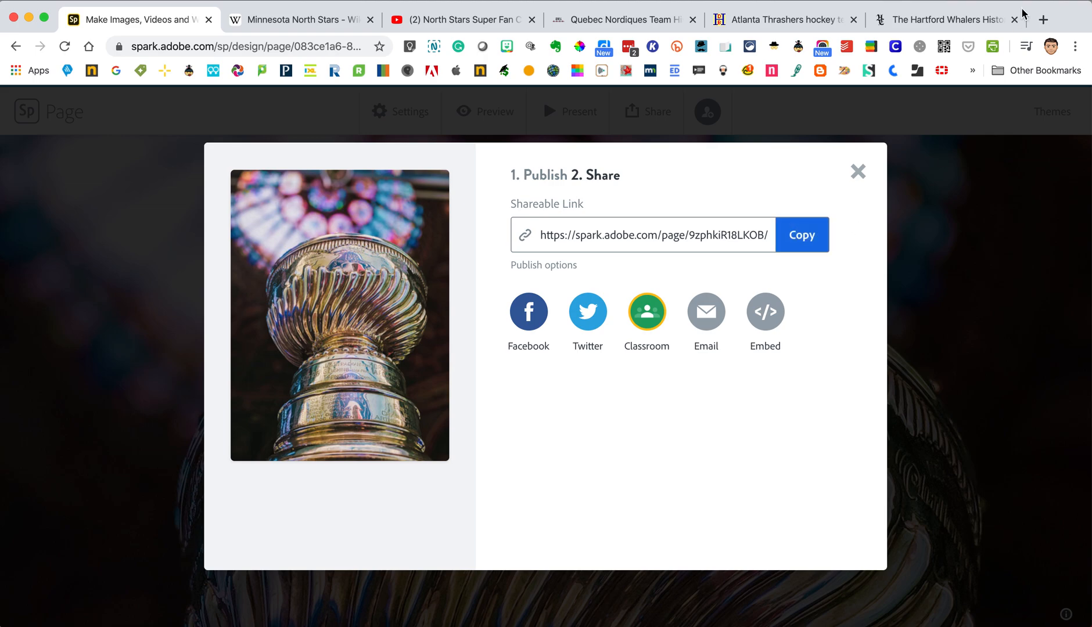
Step: View the live Franchise Logo page in a new tab and scroll through it to the credits
left_click(1044, 19)
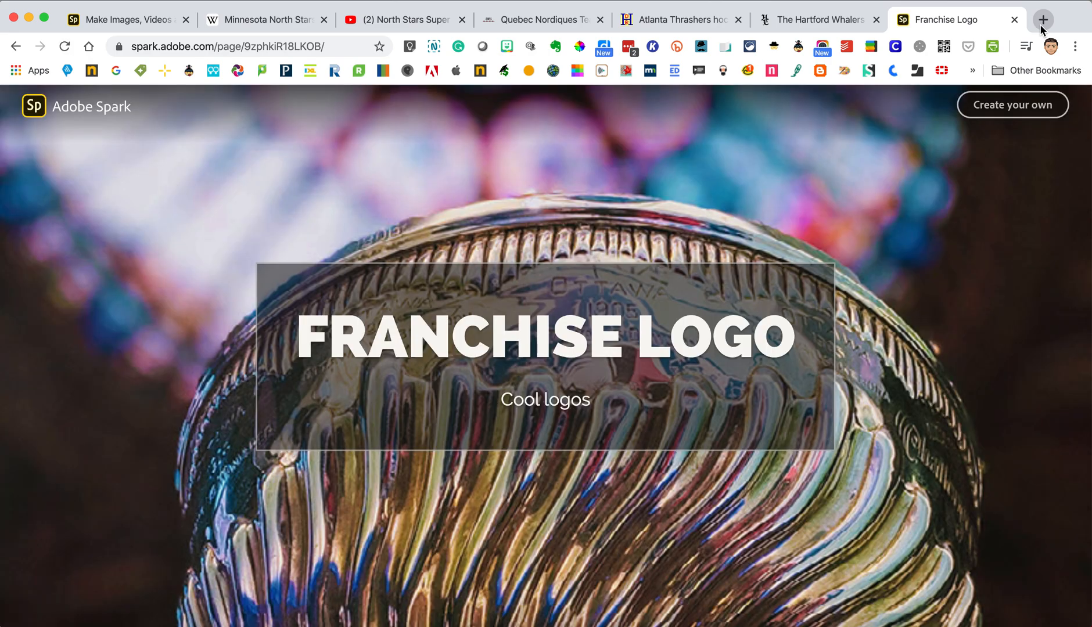
scroll("down", 3)
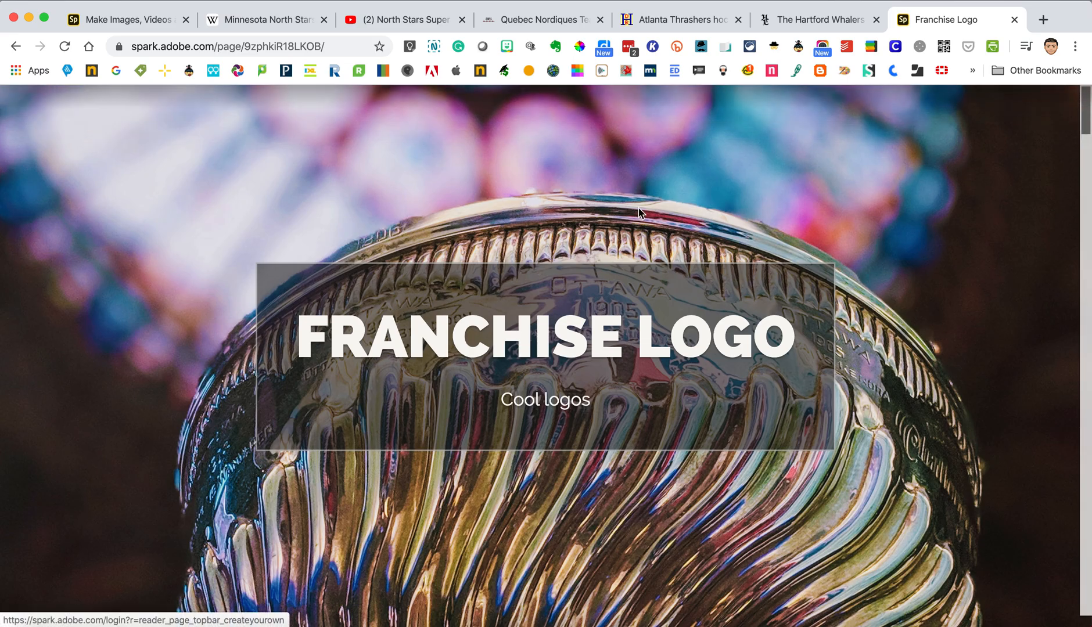
scroll("down", 3)
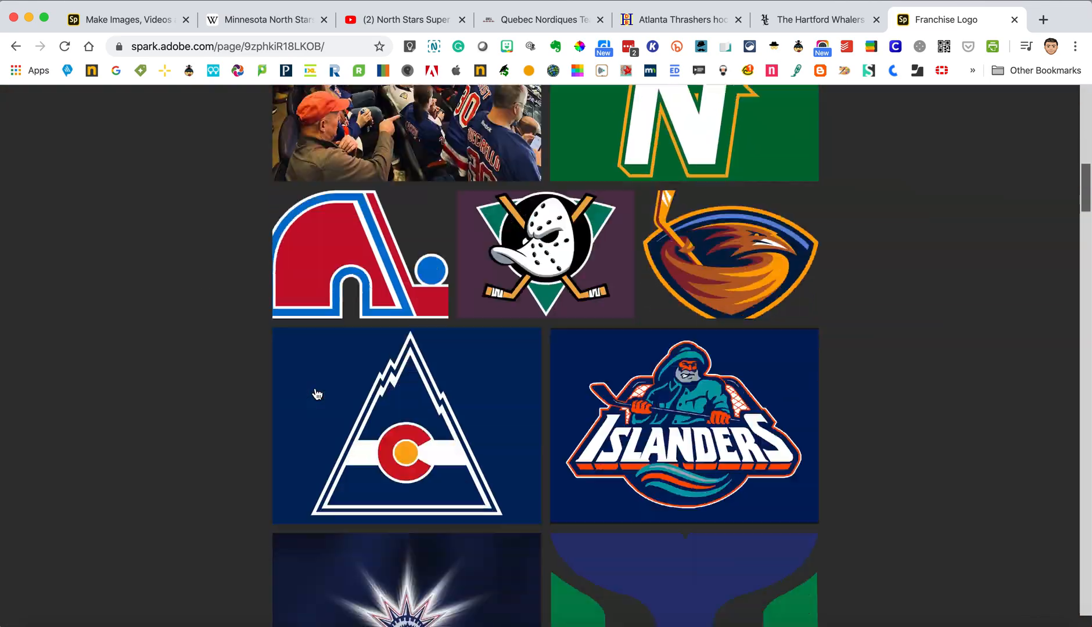
scroll("down", 3)
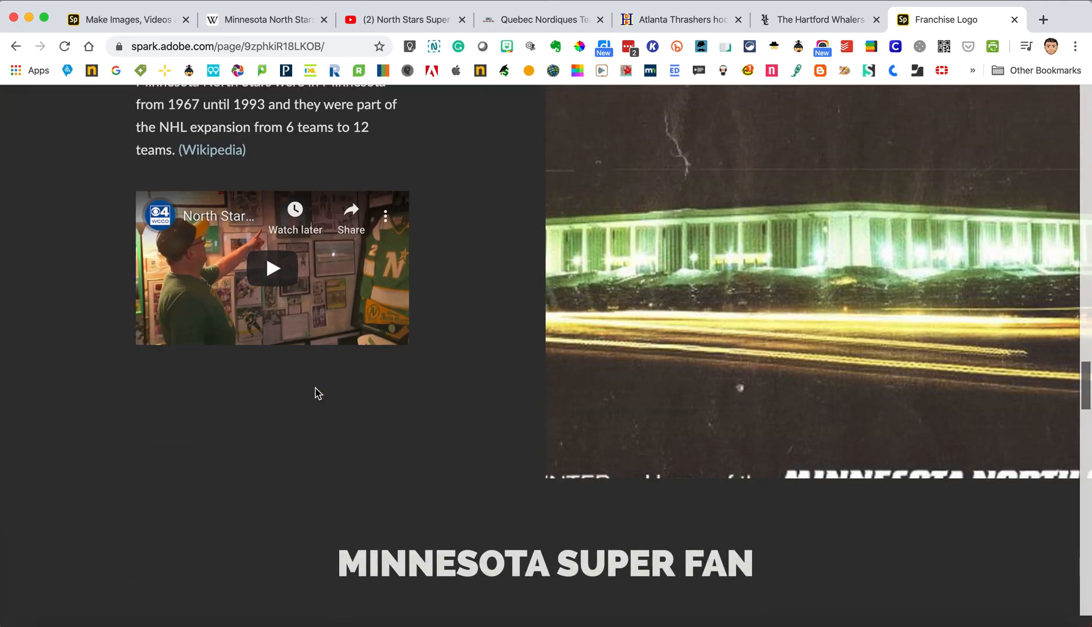
scroll("down", 3)
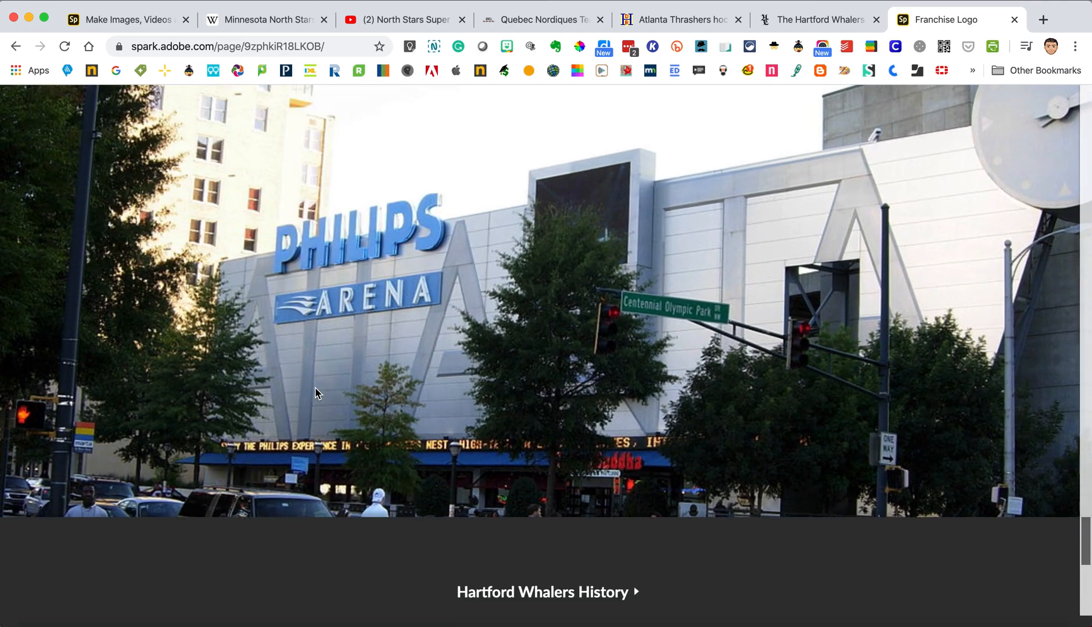
scroll("down", 3)
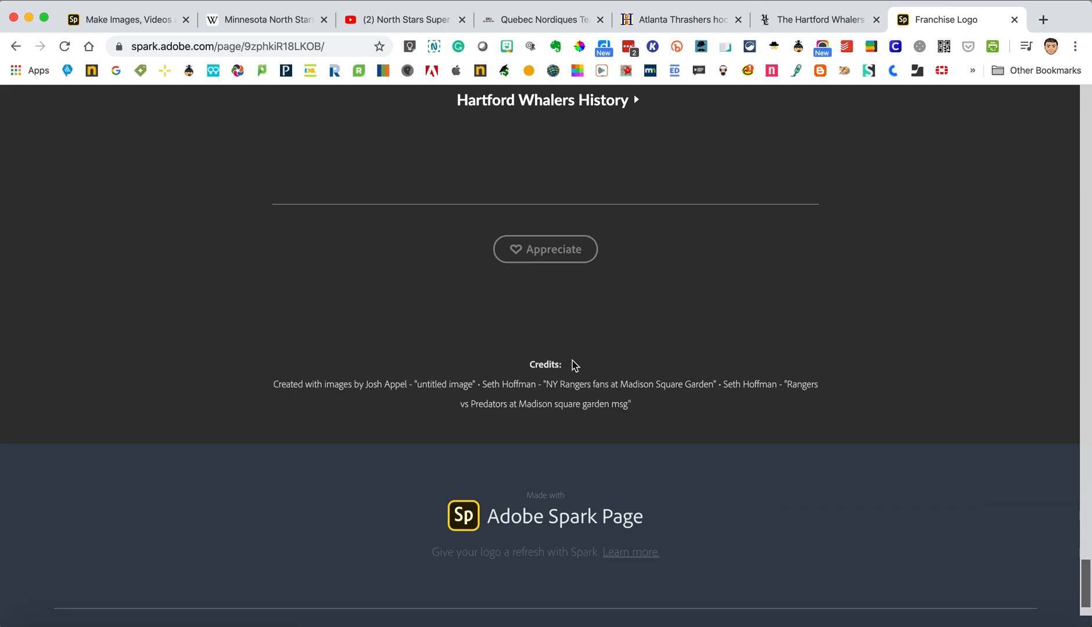
scroll("down", 3)
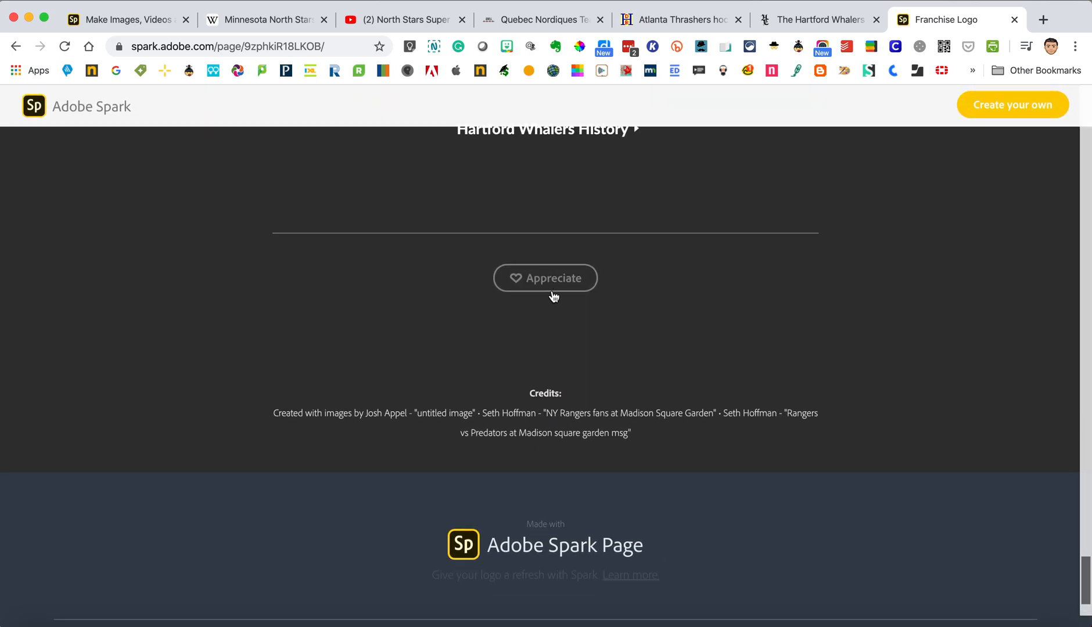
Step: Appreciate the published page, then return to the Spark editor tab
left_click(544, 278)
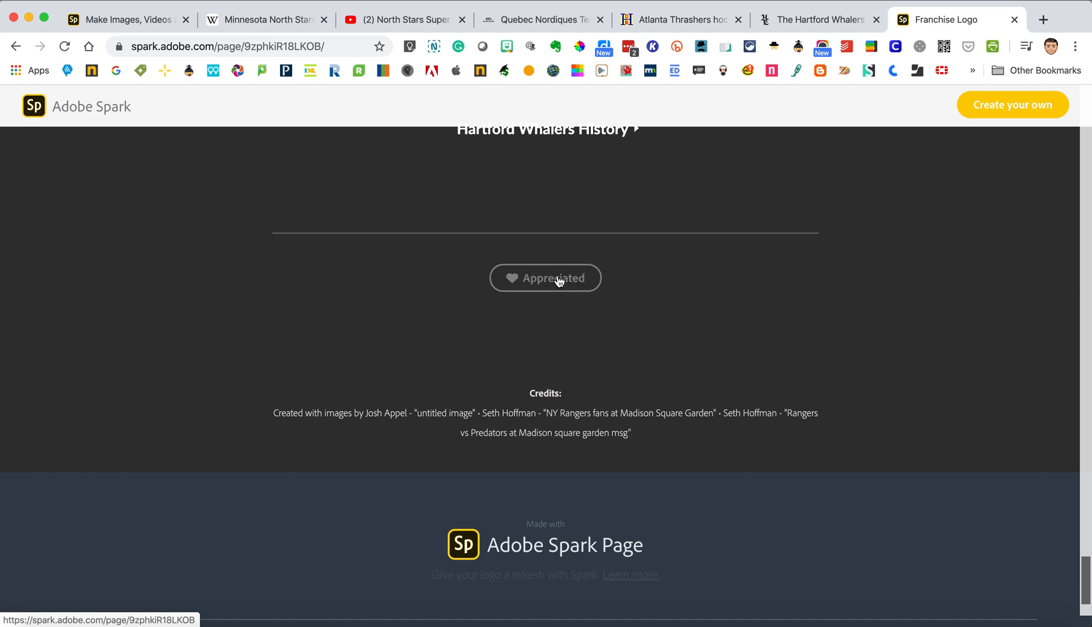
scroll("up", 3)
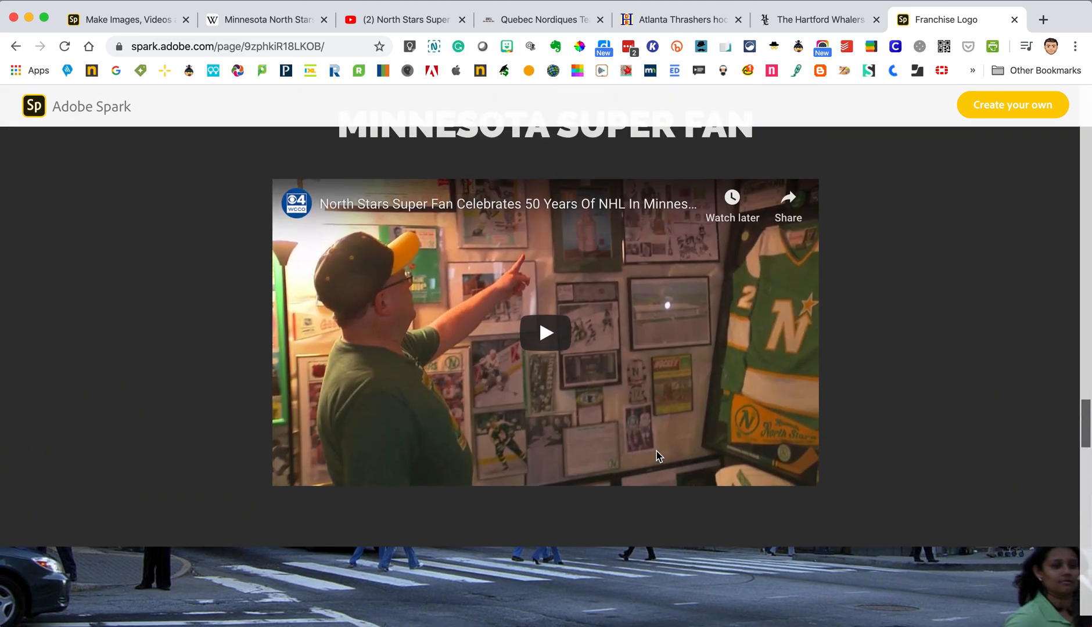
scroll("down", 3)
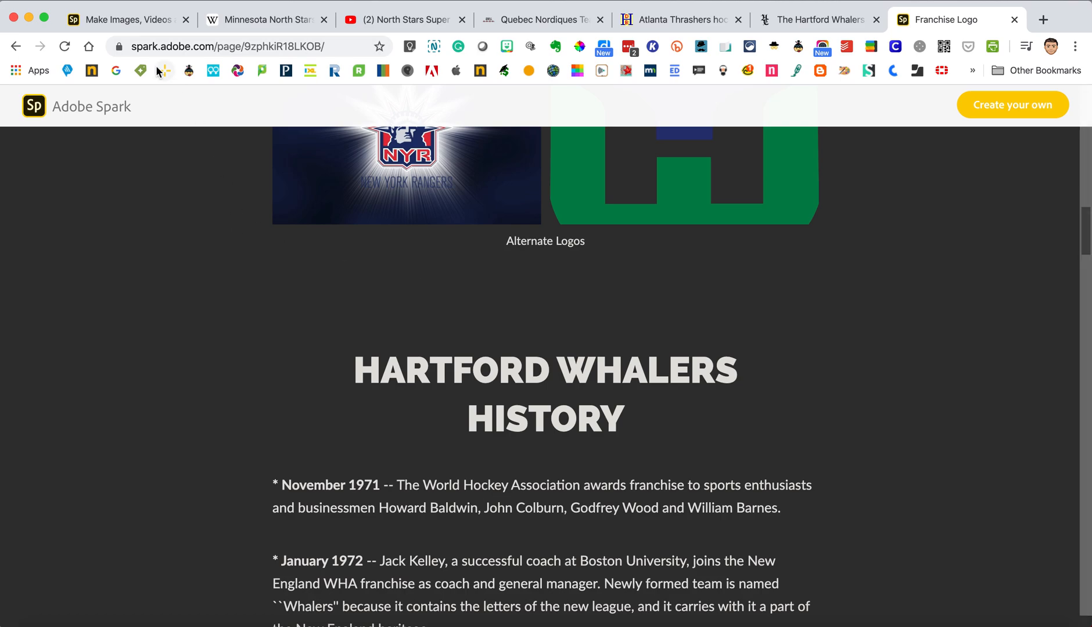
left_click(122, 19)
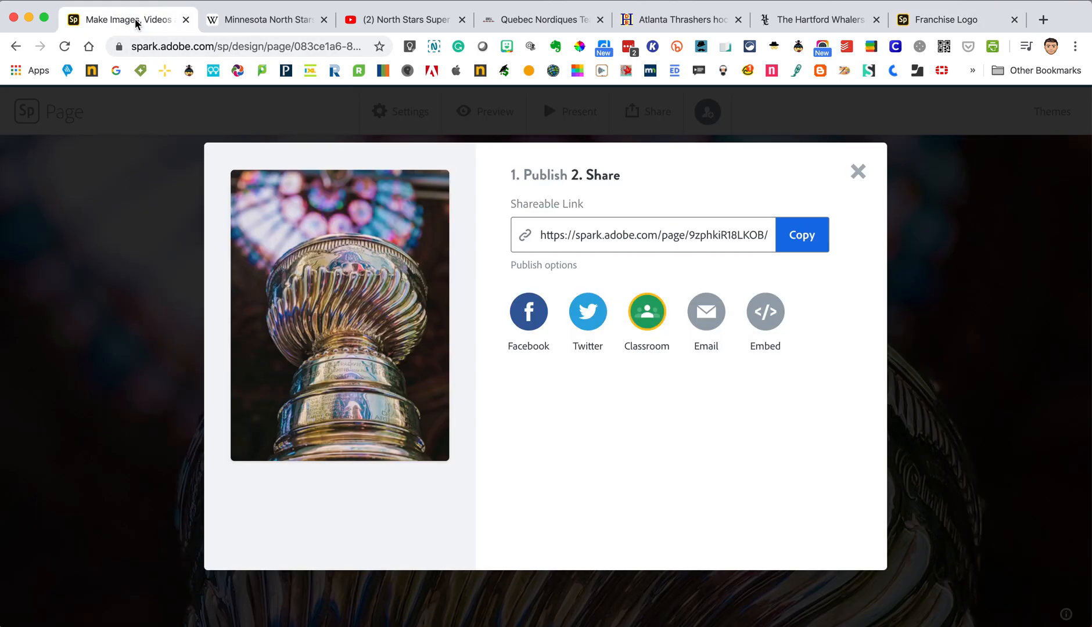
mouse_move(857, 173)
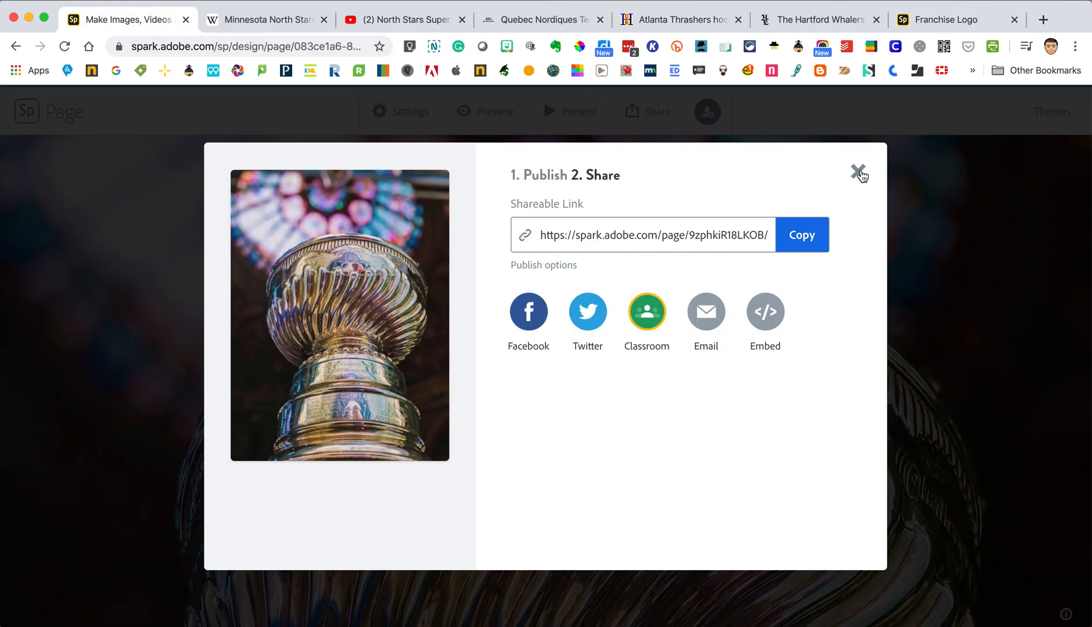
Step: Close the share screen and scroll back through the Franchise Logo page in the editor
left_click(857, 171)
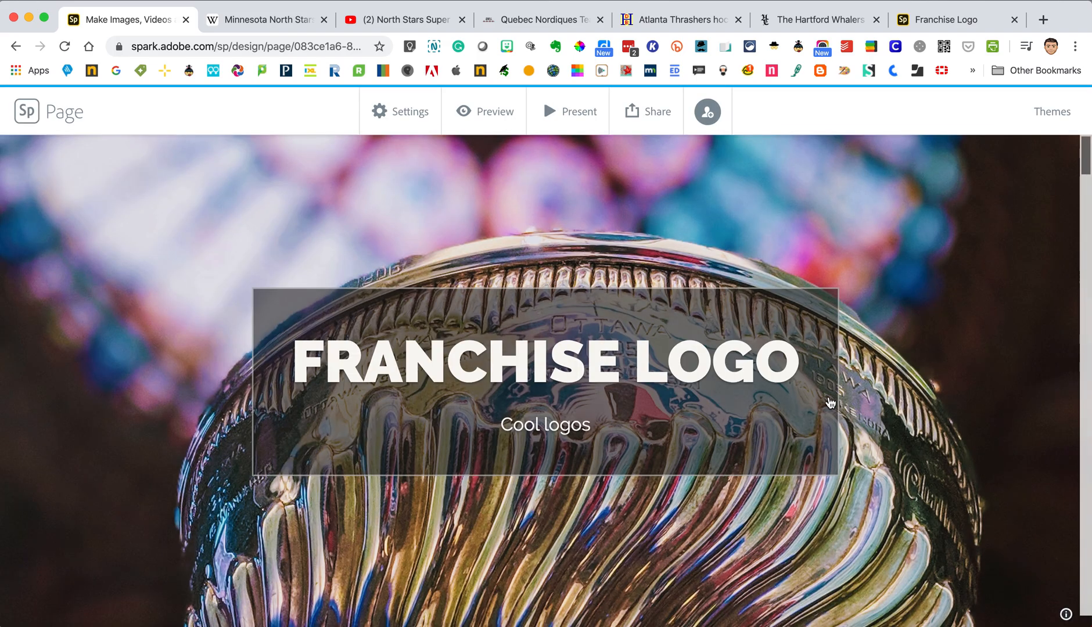
scroll("down", 3)
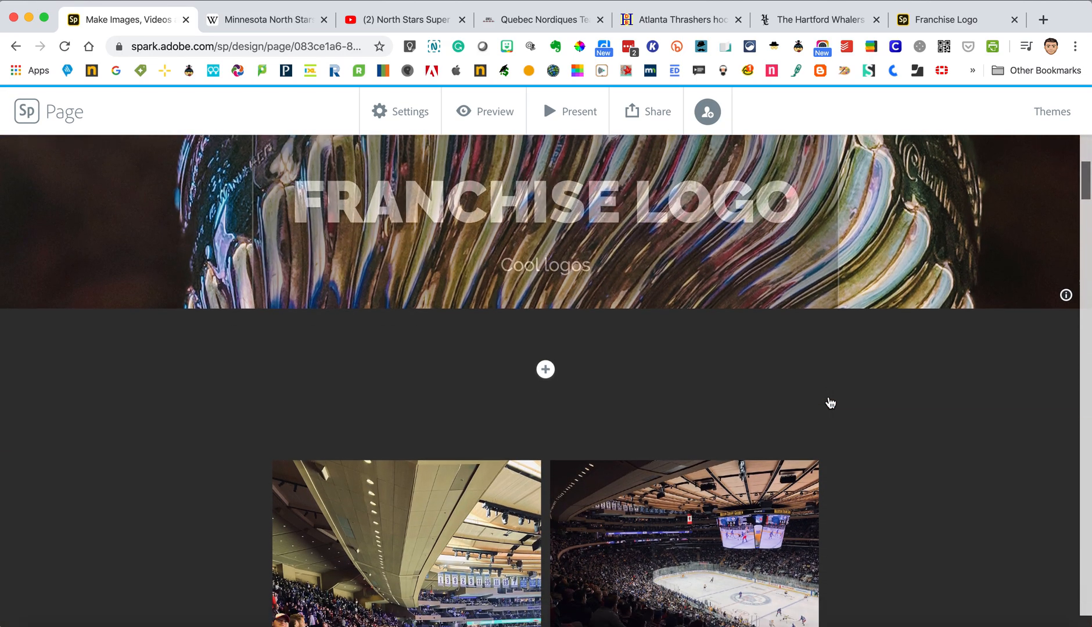
scroll("down", 3)
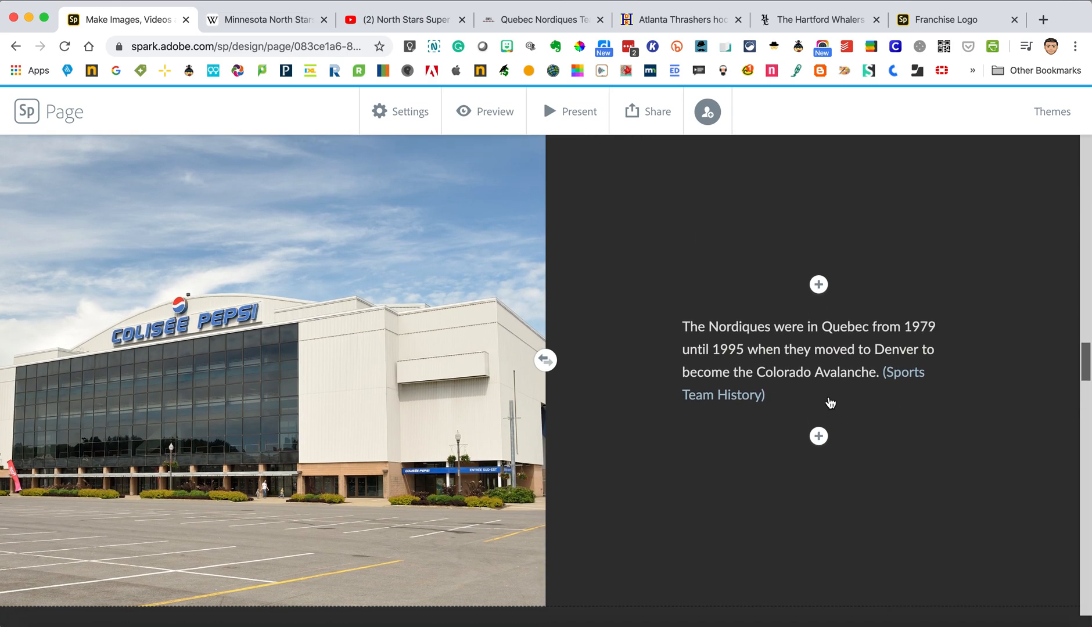
scroll("down", 3)
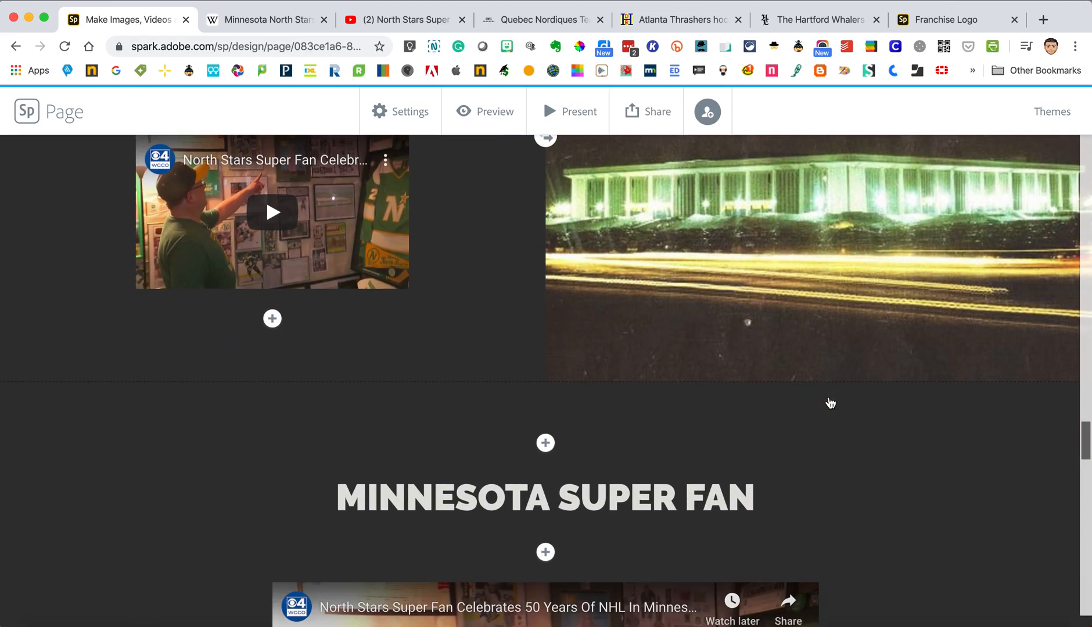
scroll("down", 3)
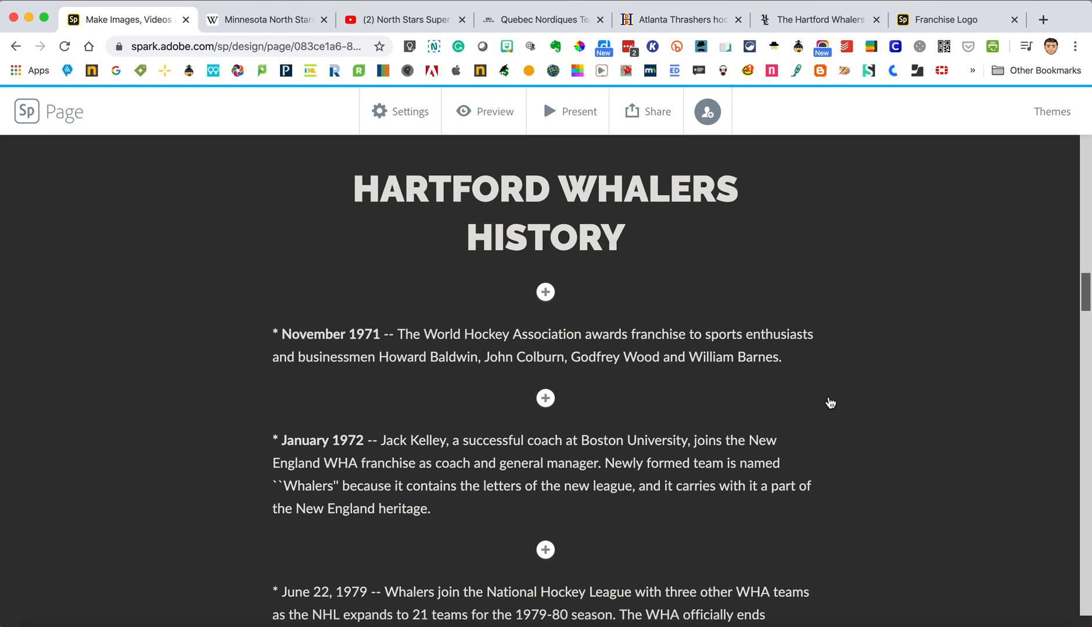
scroll("down", 3)
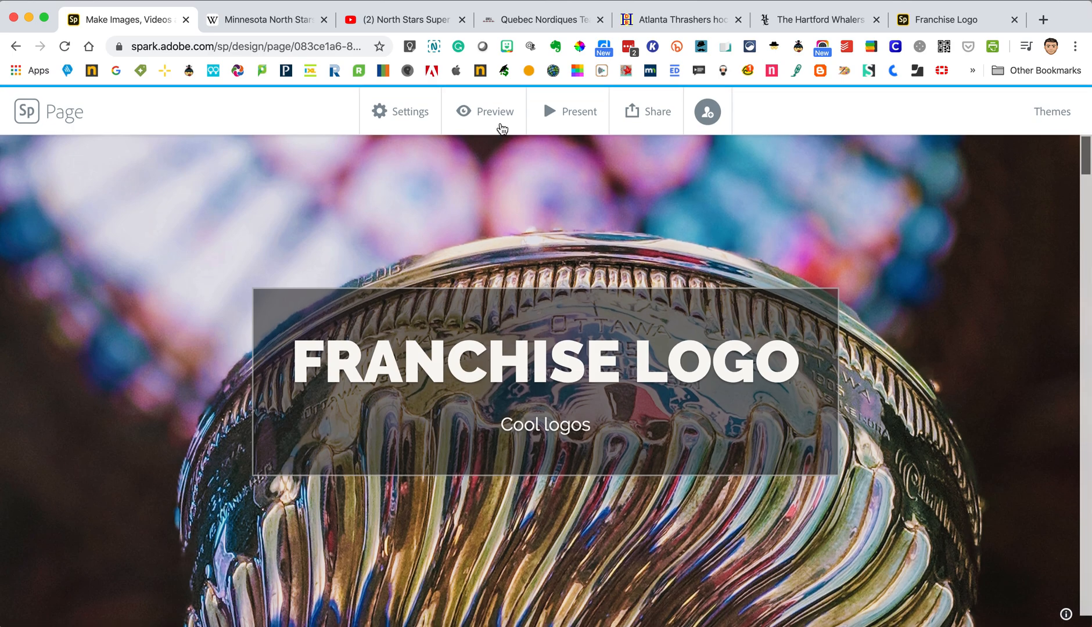
mouse_move(932, 118)
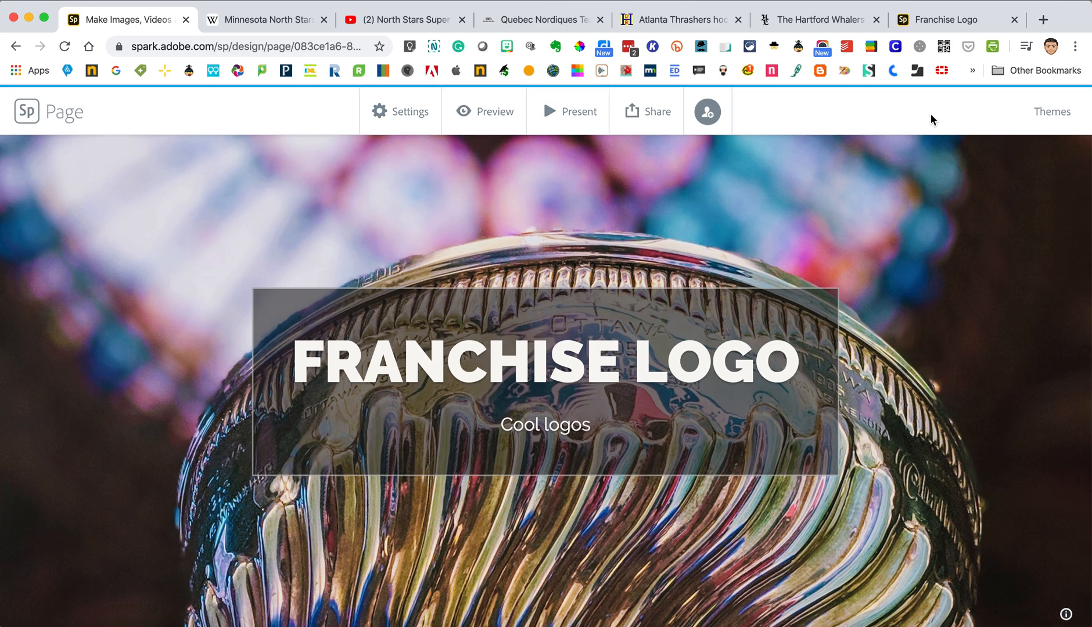
scroll("down", 3)
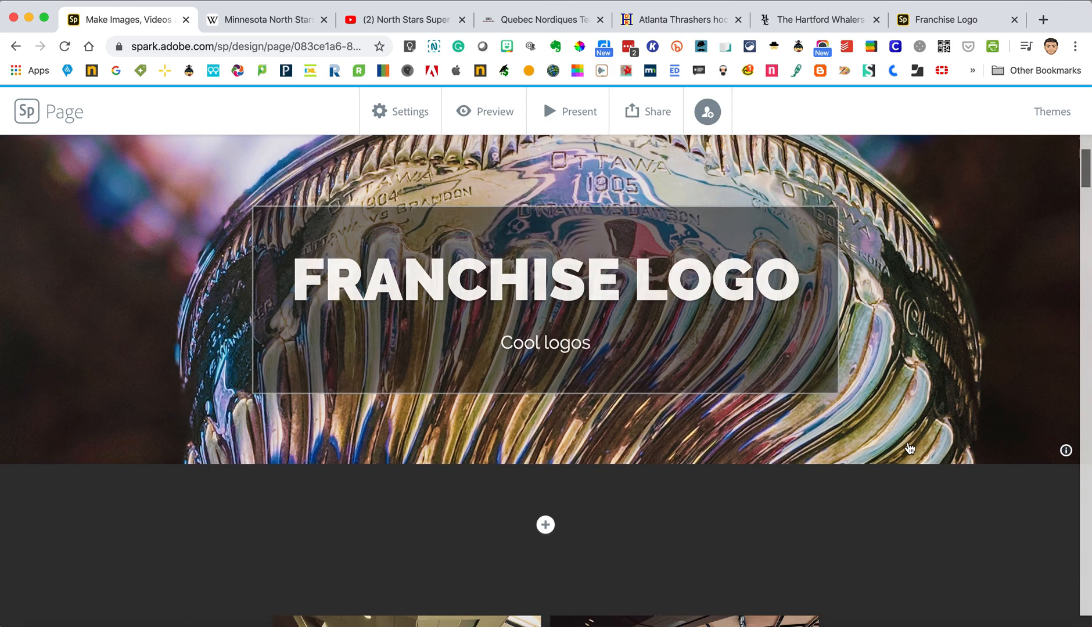